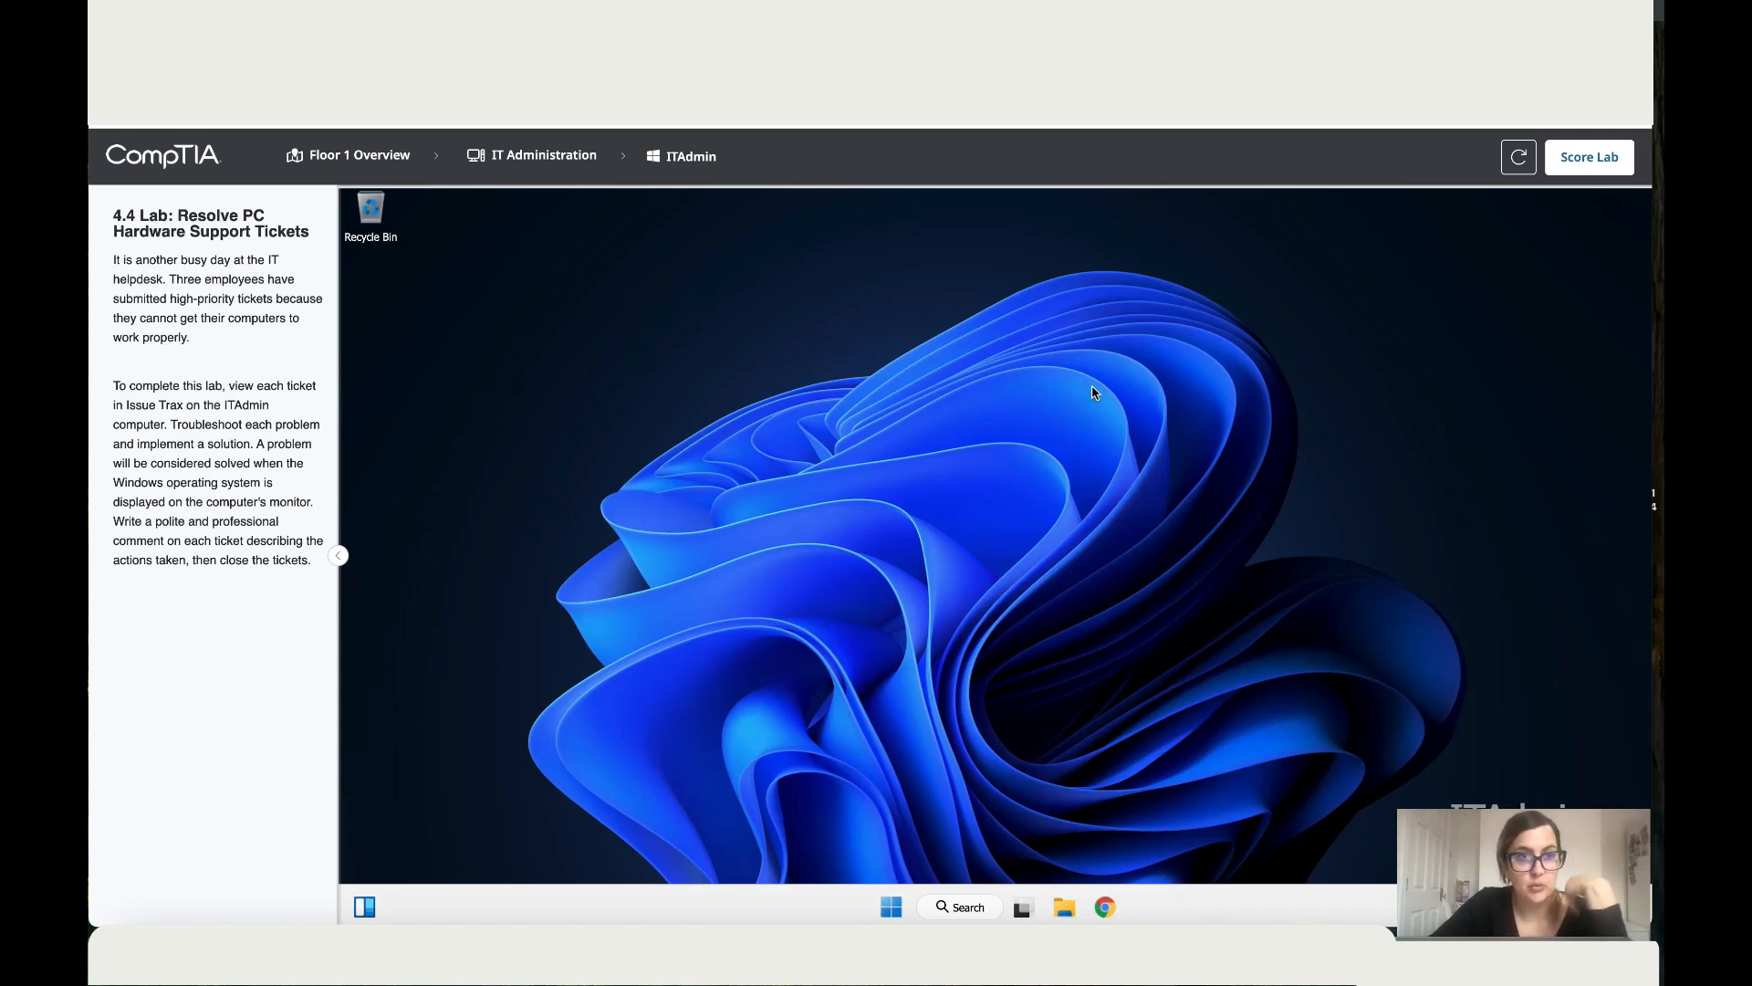
pyautogui.moveTo(120, 267)
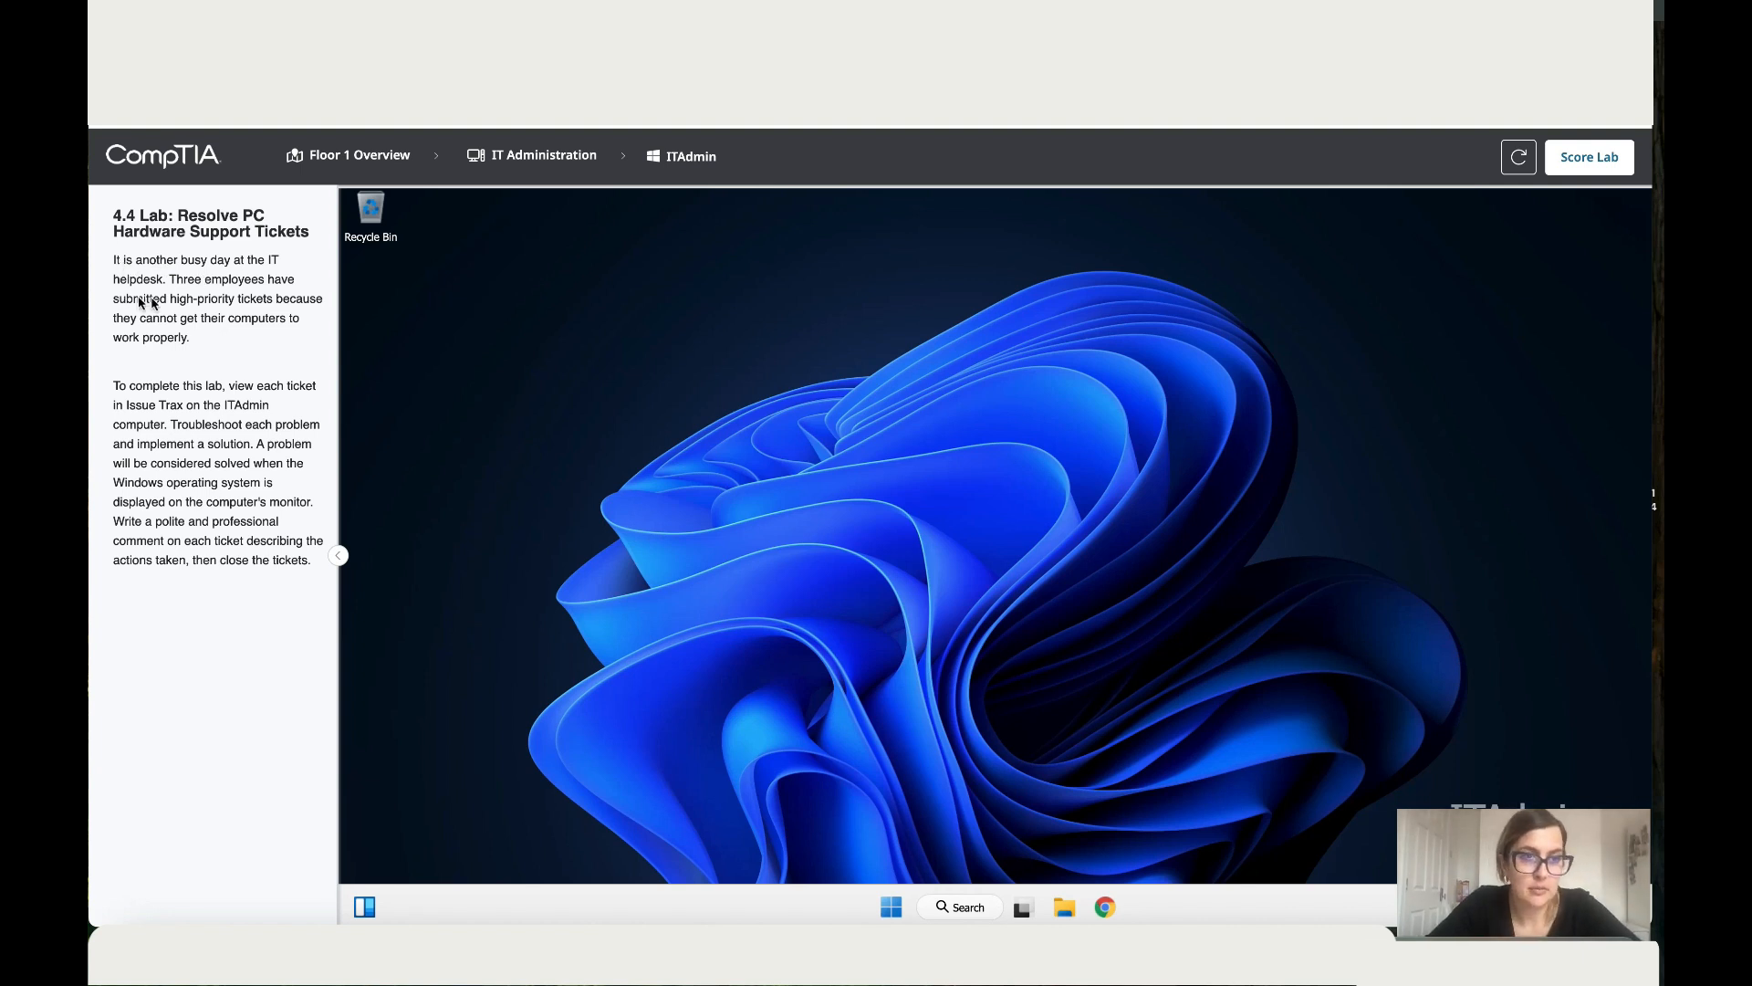
pyautogui.moveTo(131, 310)
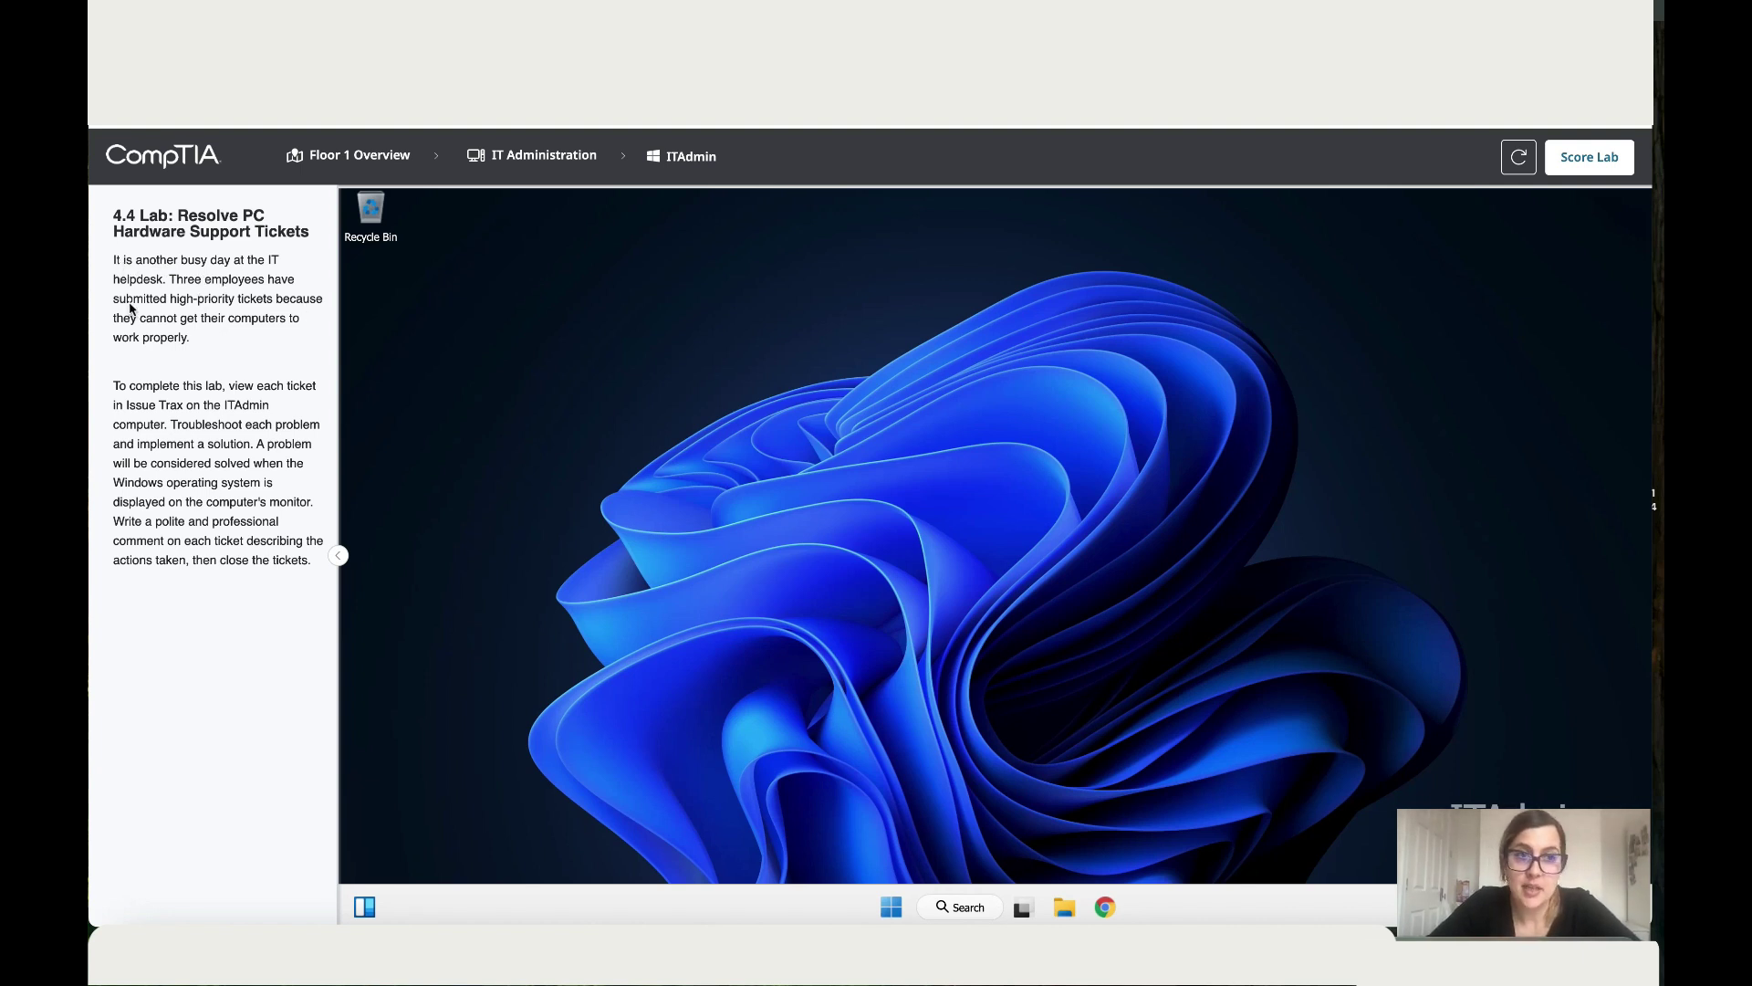
pyautogui.moveTo(303, 308)
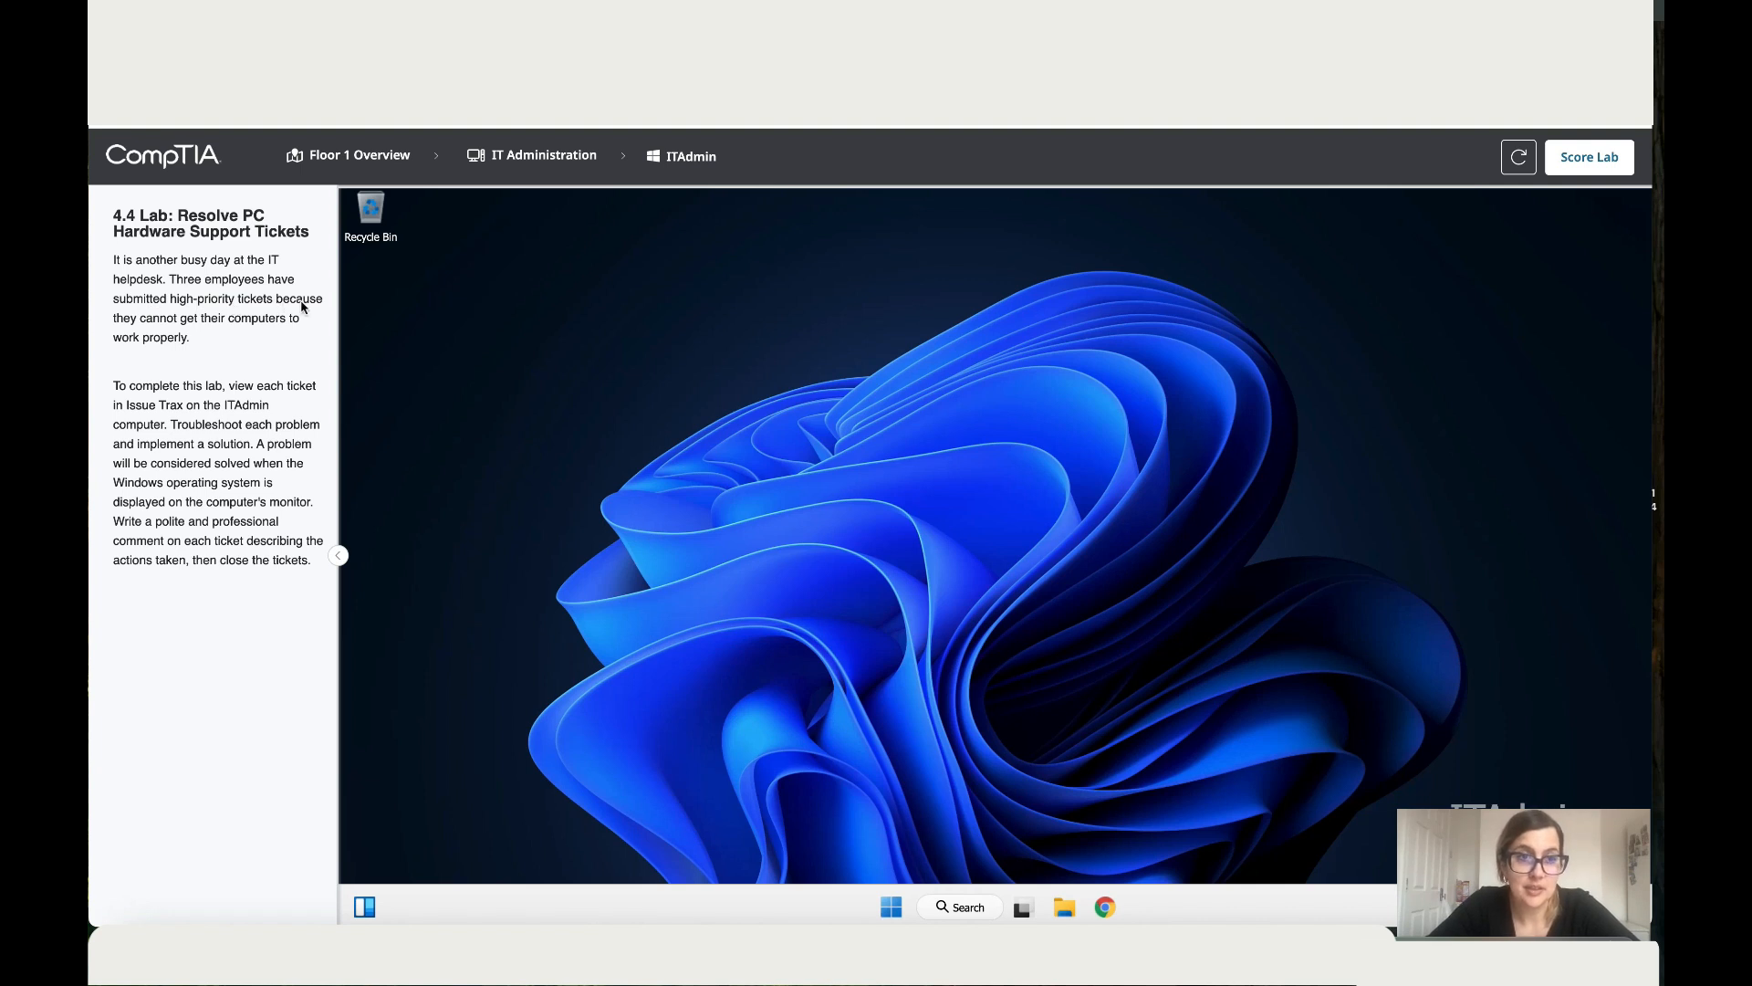
pyautogui.moveTo(248, 340)
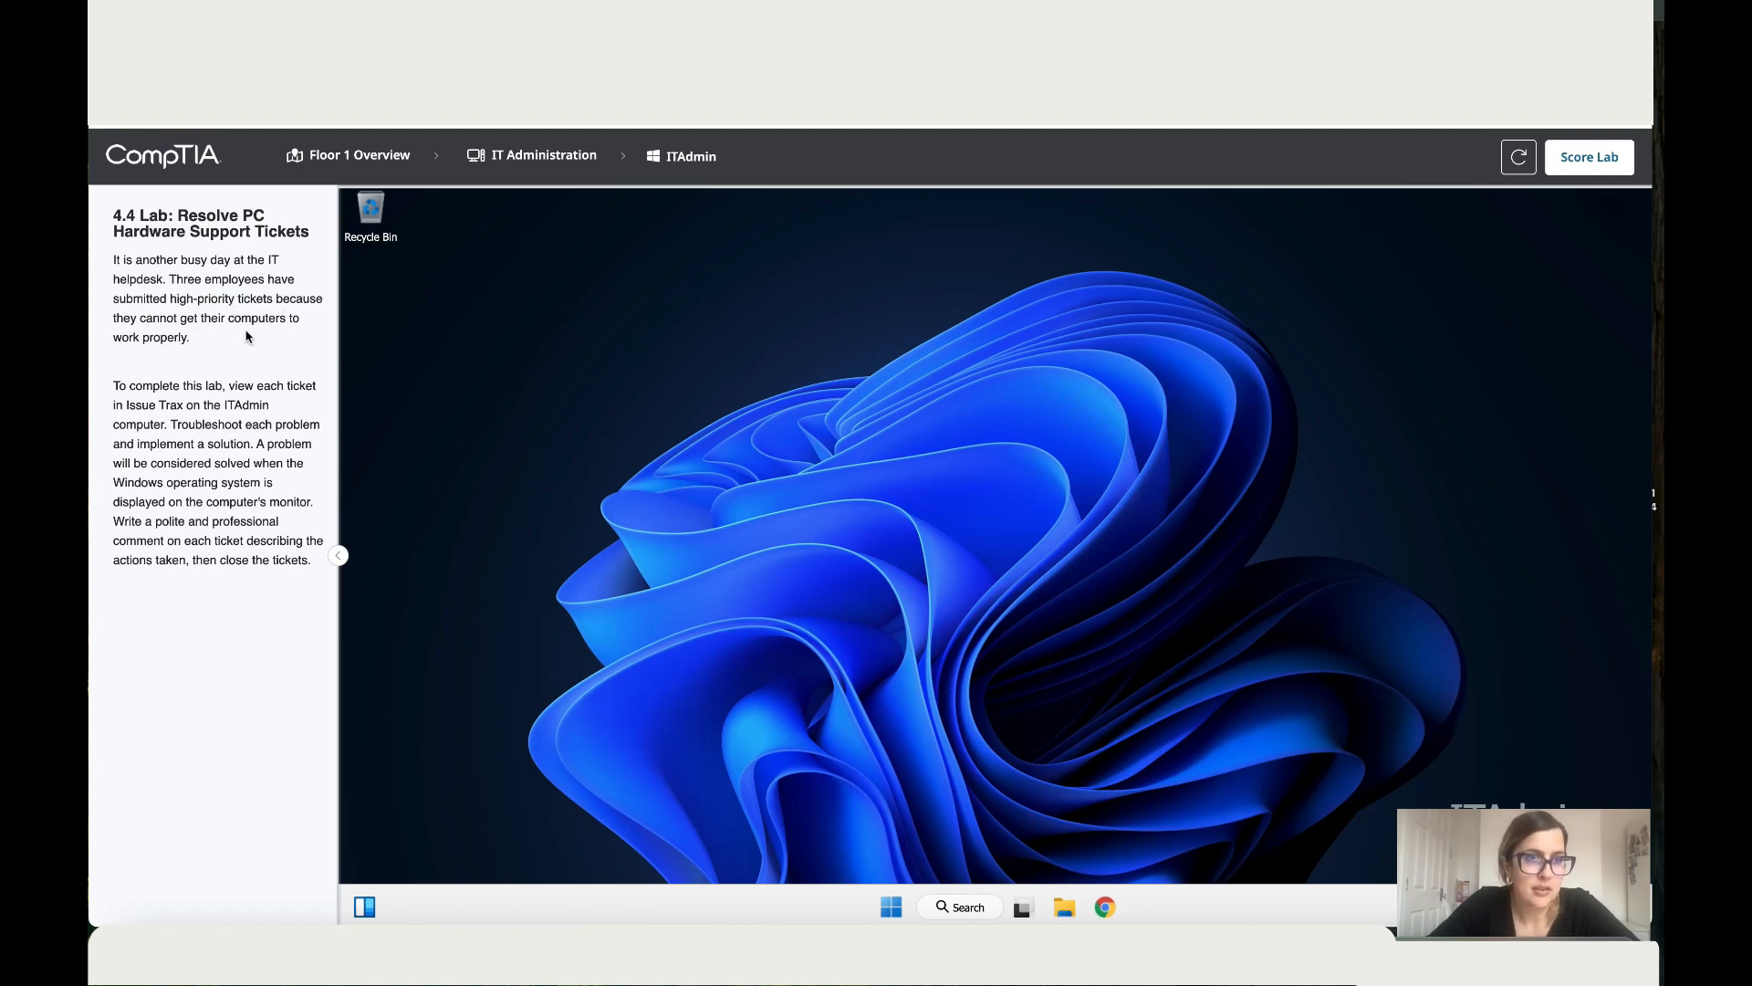
pyautogui.moveTo(159, 380)
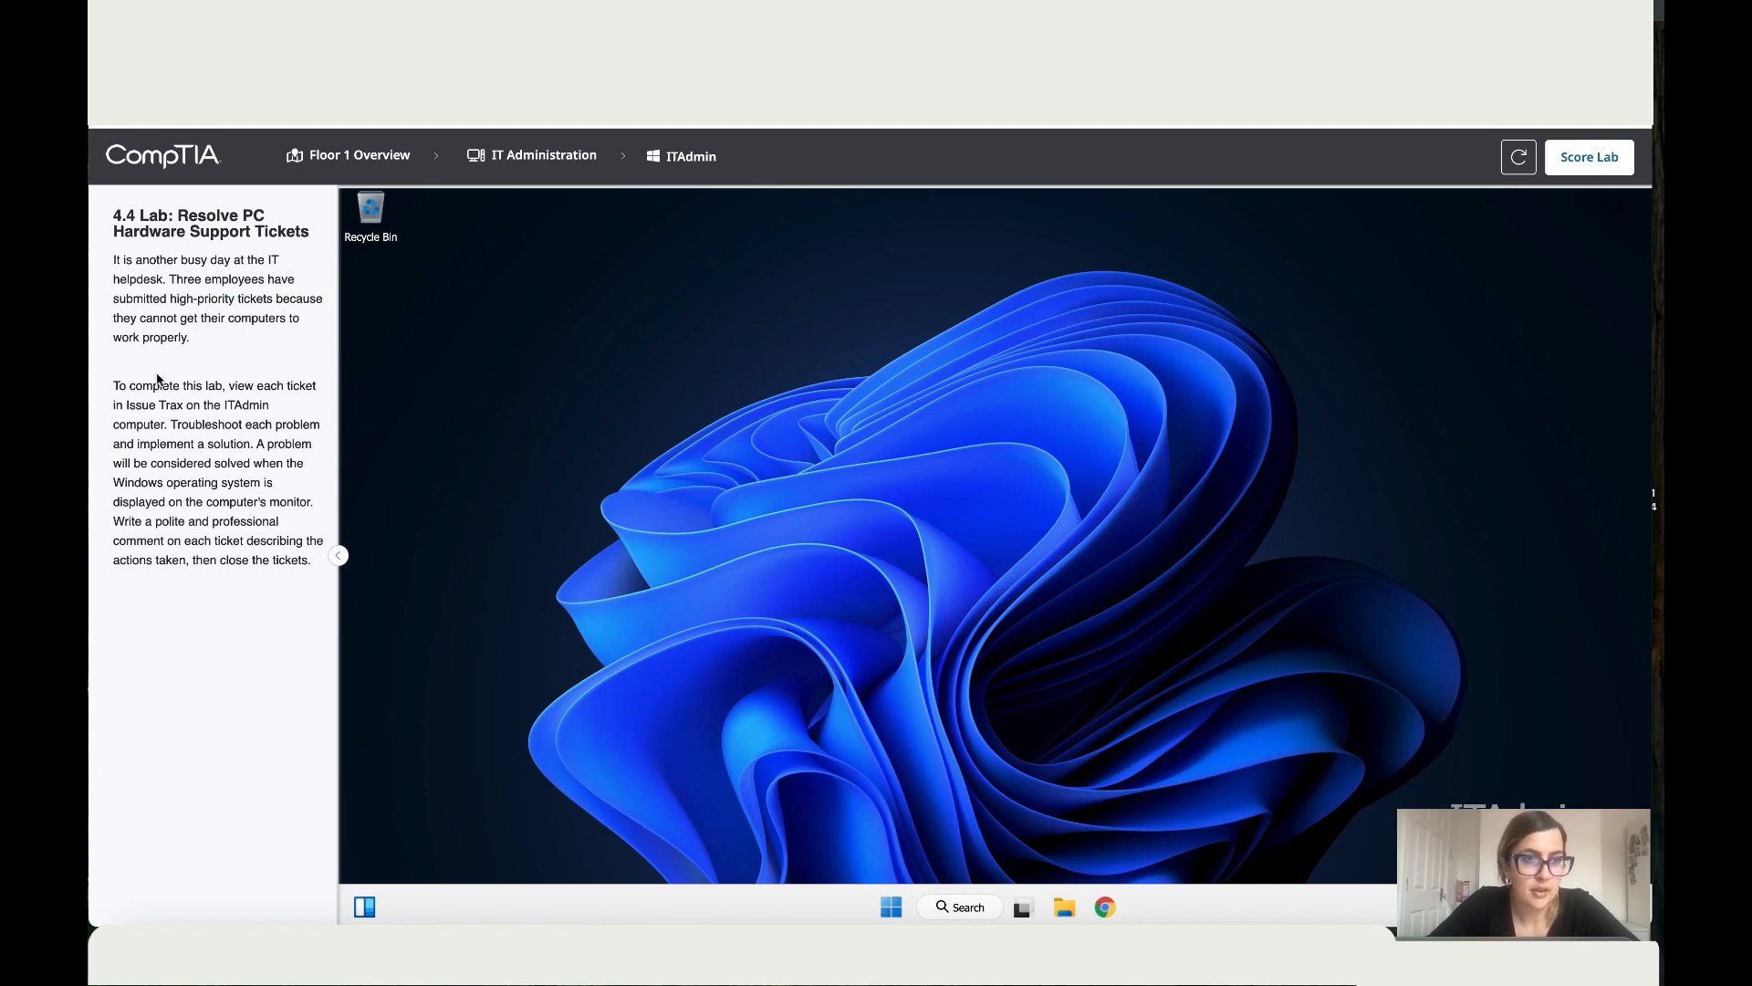
pyautogui.moveTo(292, 398)
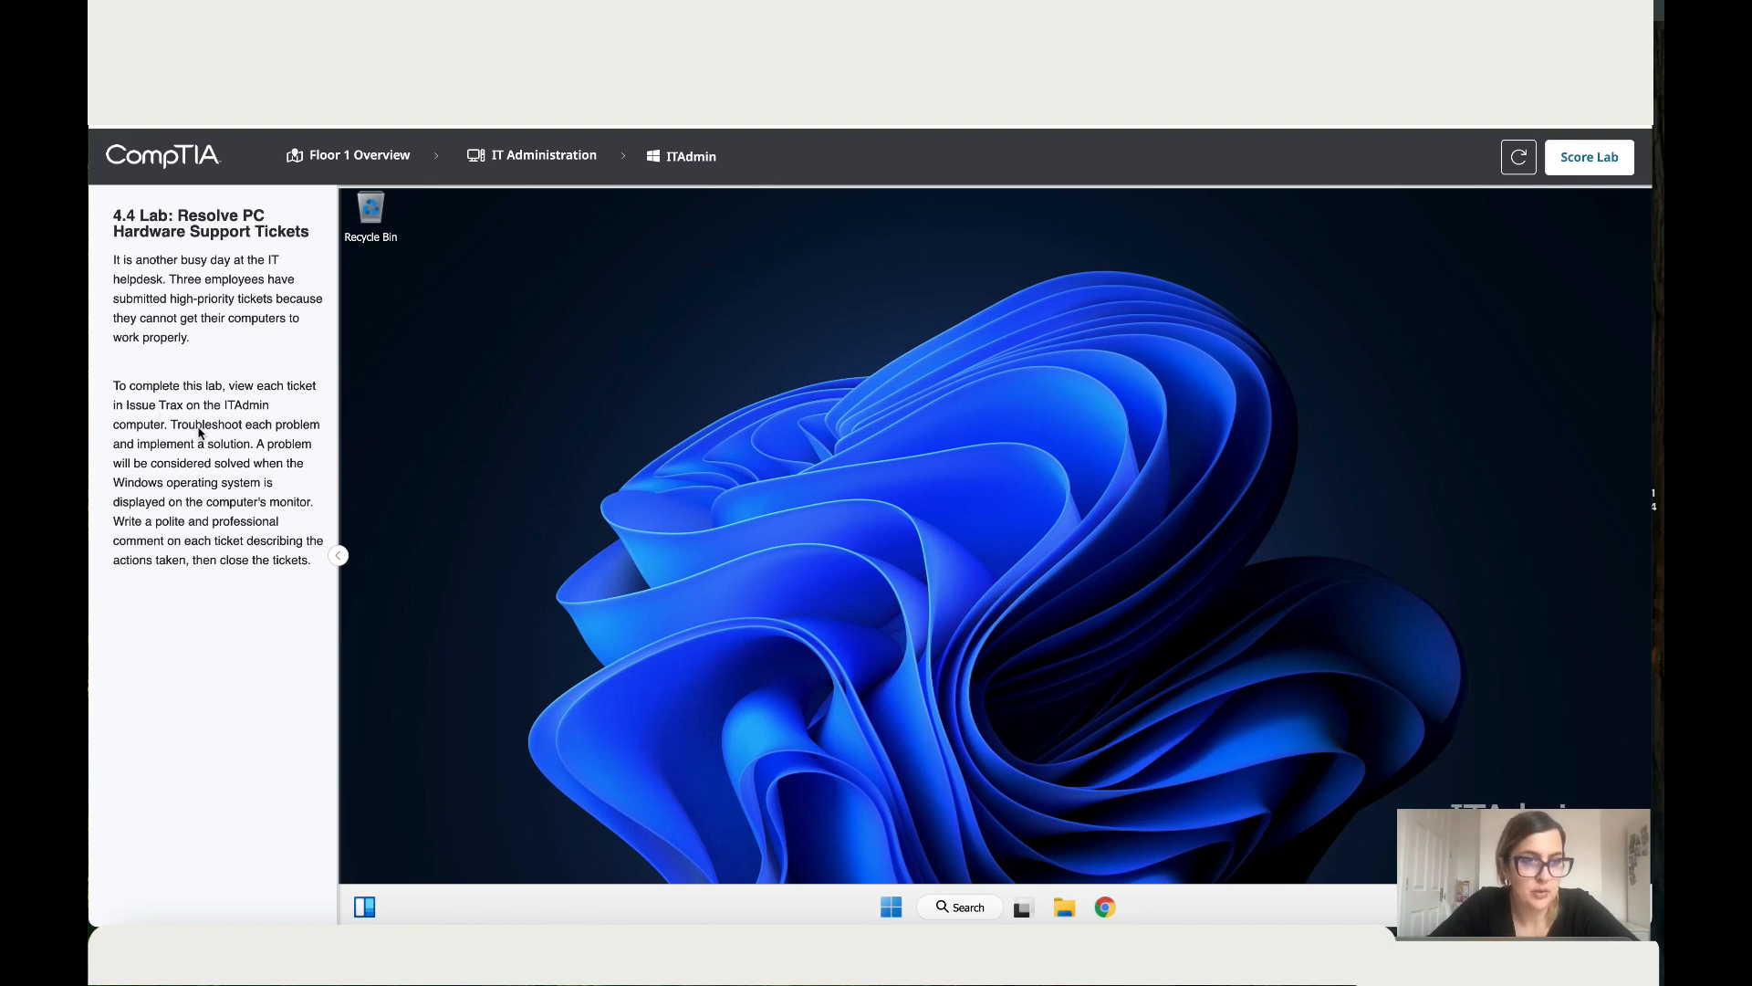
pyautogui.moveTo(241, 454)
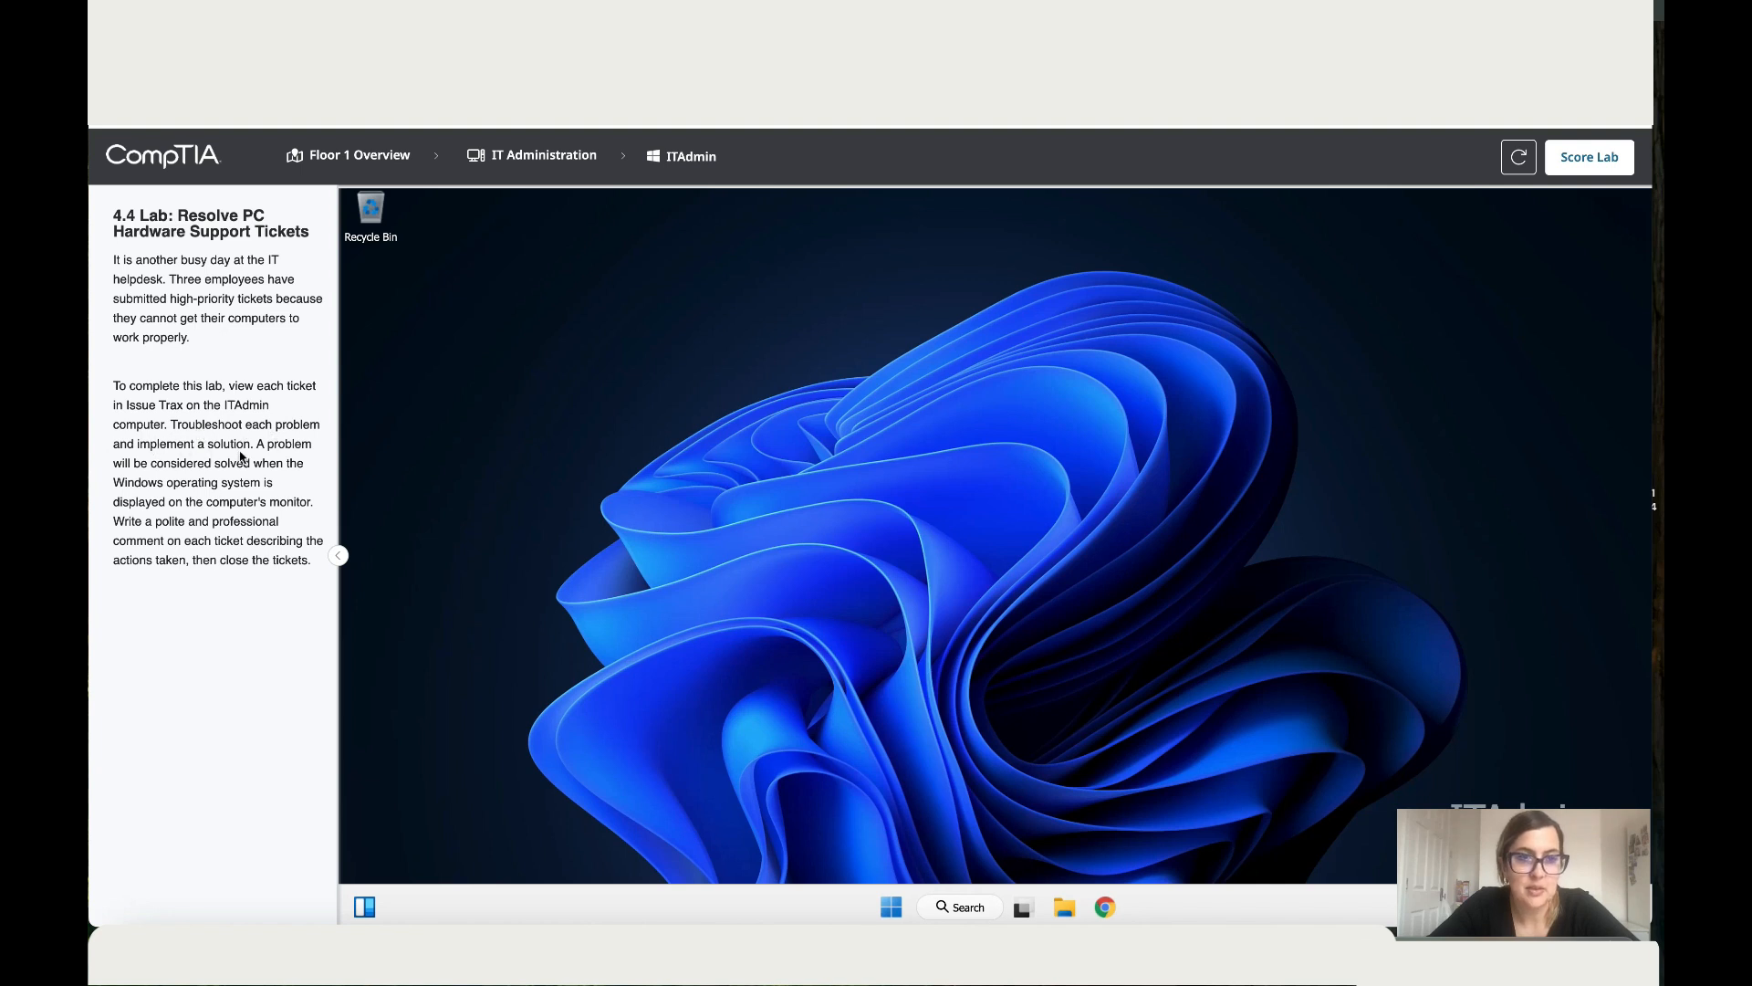
pyautogui.moveTo(155, 474)
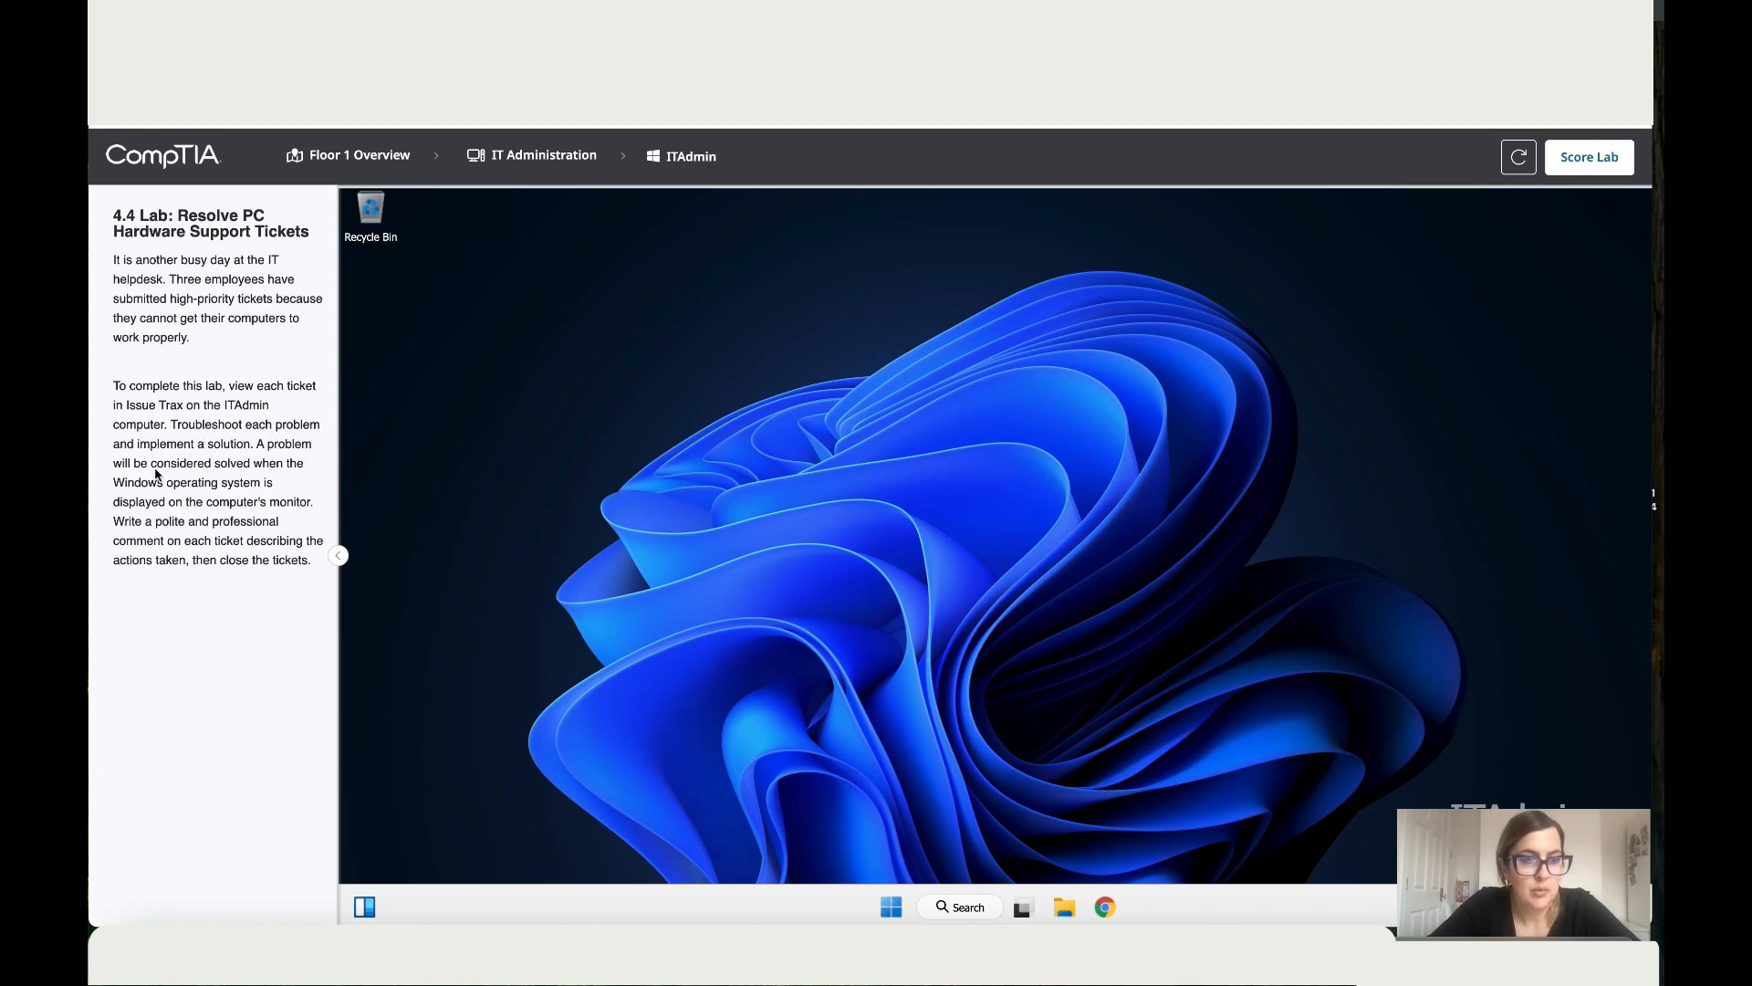
pyautogui.moveTo(179, 504)
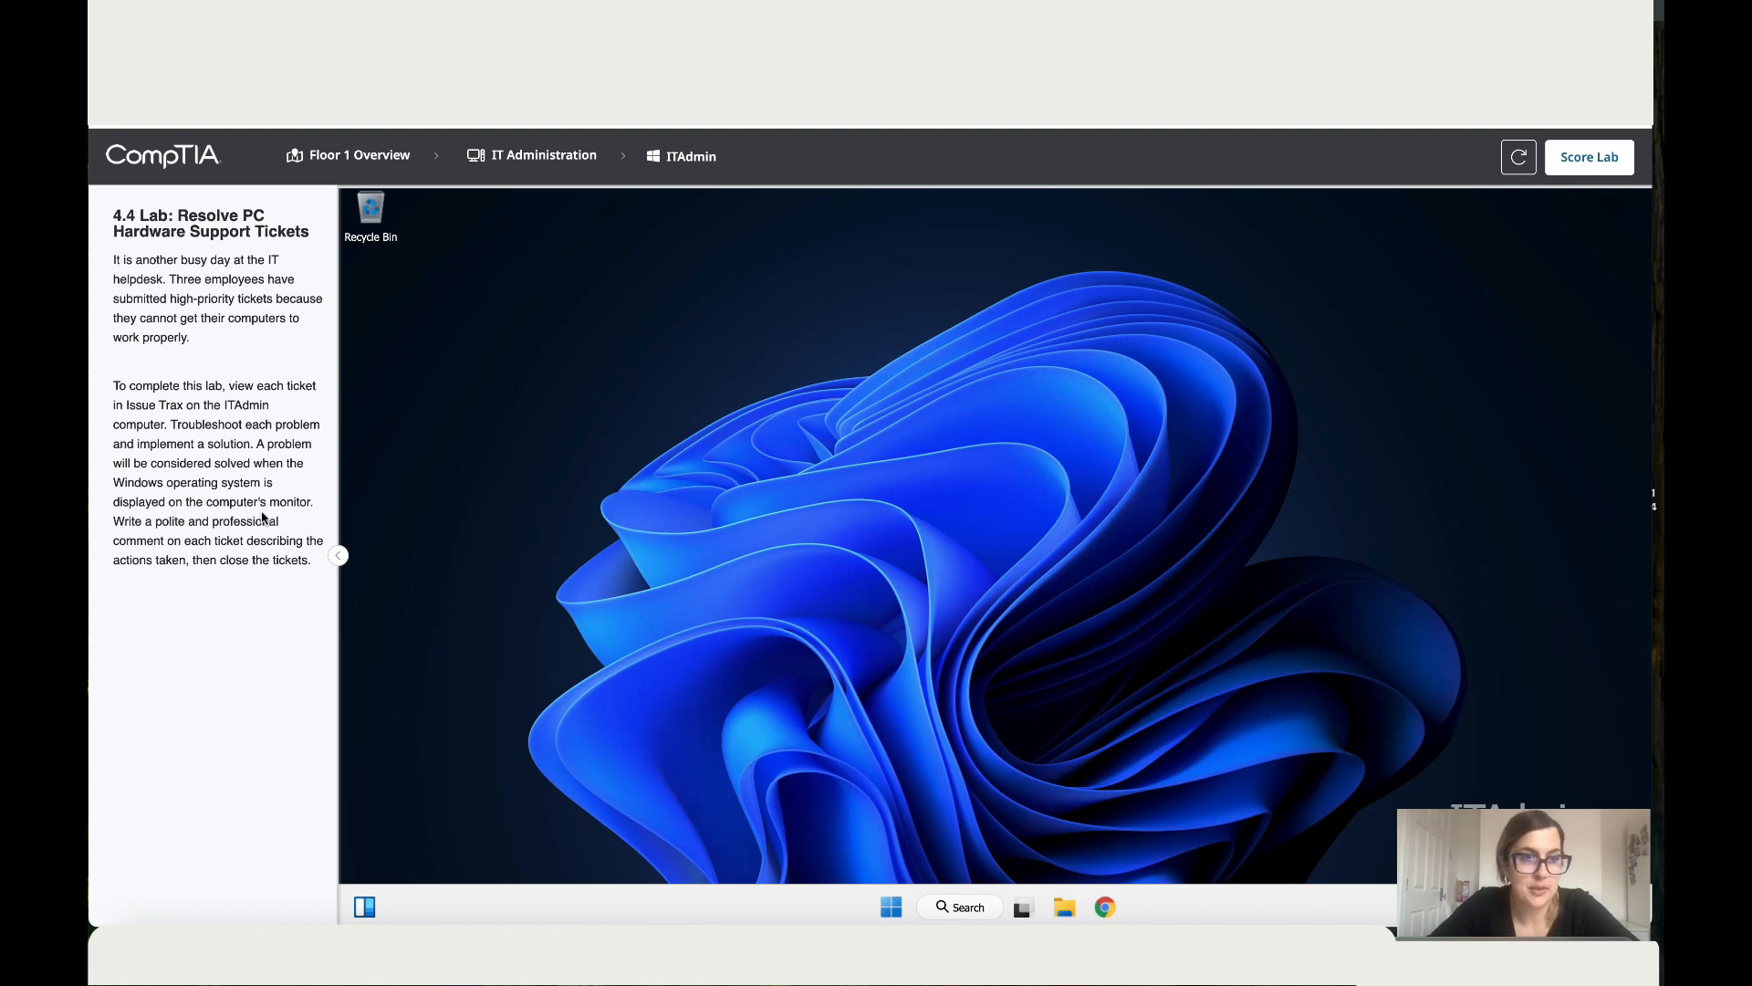
pyautogui.moveTo(164, 505)
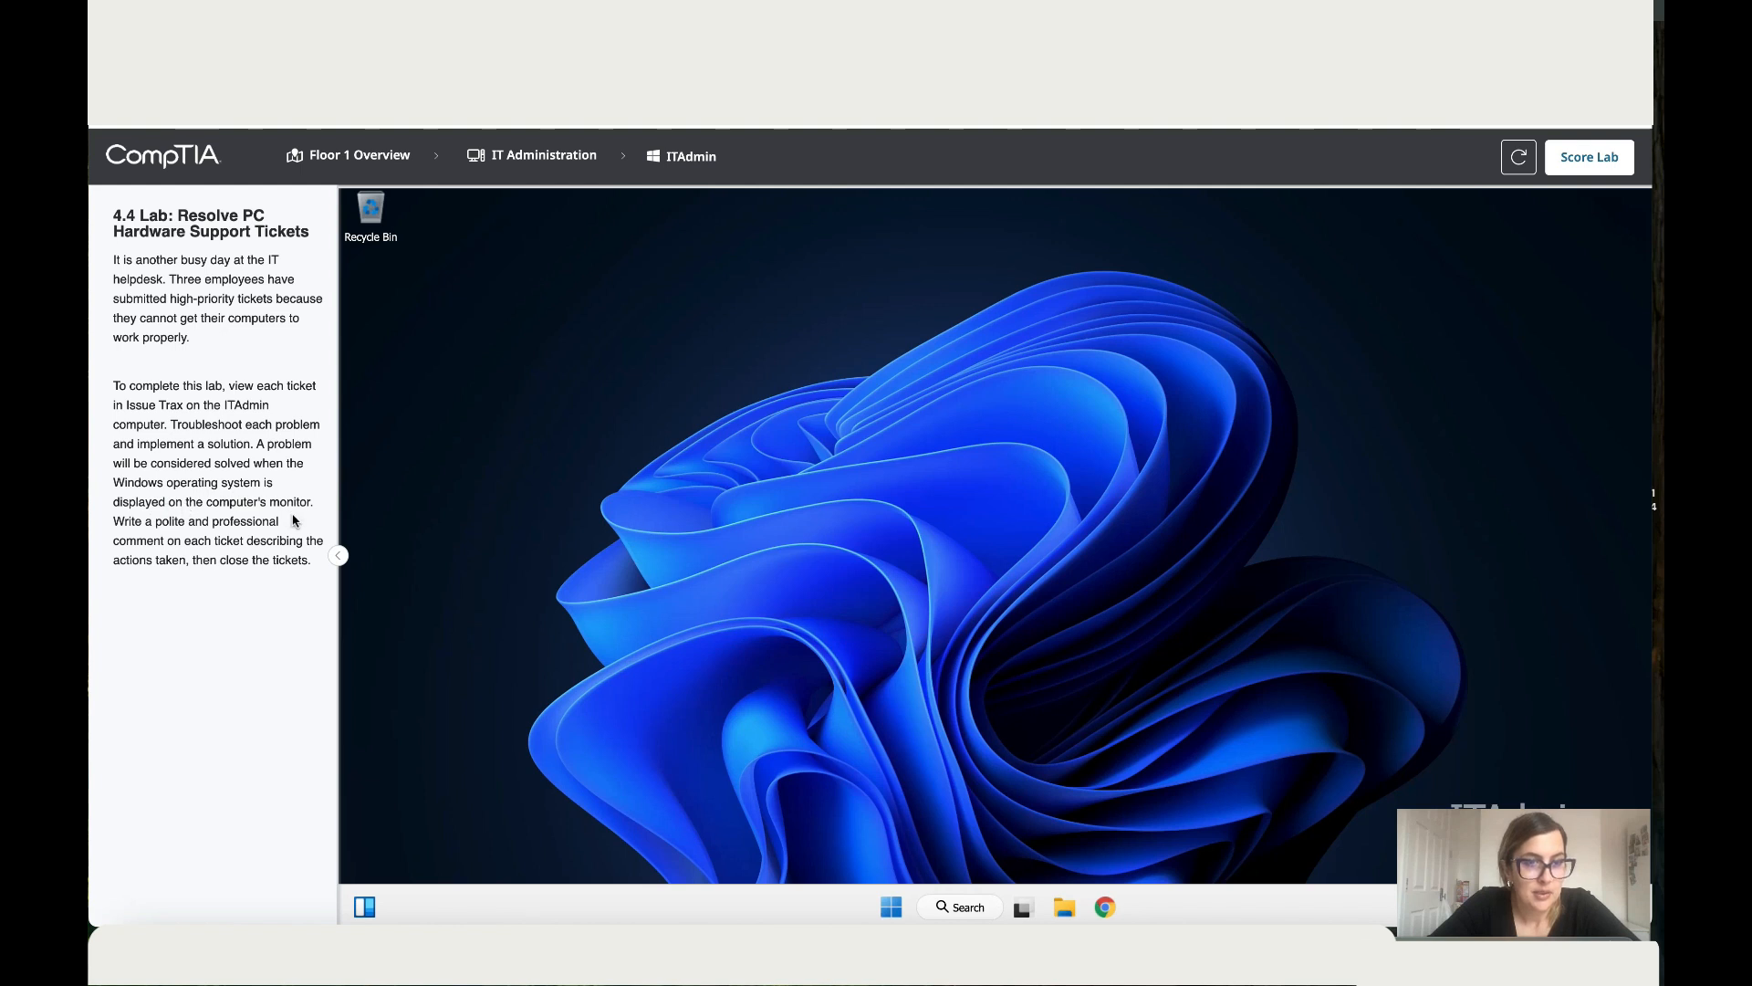
pyautogui.moveTo(143, 544)
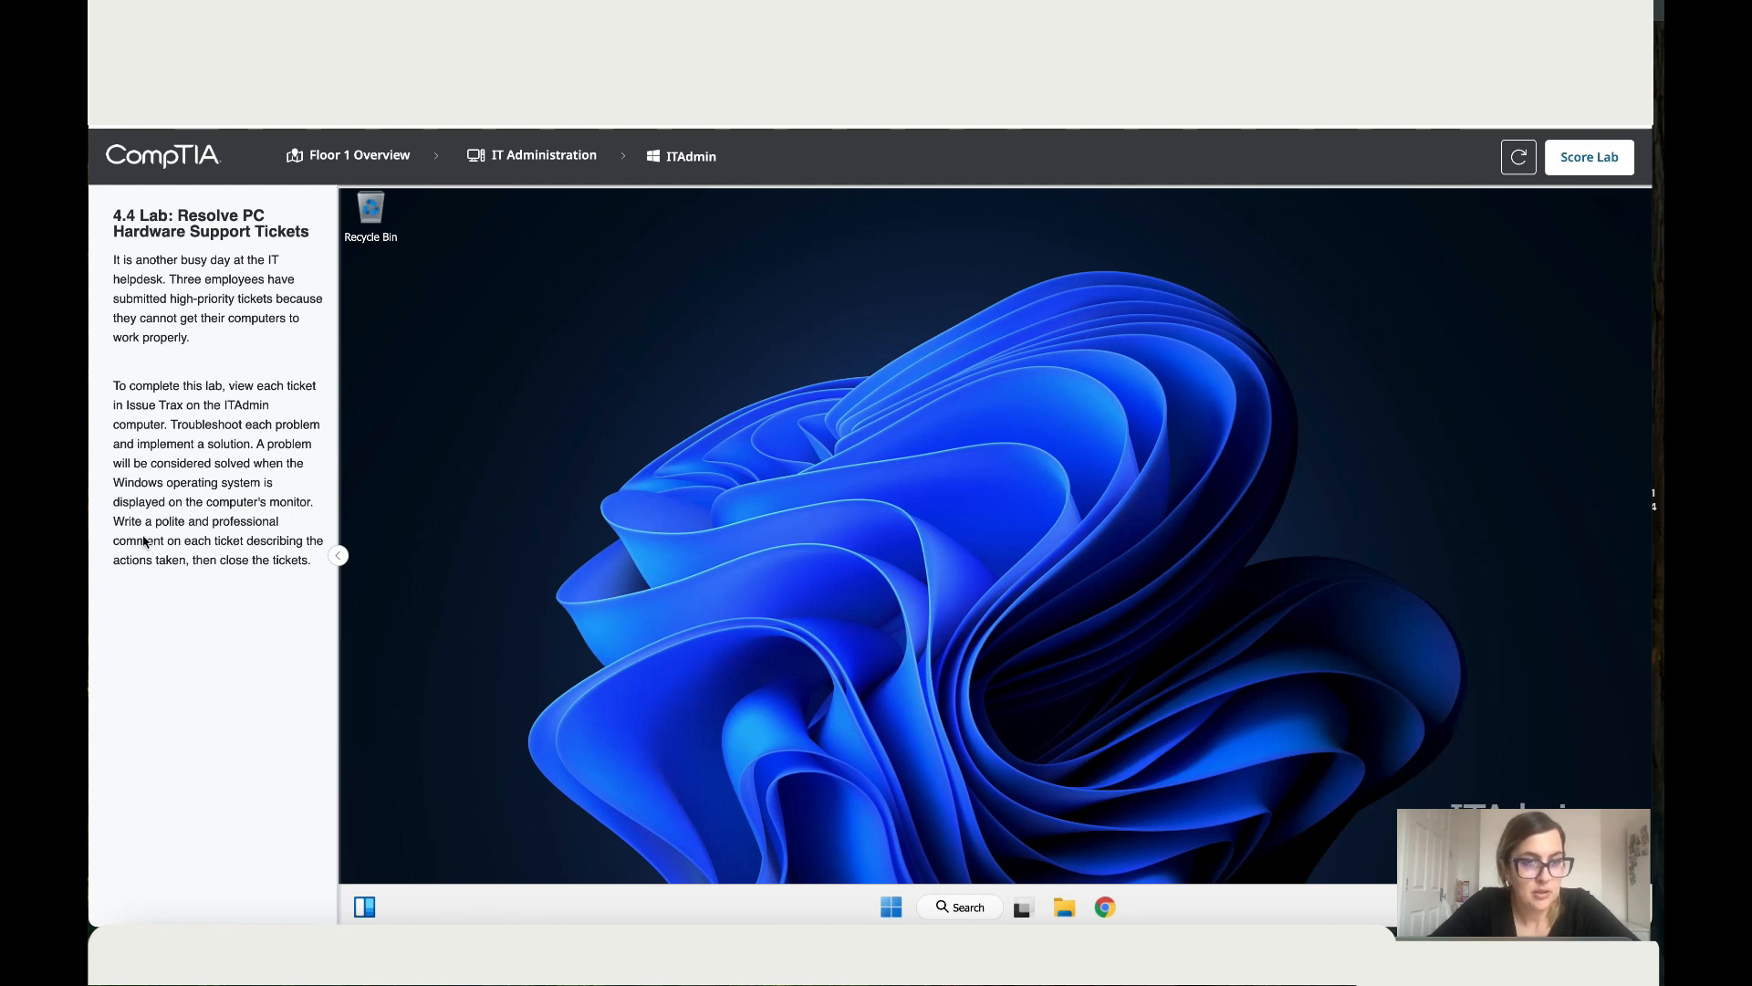
pyautogui.moveTo(164, 553)
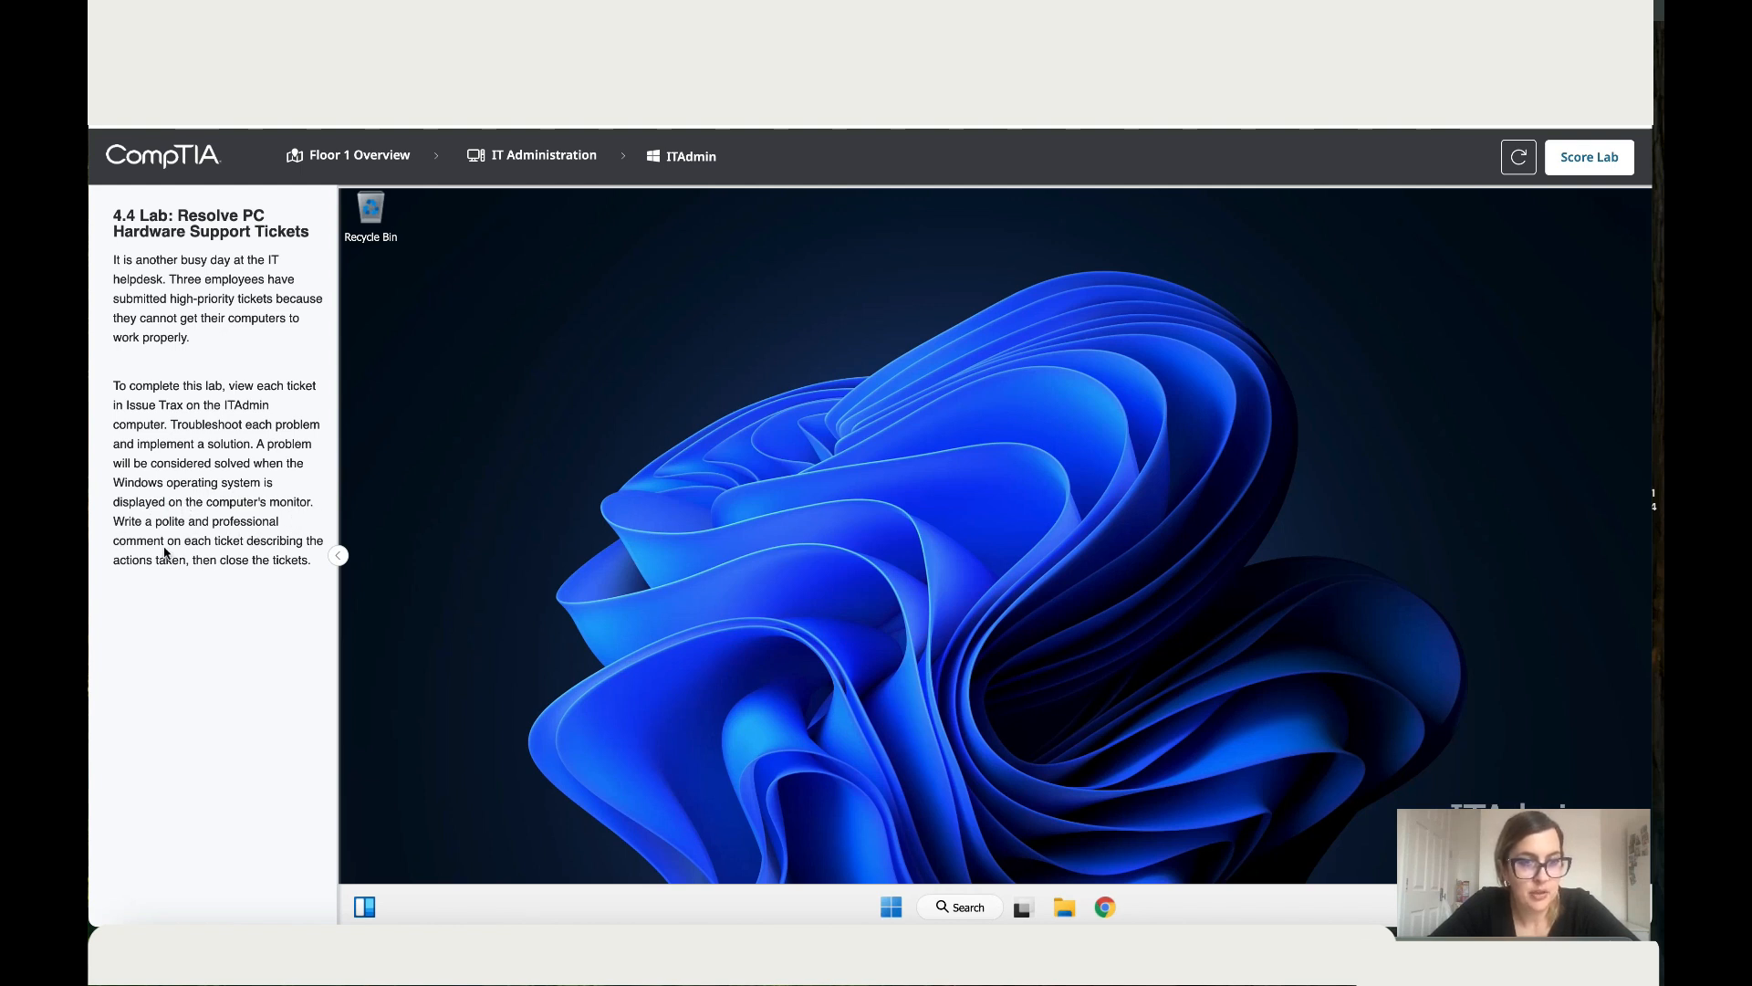
pyautogui.moveTo(179, 583)
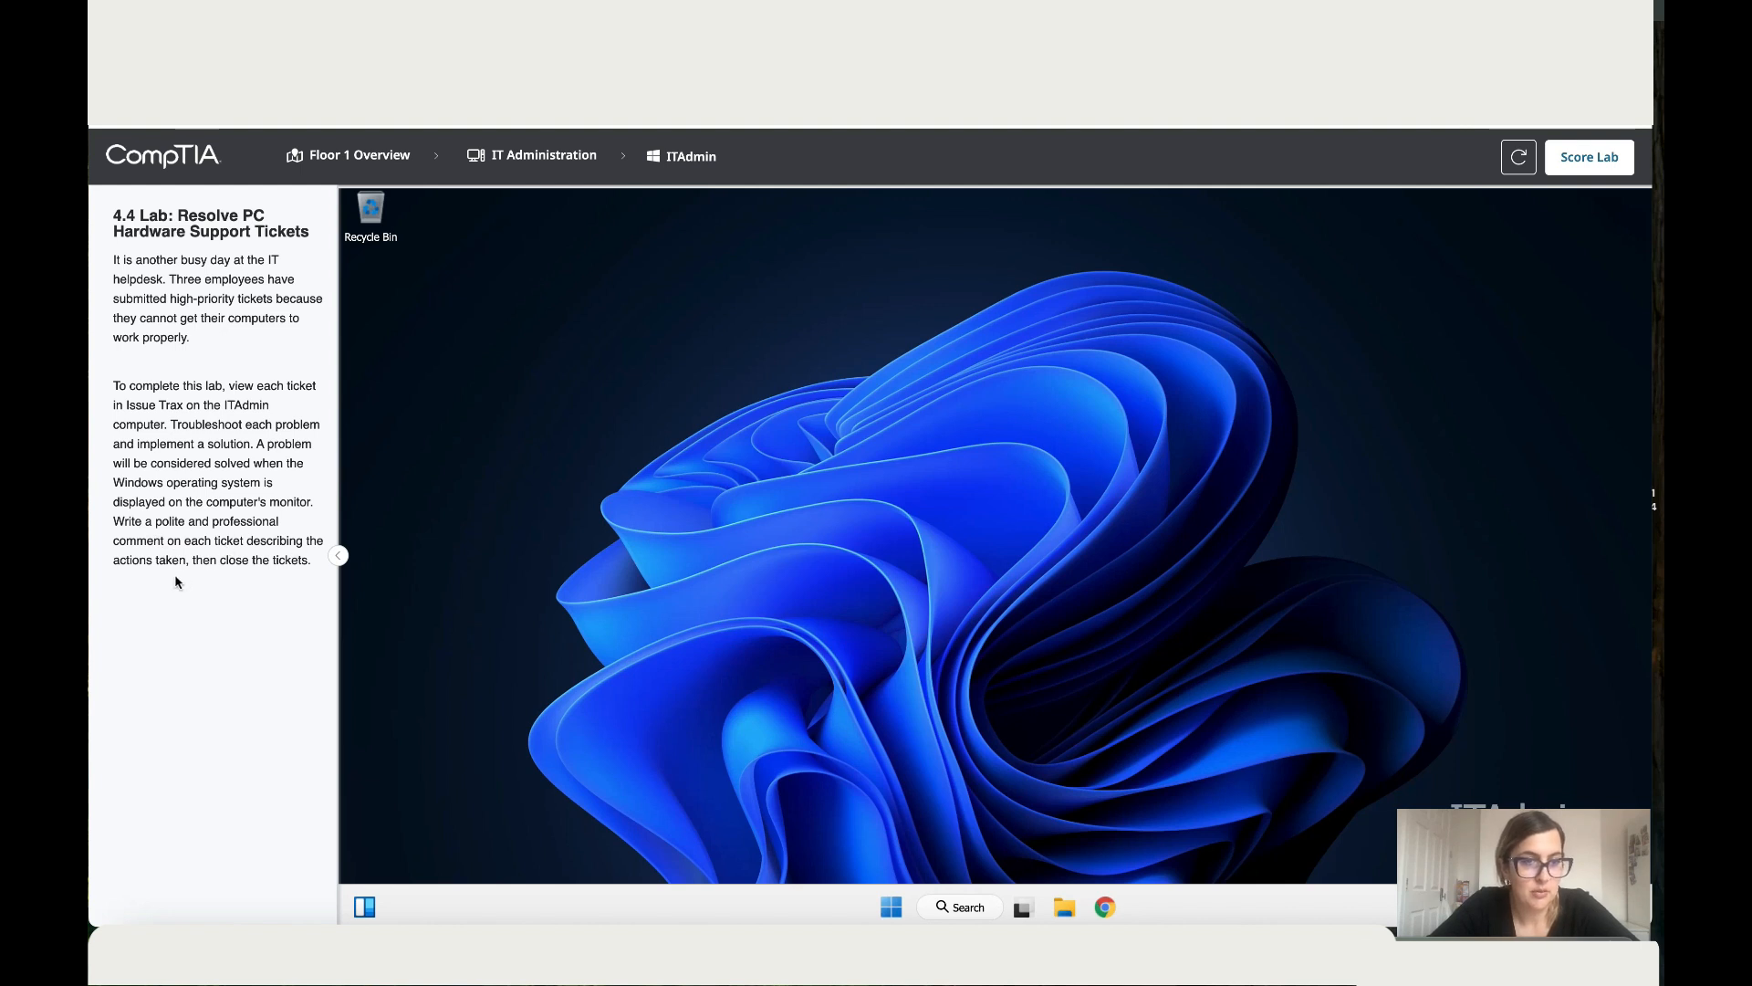
pyautogui.moveTo(373, 573)
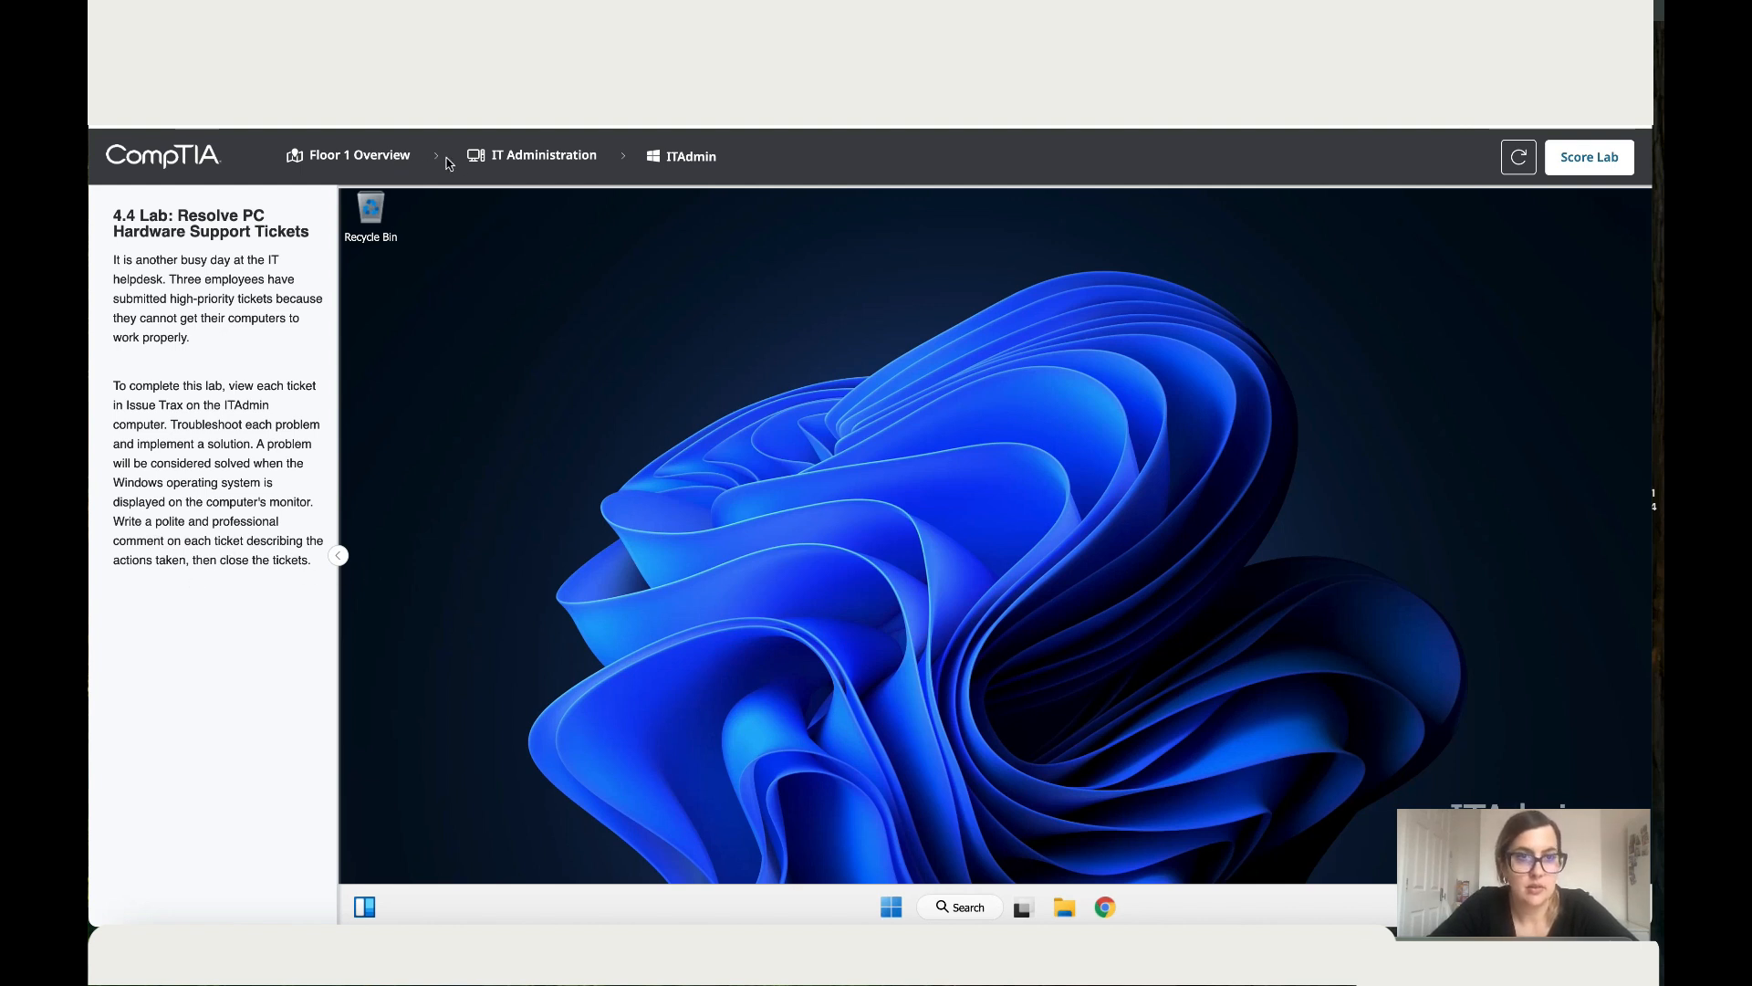
pyautogui.moveTo(395, 164)
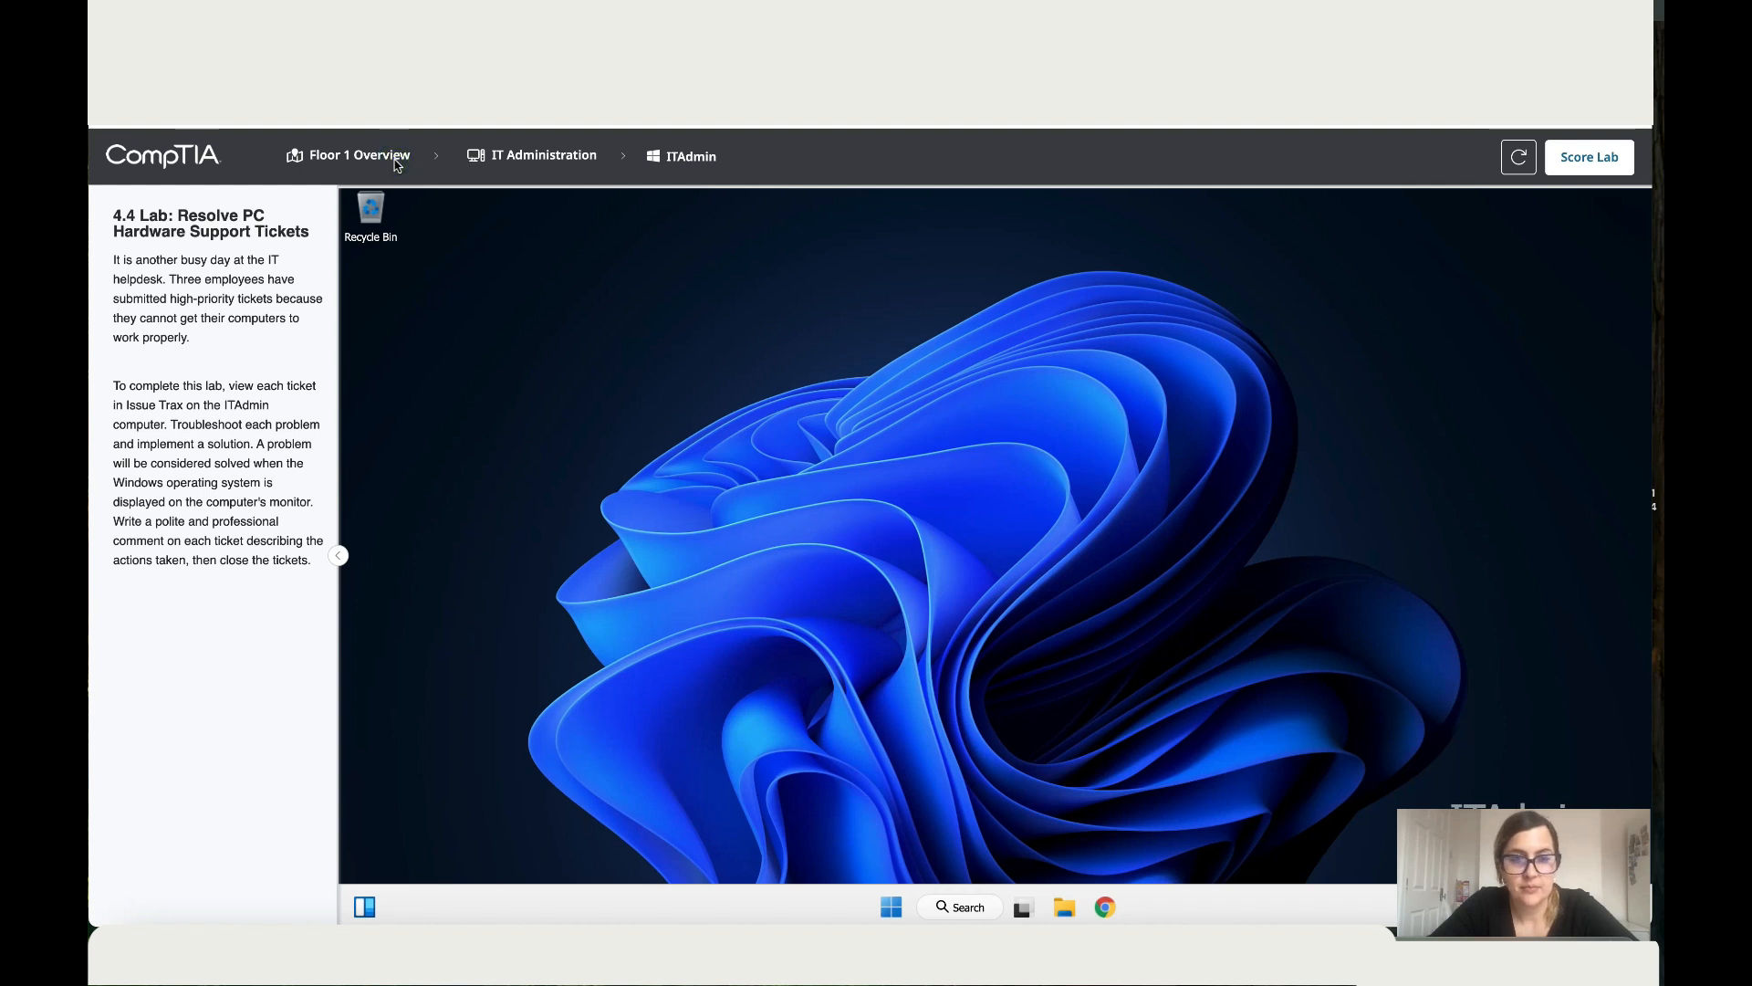
# Step: Launch Issue Trax from the taskbar search by searching 'Trax'
pyautogui.click(960, 905)
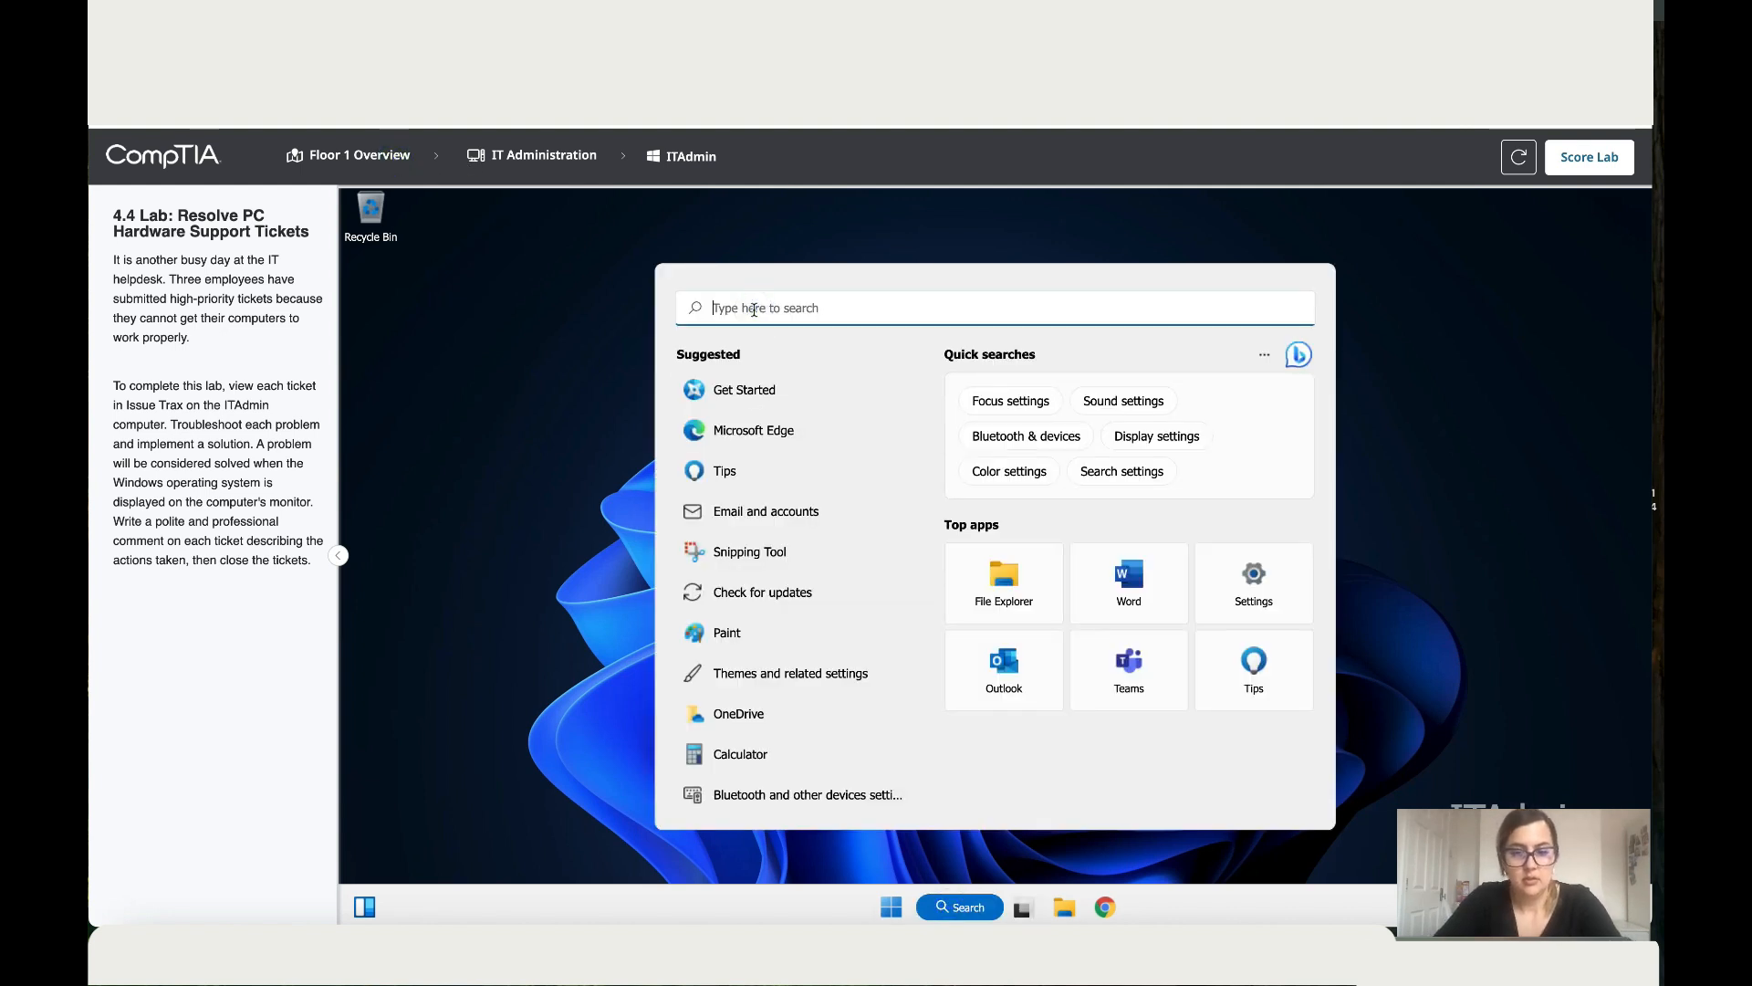
pyautogui.write('Trax')
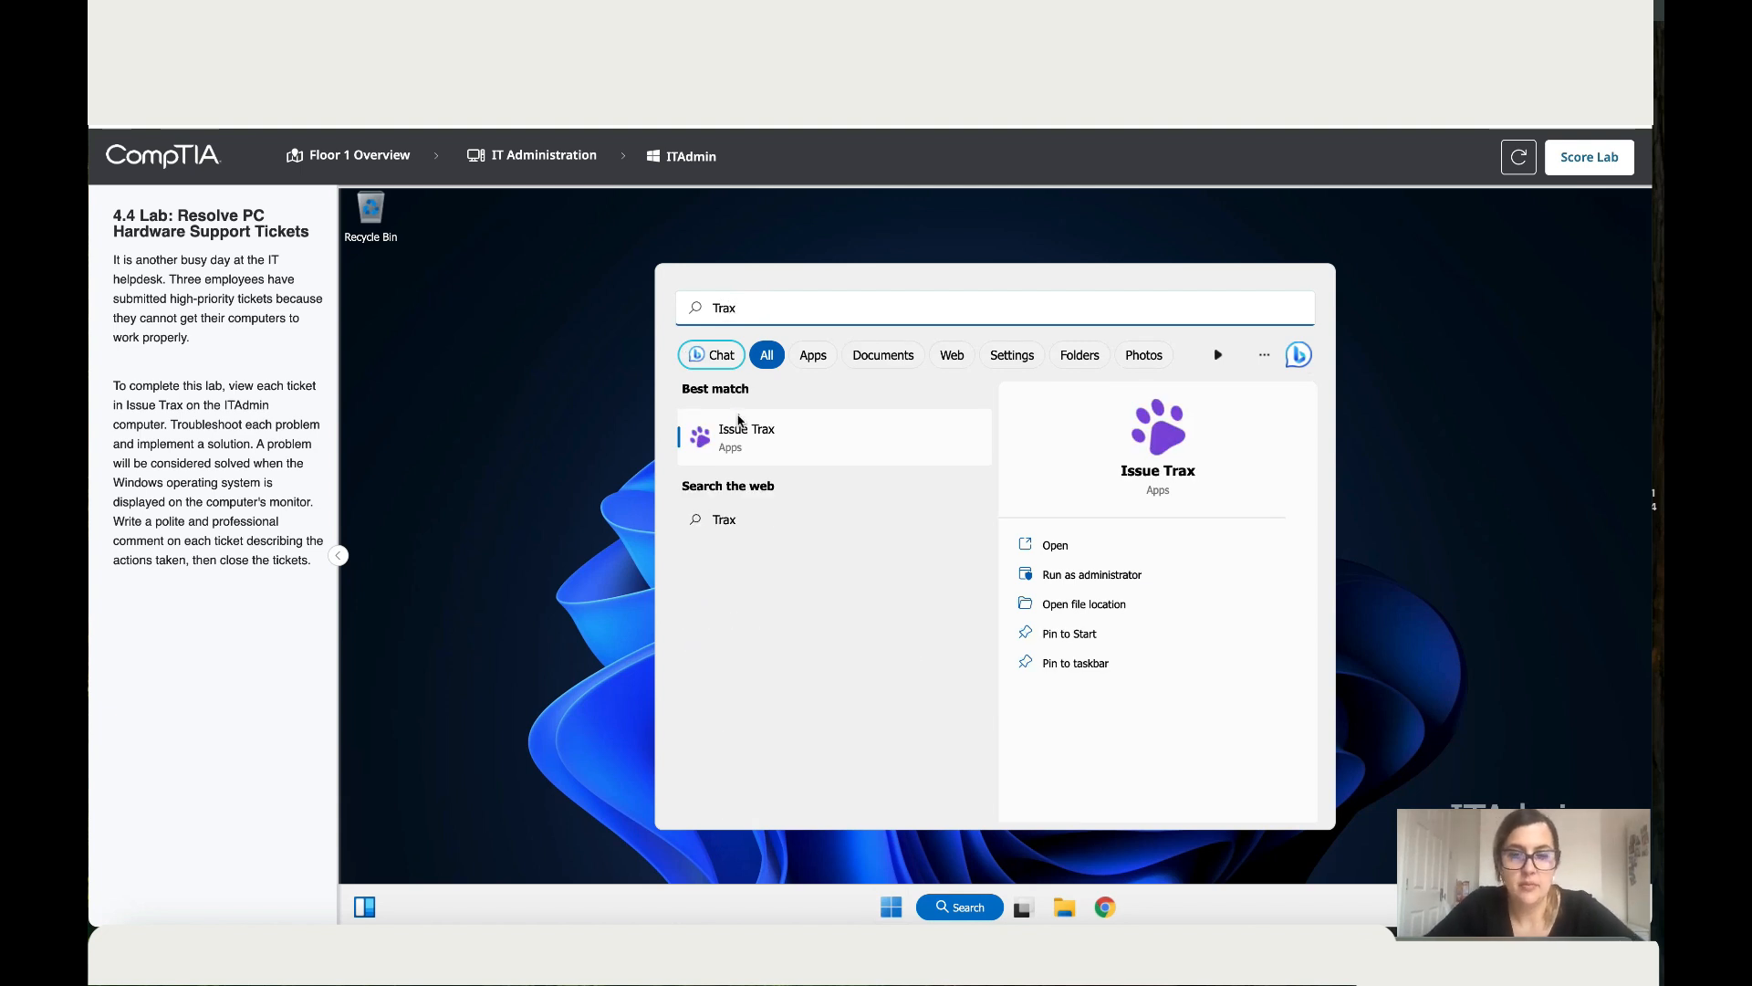
pyautogui.click(747, 437)
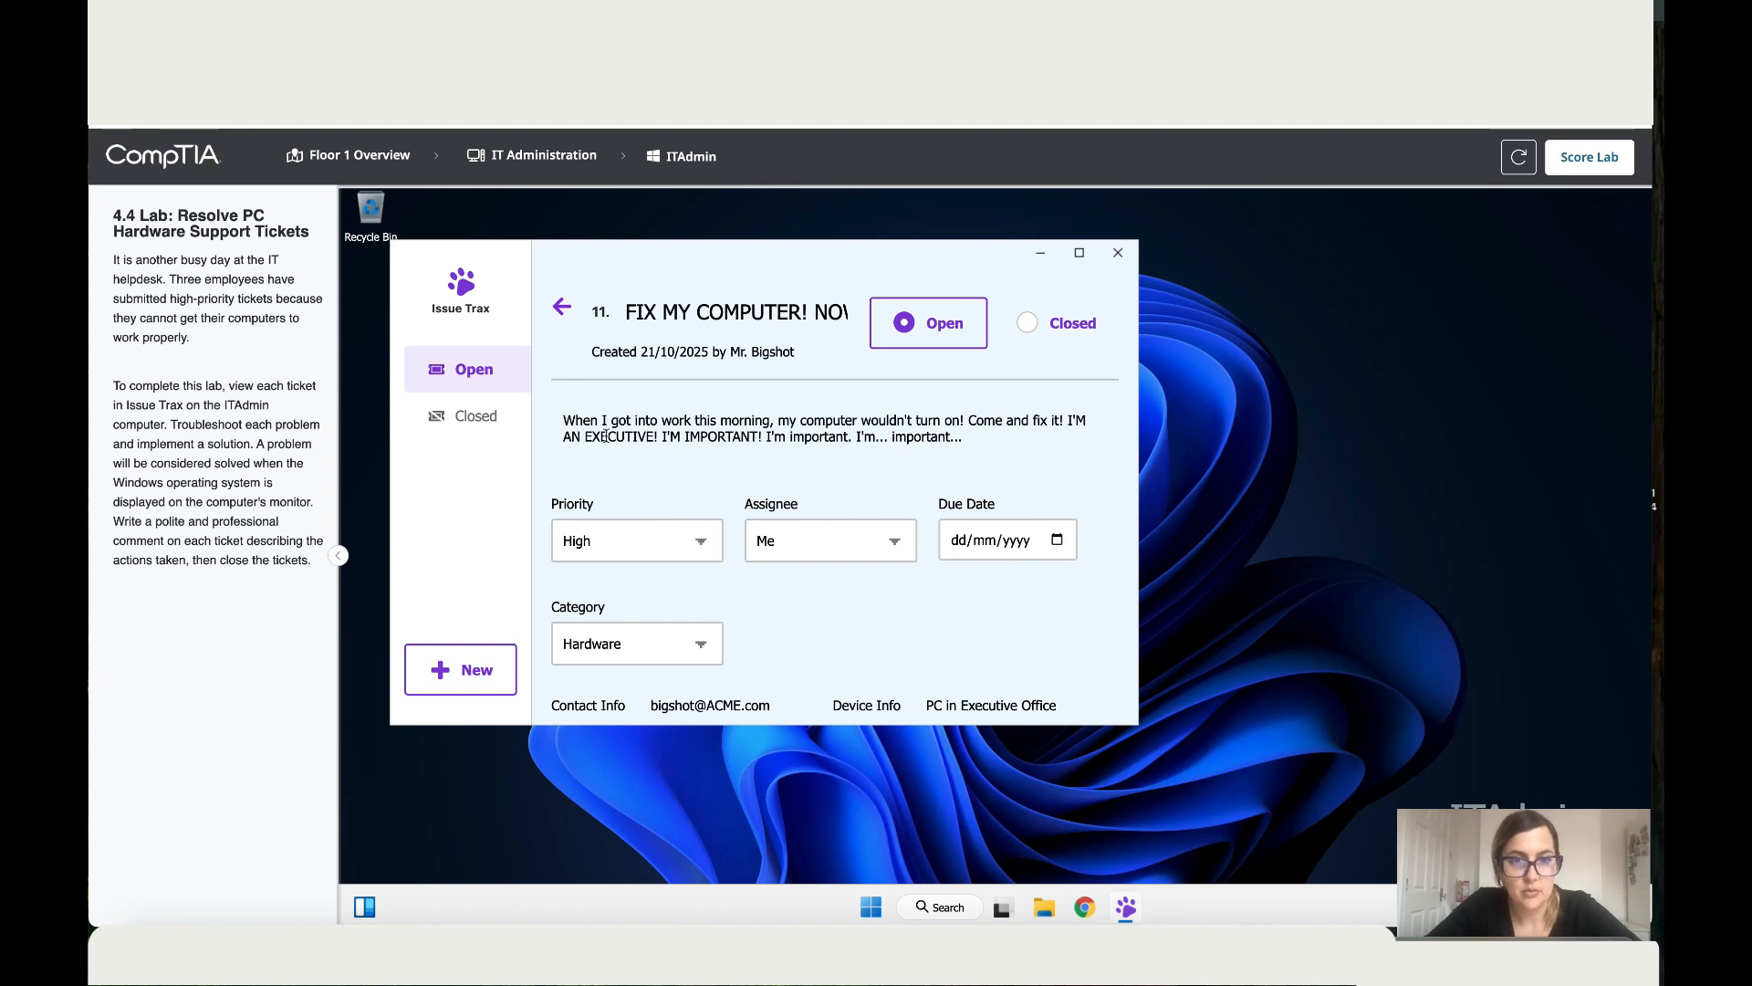
pyautogui.moveTo(860, 438)
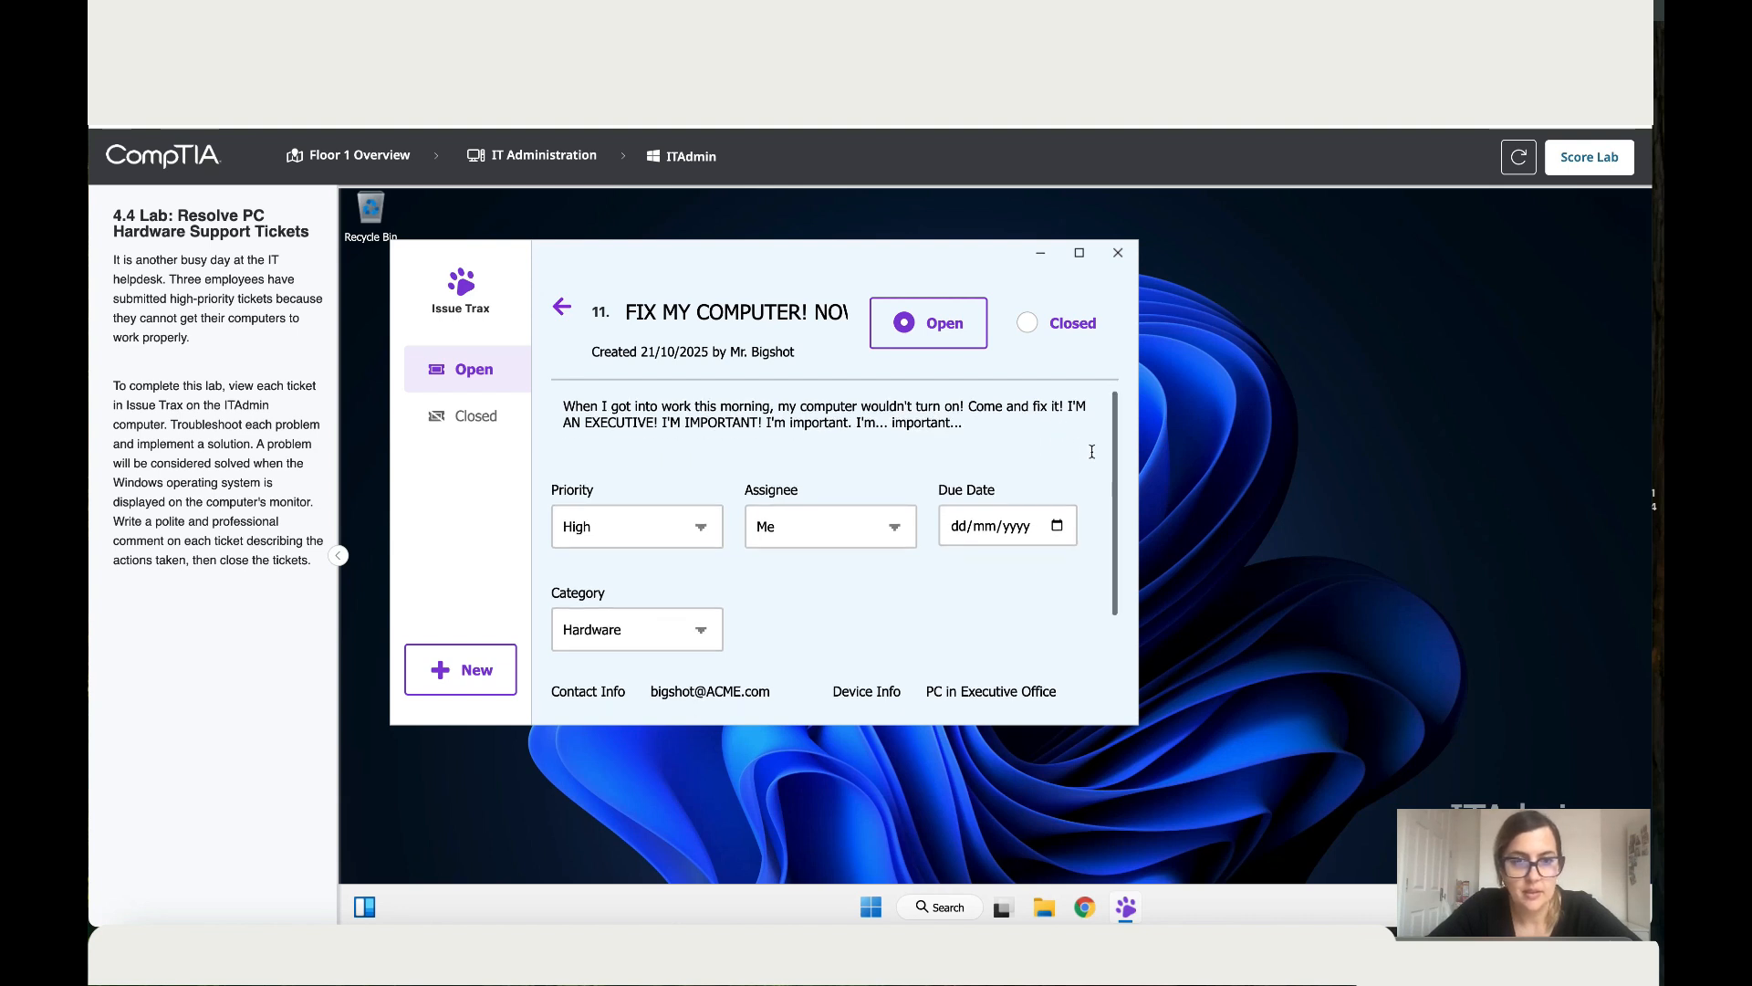
# Step: Scroll the executive's high-priority ticket down to its Comments section
pyautogui.scroll(-3)
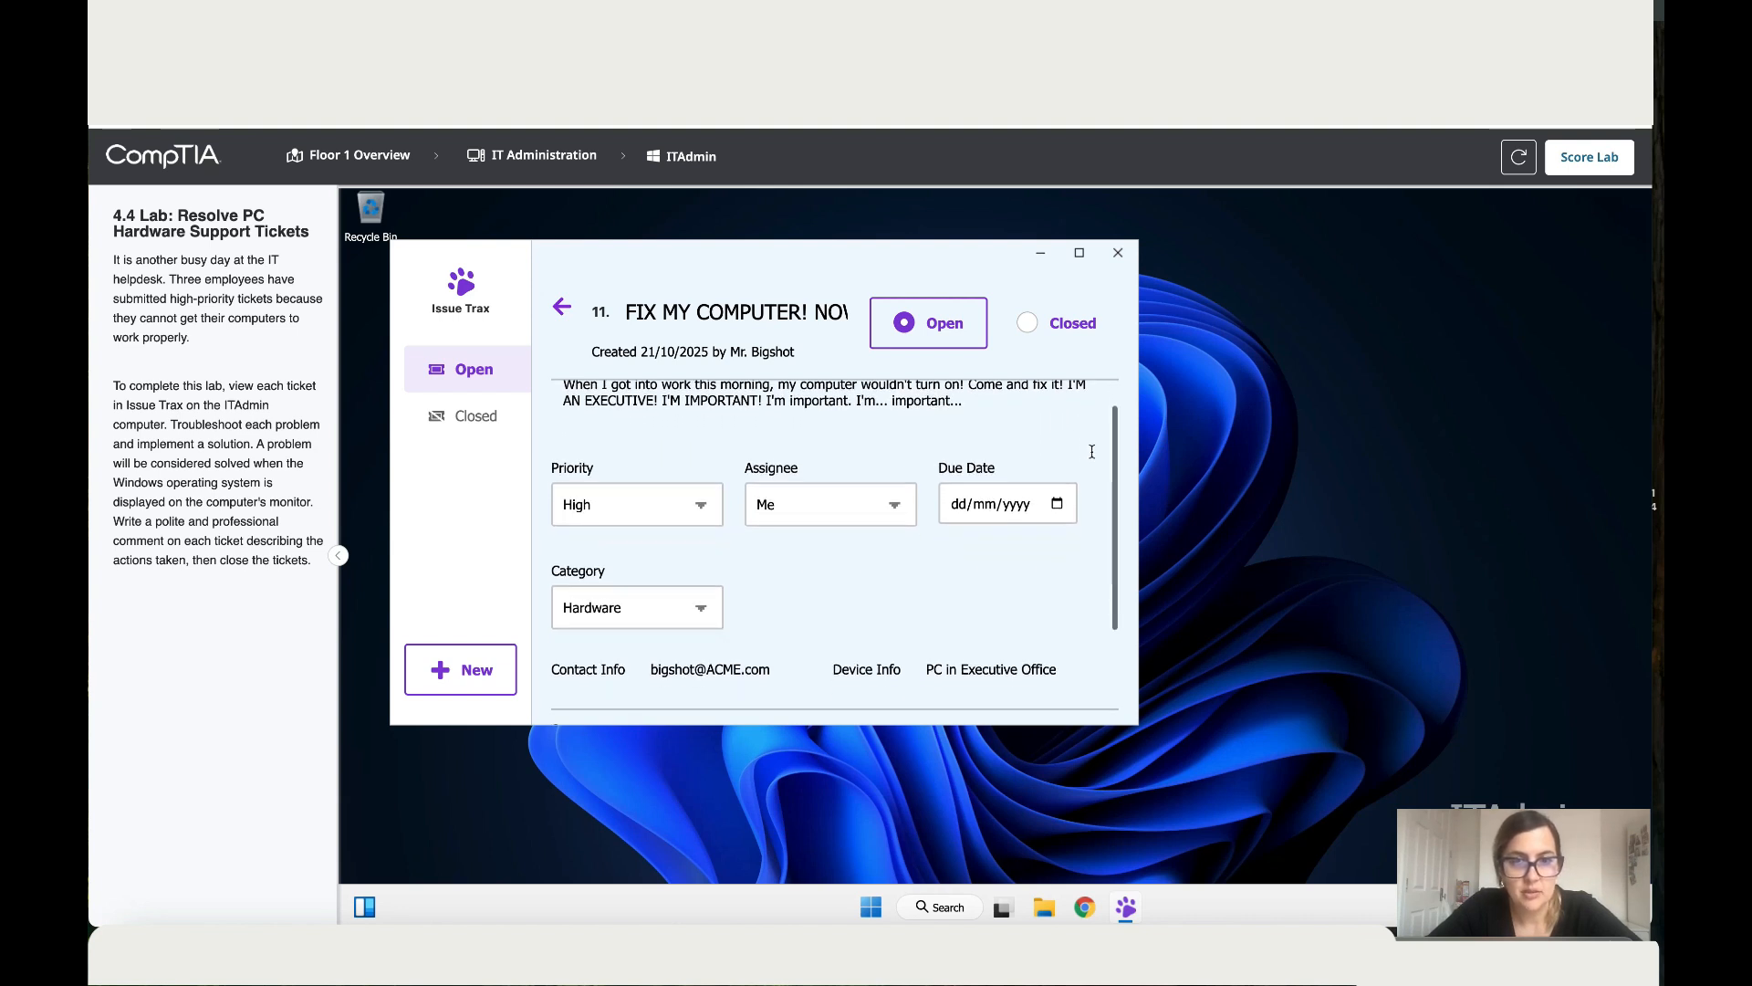
pyautogui.scroll(-3)
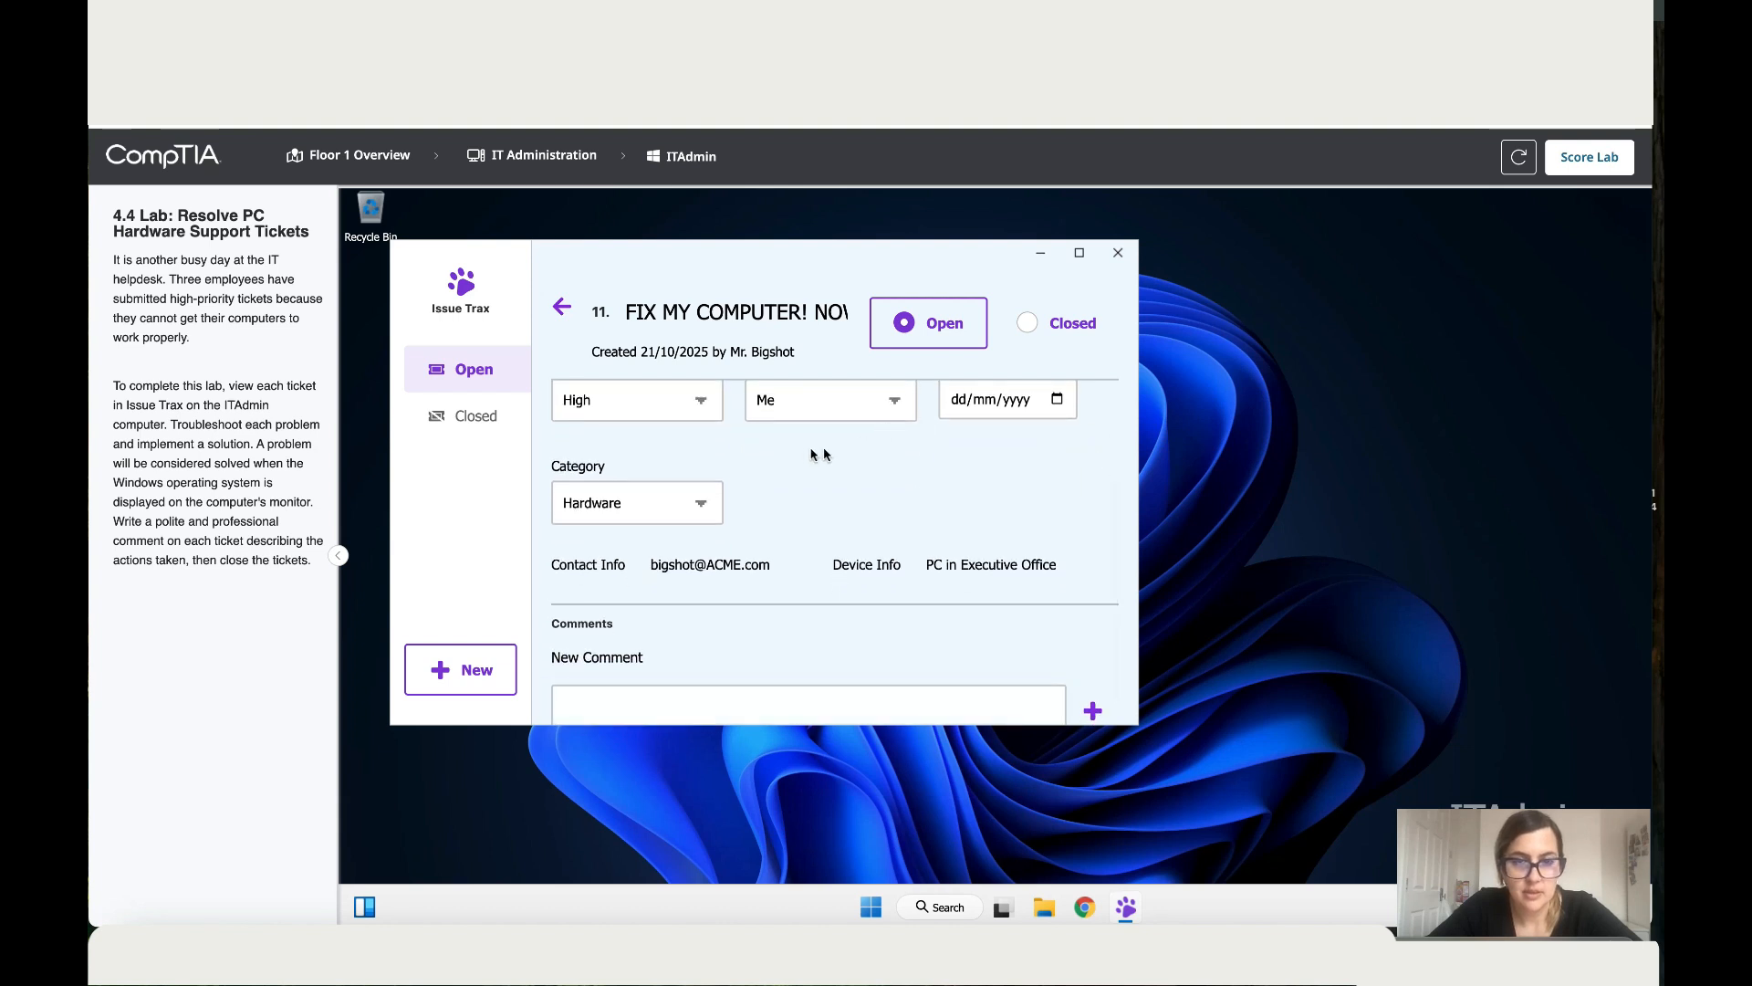
pyautogui.scroll(-3)
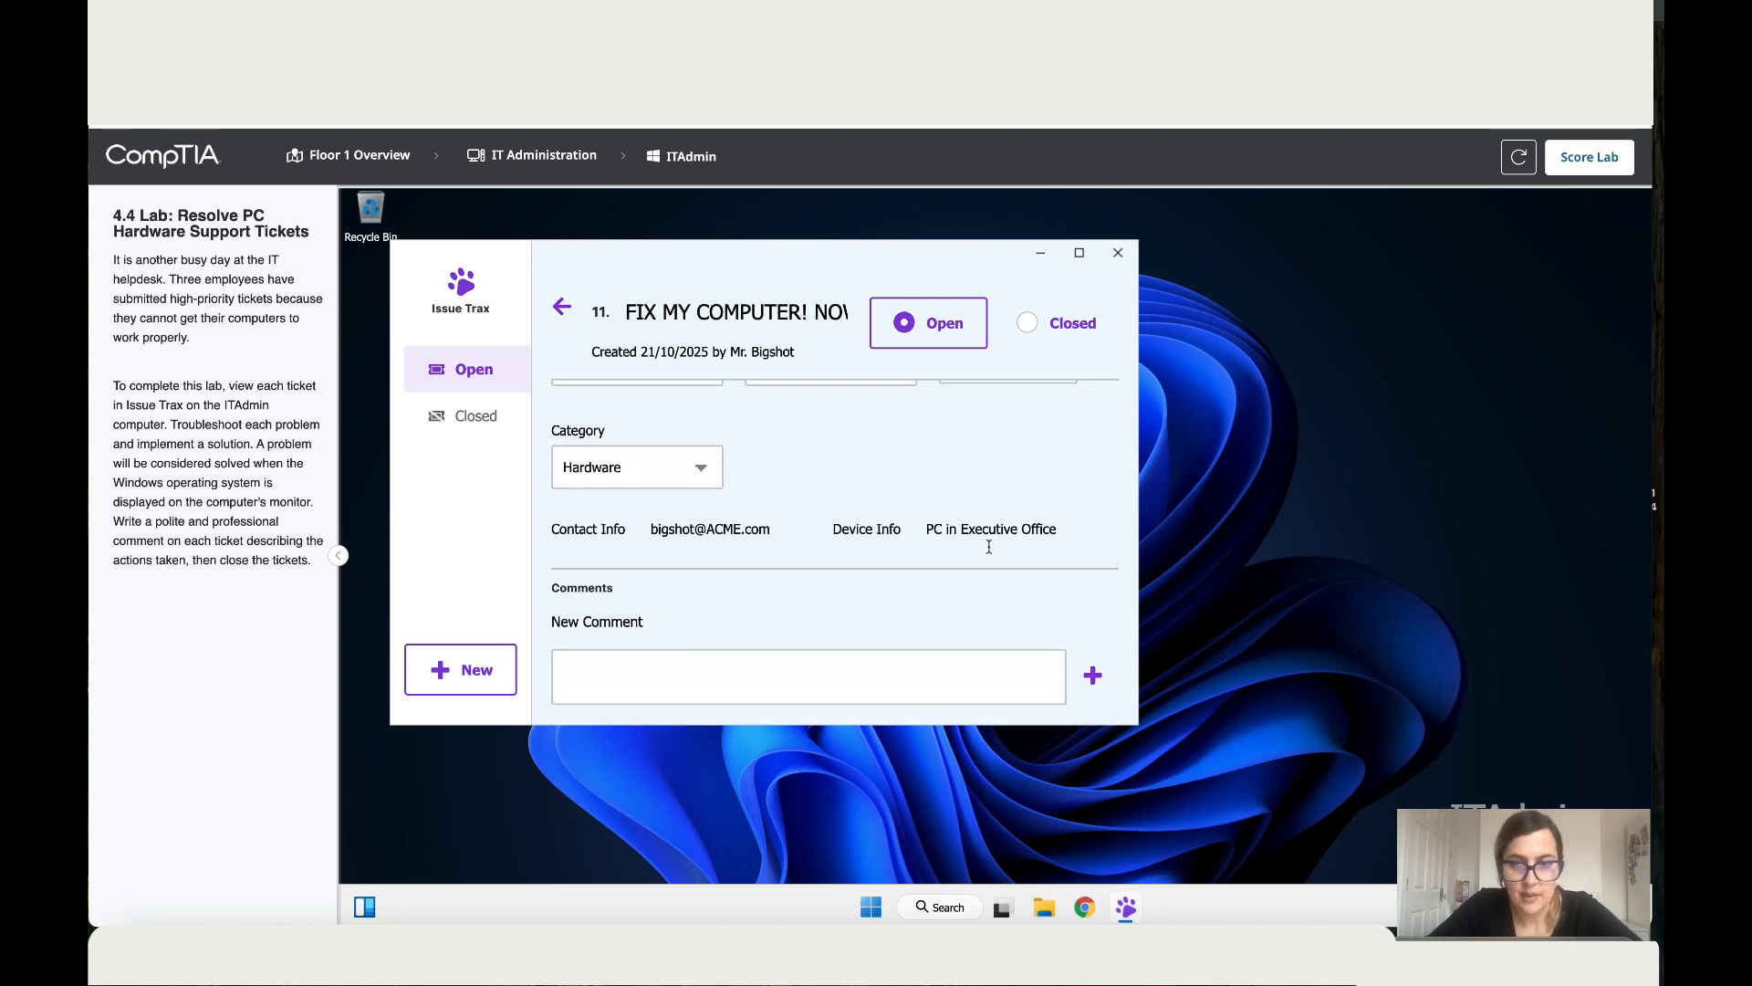
# Step: Post a greeting comment to Mr. Bigshot saying you are coming to fix this issue for him
pyautogui.click(811, 677)
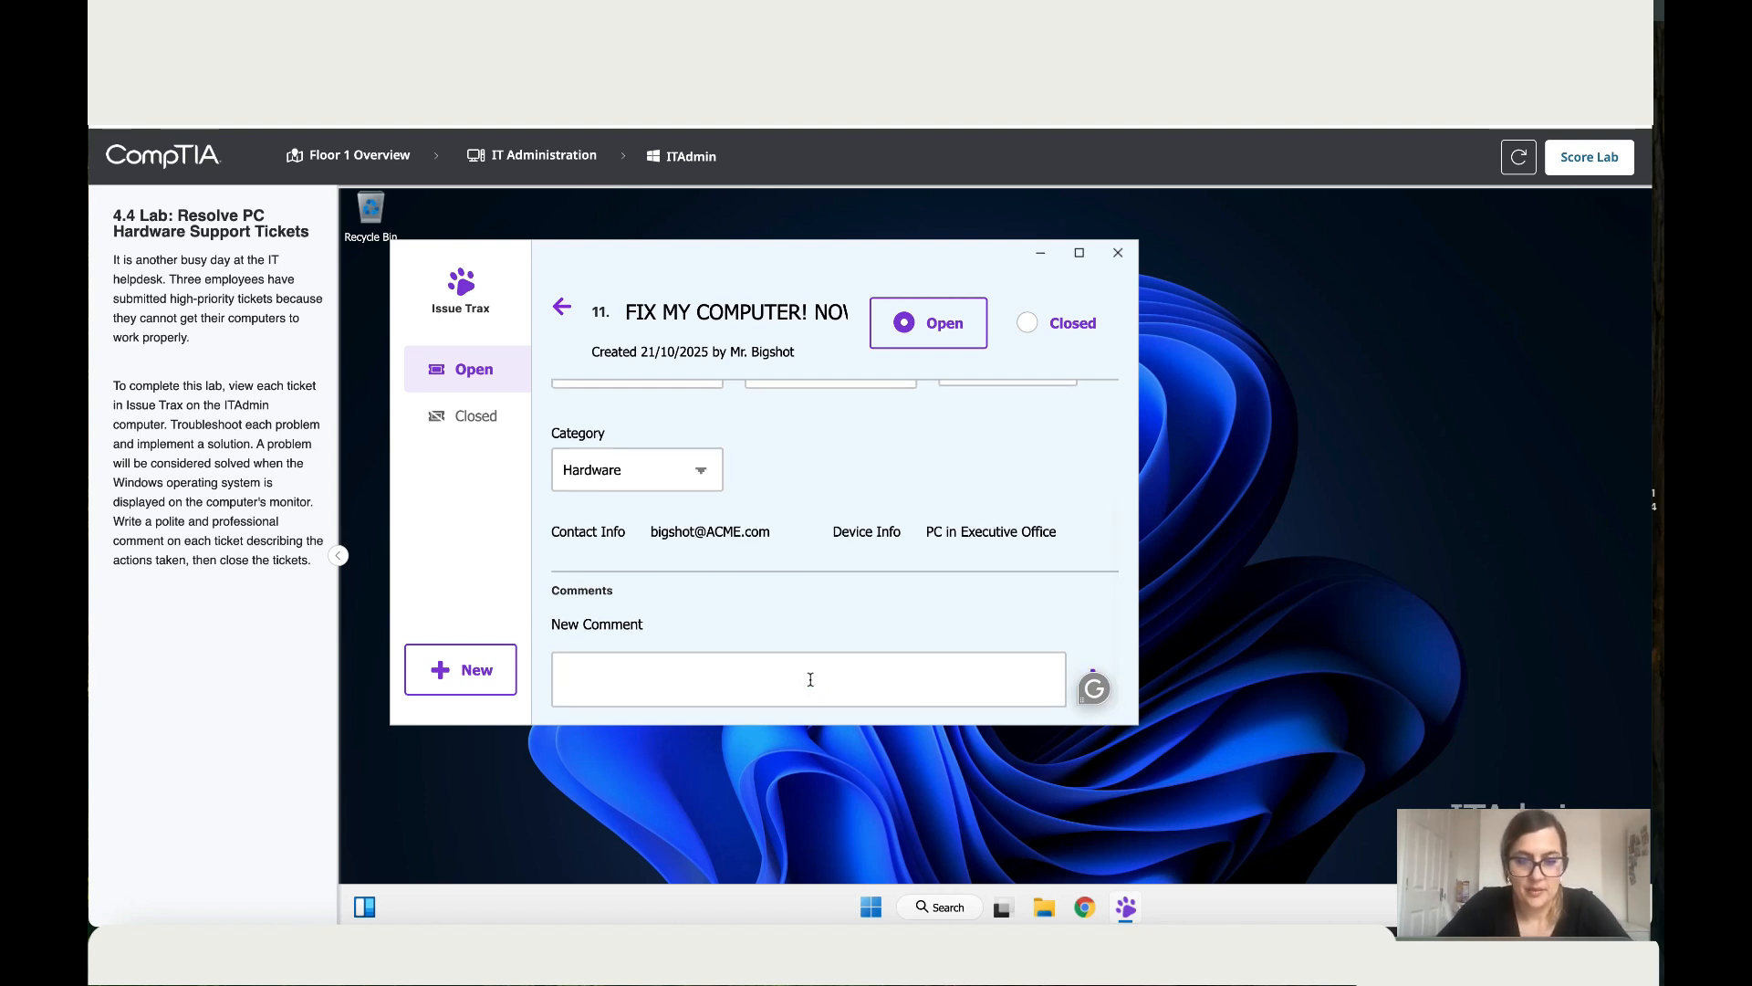
pyautogui.write('Good morning')
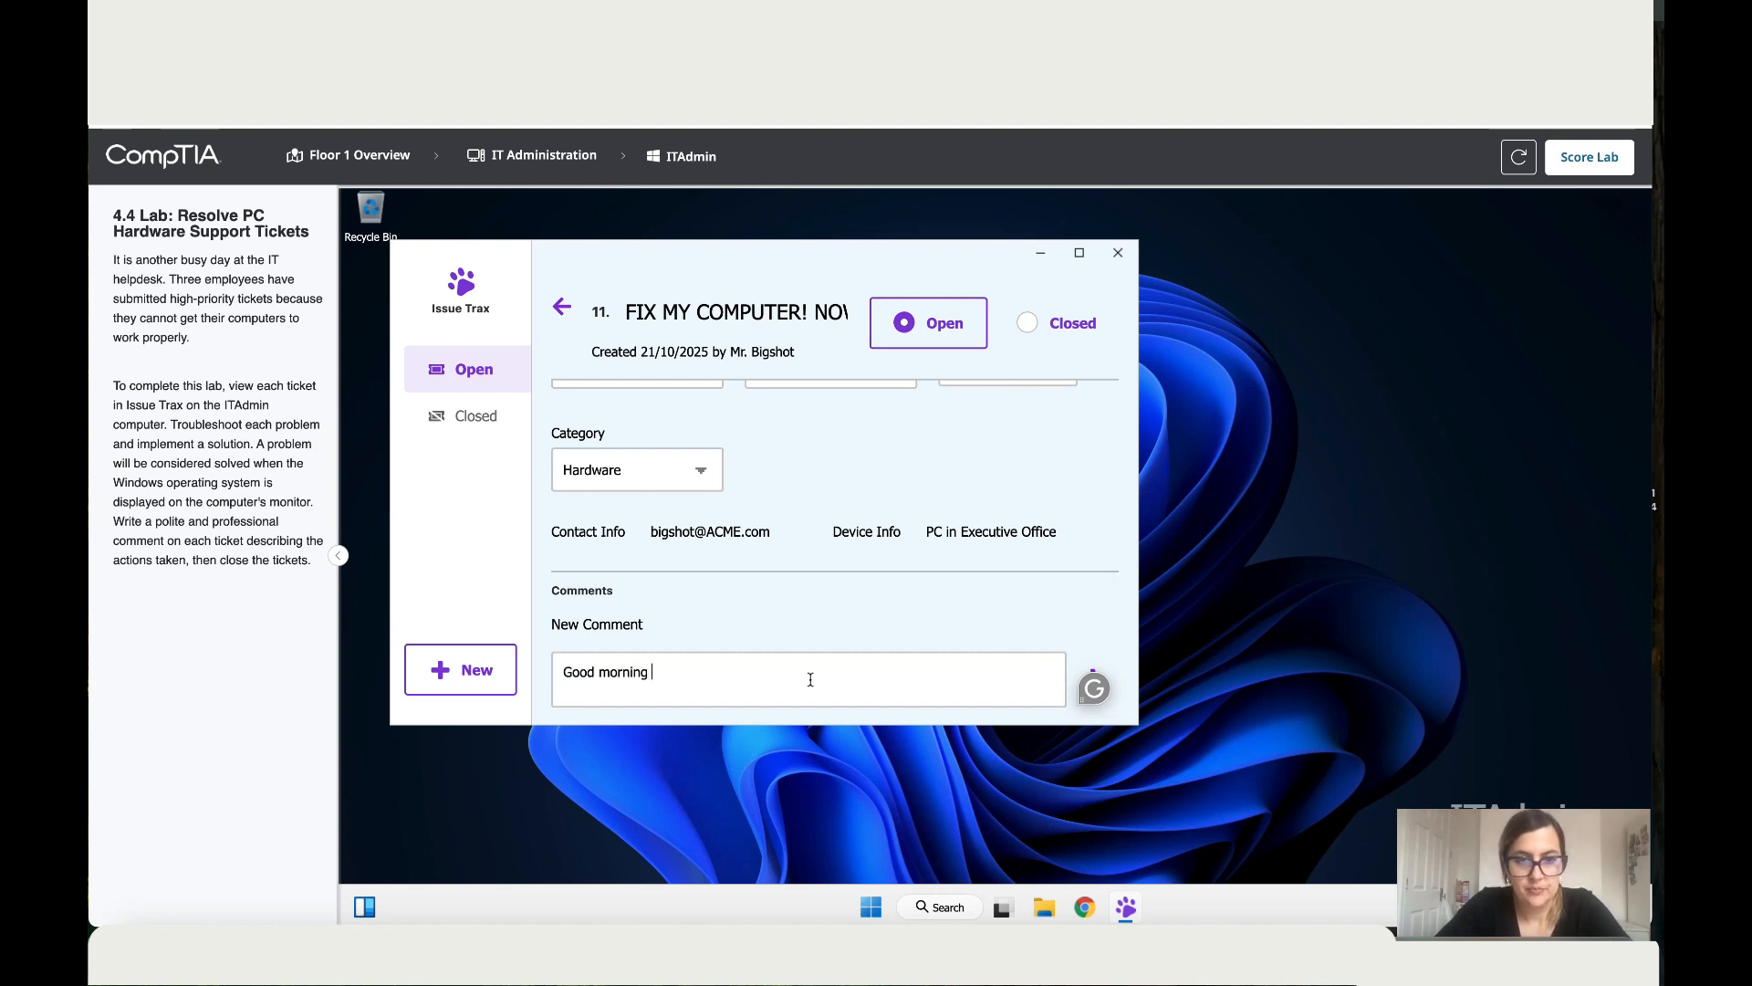
pyautogui.write('Bigshor, I am on my now to fi')
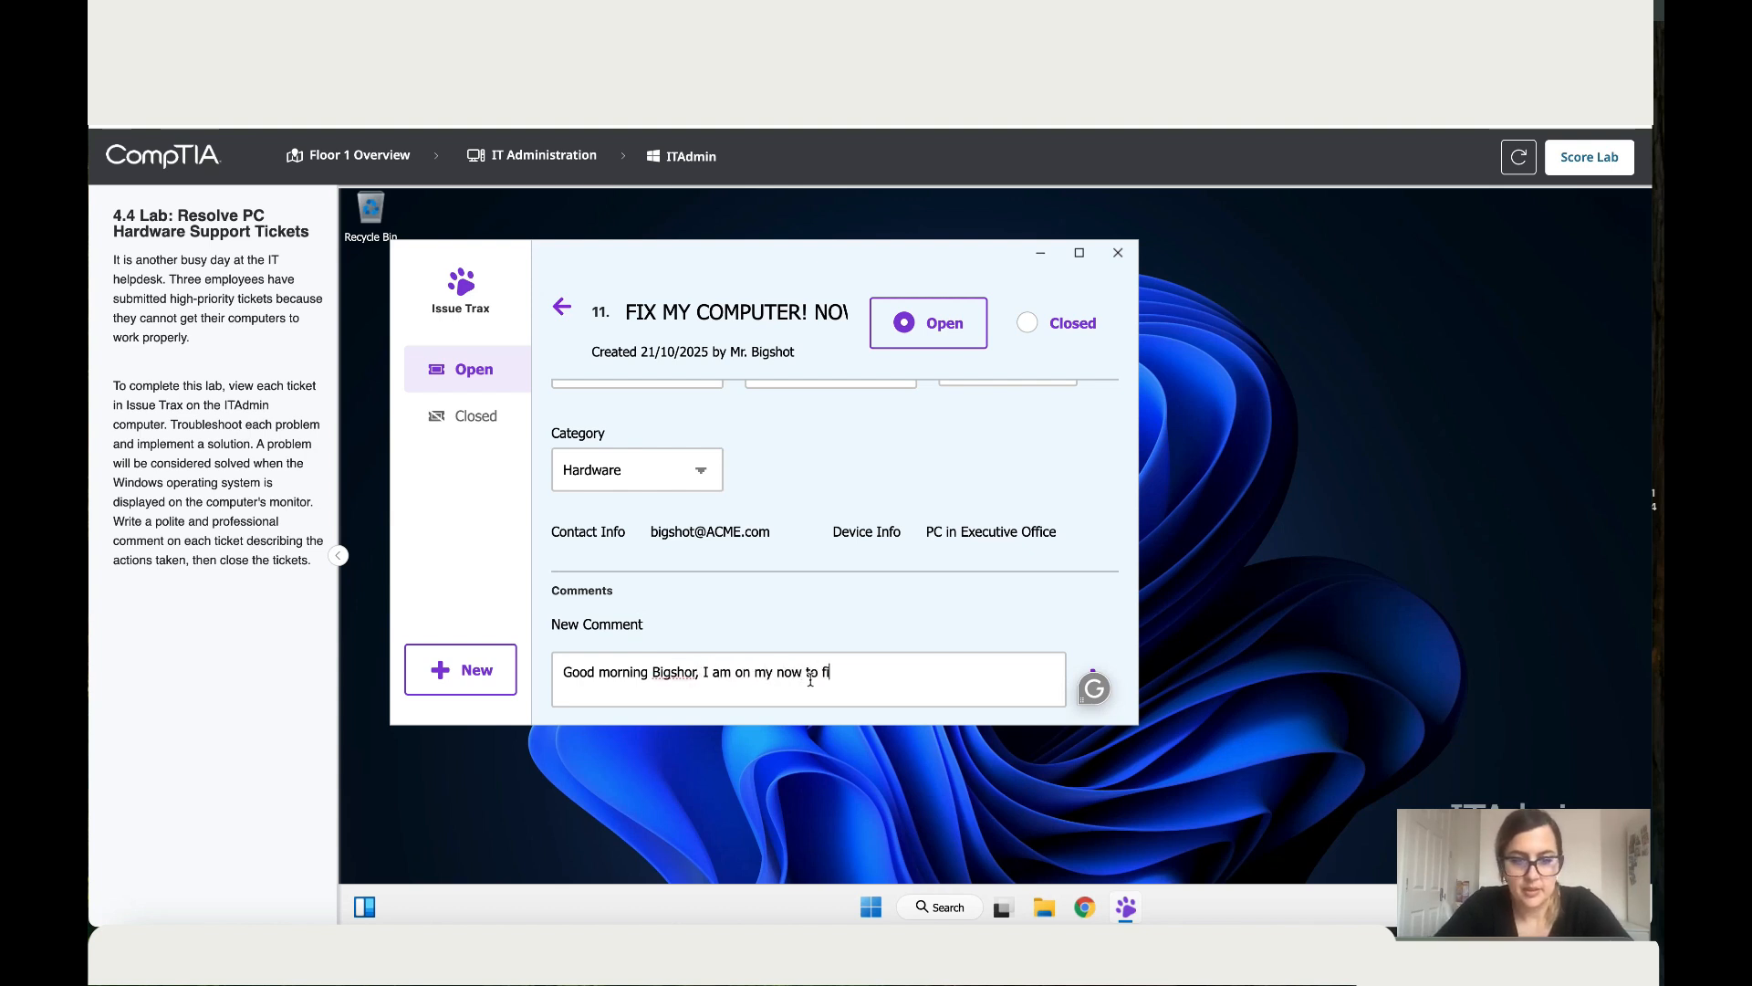
pyautogui.write('x this issue')
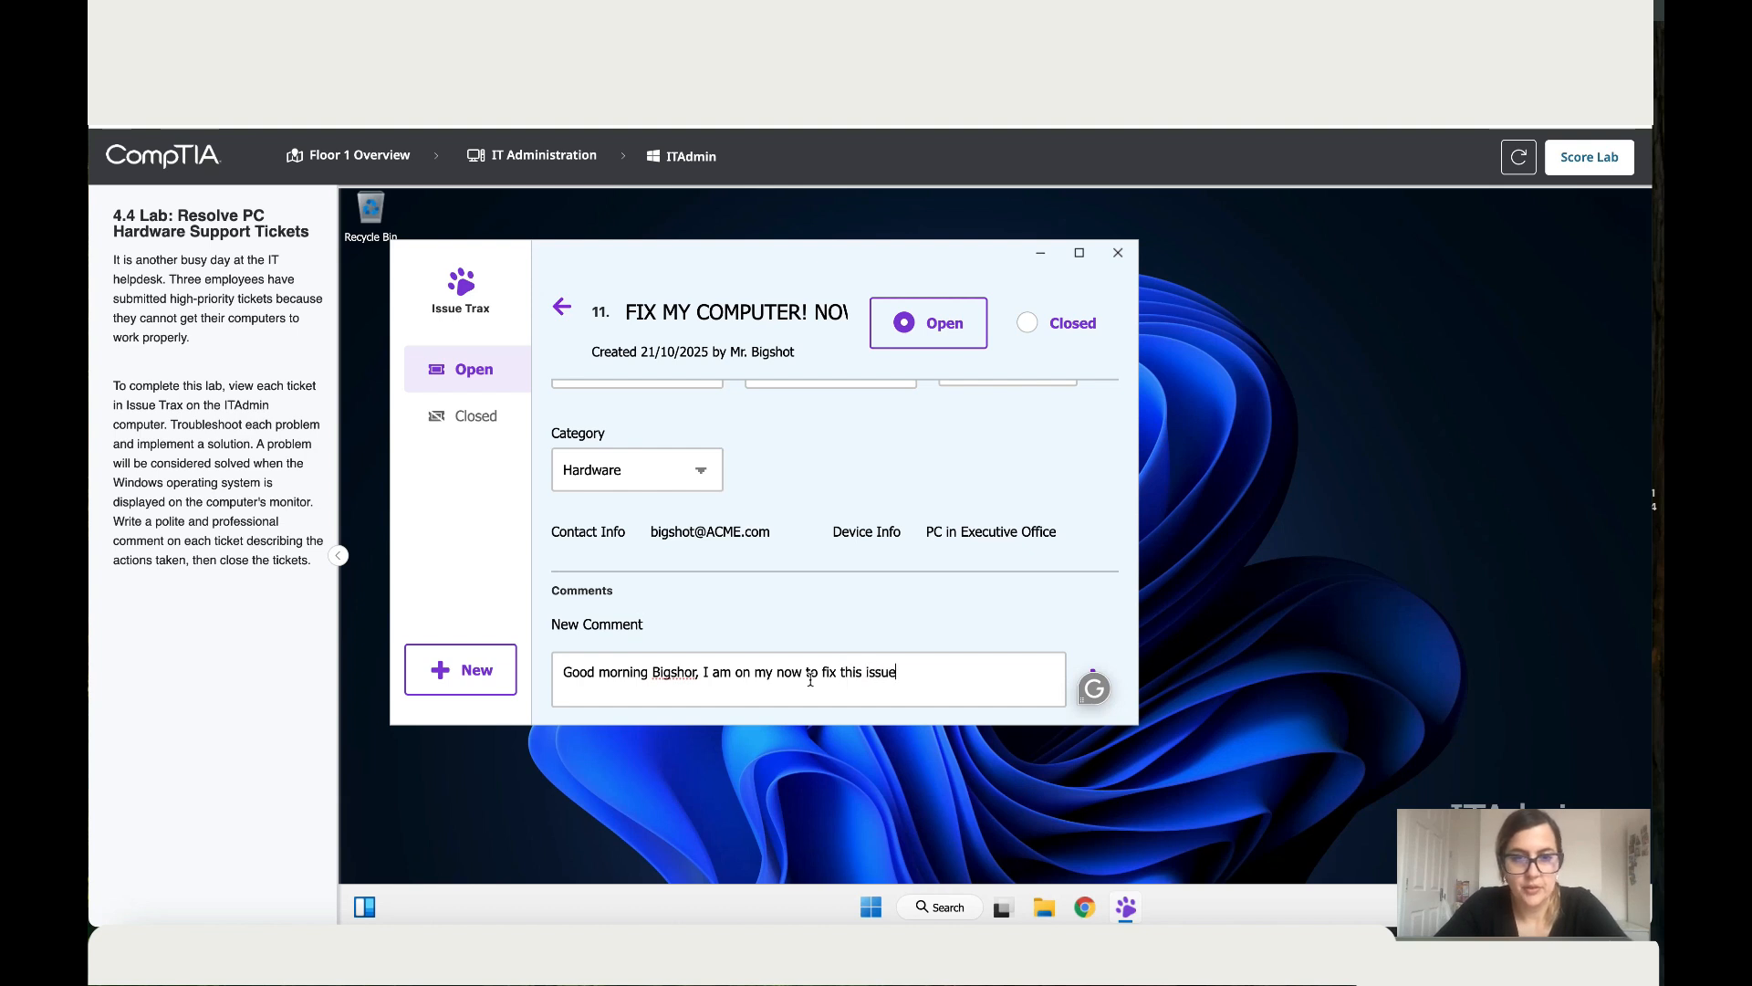
pyautogui.write('for you.')
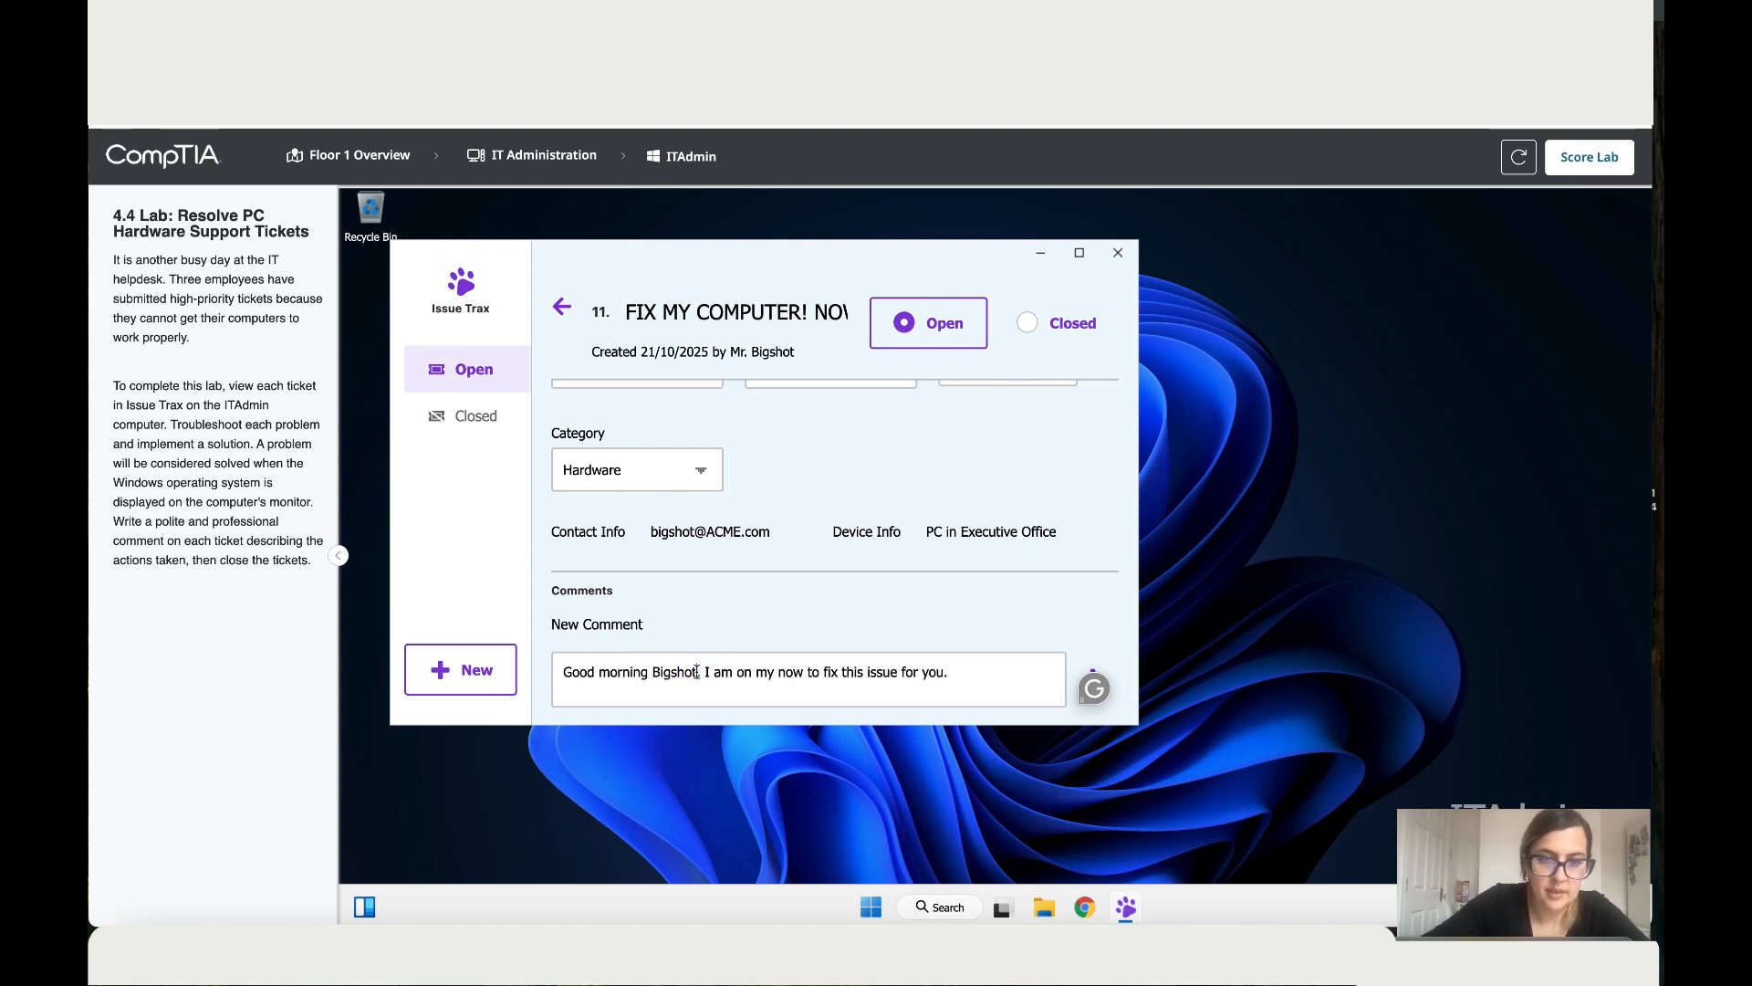
pyautogui.click(1091, 670)
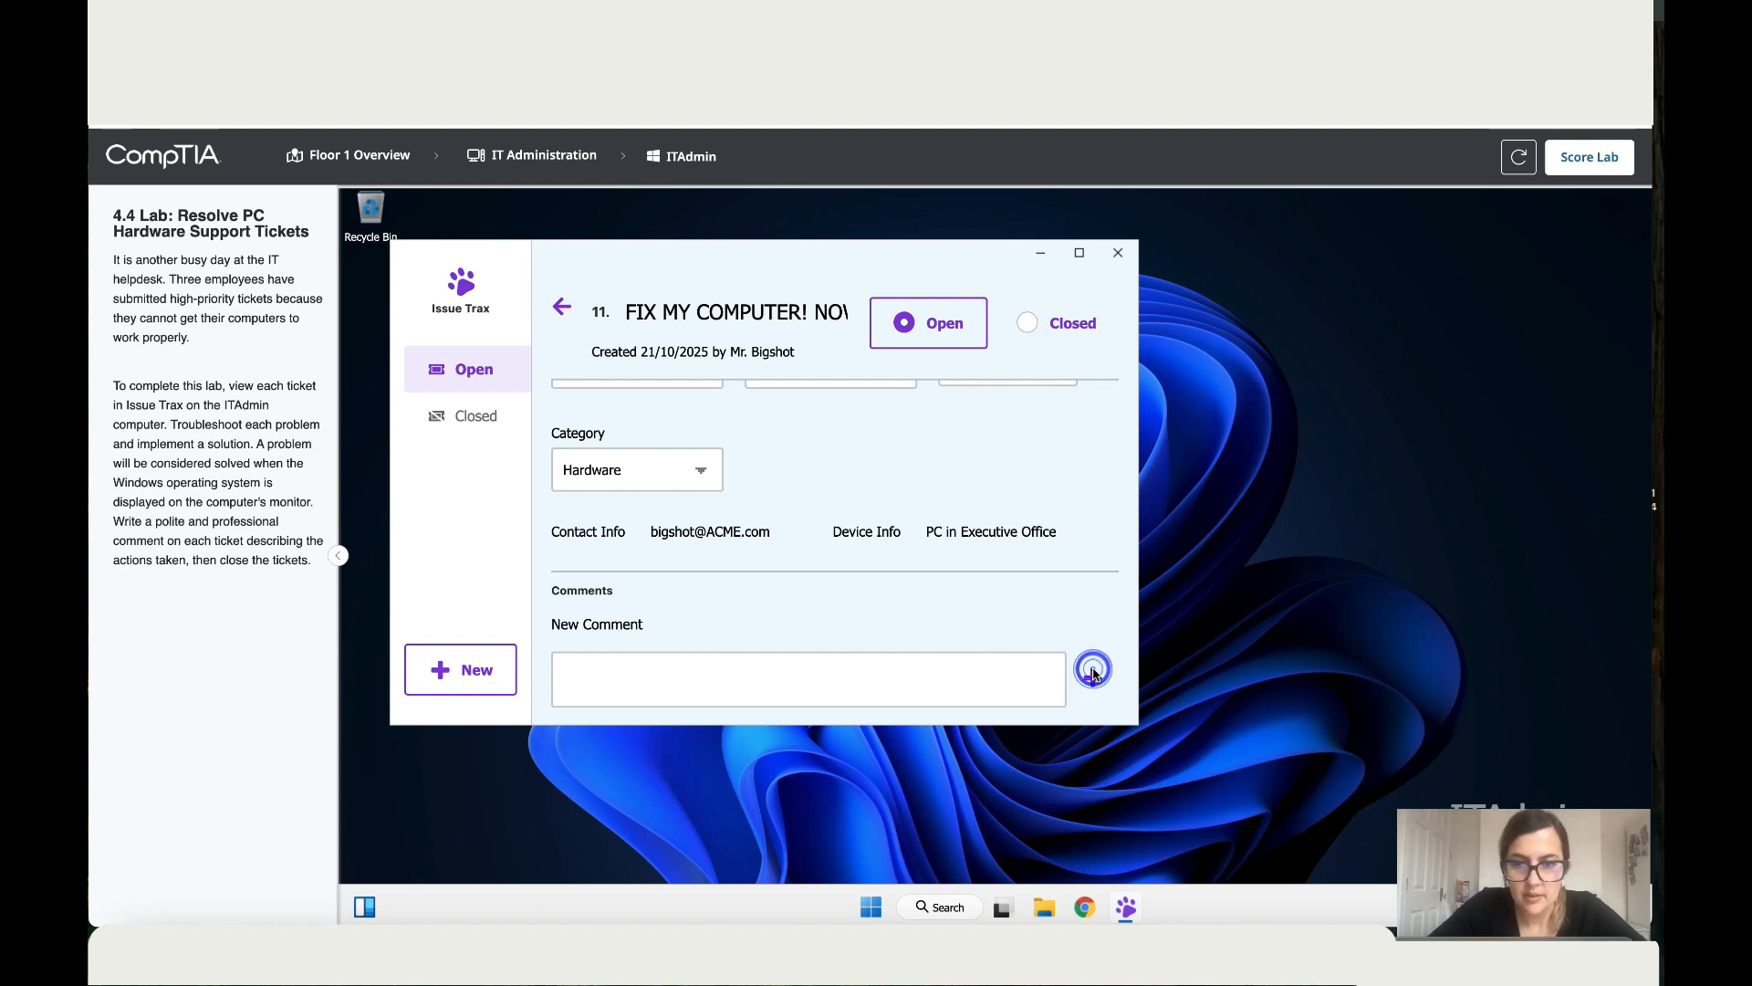
pyautogui.click(1092, 669)
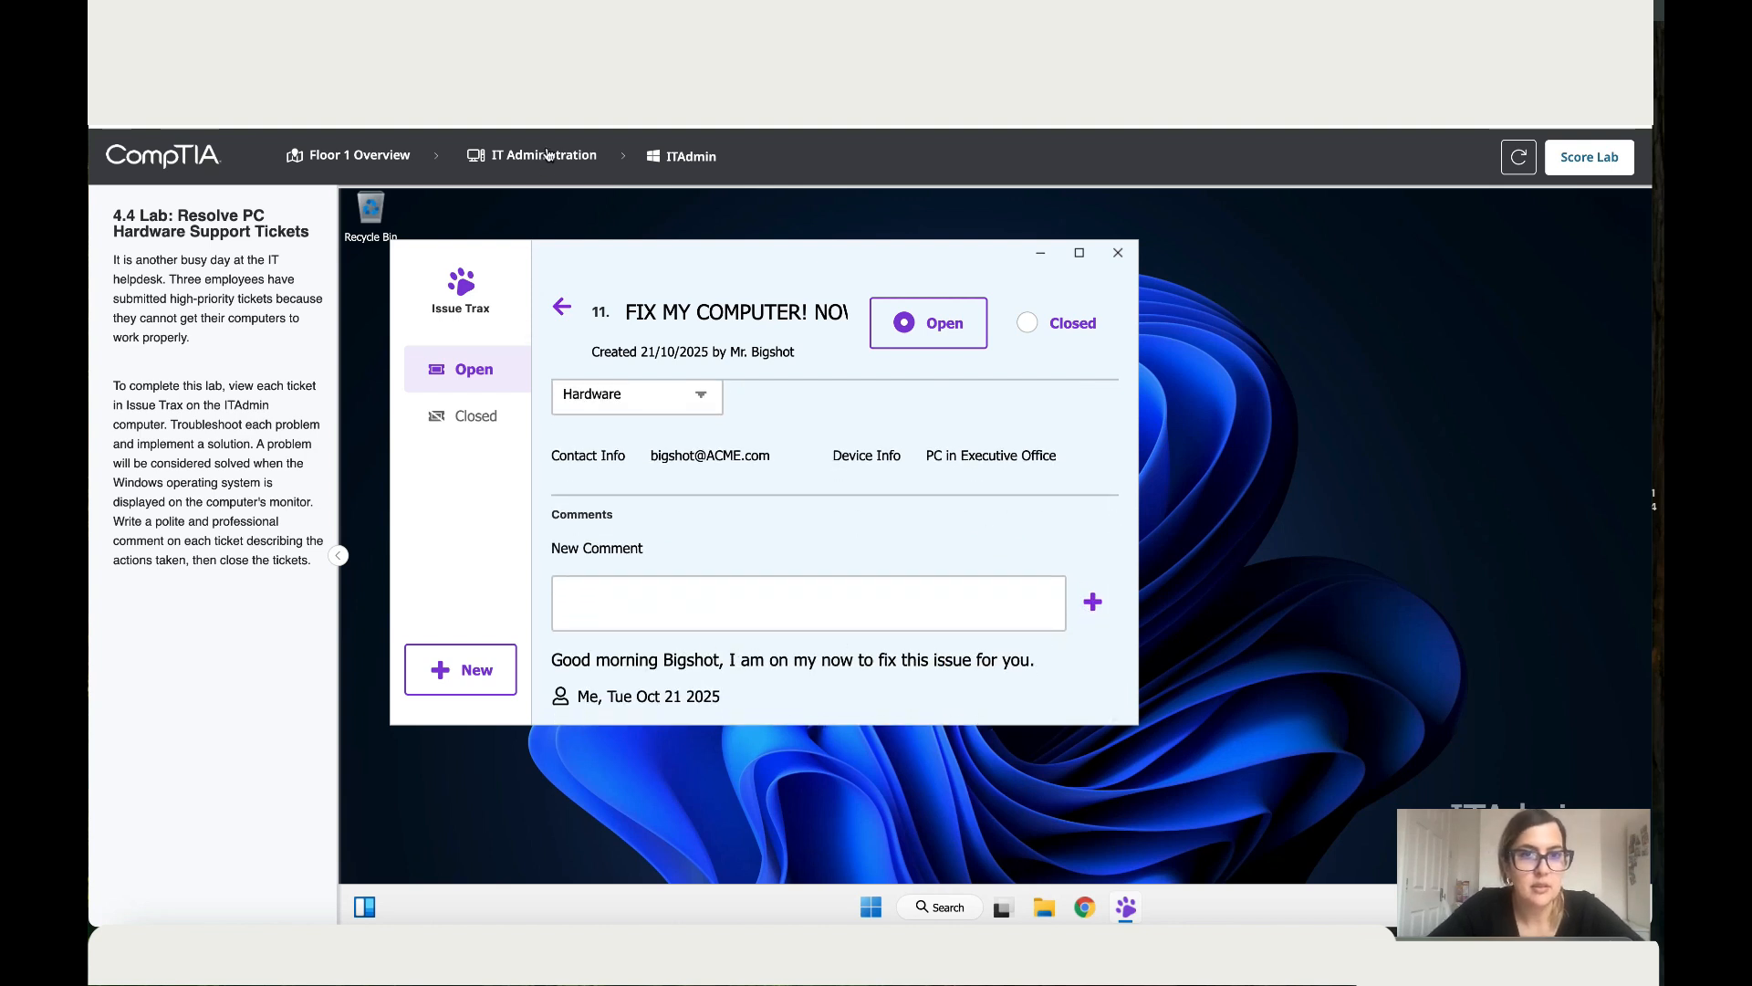
pyautogui.moveTo(401, 157)
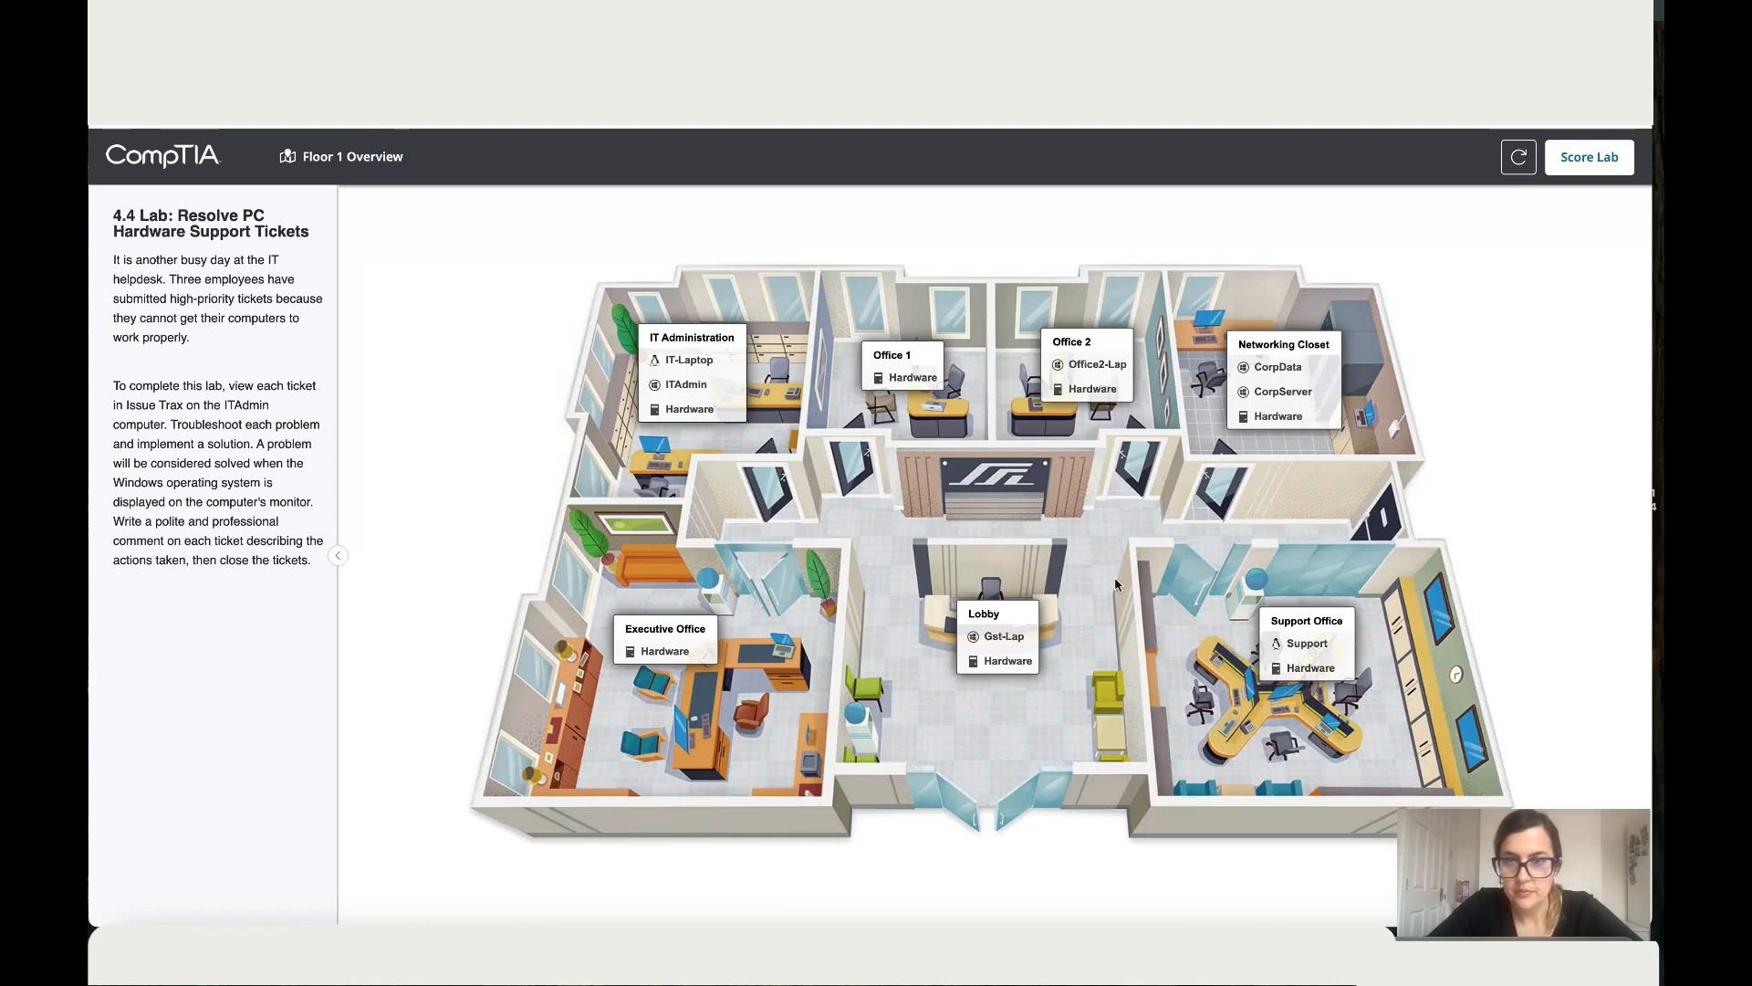
# Step: Open the Executive Office hardware workstation and view the tower's back with its AC power cable connected
pyautogui.click(668, 650)
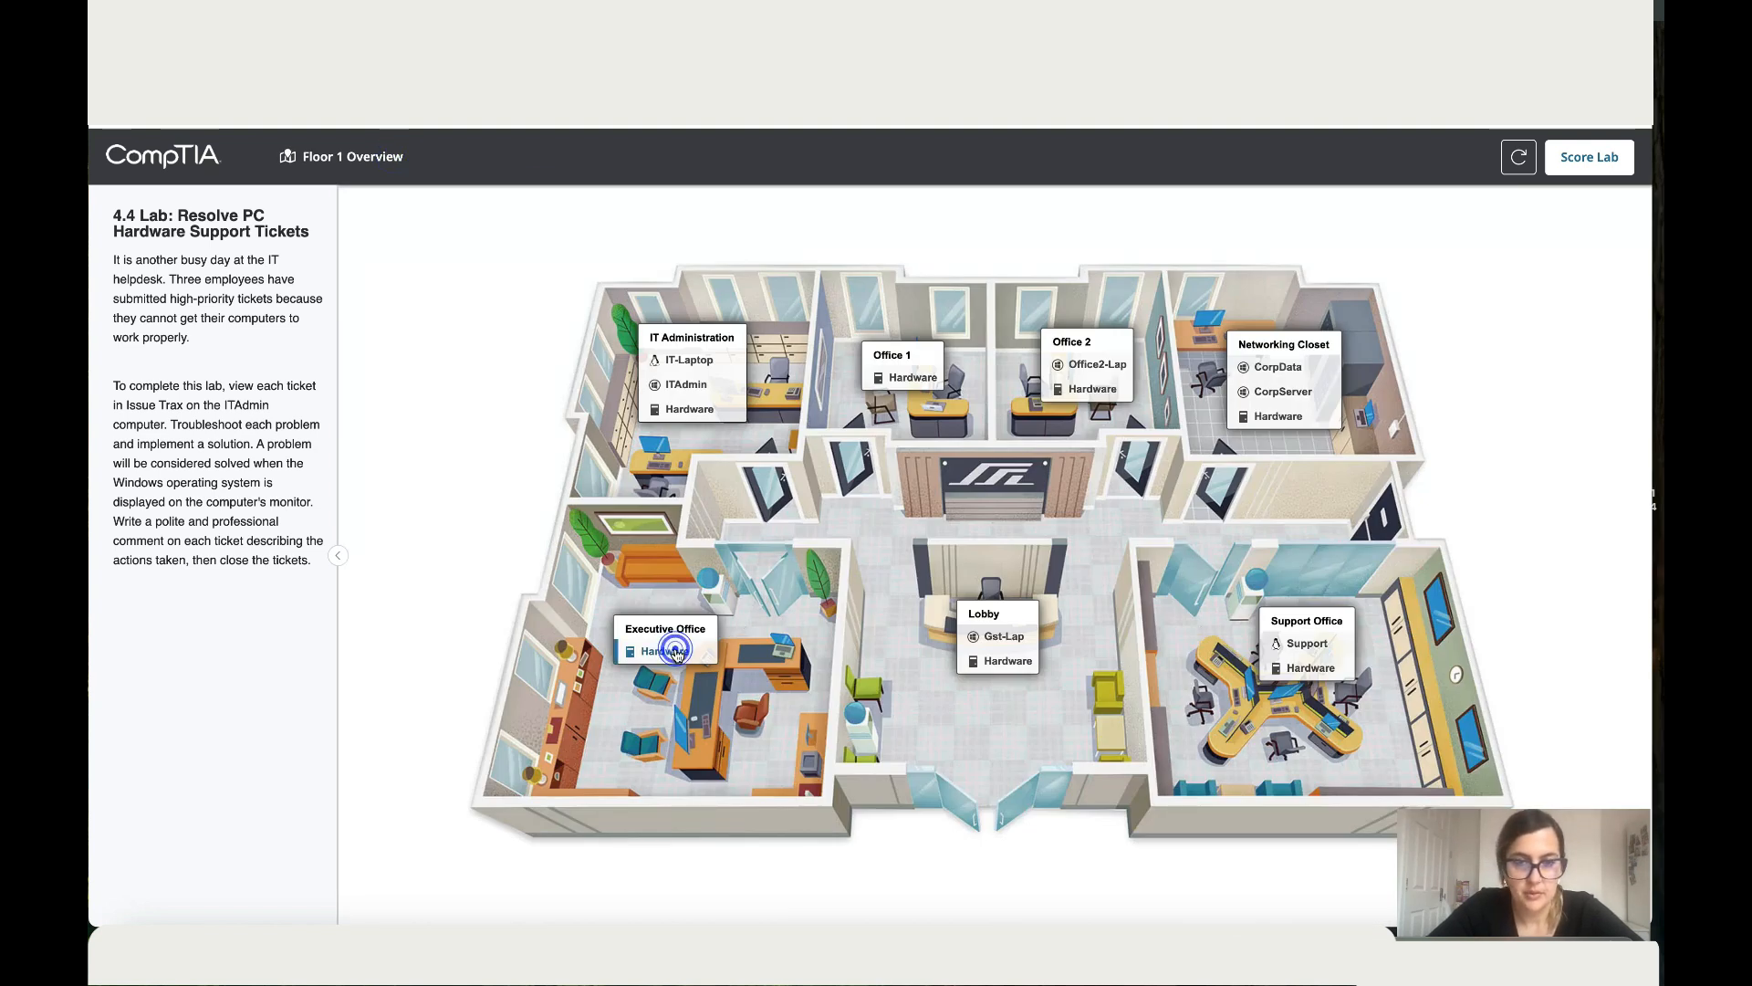
pyautogui.click(670, 650)
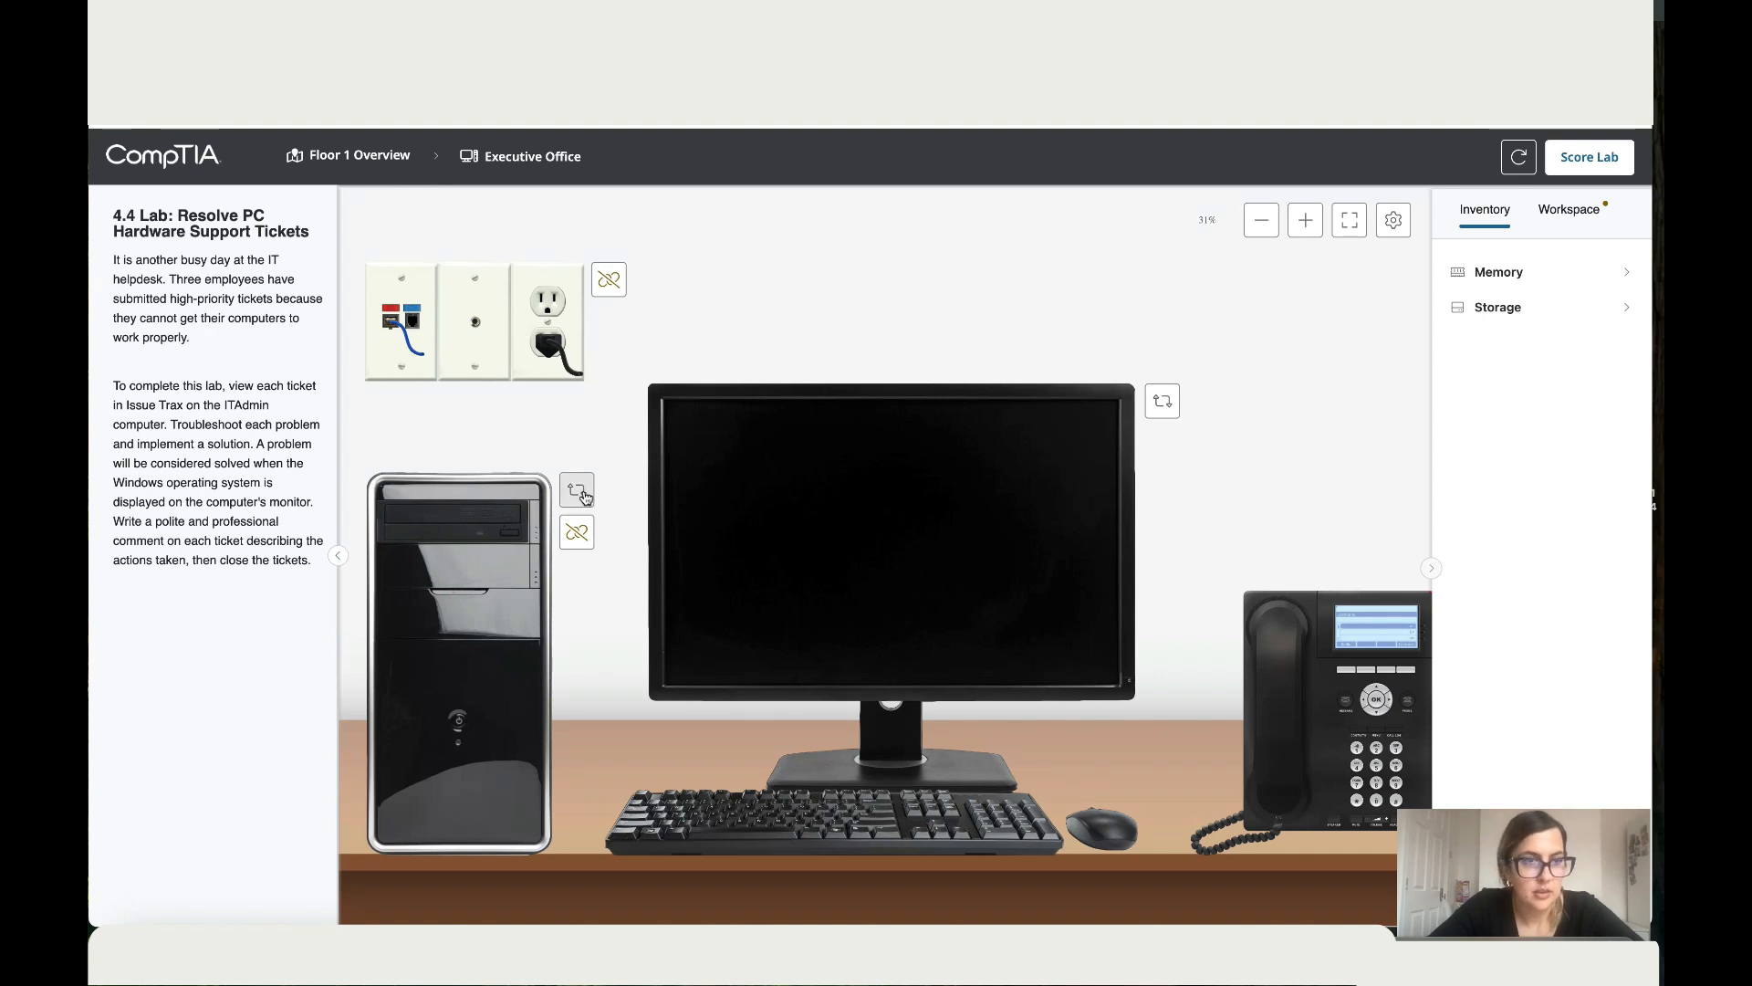
pyautogui.click(577, 489)
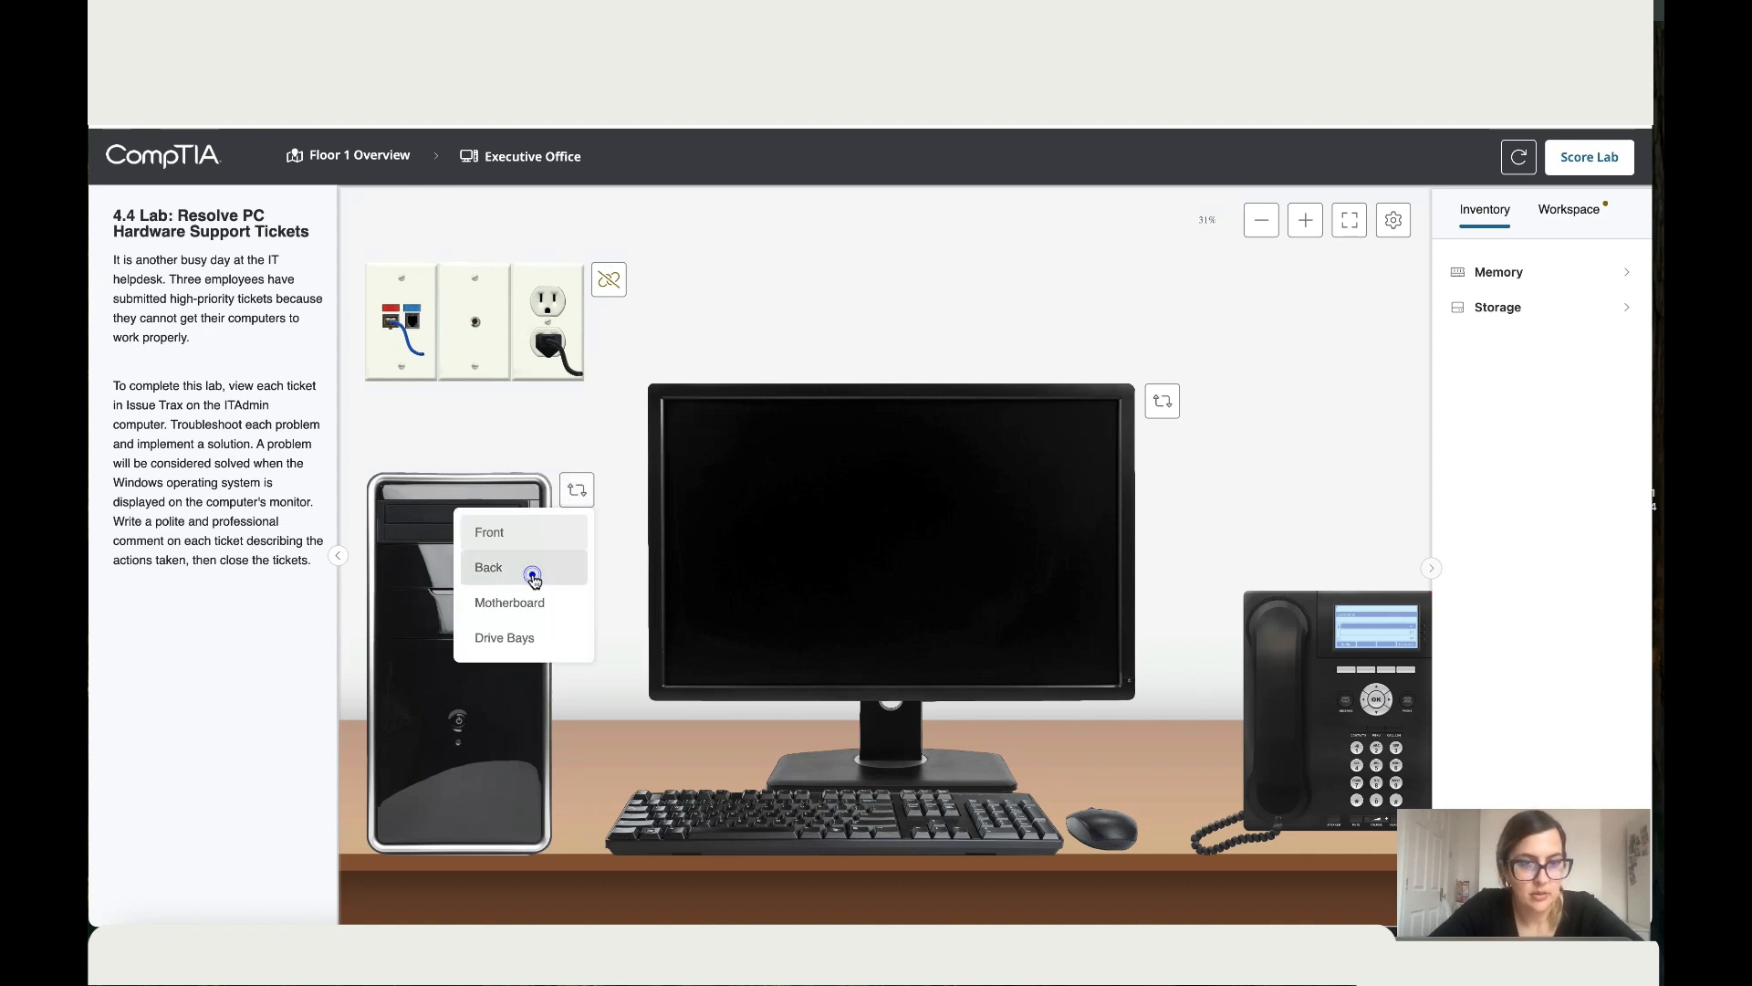
pyautogui.click(490, 568)
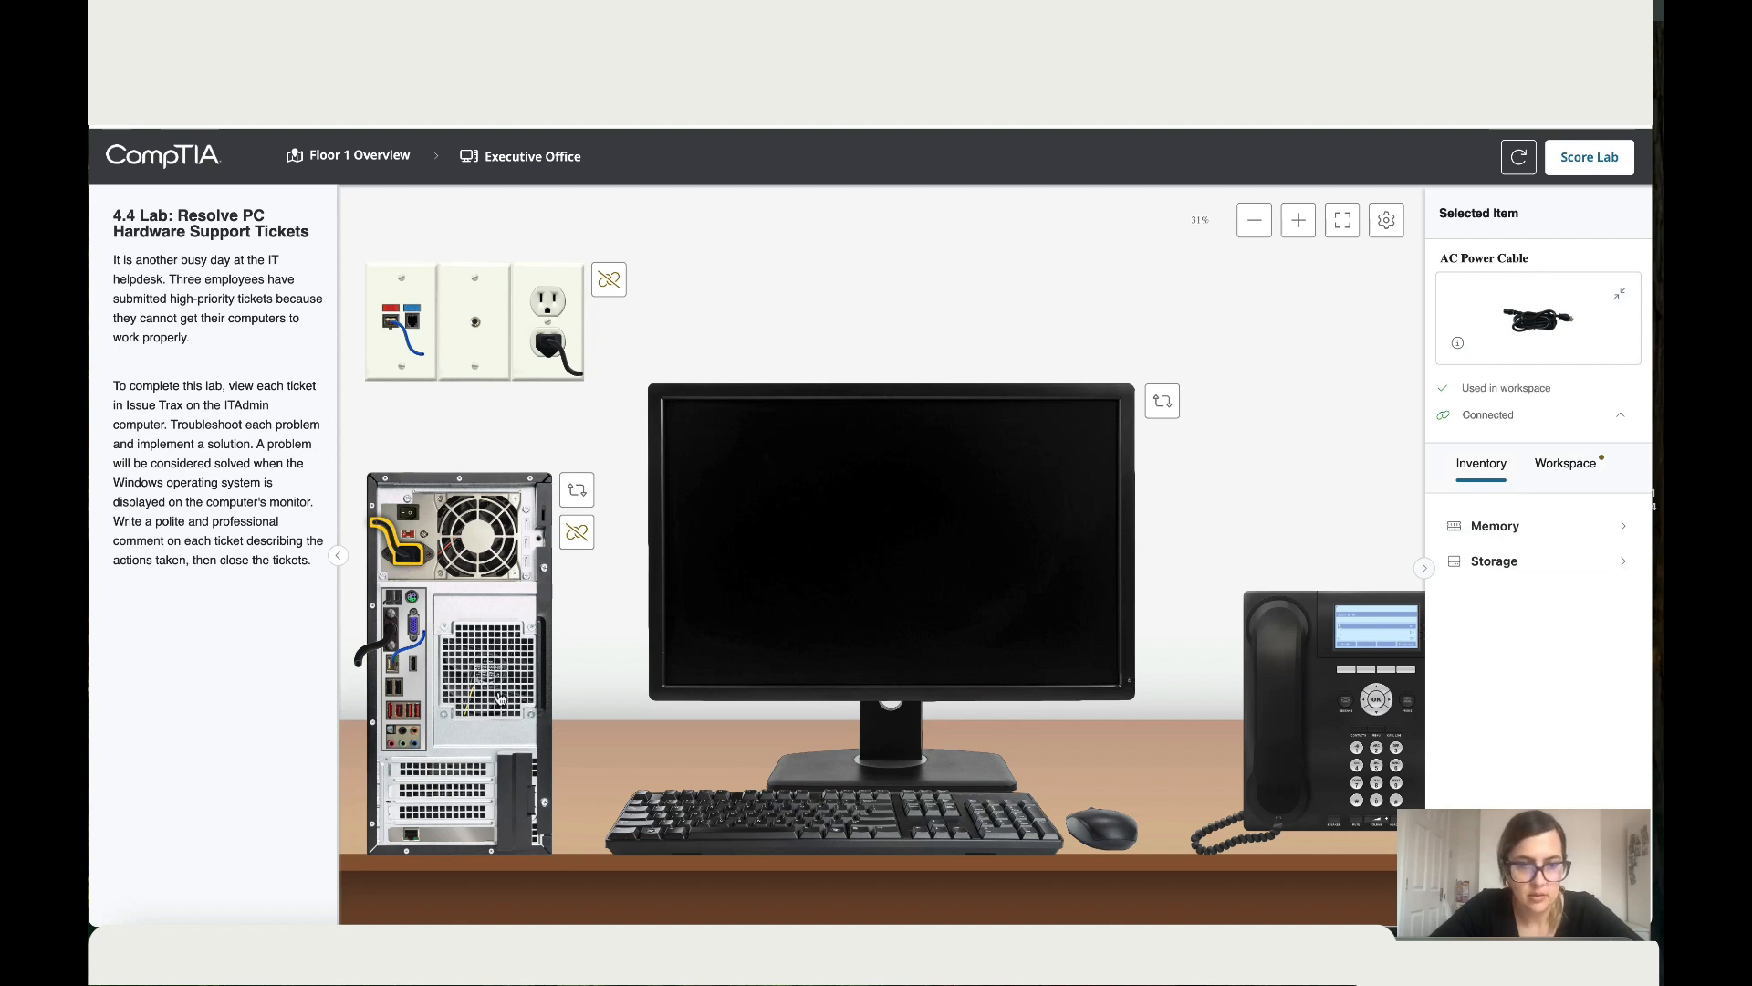
pyautogui.click(1252, 219)
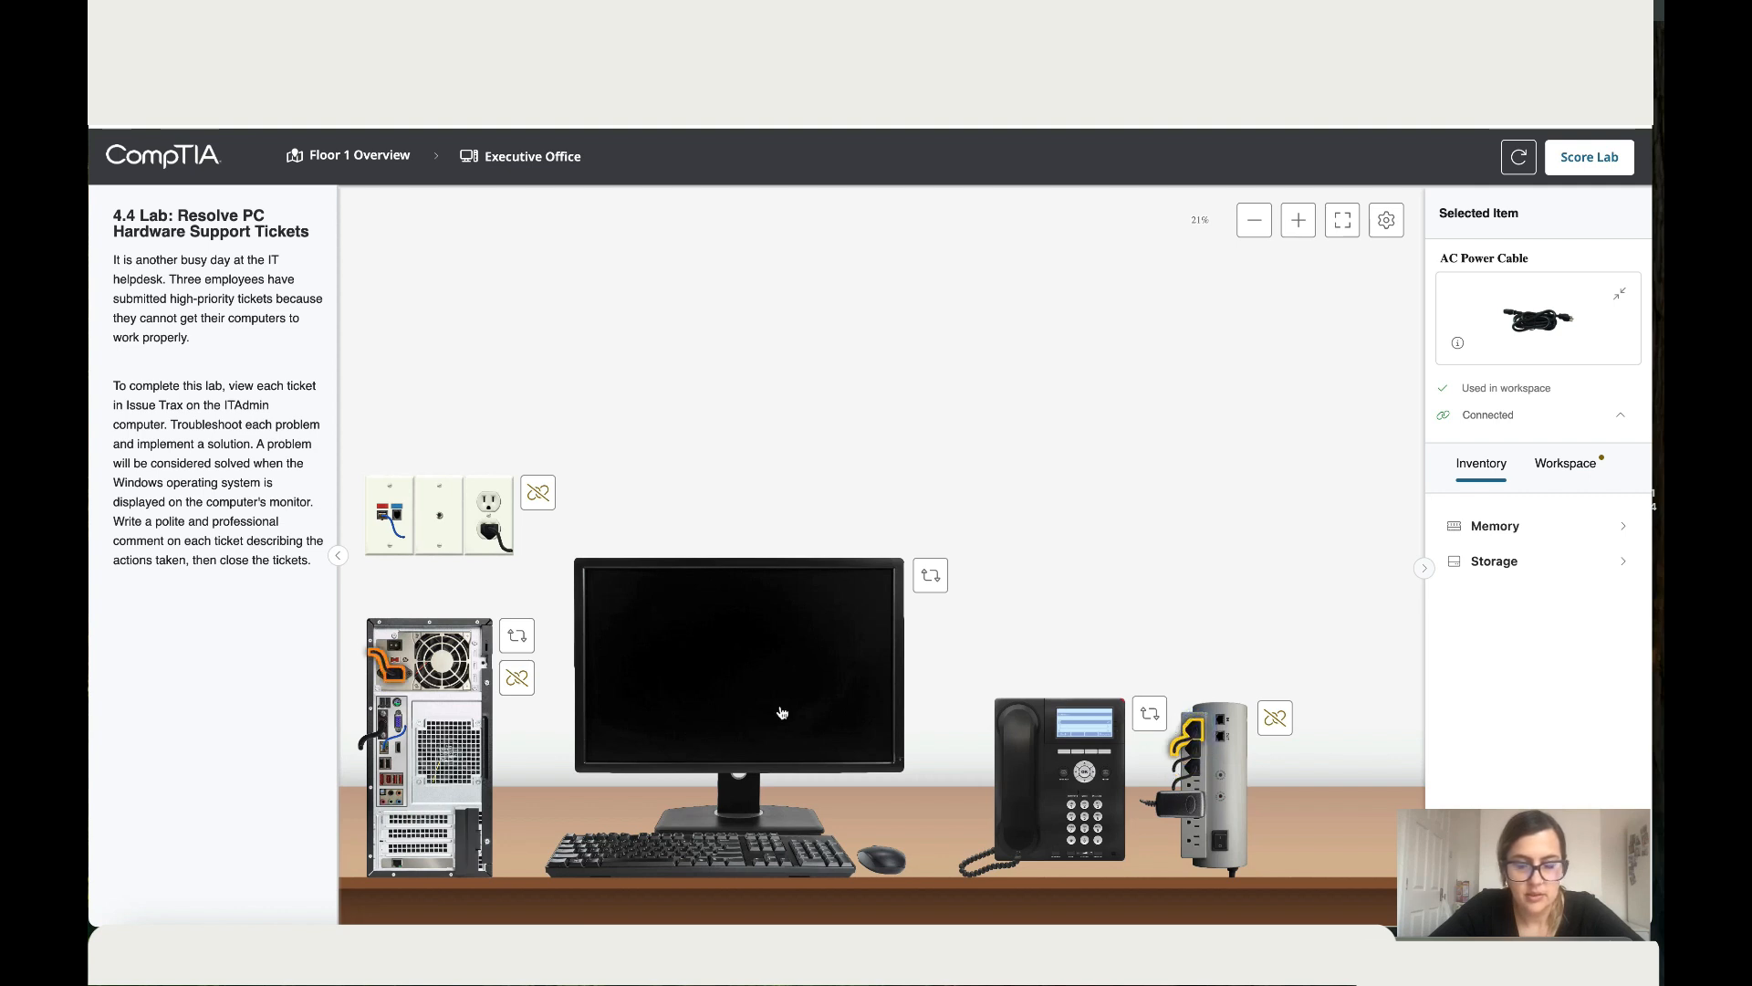
# Step: Turn the case to its front and try the power button, dismissing the failed startup message
pyautogui.click(517, 635)
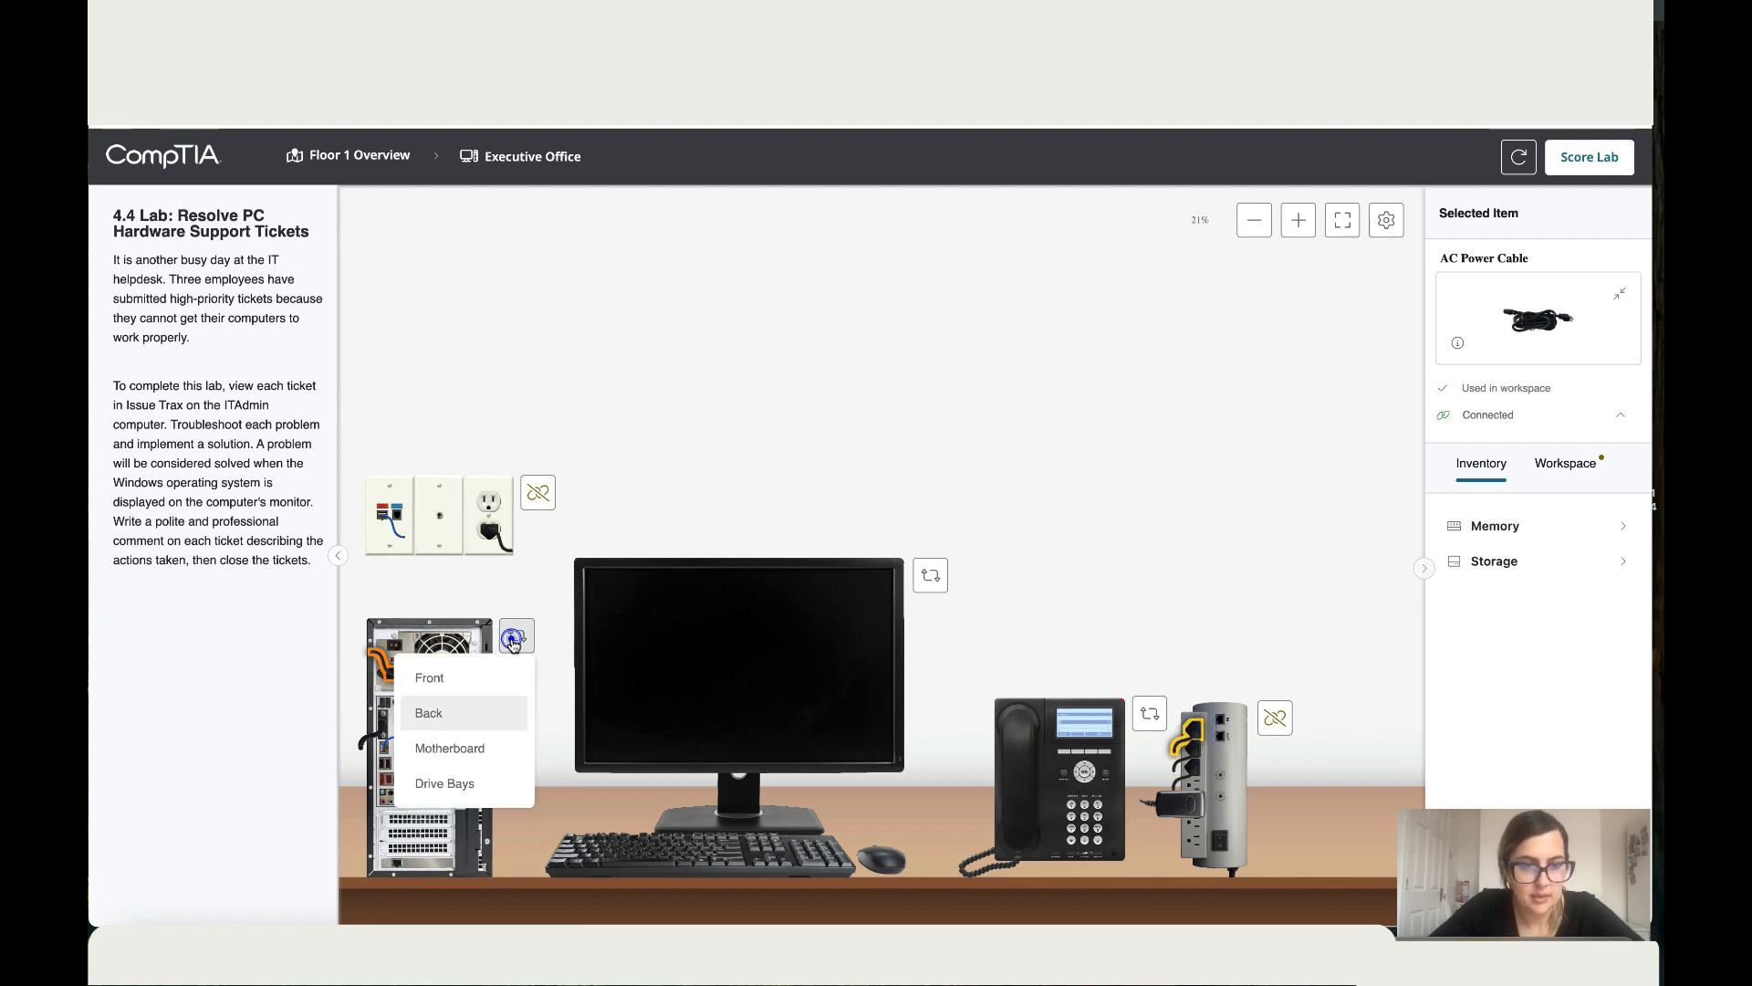
pyautogui.click(429, 678)
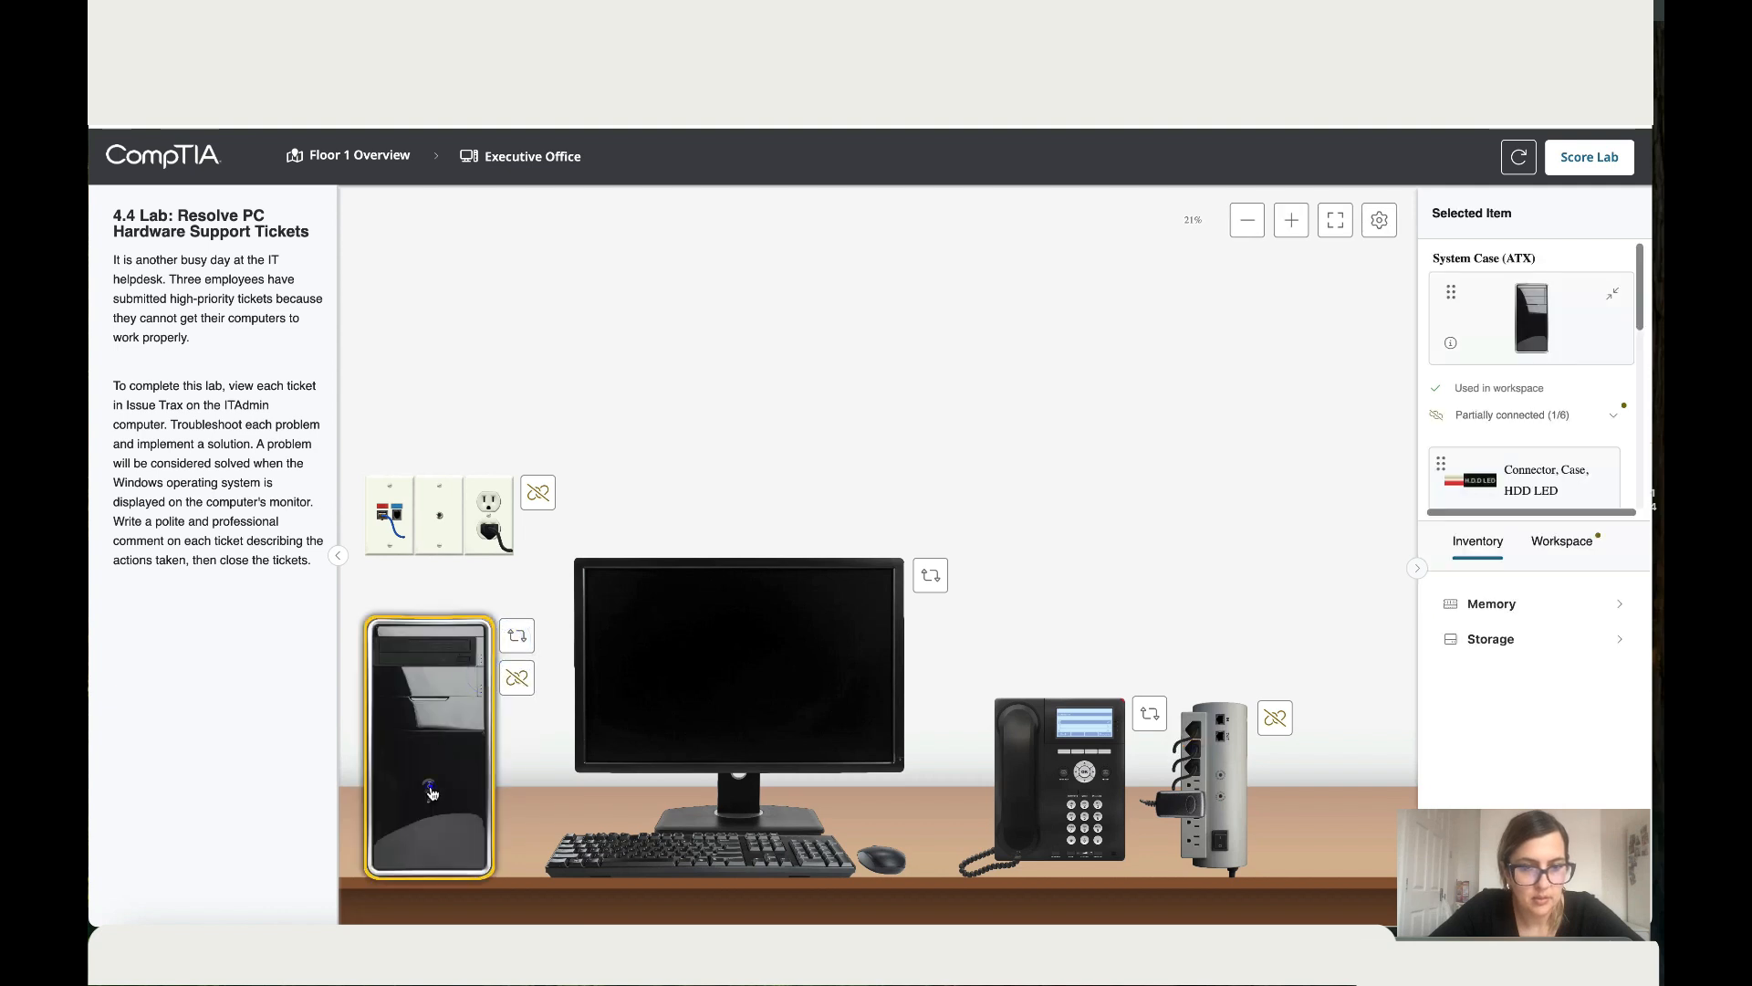
pyautogui.click(429, 789)
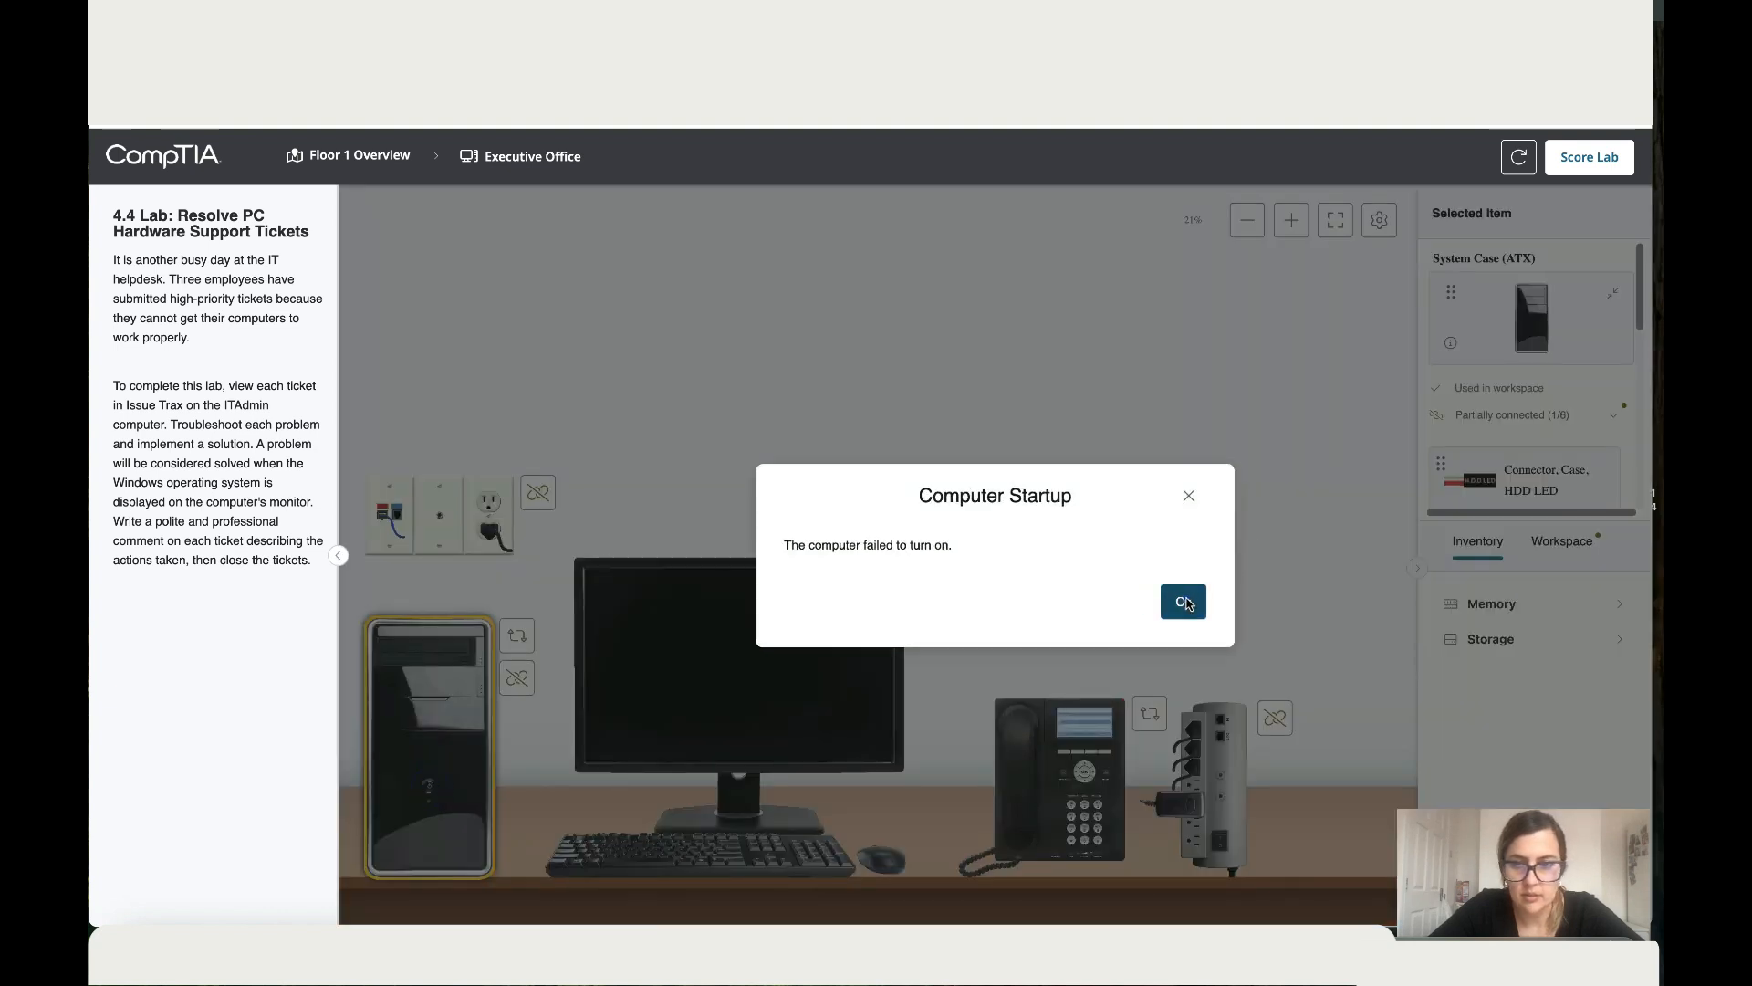
pyautogui.click(1183, 603)
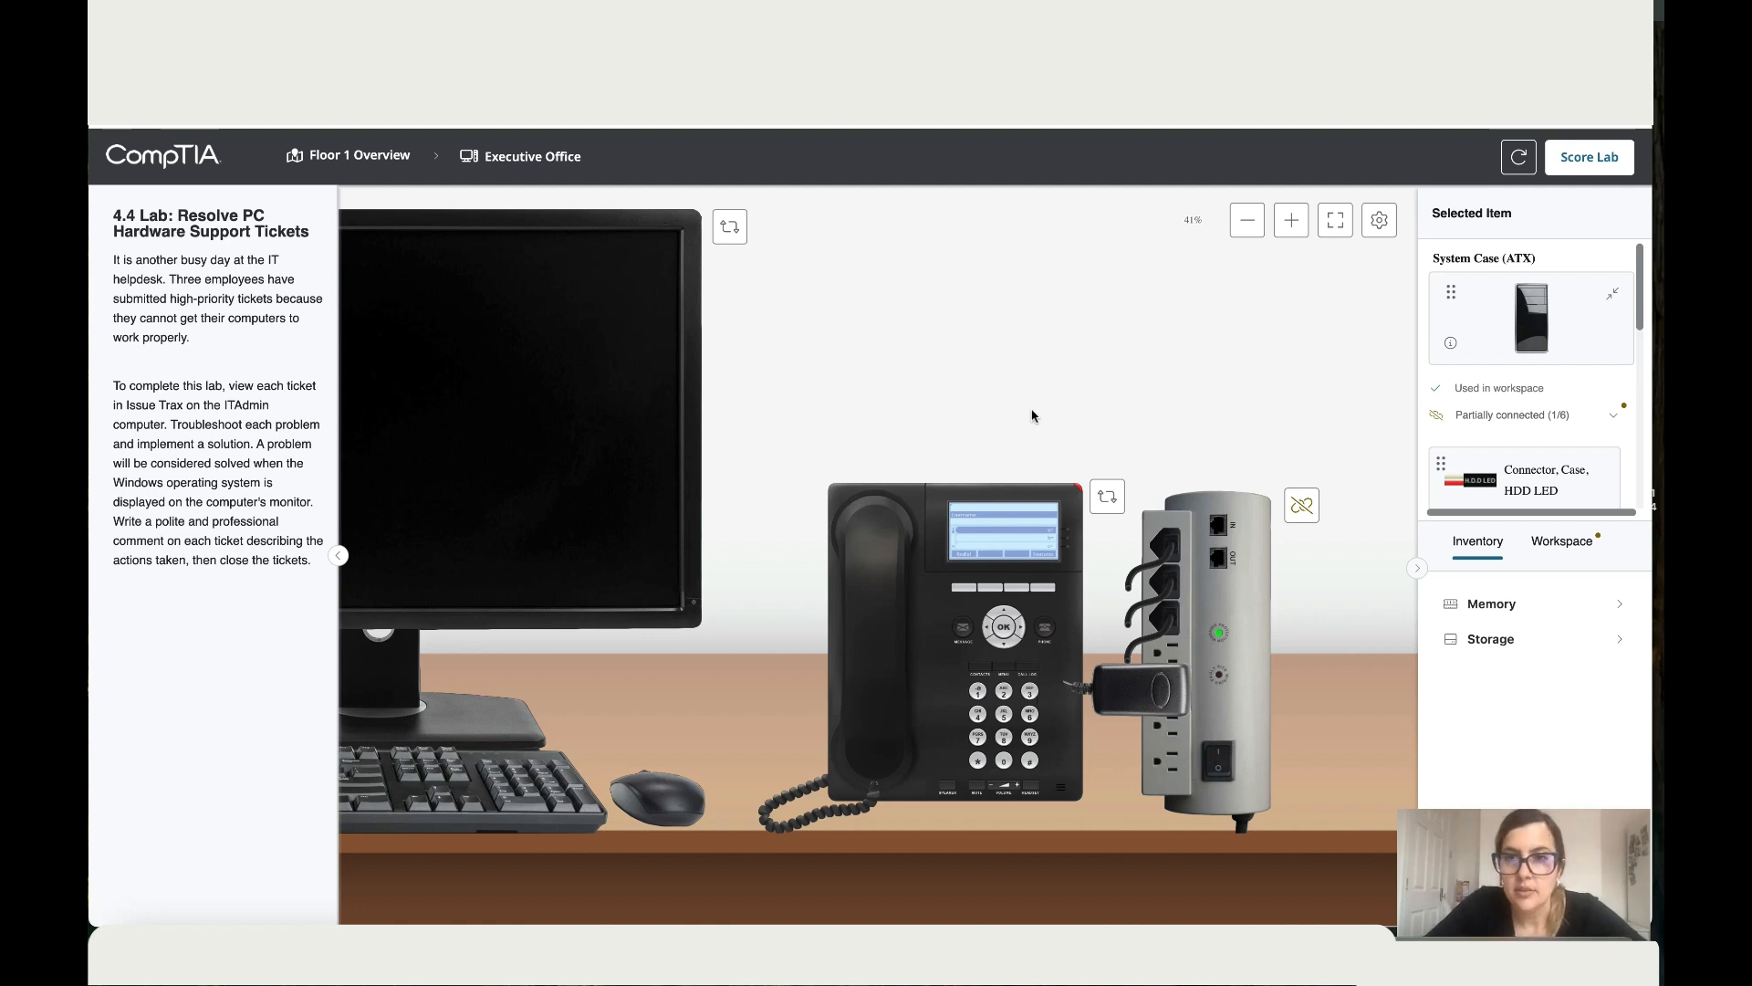
pyautogui.click(1247, 219)
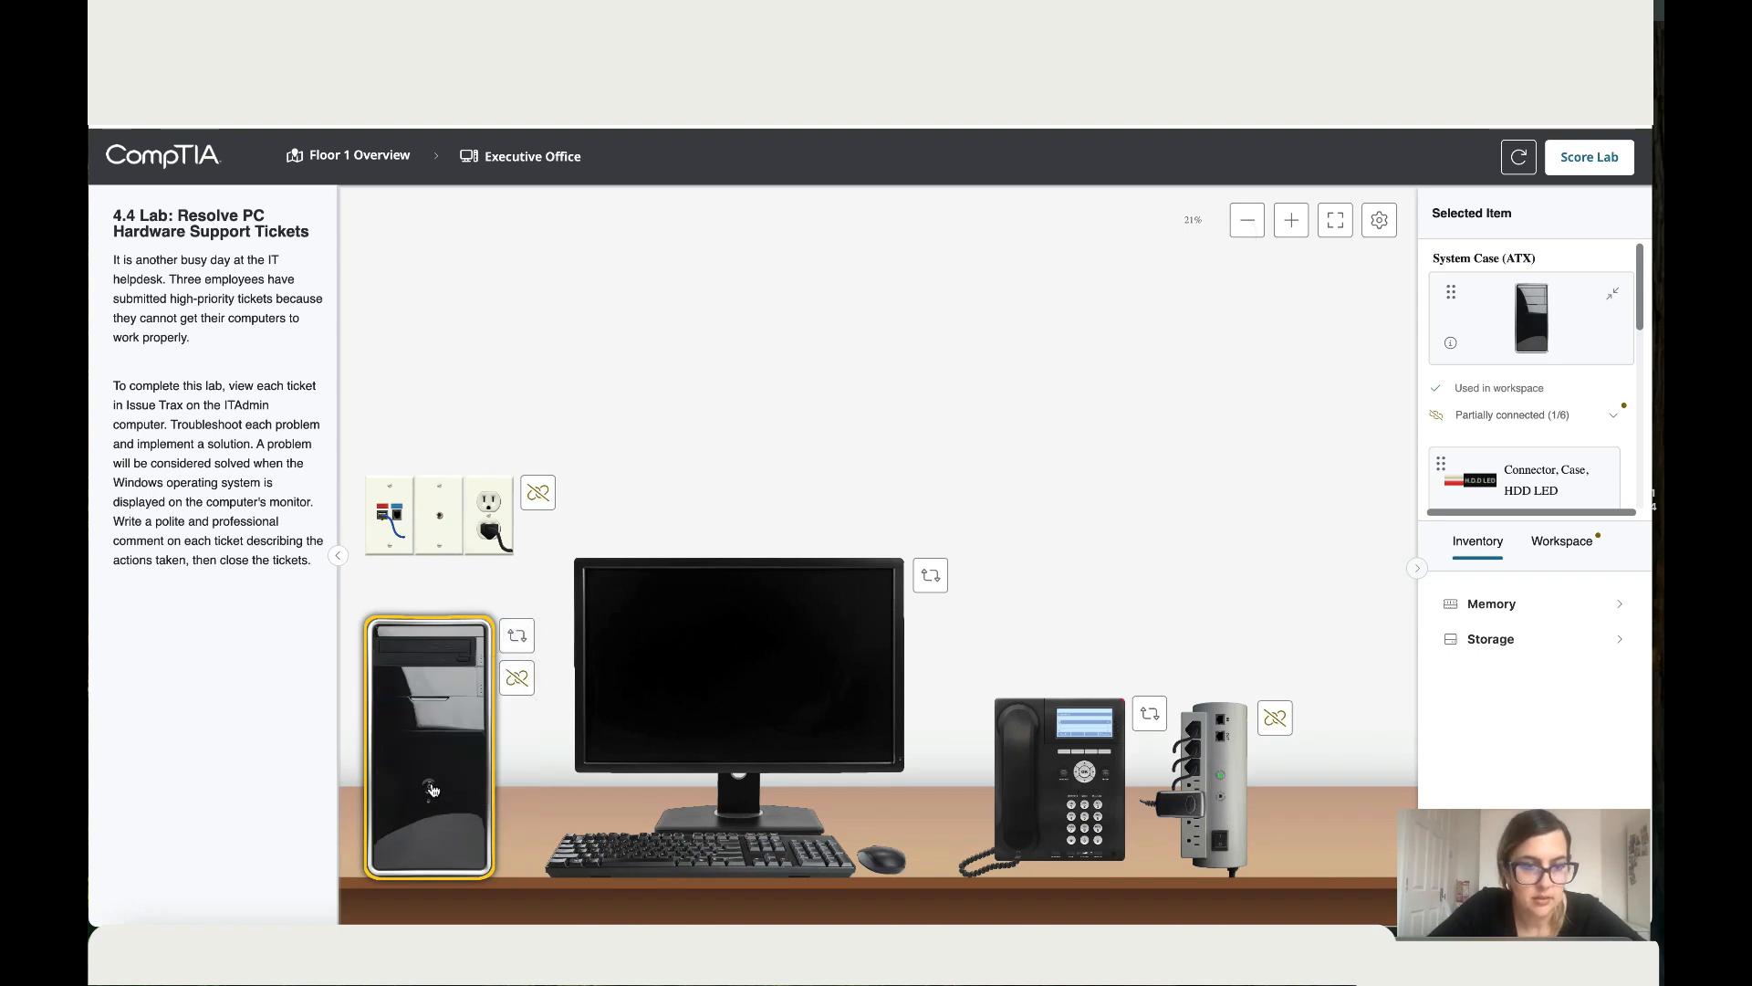
# Step: Power the computer on again and switch on the monitor so Windows boots to the desktop
pyautogui.click(427, 789)
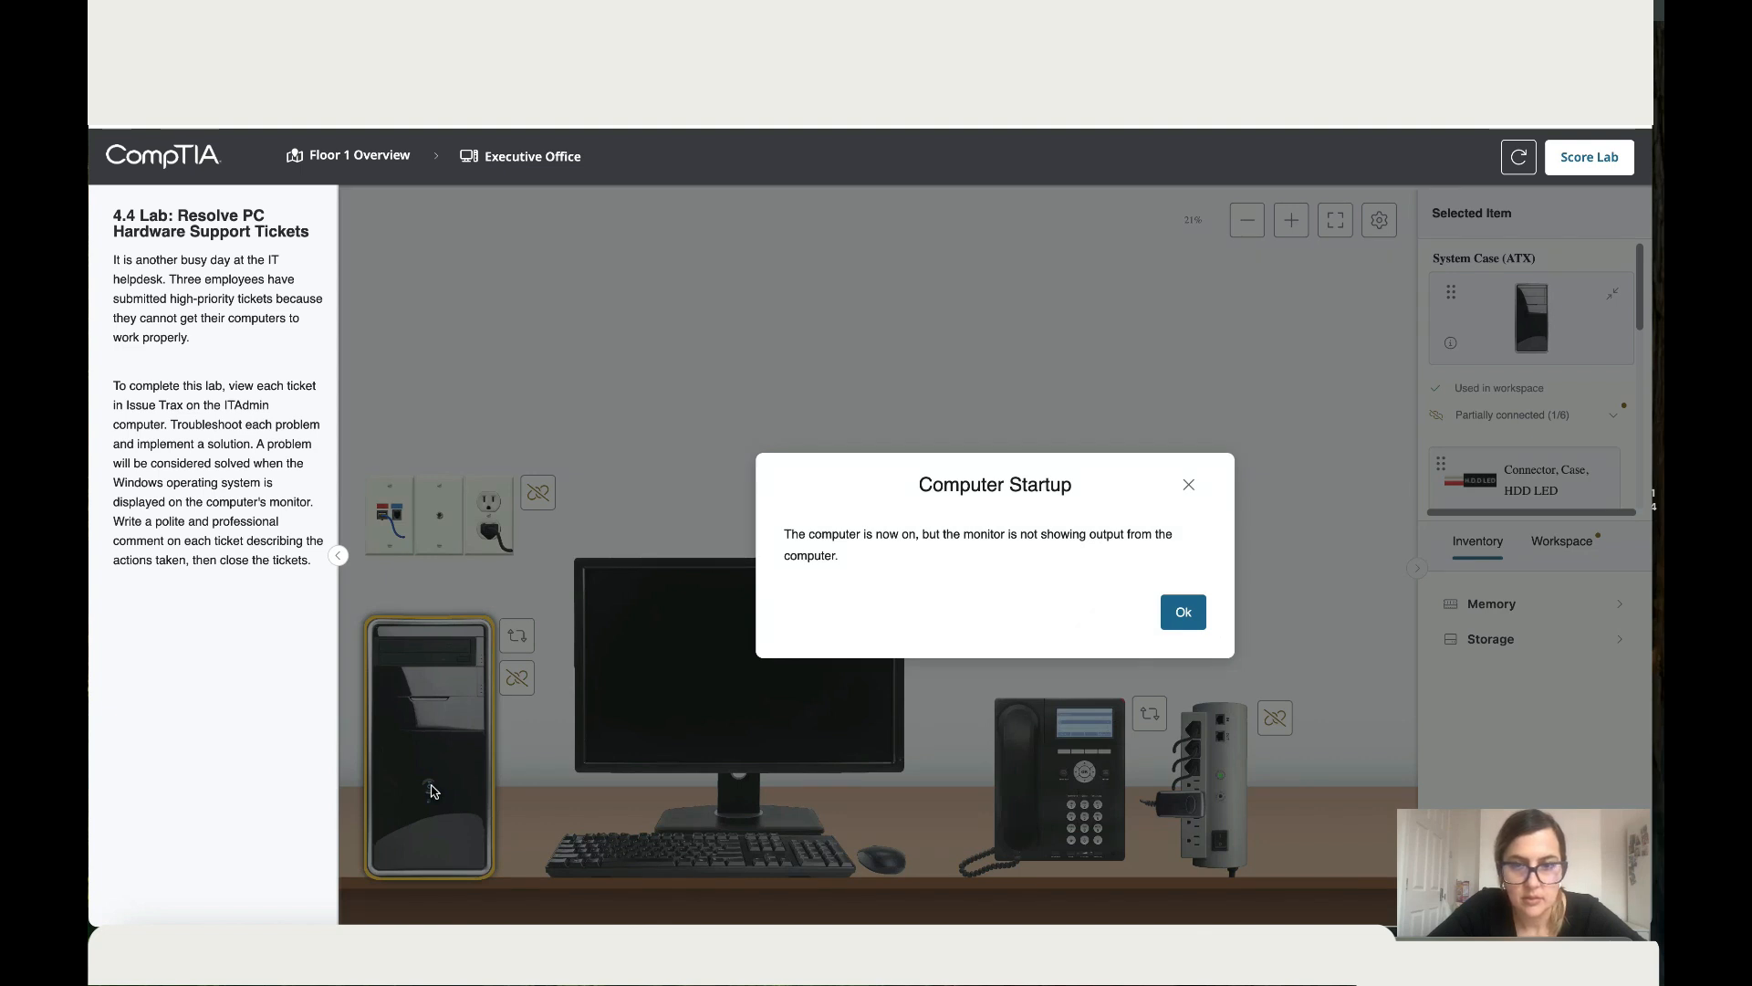
pyautogui.moveTo(1113, 613)
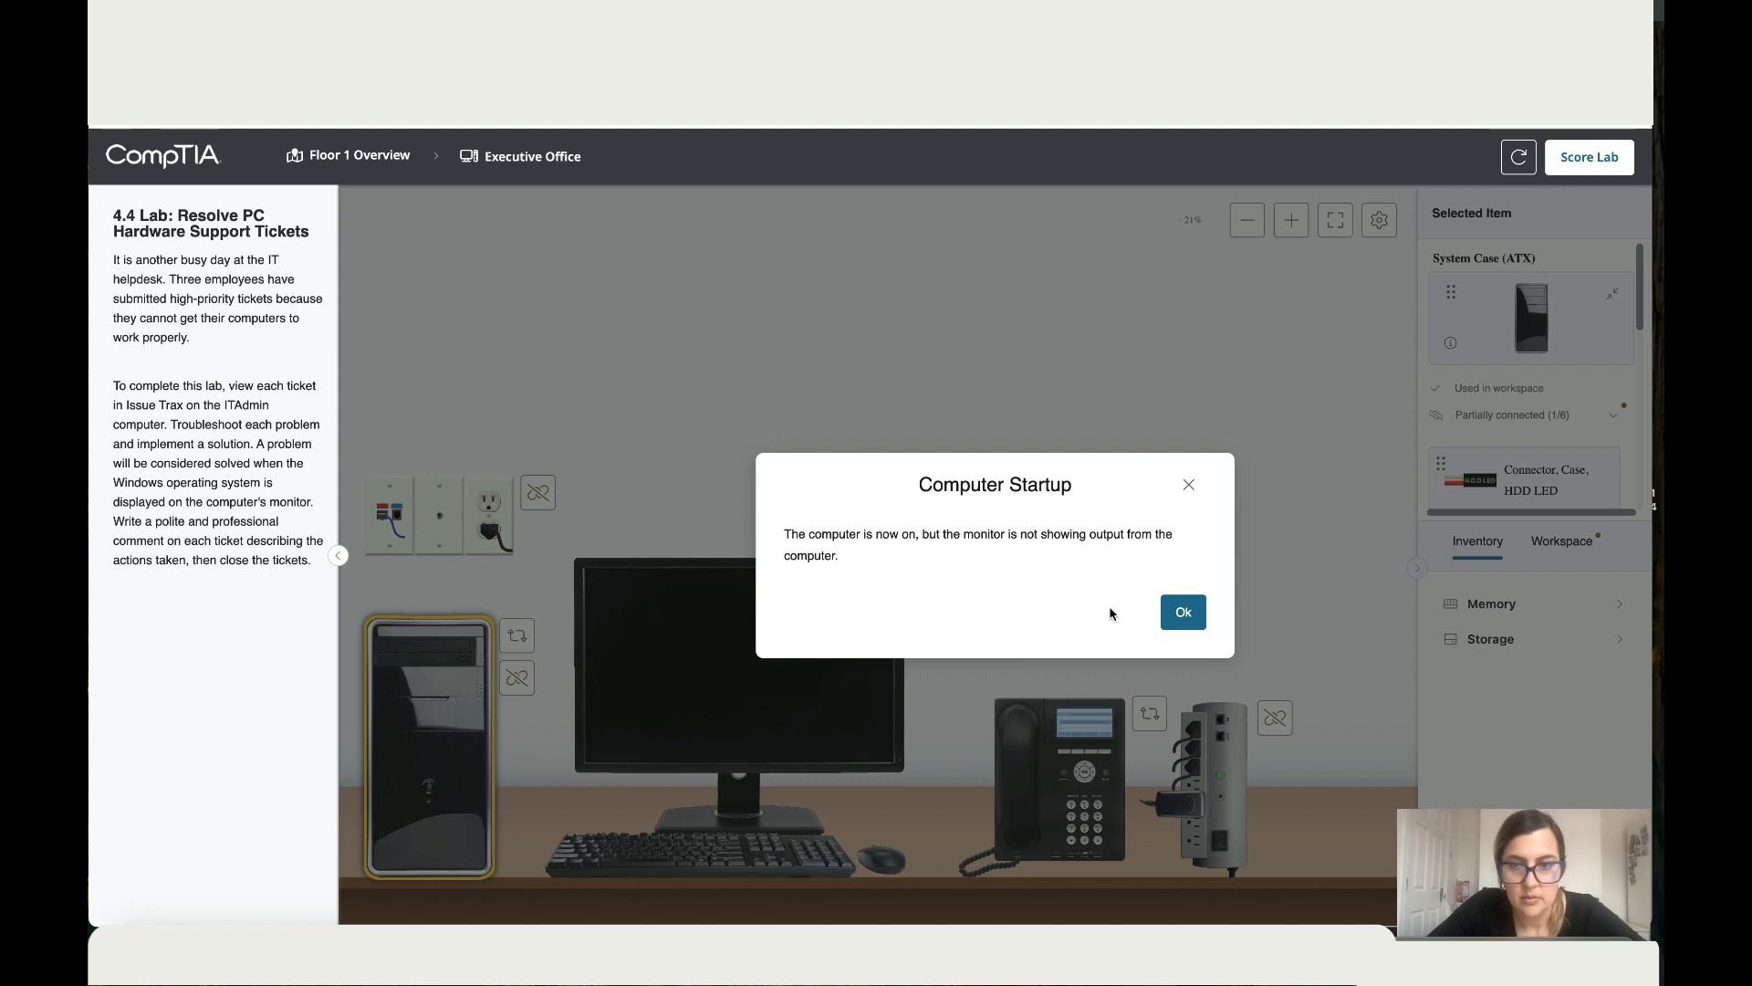
pyautogui.click(1182, 611)
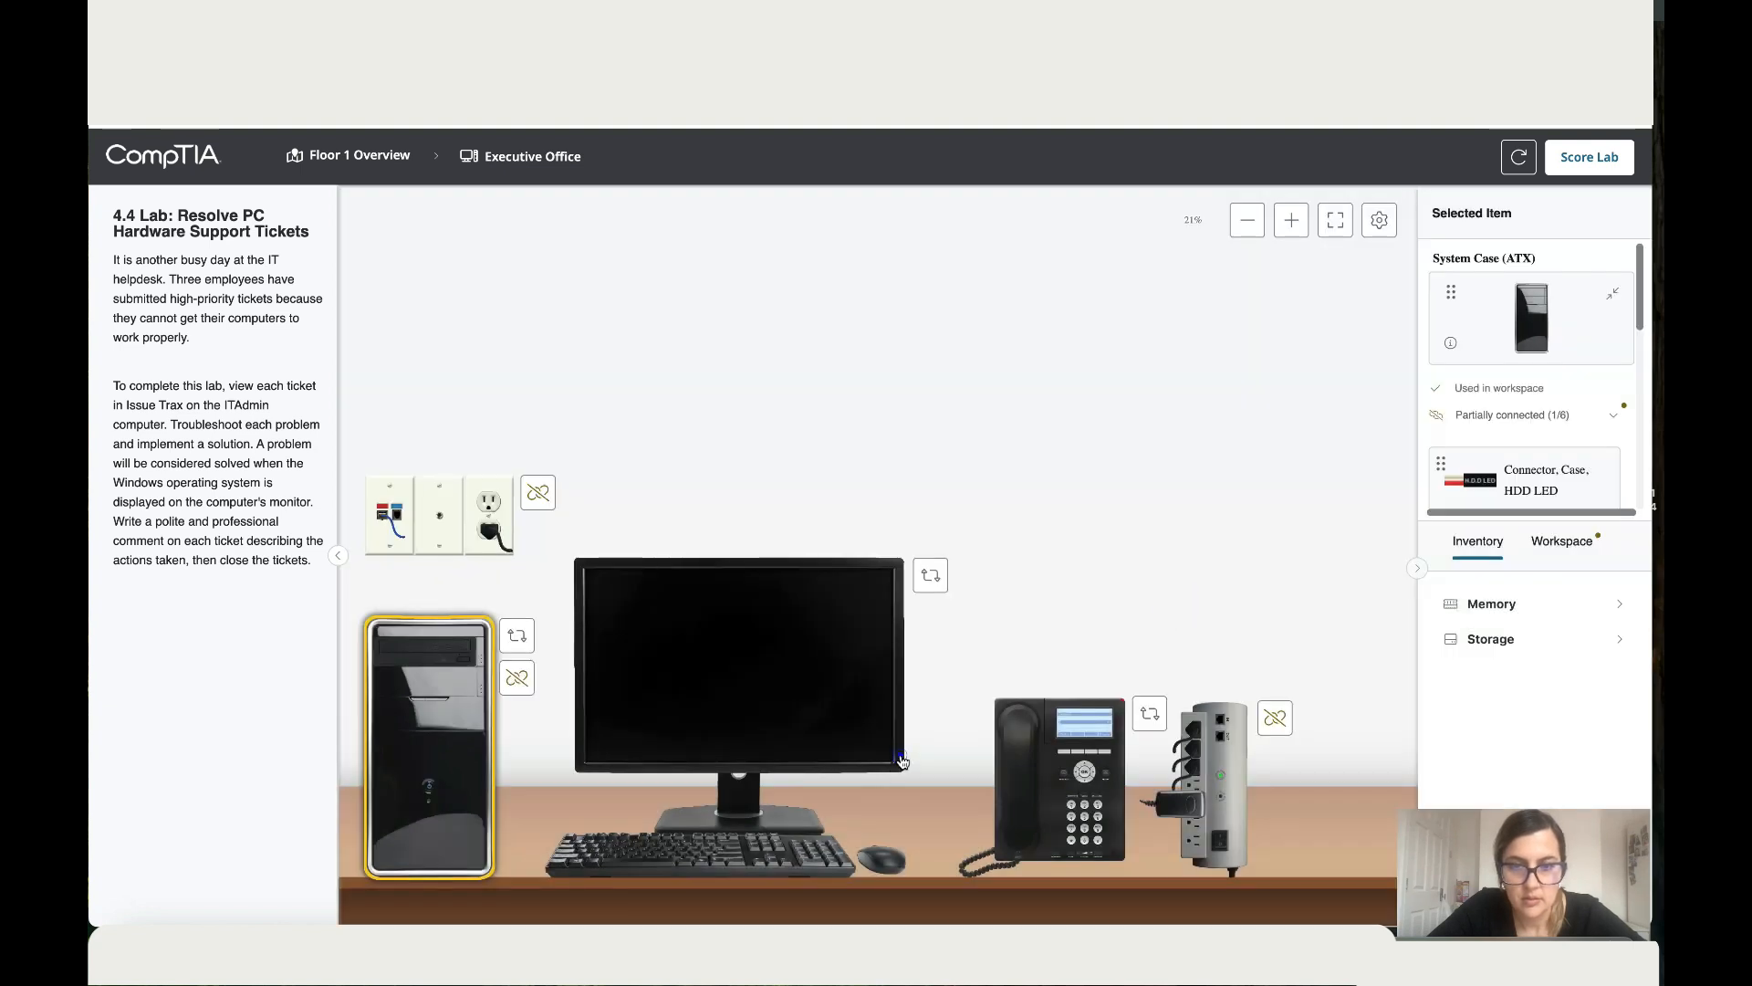
pyautogui.click(738, 674)
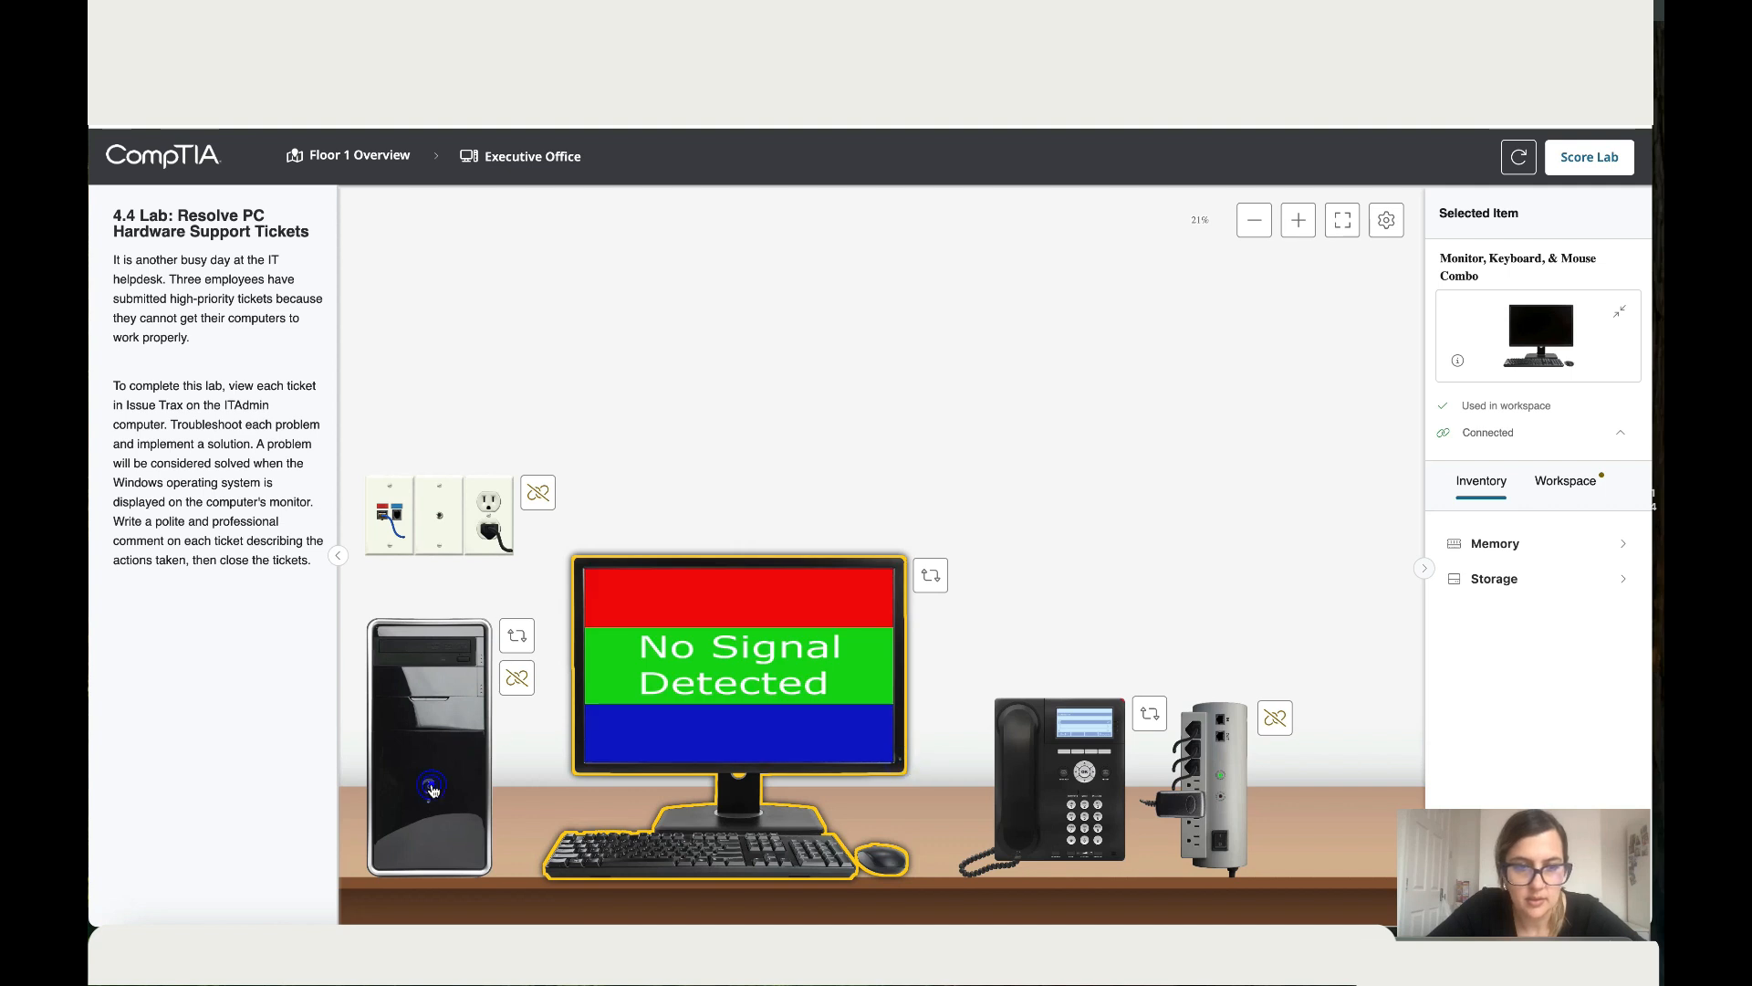
pyautogui.click(431, 789)
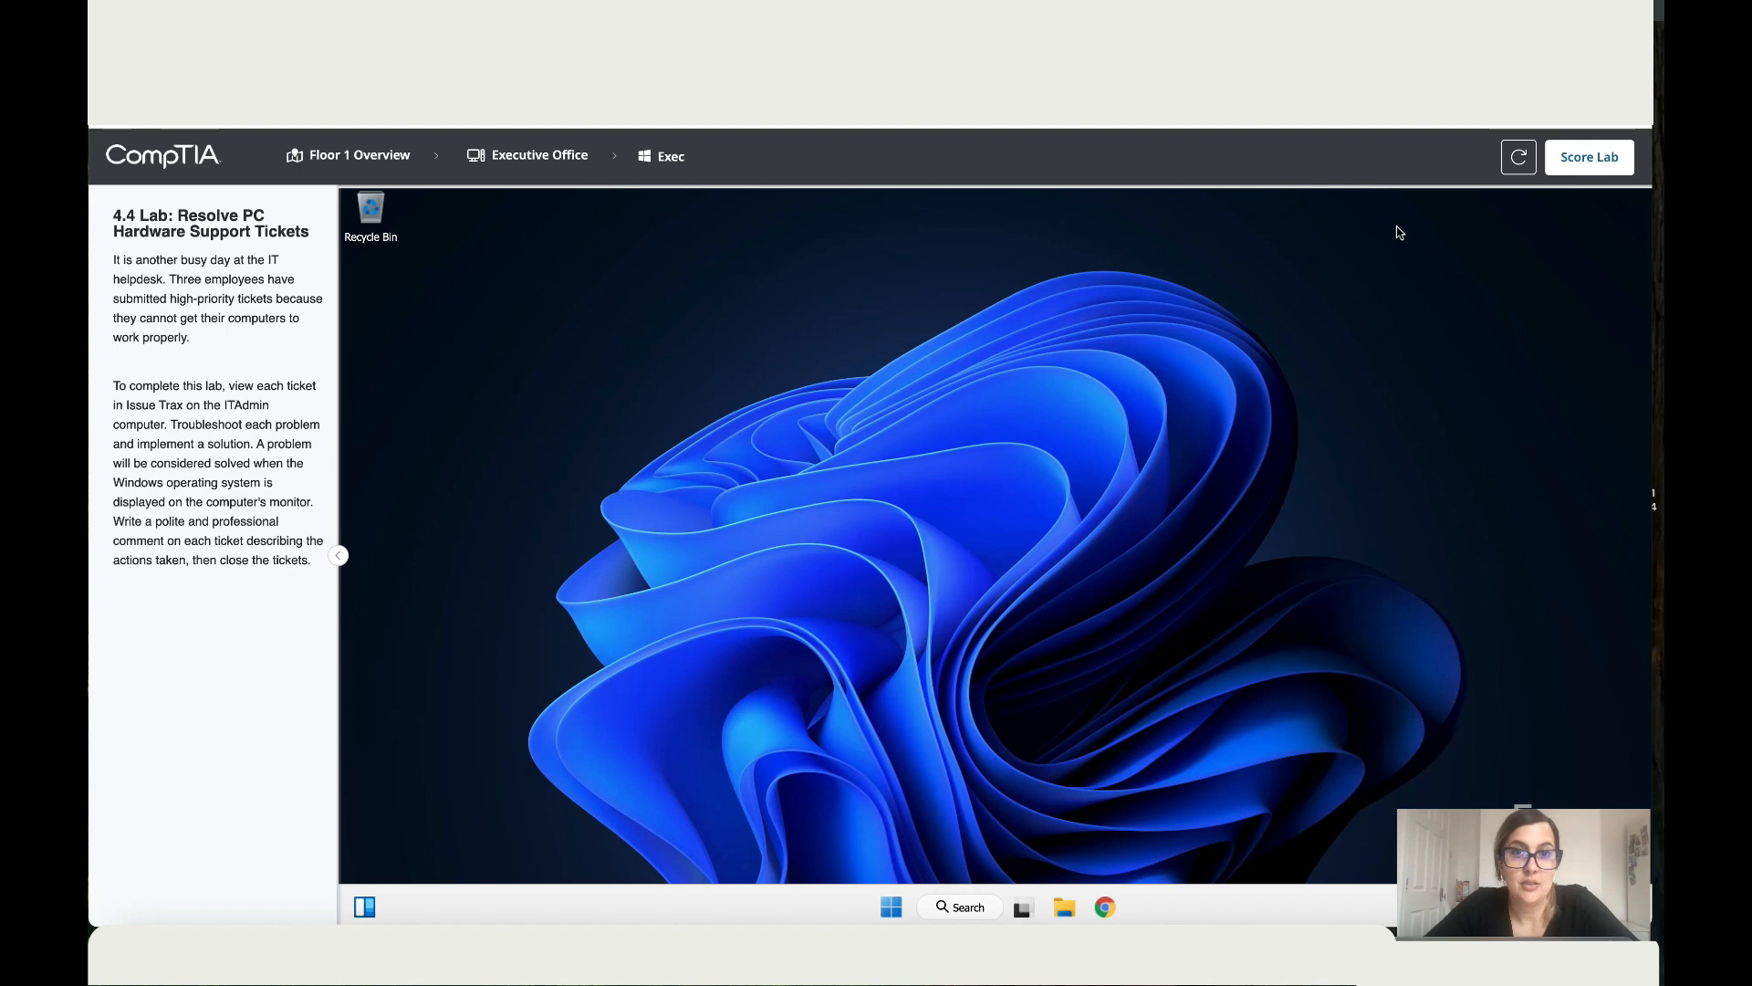
pyautogui.moveTo(413, 177)
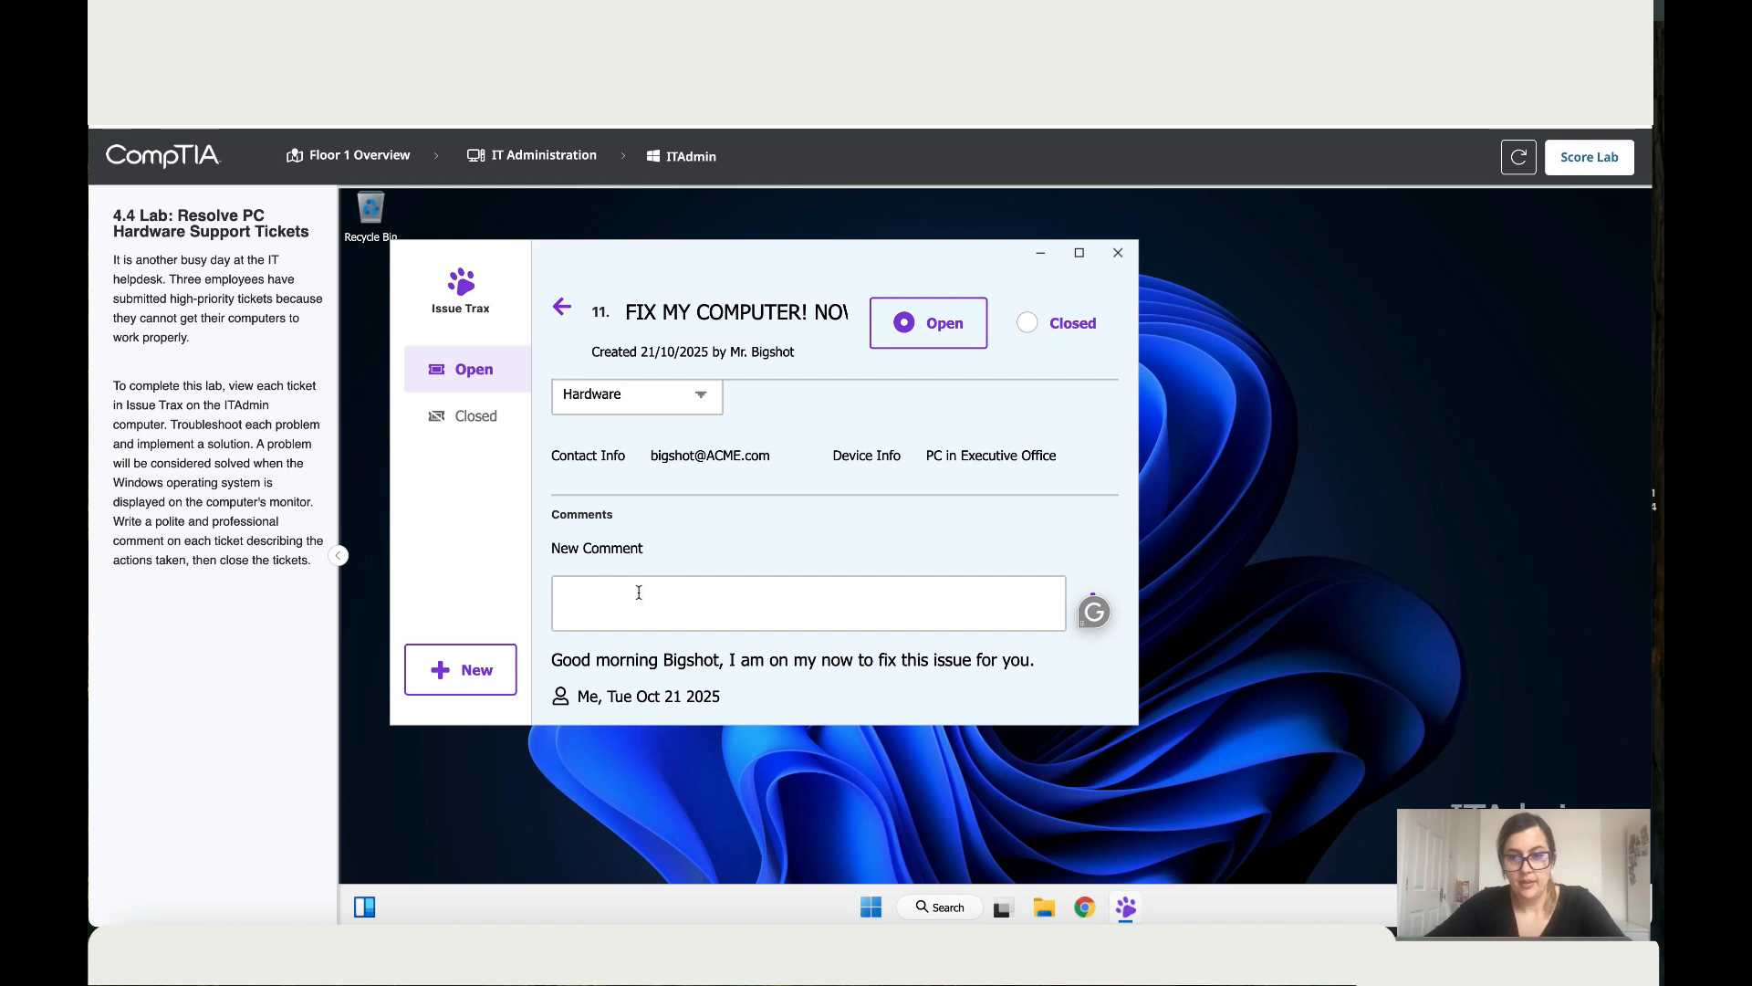
# Step: Post a comment to Mr. Bigshot that the PC must stay connected to the electricity
pyautogui.write('Dear Bigs')
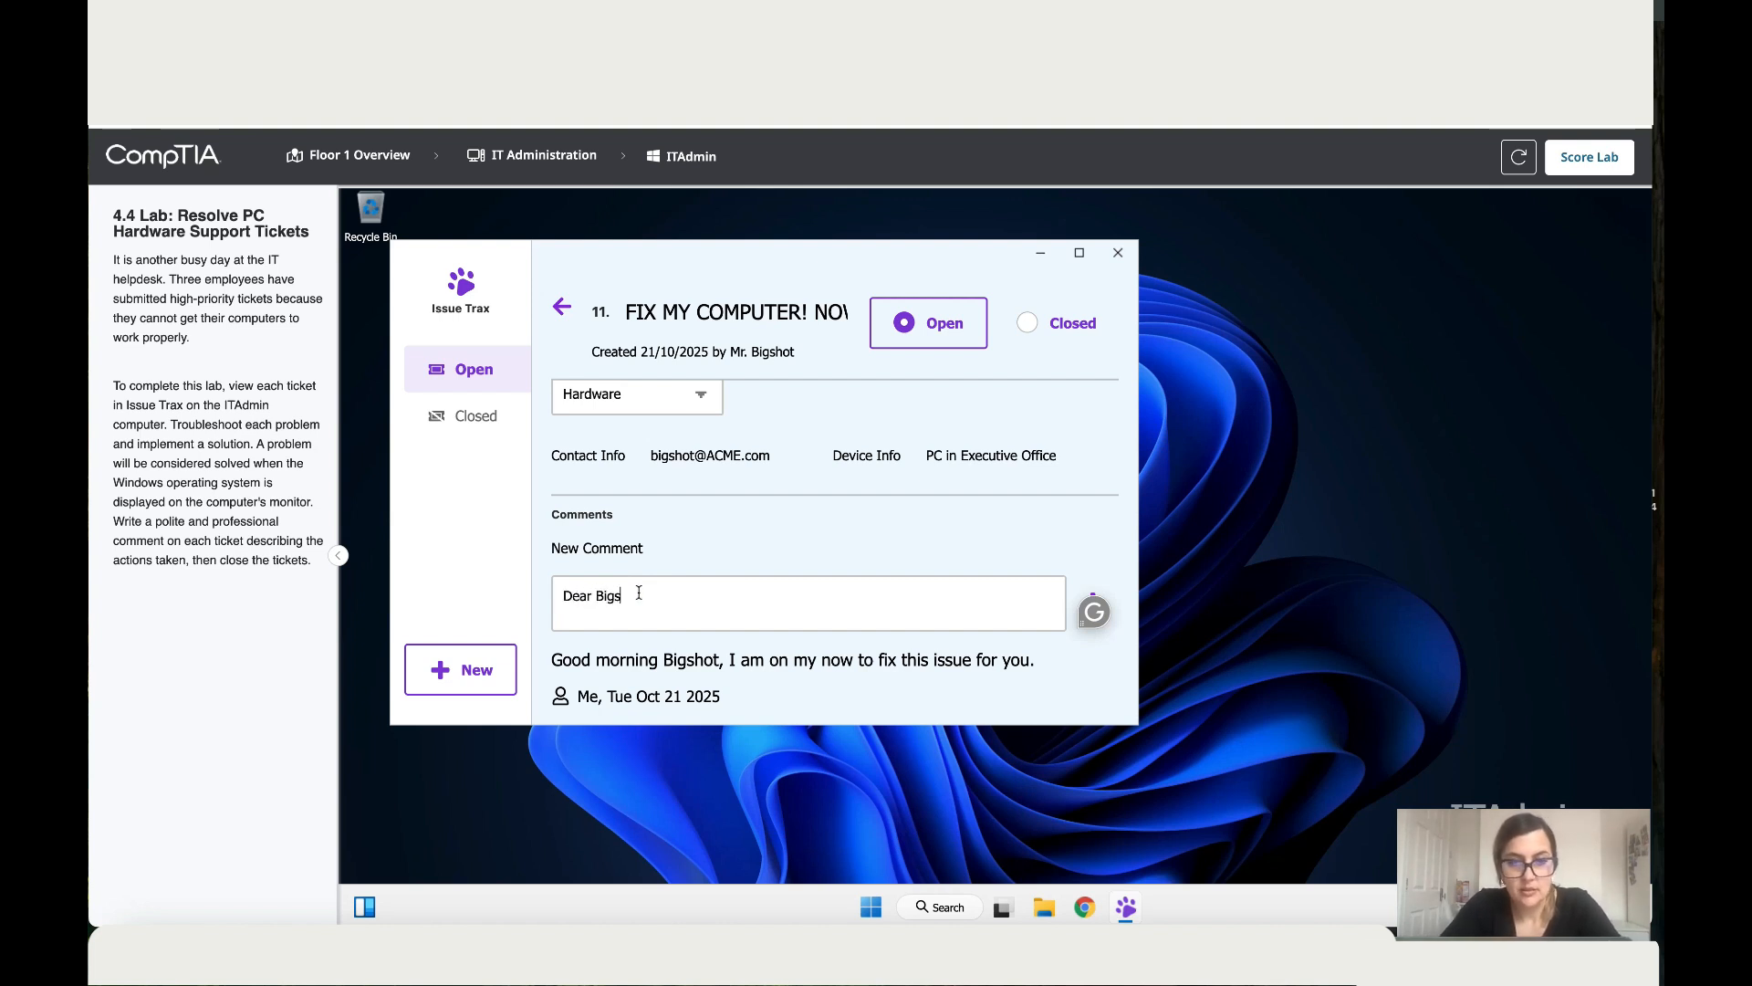
pyautogui.write('hot')
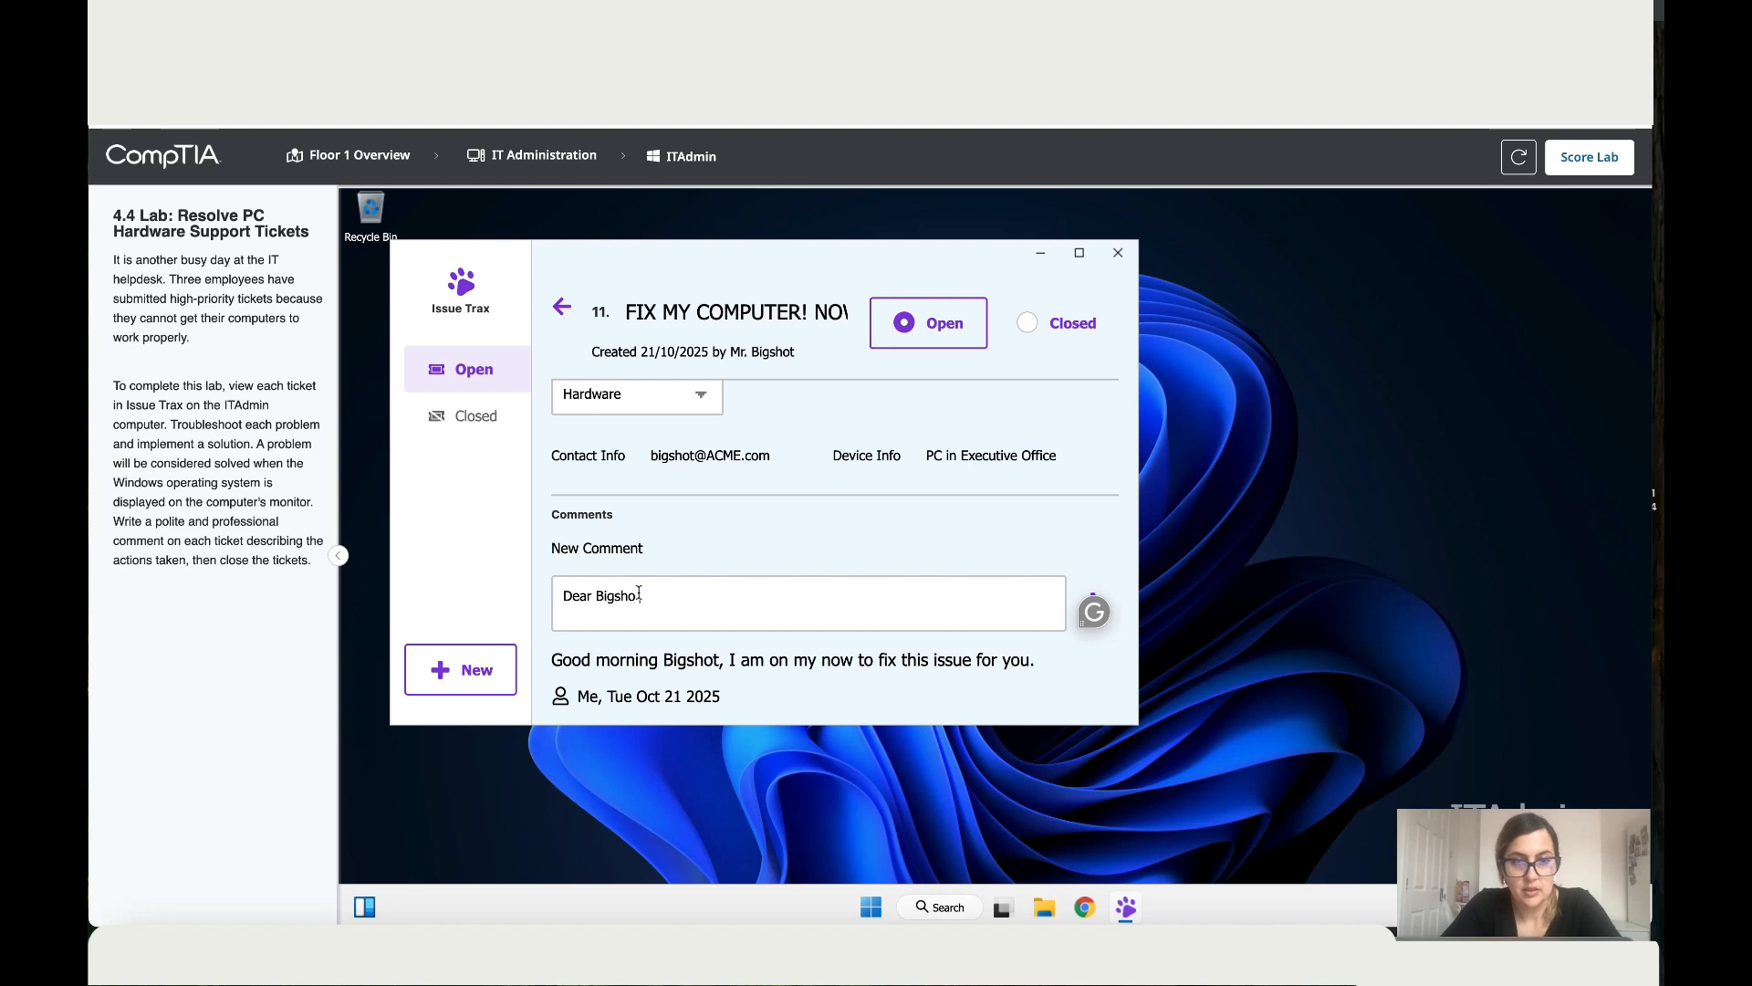
pyautogui.write('in the future make sure your')
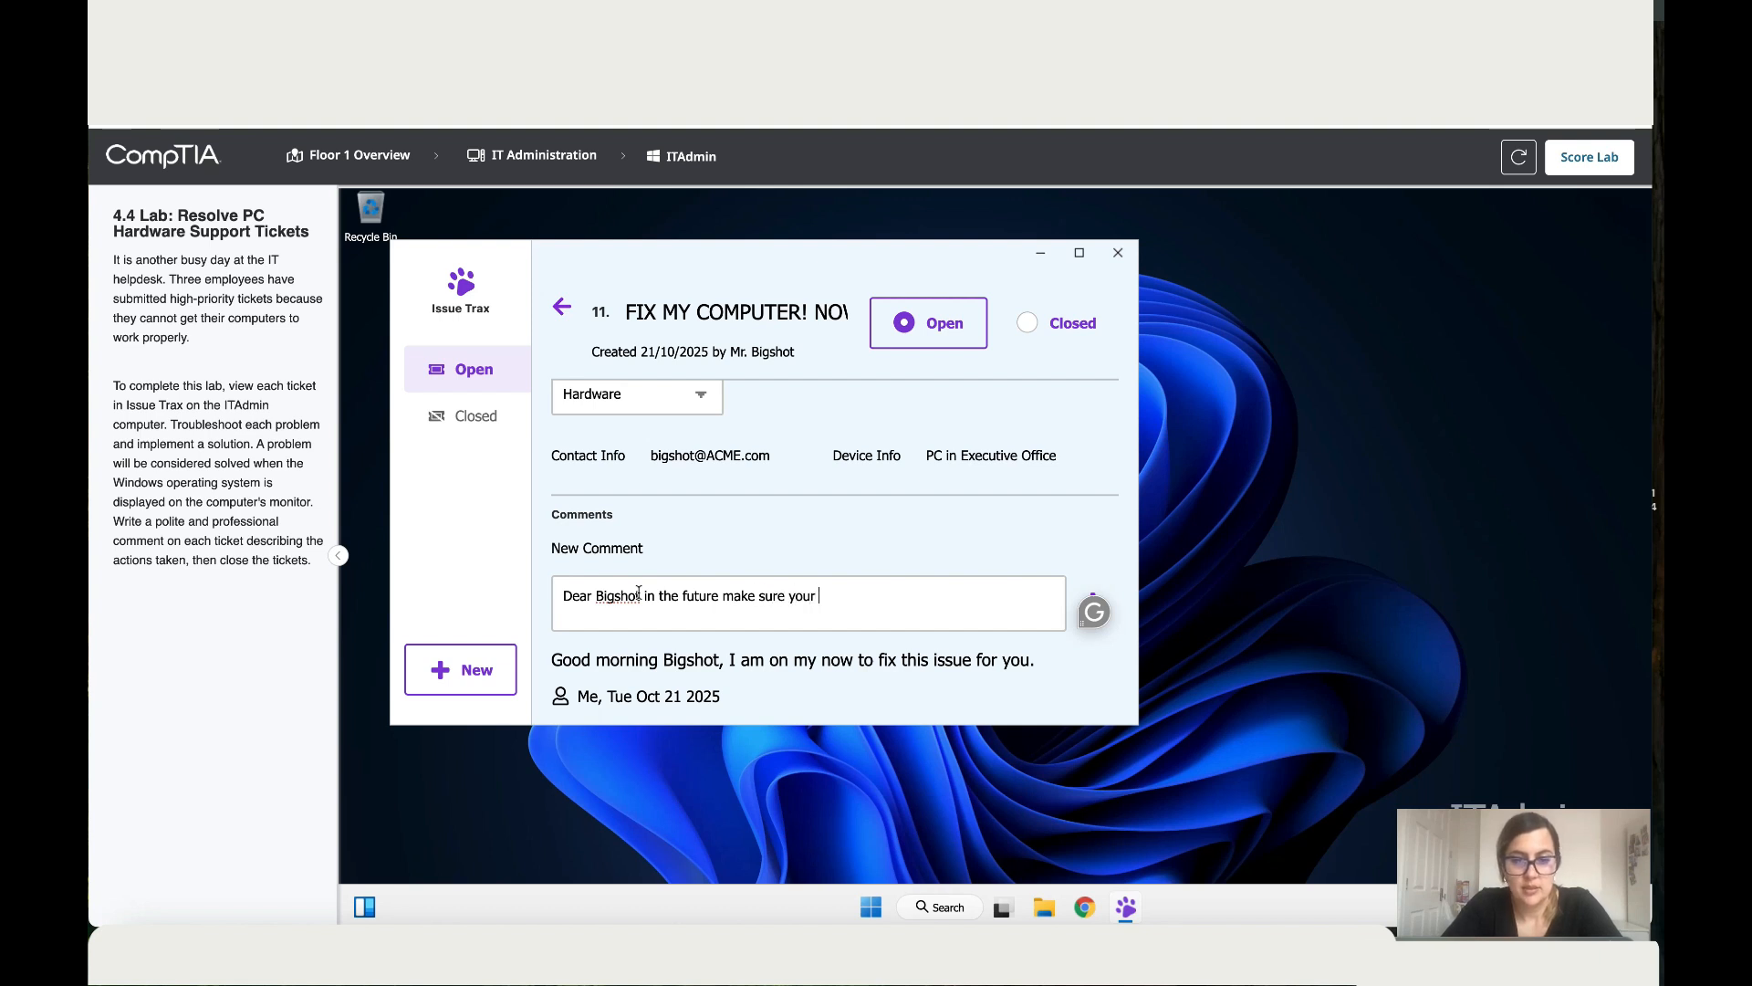
pyautogui.write('Pc')
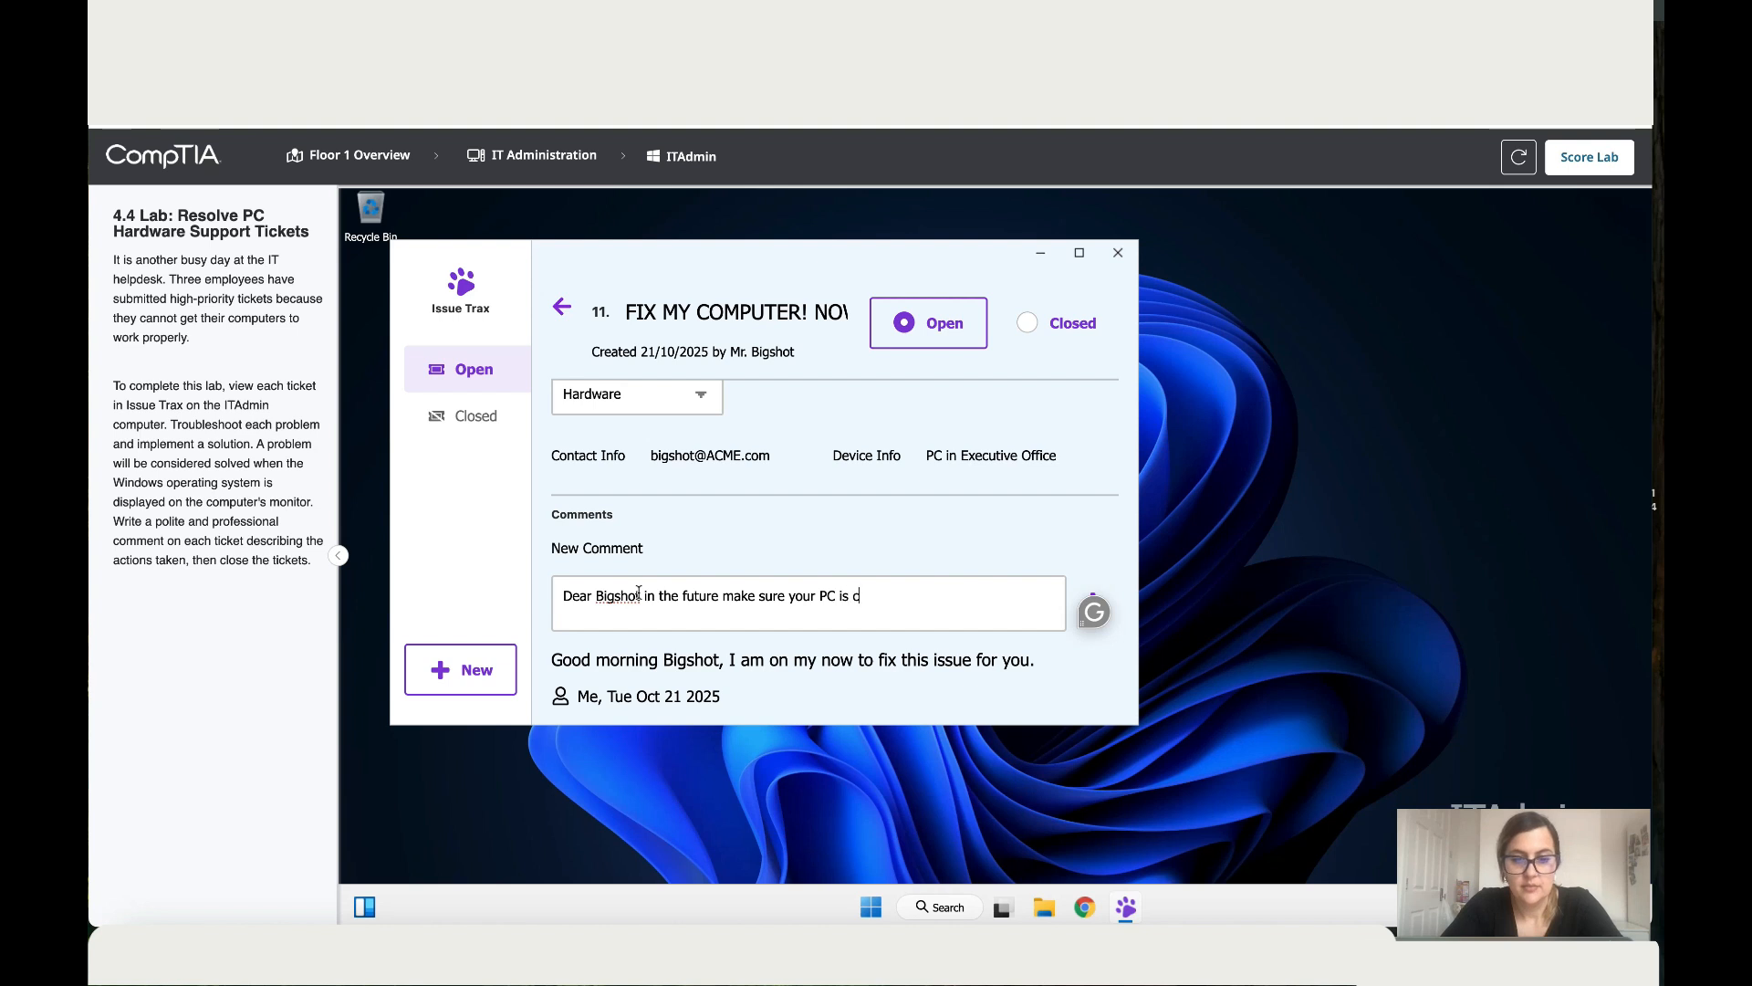
pyautogui.write('onnected to')
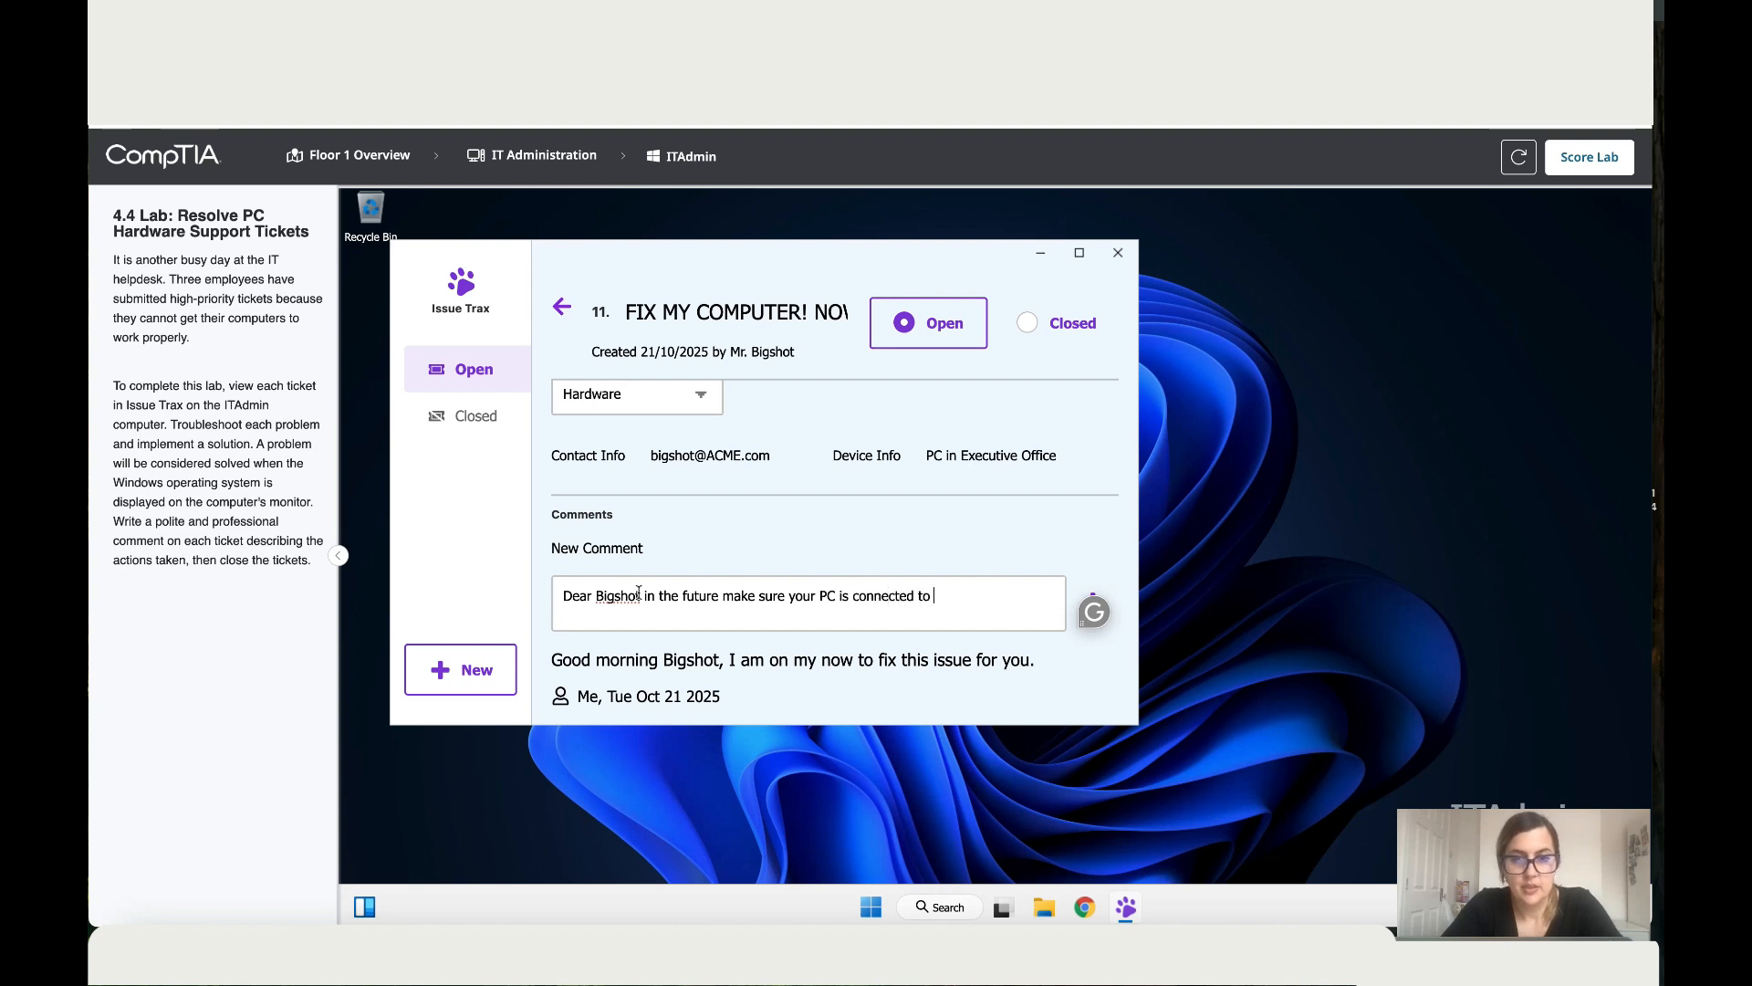
pyautogui.write('the electricity.')
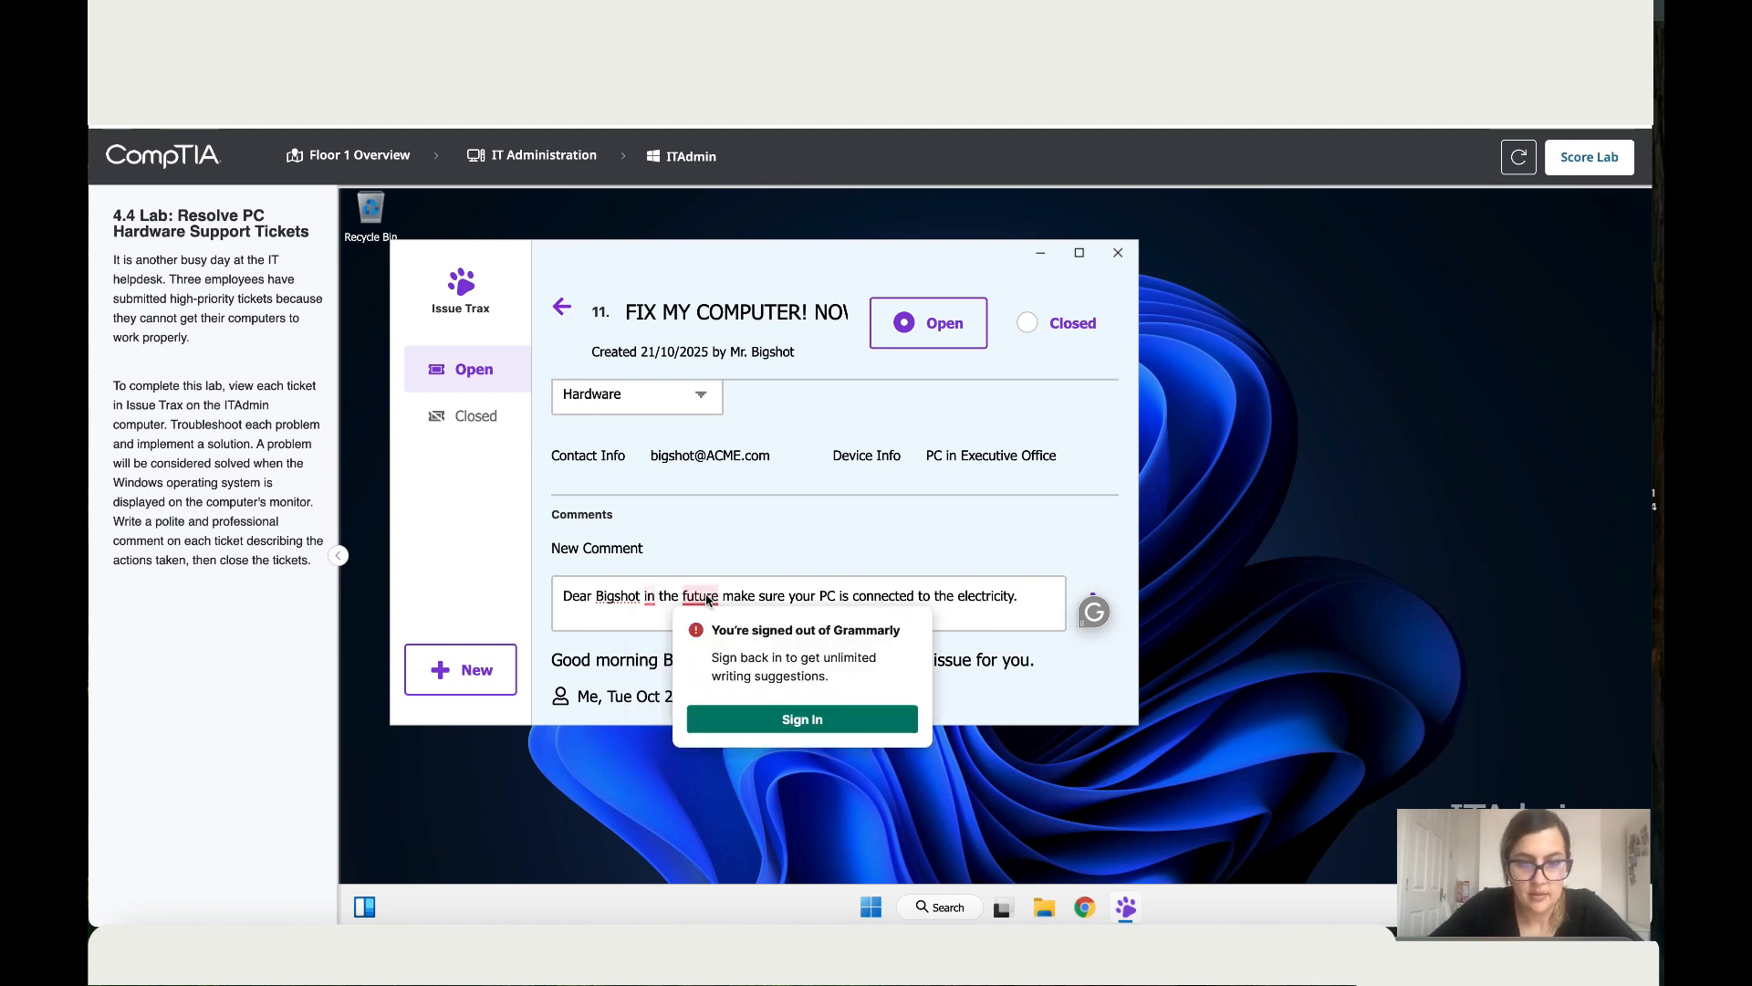
pyautogui.click(1094, 591)
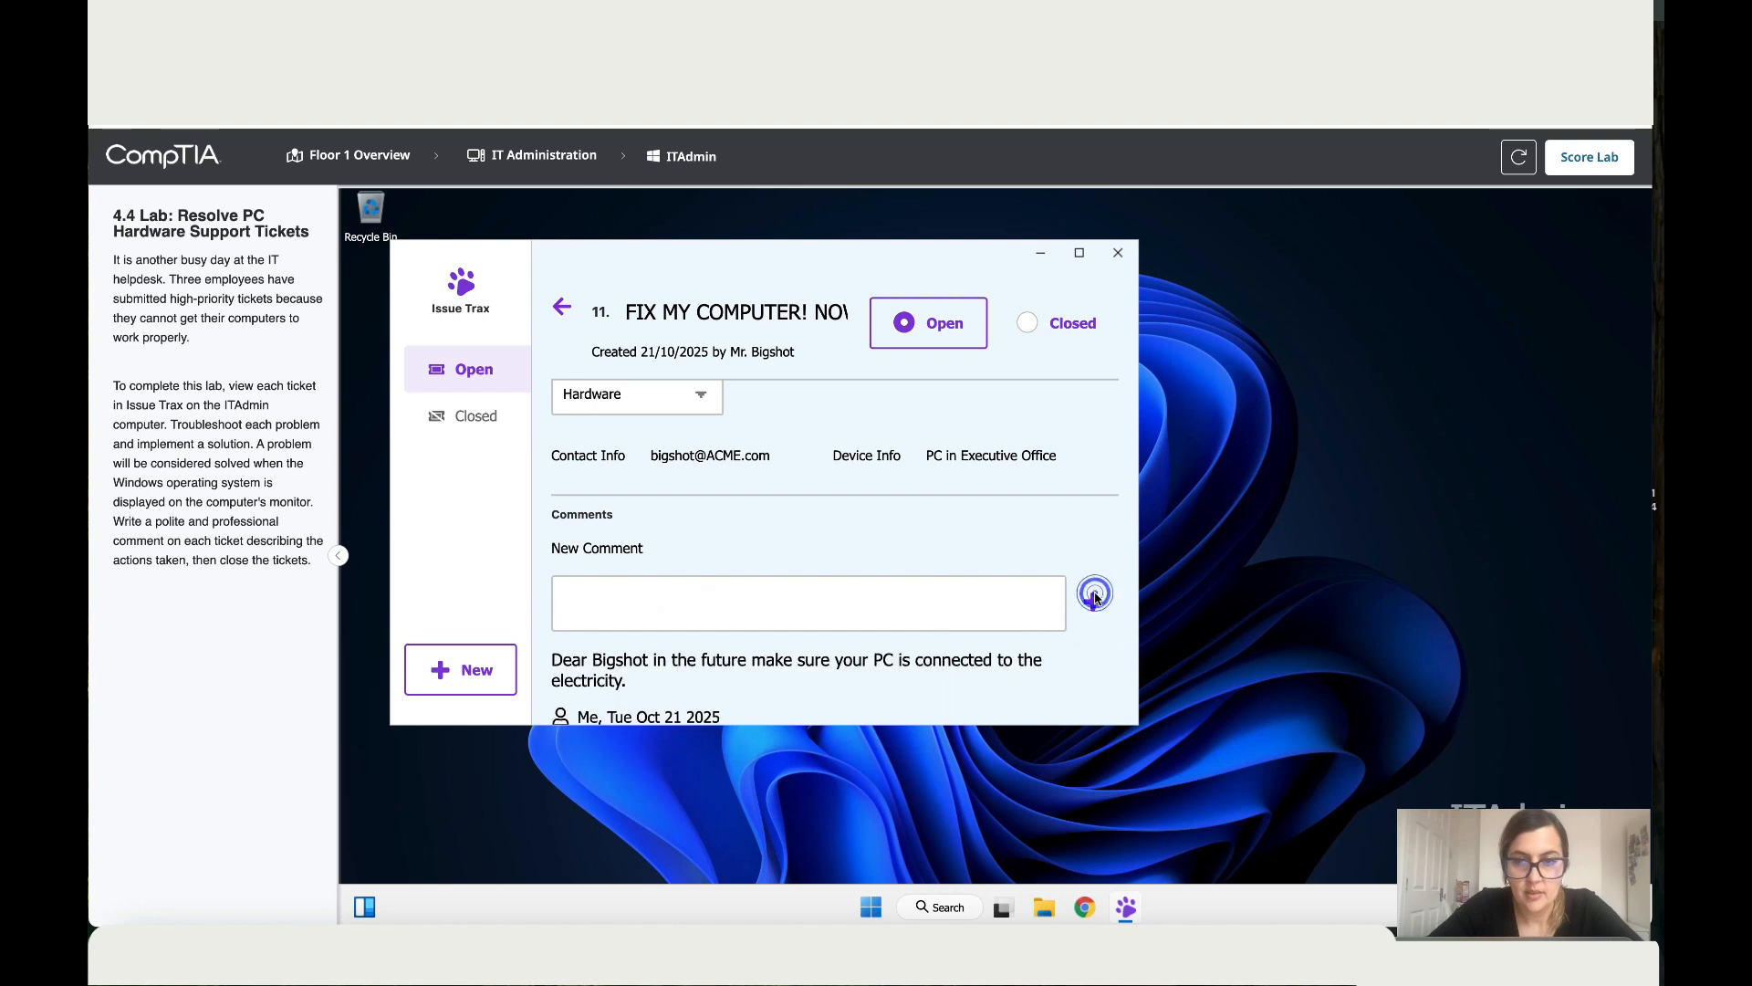
# Step: Mark ticket 11 as Closed and return to the open tickets list
pyautogui.click(1026, 321)
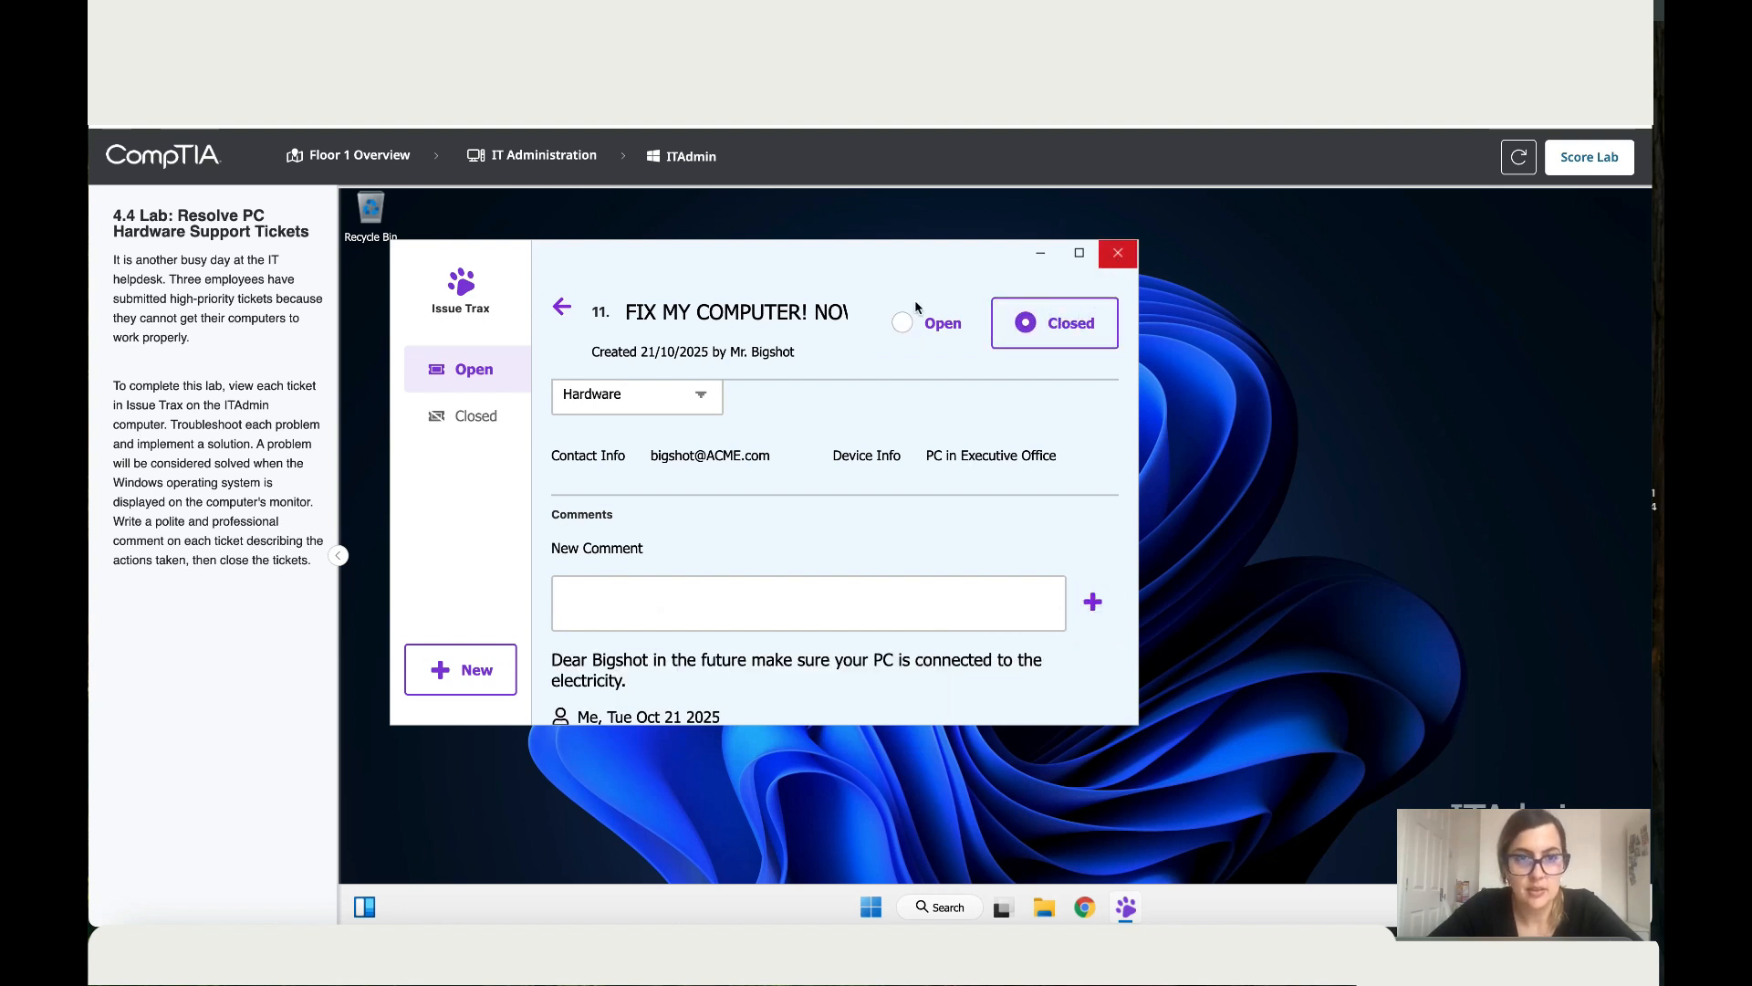
pyautogui.click(562, 307)
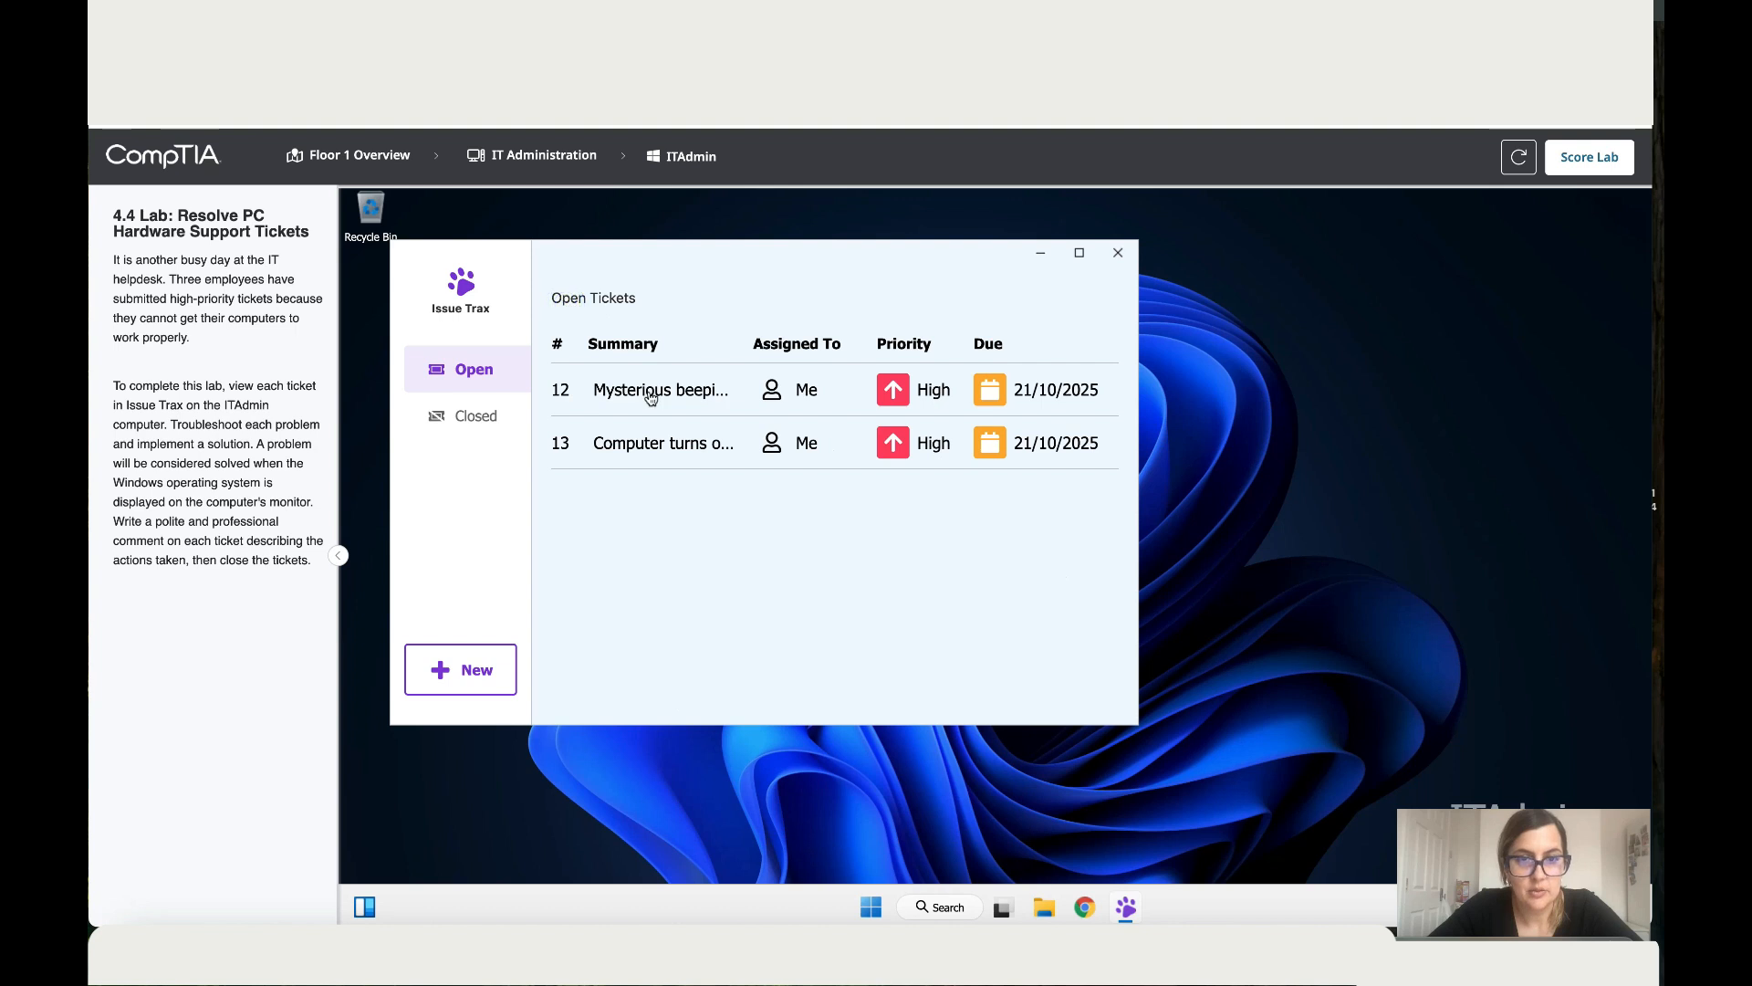
# Step: Open ticket 12 about the beeping noise and scroll to its Comments section
pyautogui.click(650, 389)
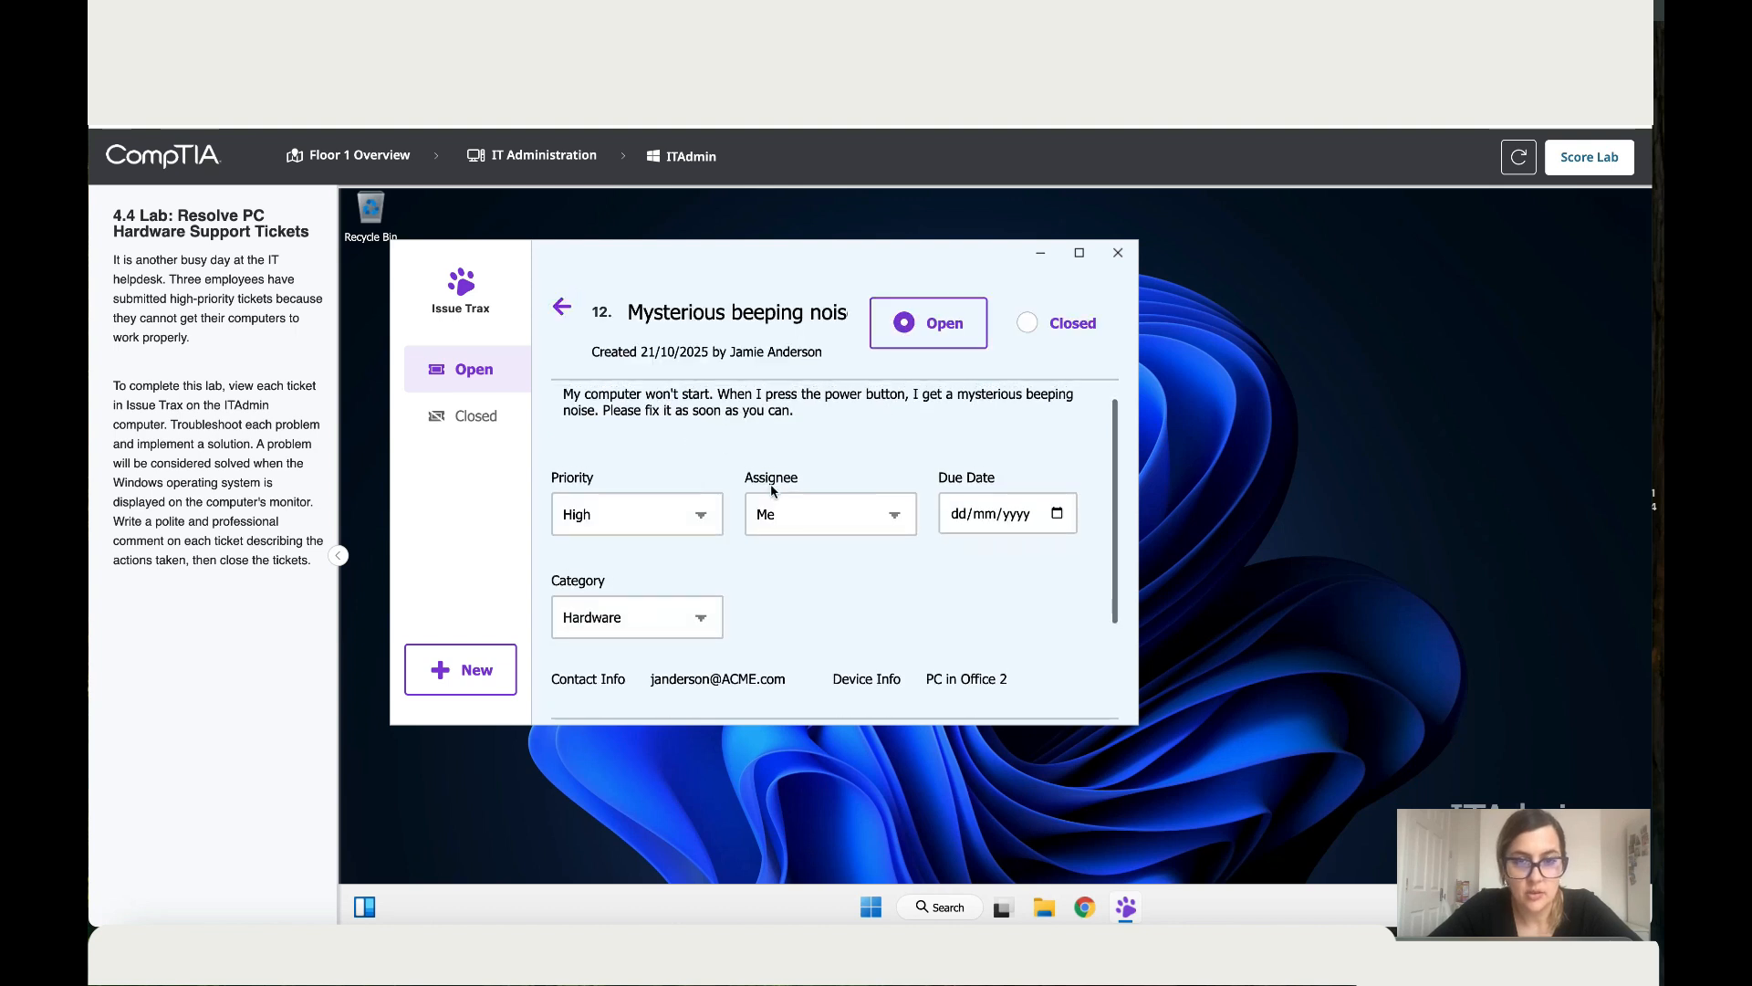
pyautogui.scroll(-3)
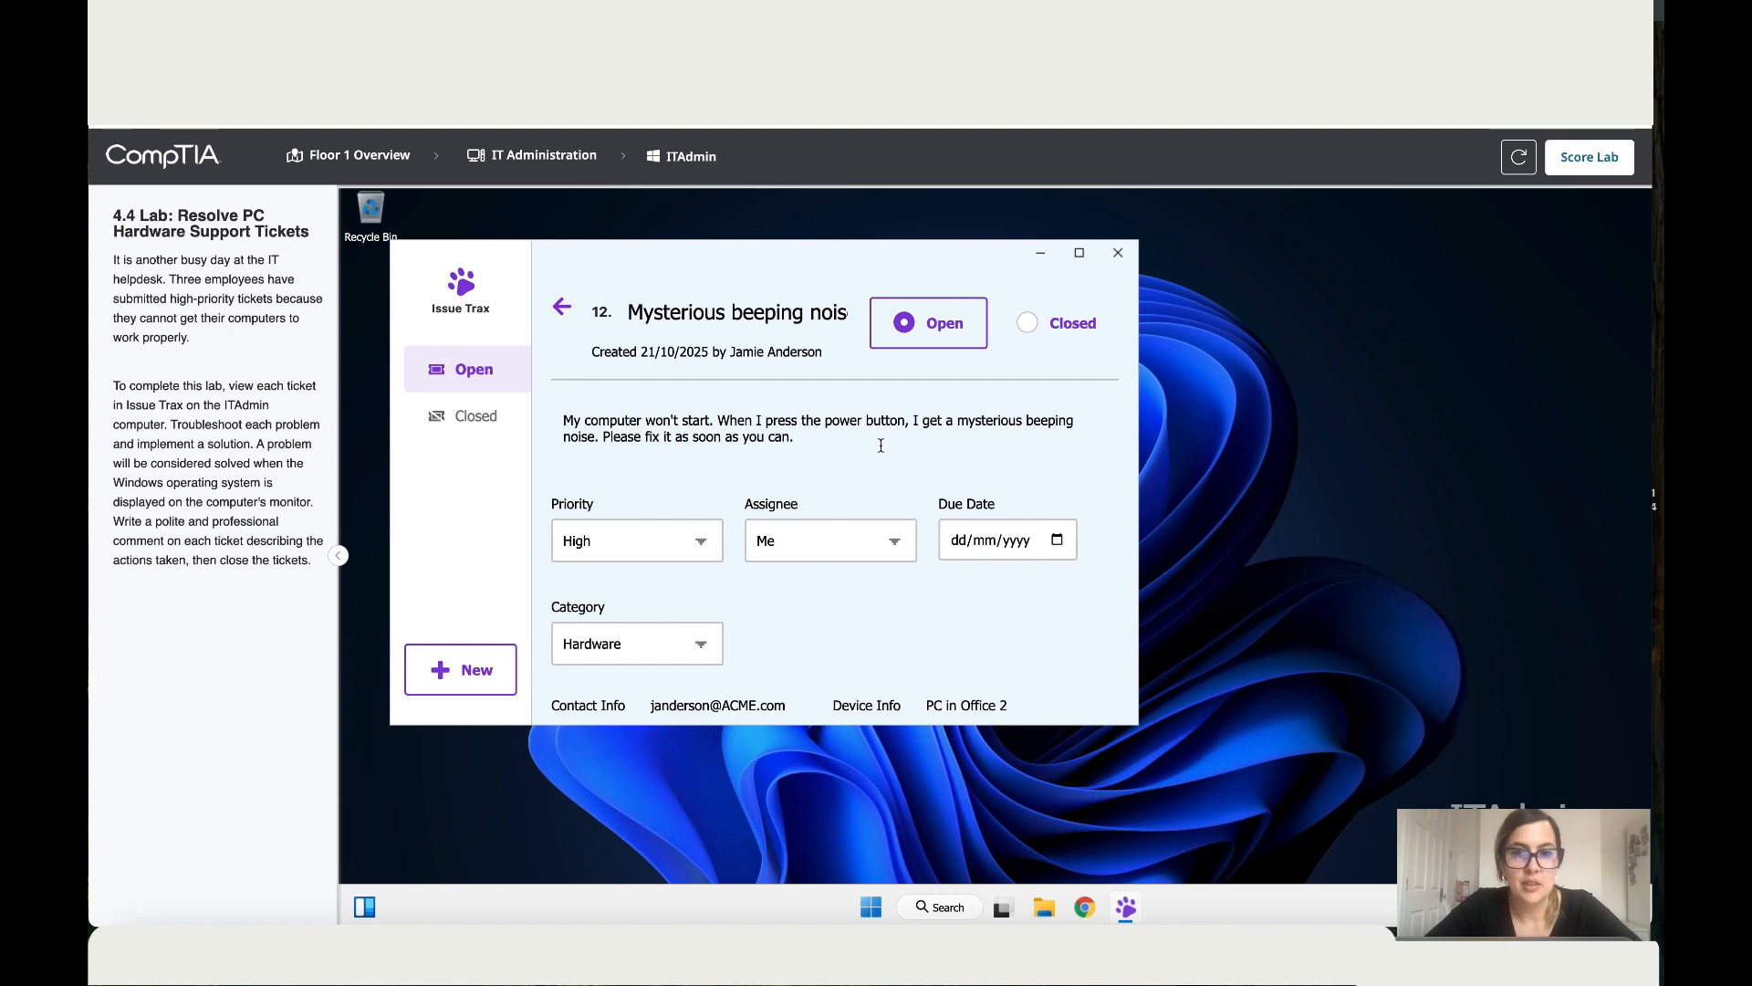
pyautogui.moveTo(1062, 440)
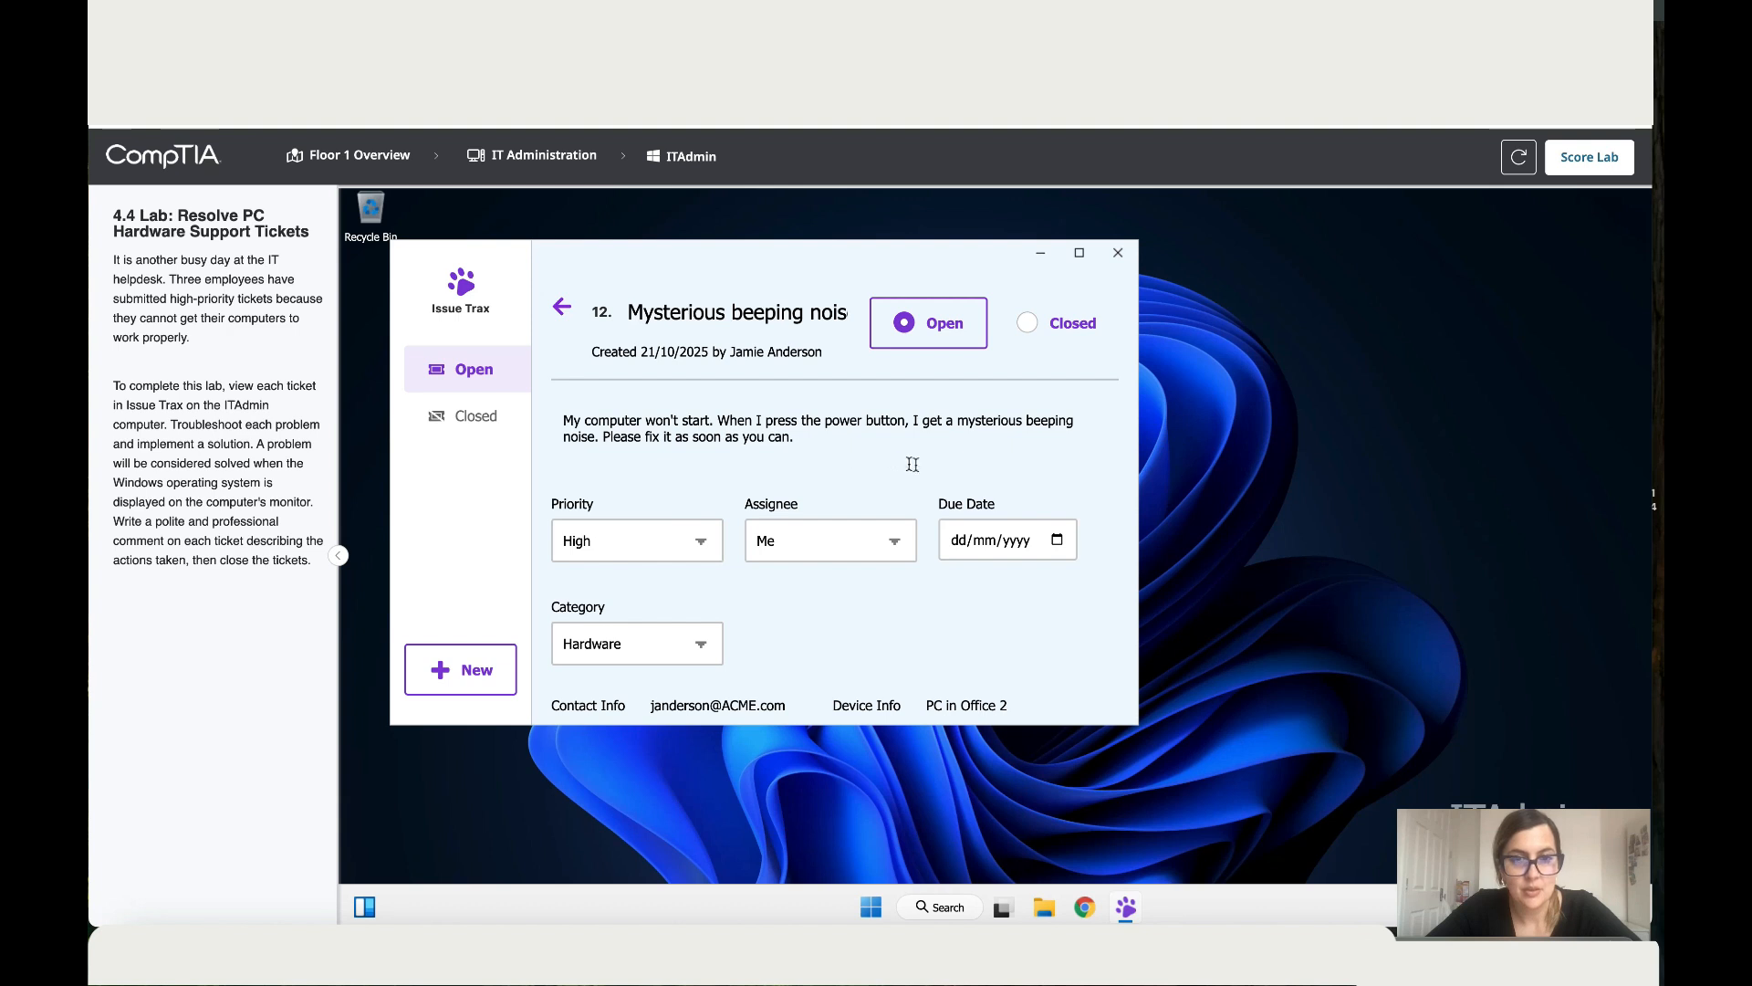
pyautogui.scroll(-3)
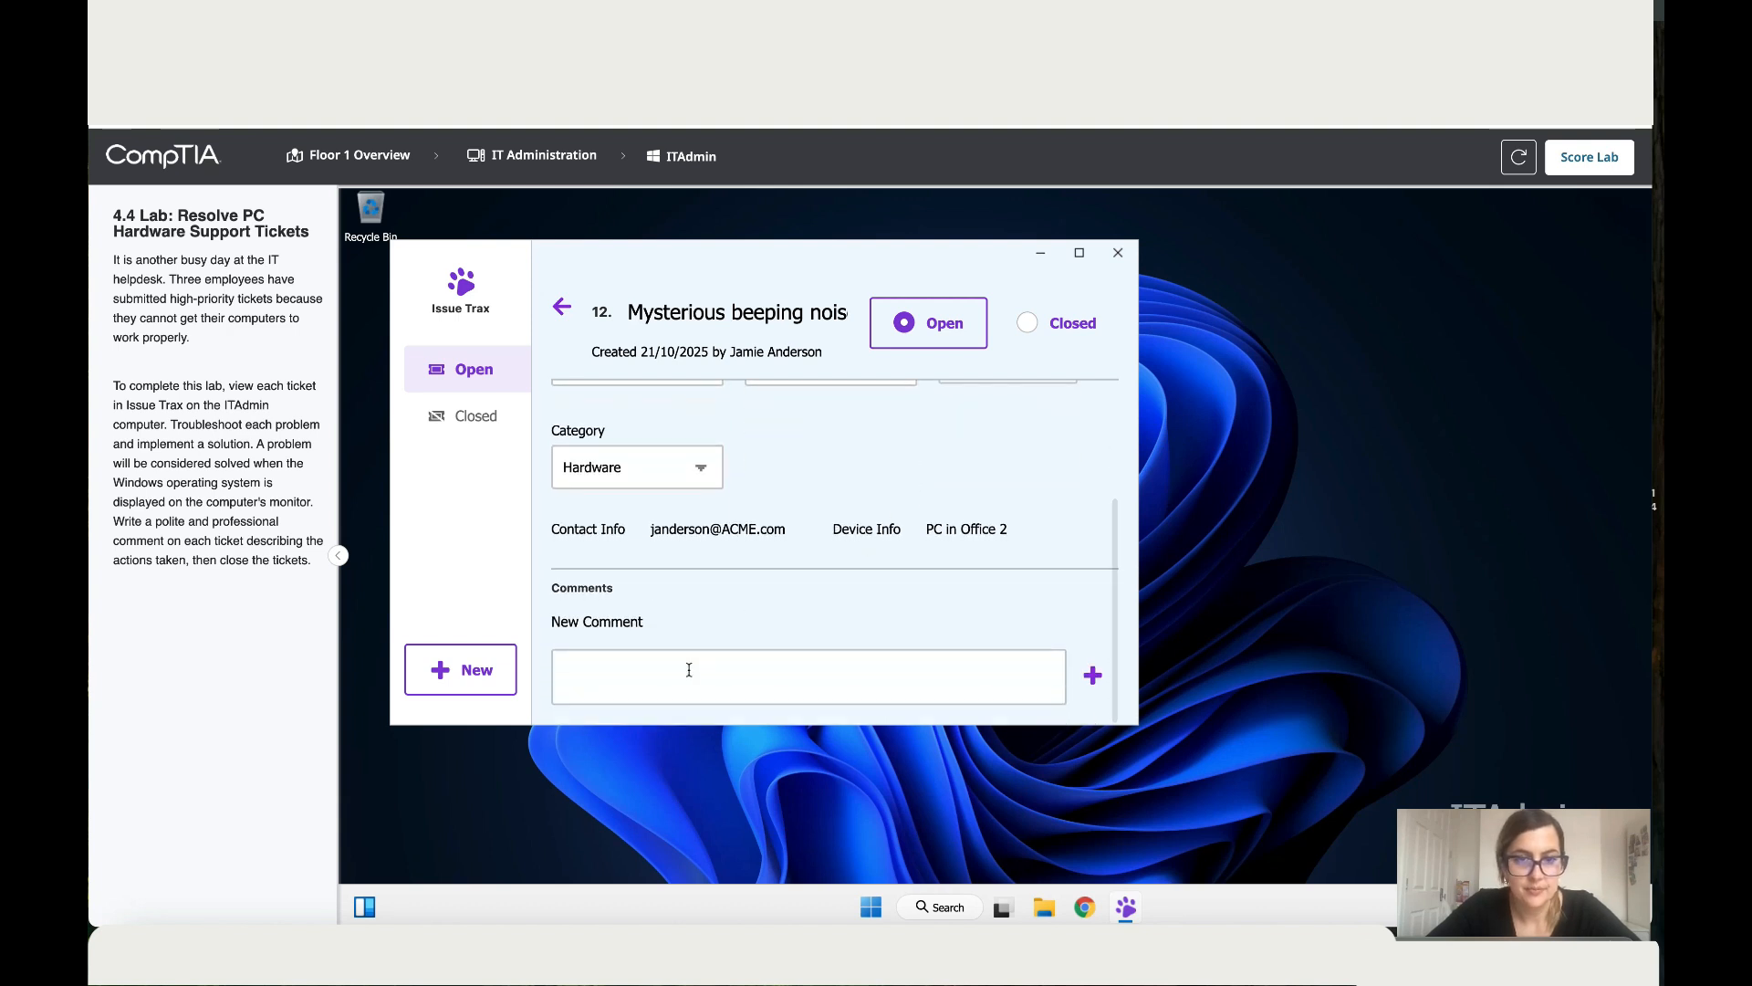
# Step: Post the comment 'Hi Jan, I am on my way to office 2' to sort the issue
pyautogui.write('Hi')
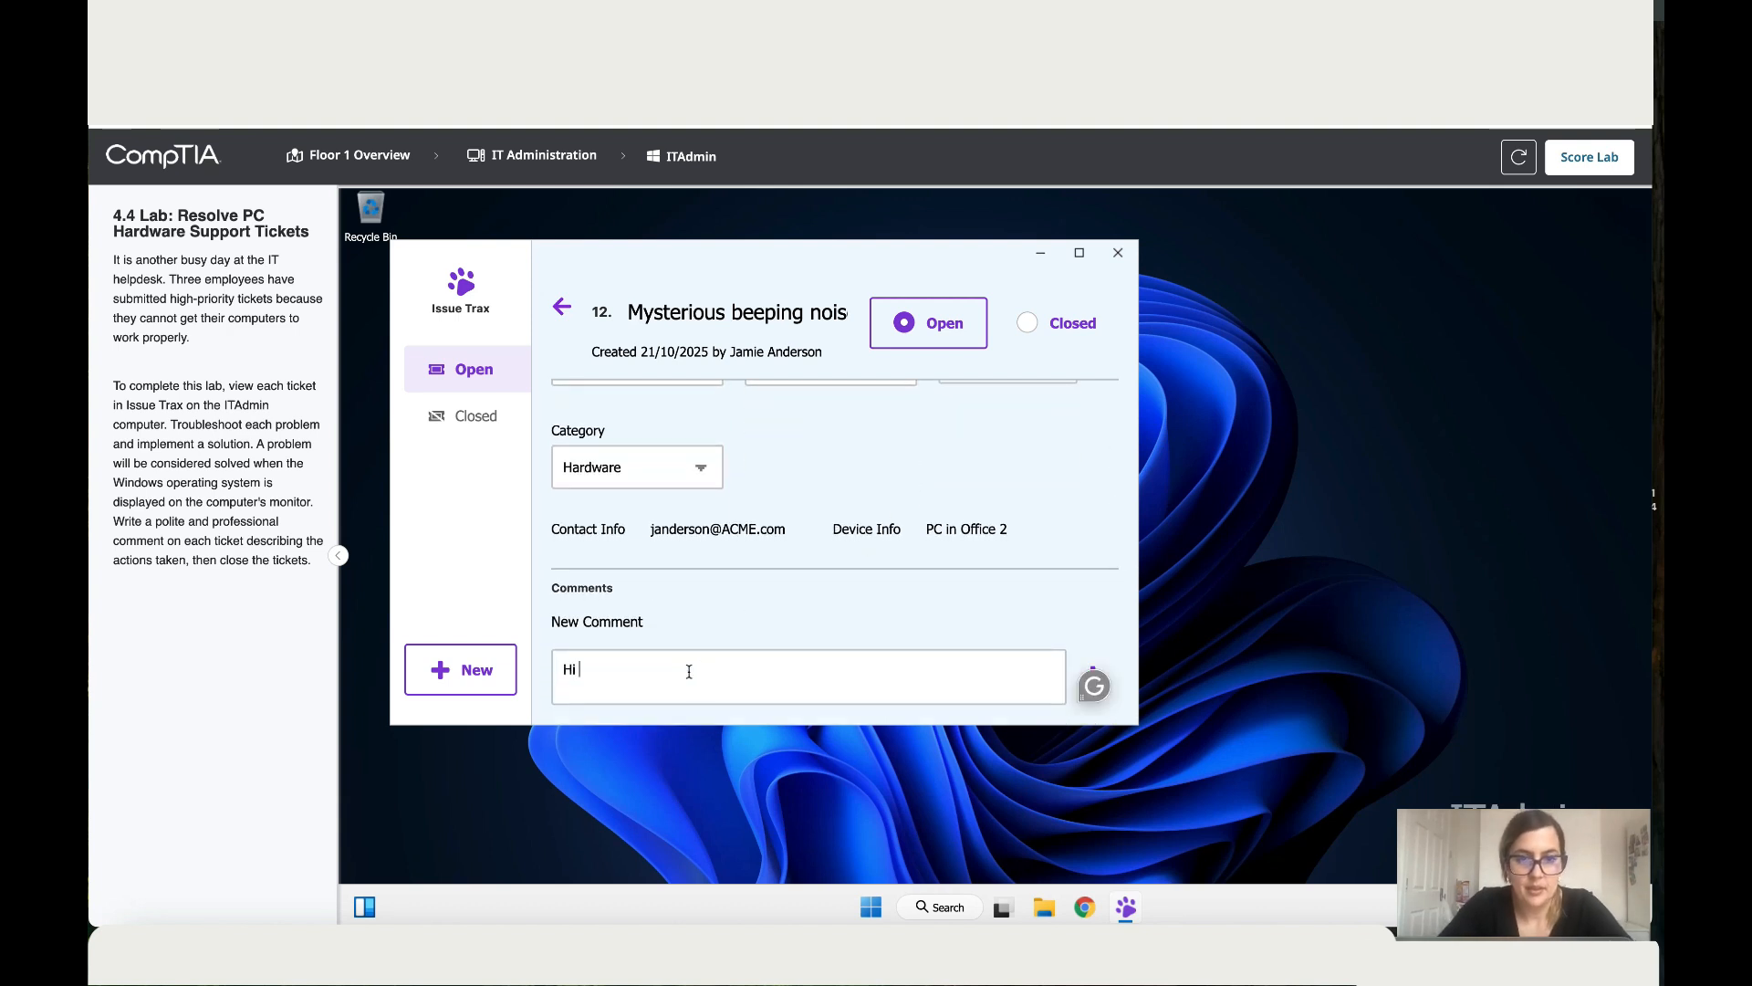
pyautogui.write('Janderson')
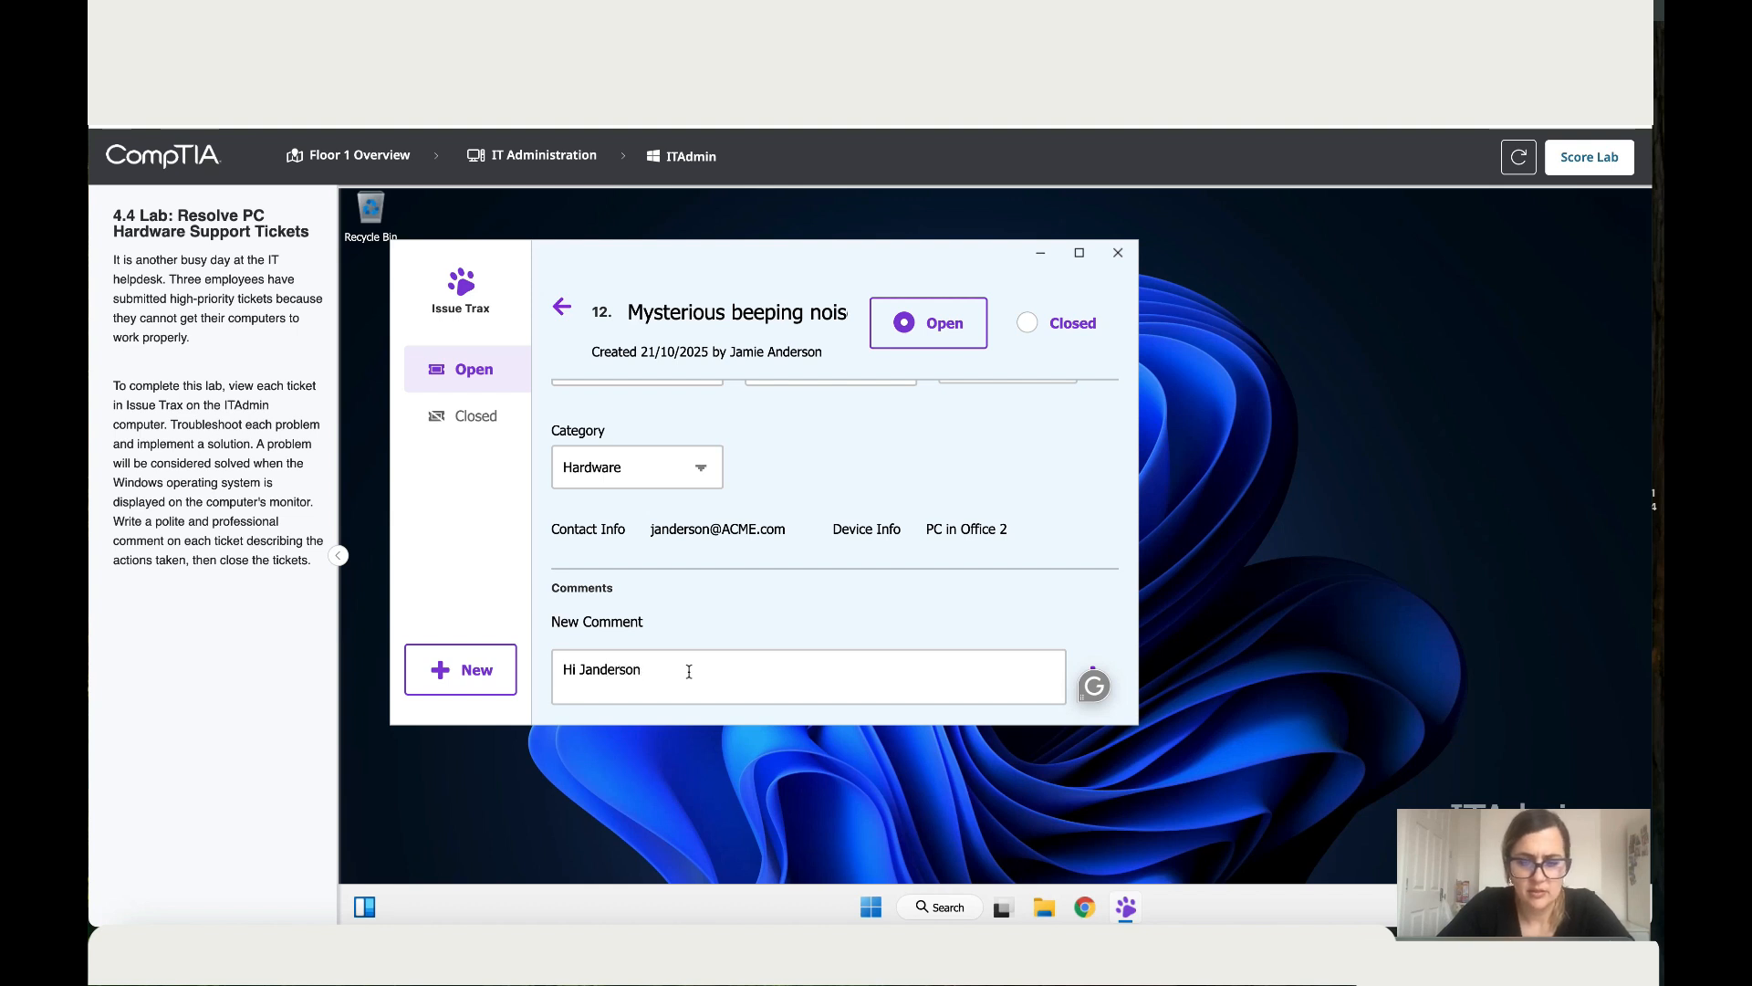
pyautogui.write(',')
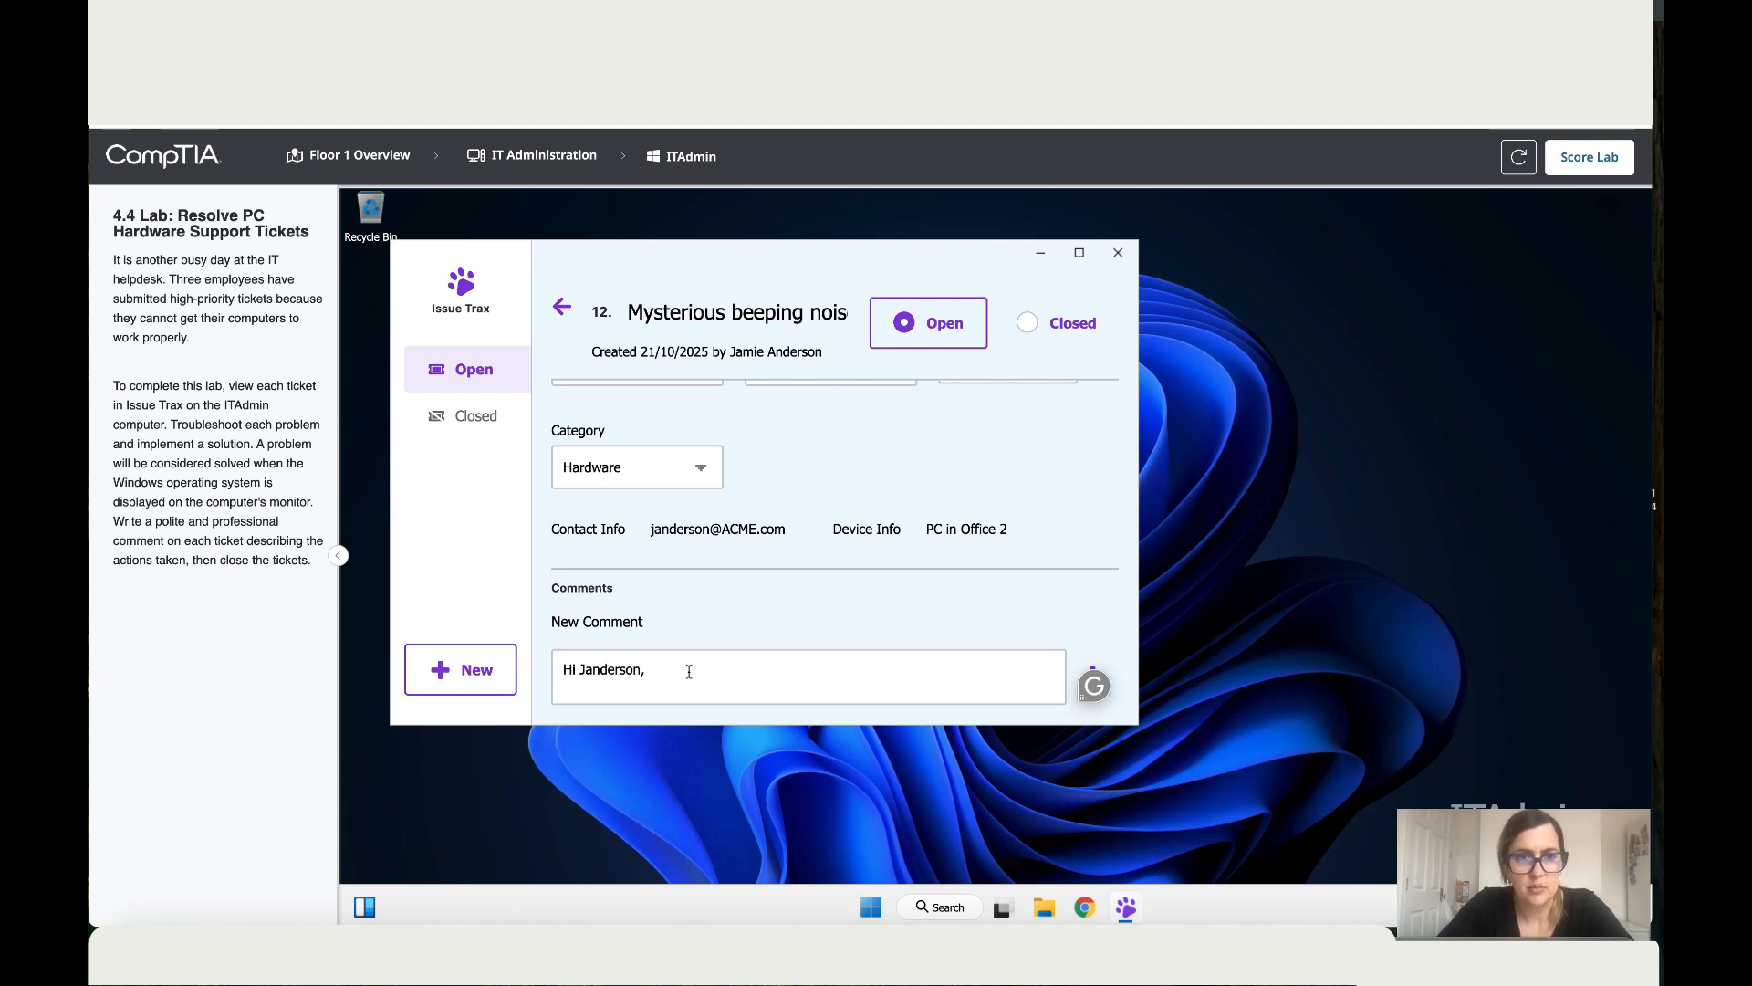
pyautogui.write('I')
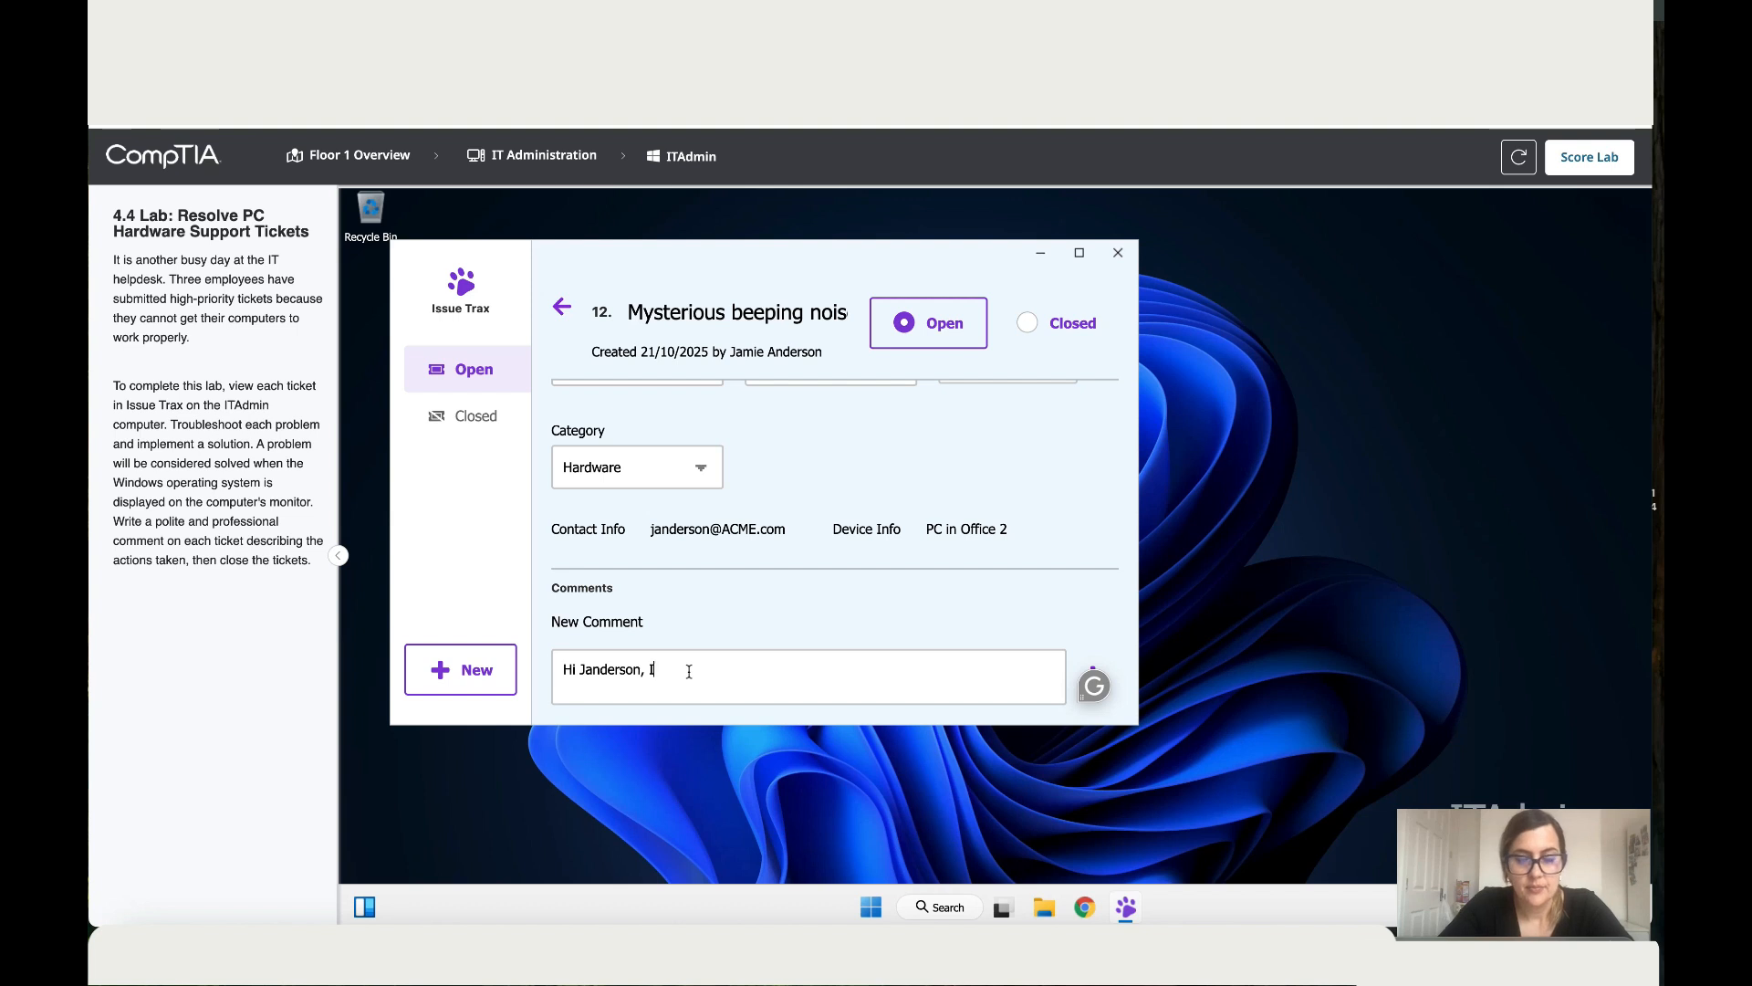
pyautogui.write('am on my w')
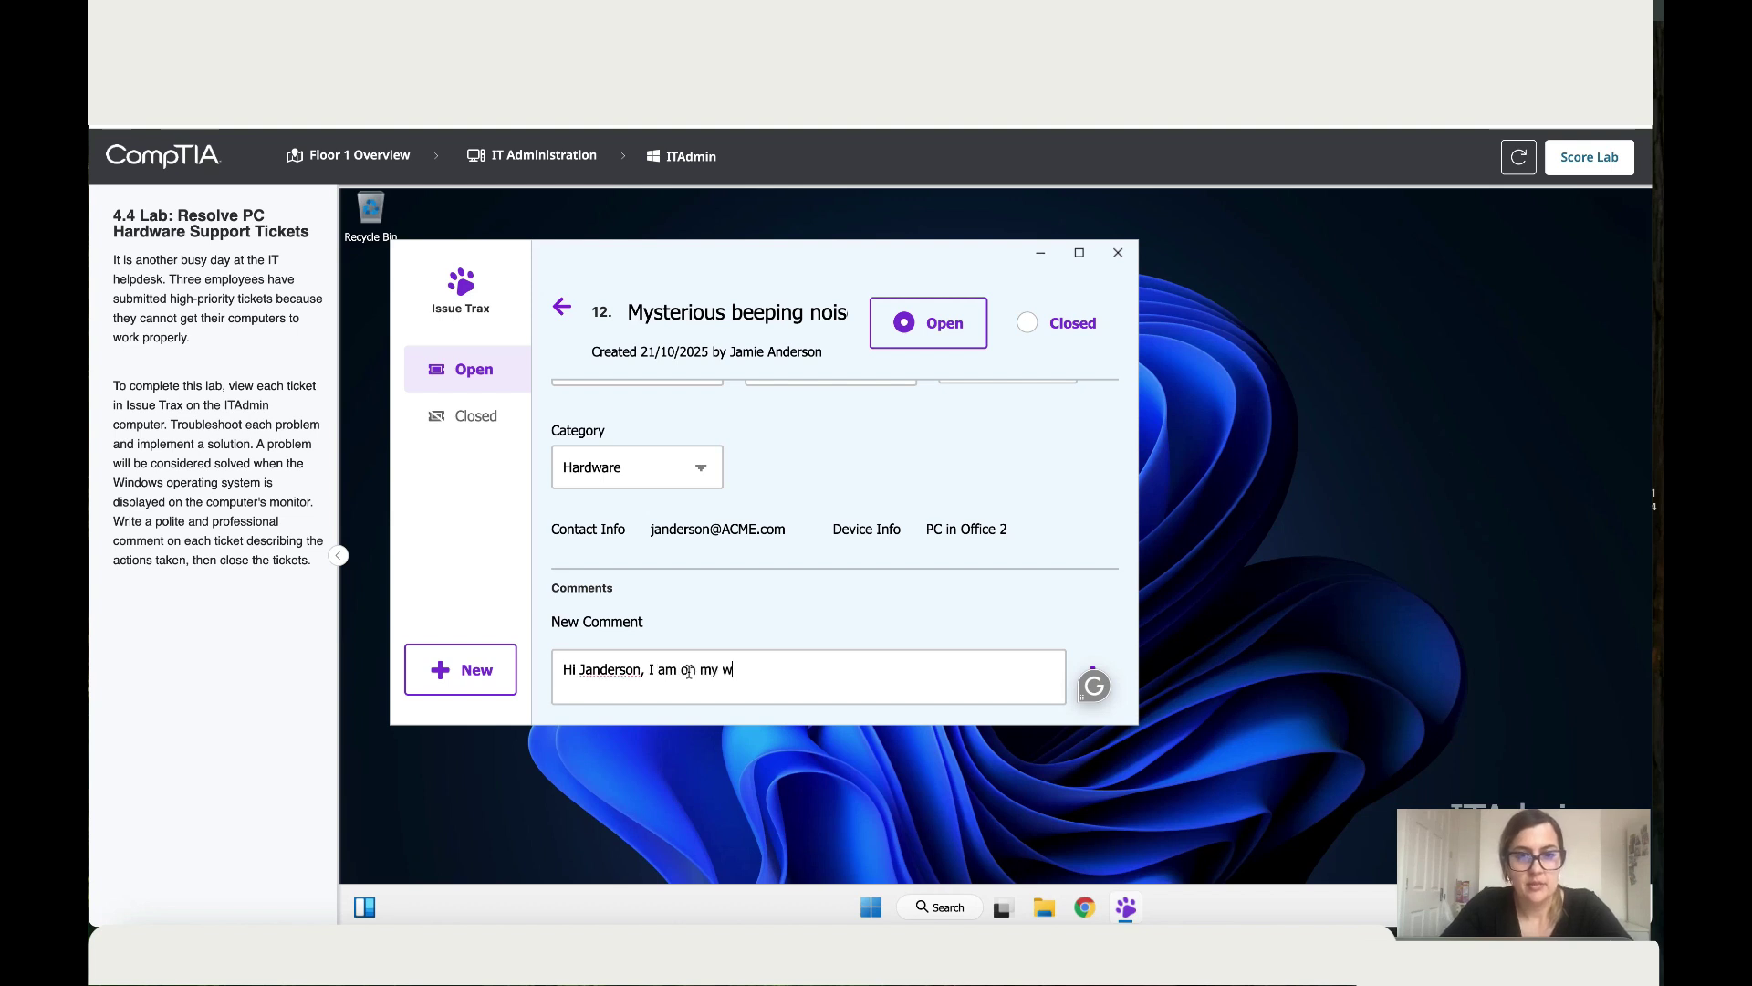
pyautogui.write('ay to')
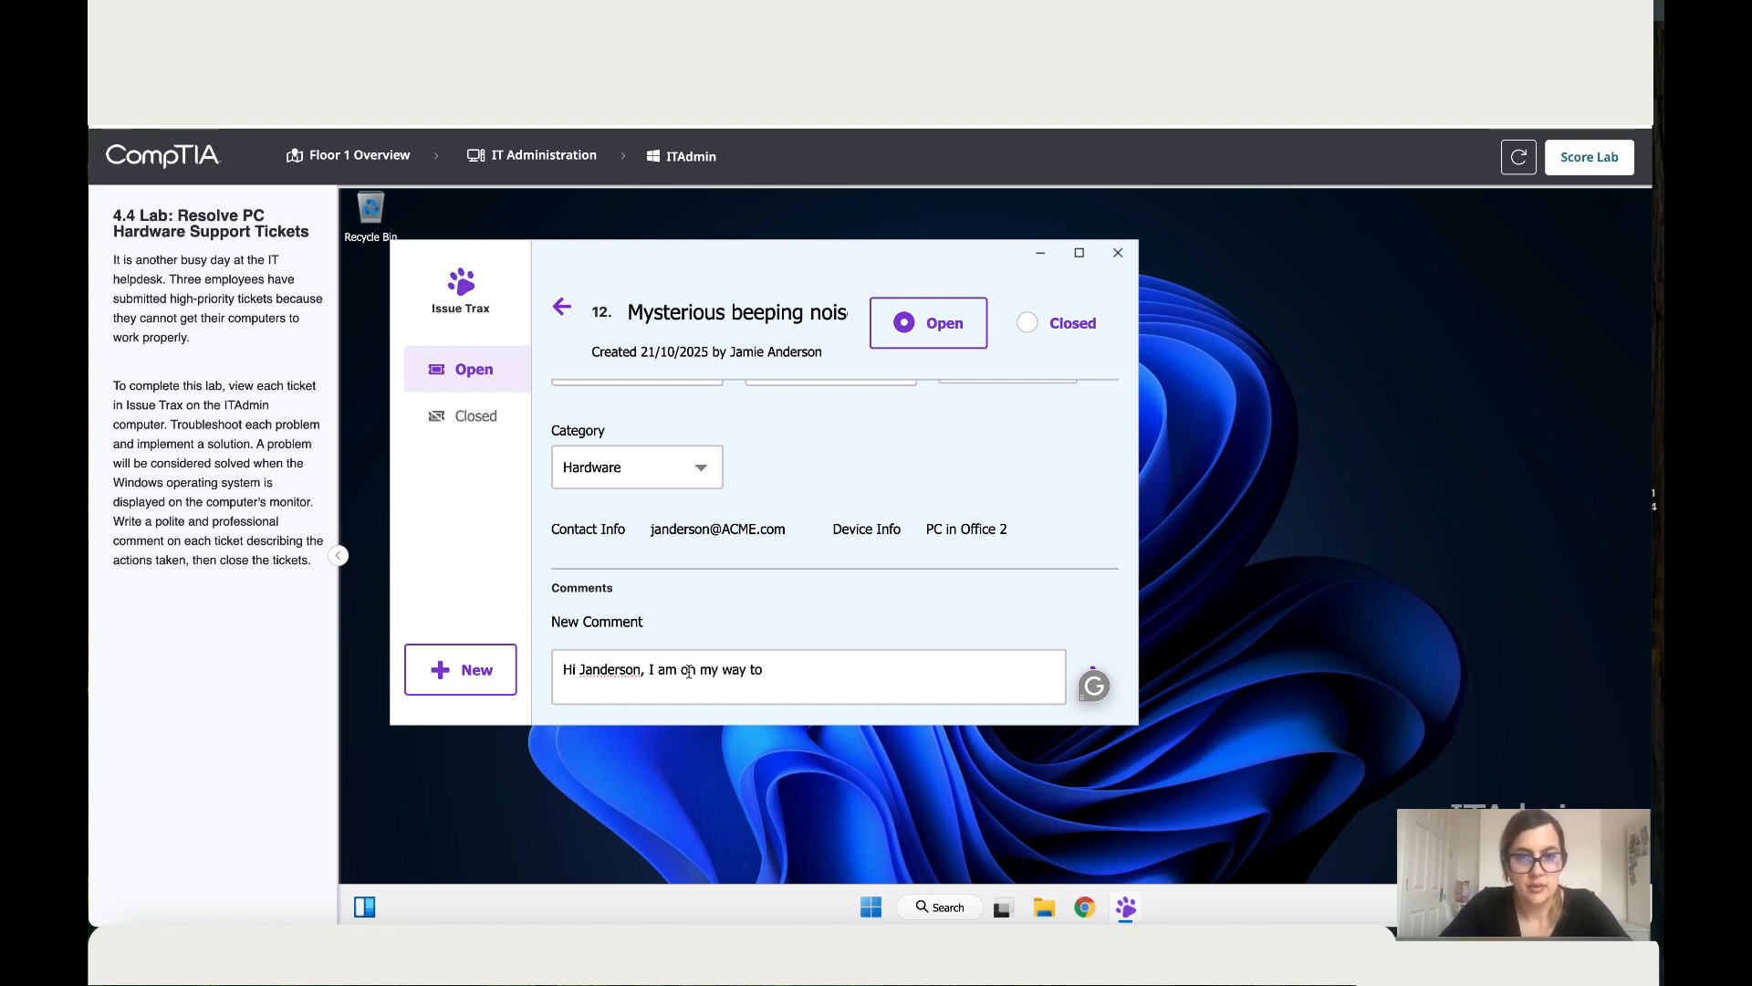
pyautogui.write('office 2 to sort this')
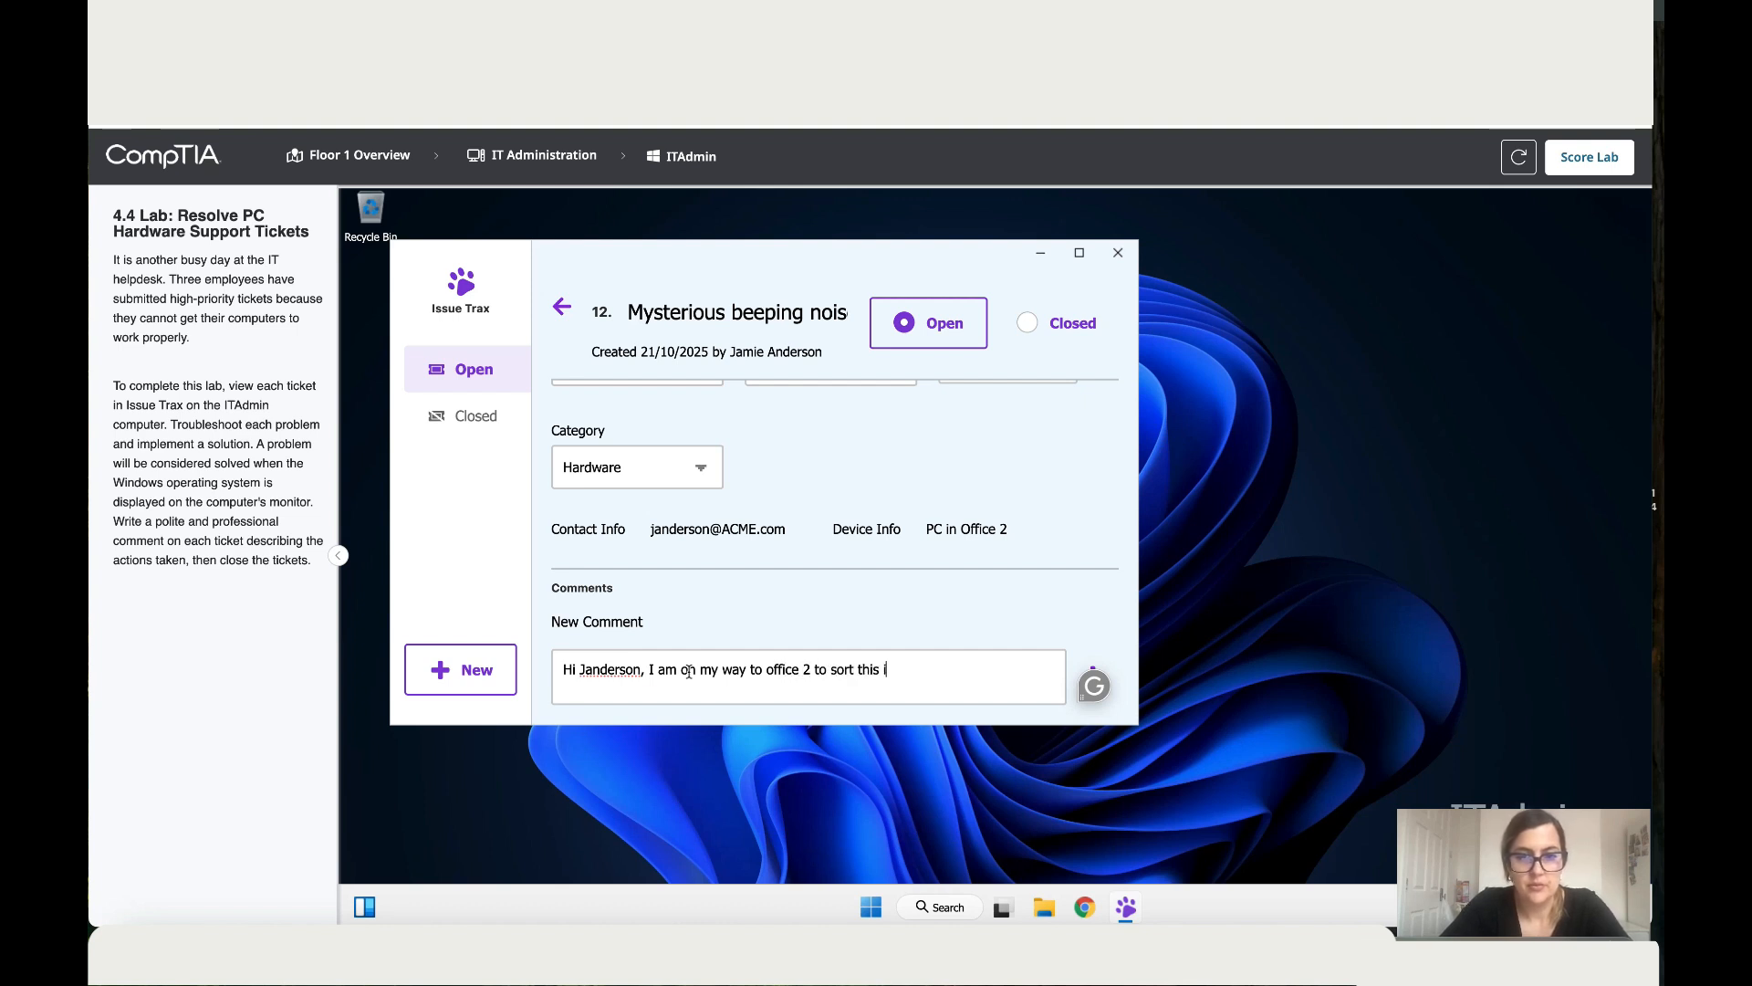
pyautogui.write('issue.')
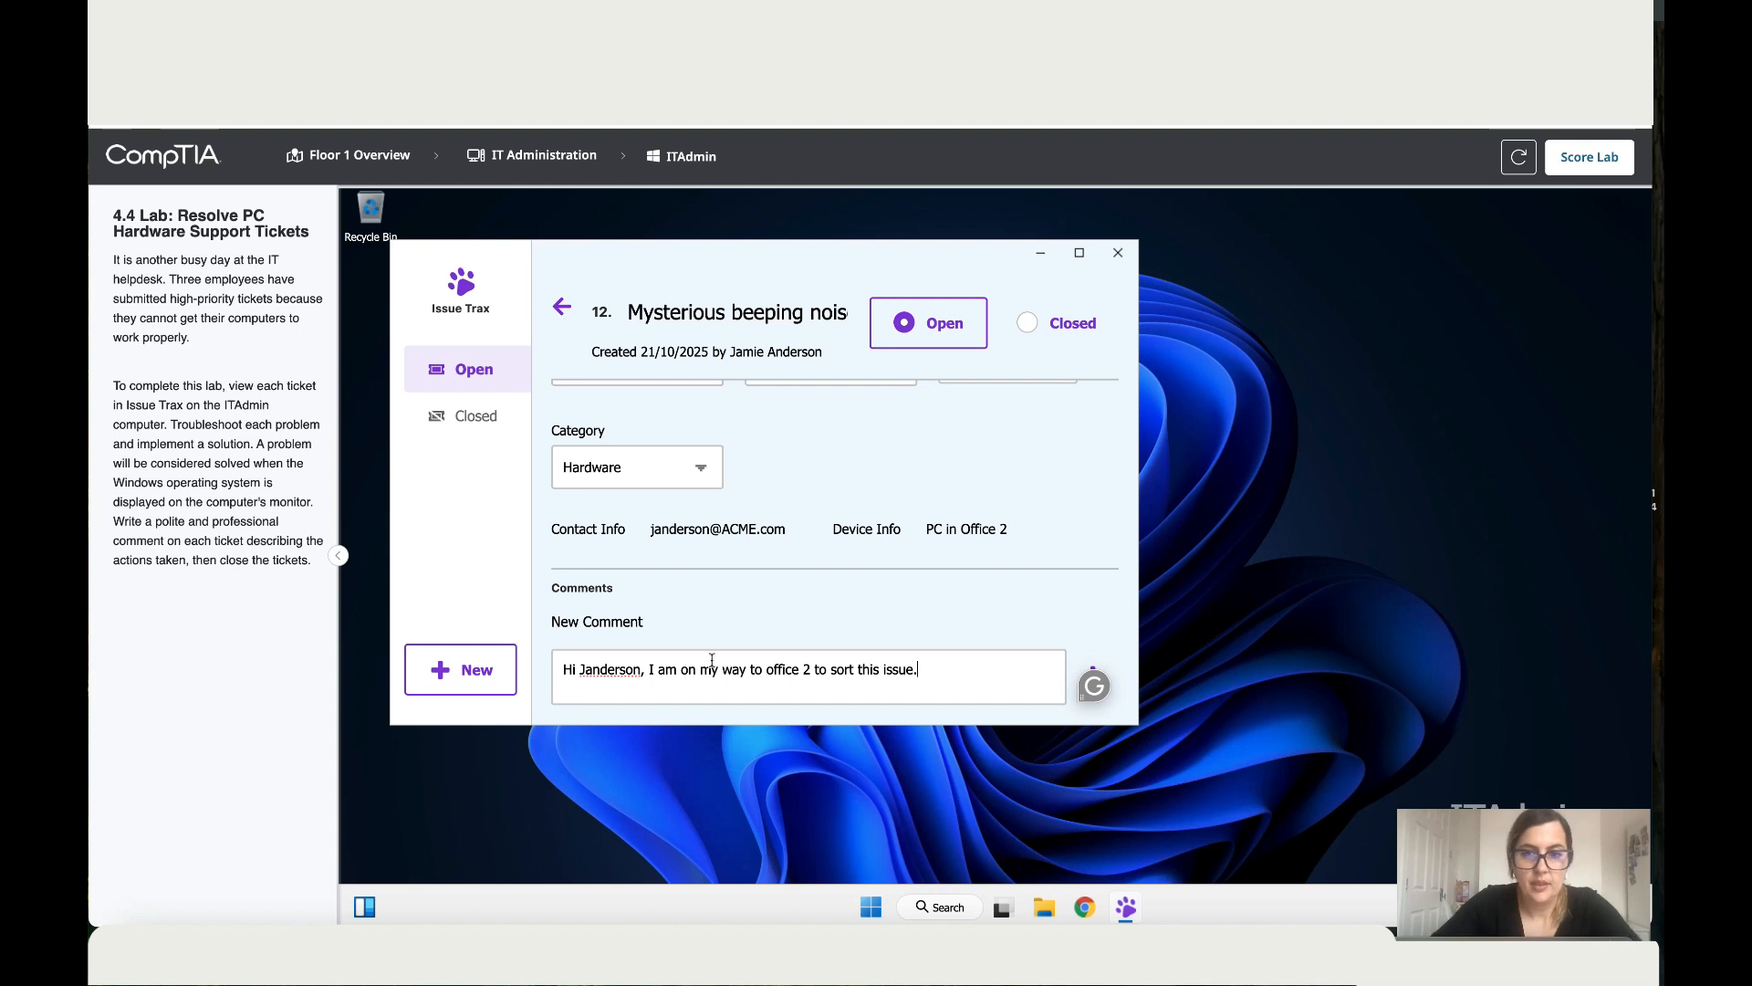
pyautogui.moveTo(1106, 655)
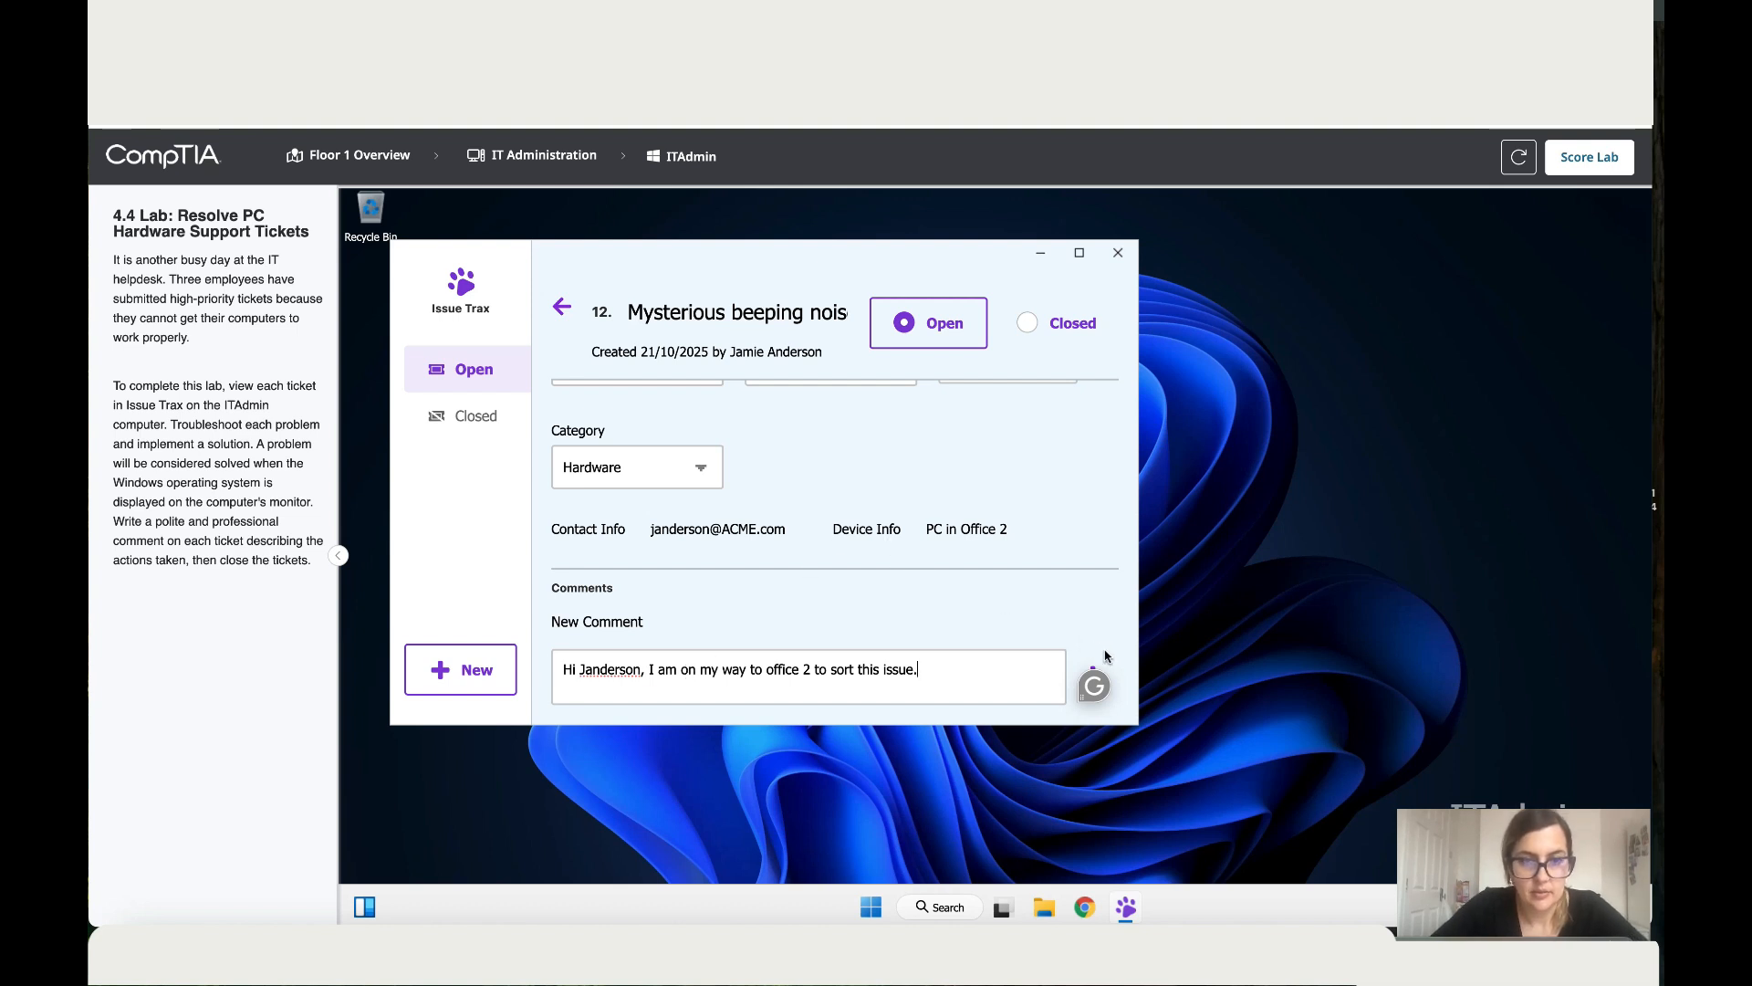
pyautogui.click(1094, 668)
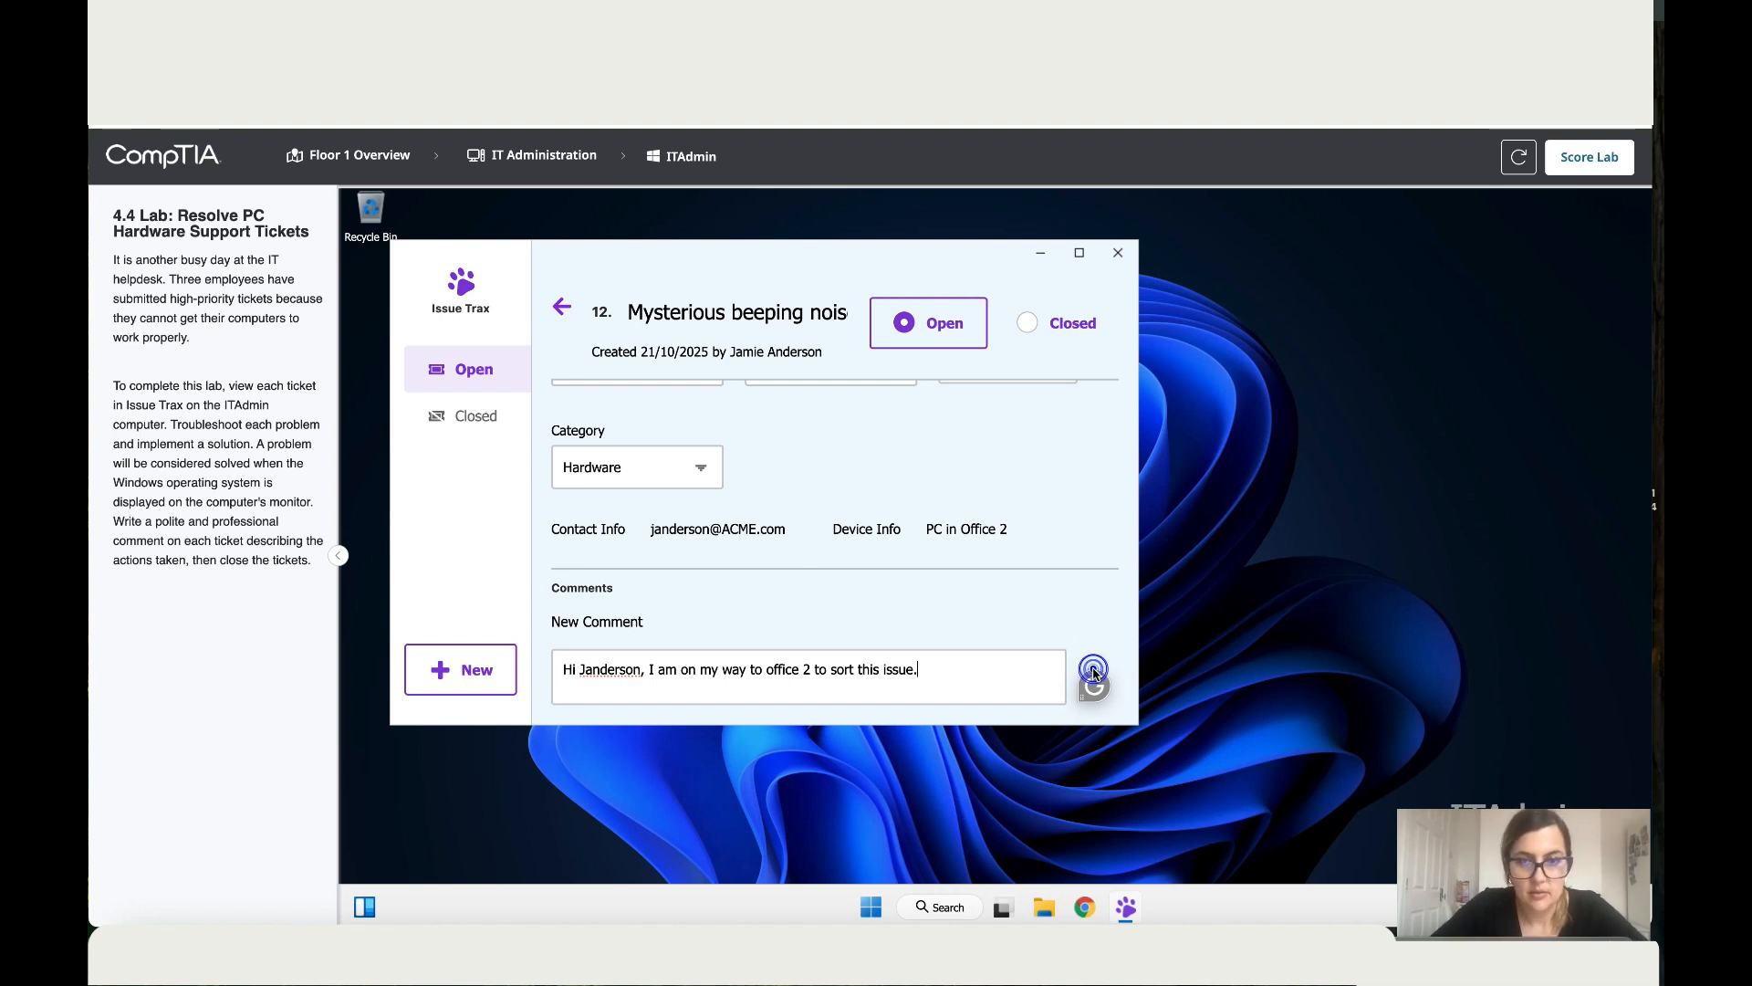
pyautogui.click(1092, 672)
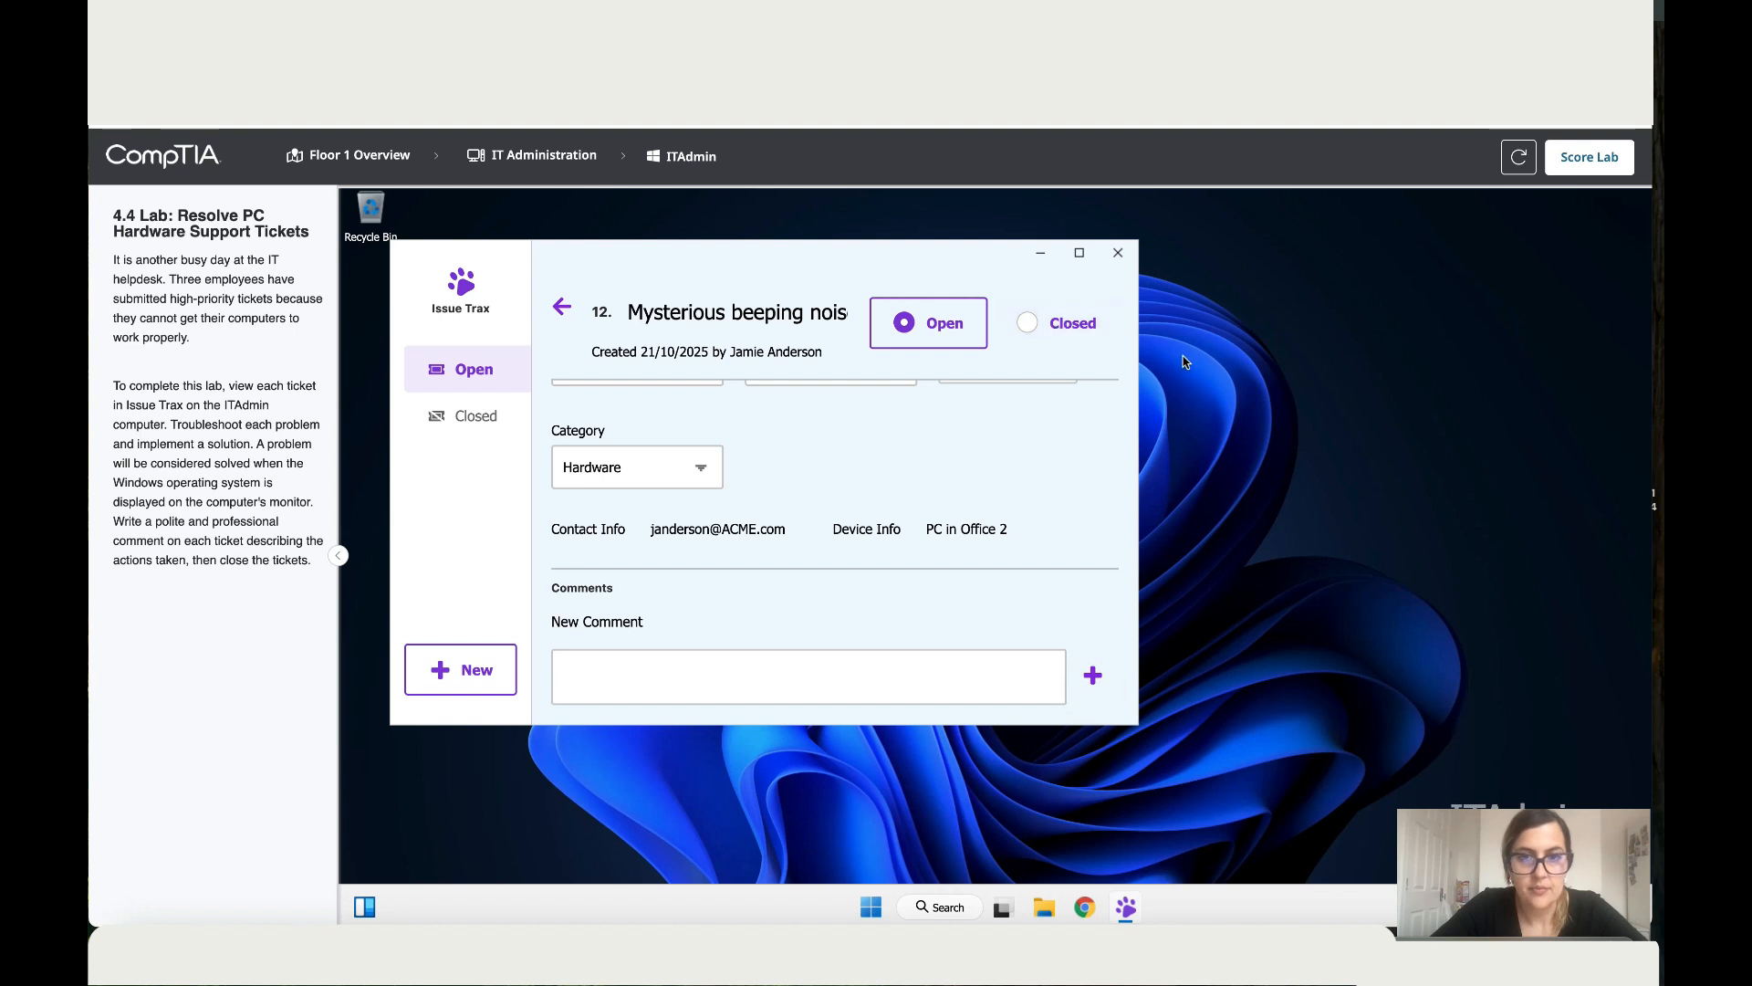
pyautogui.moveTo(445, 212)
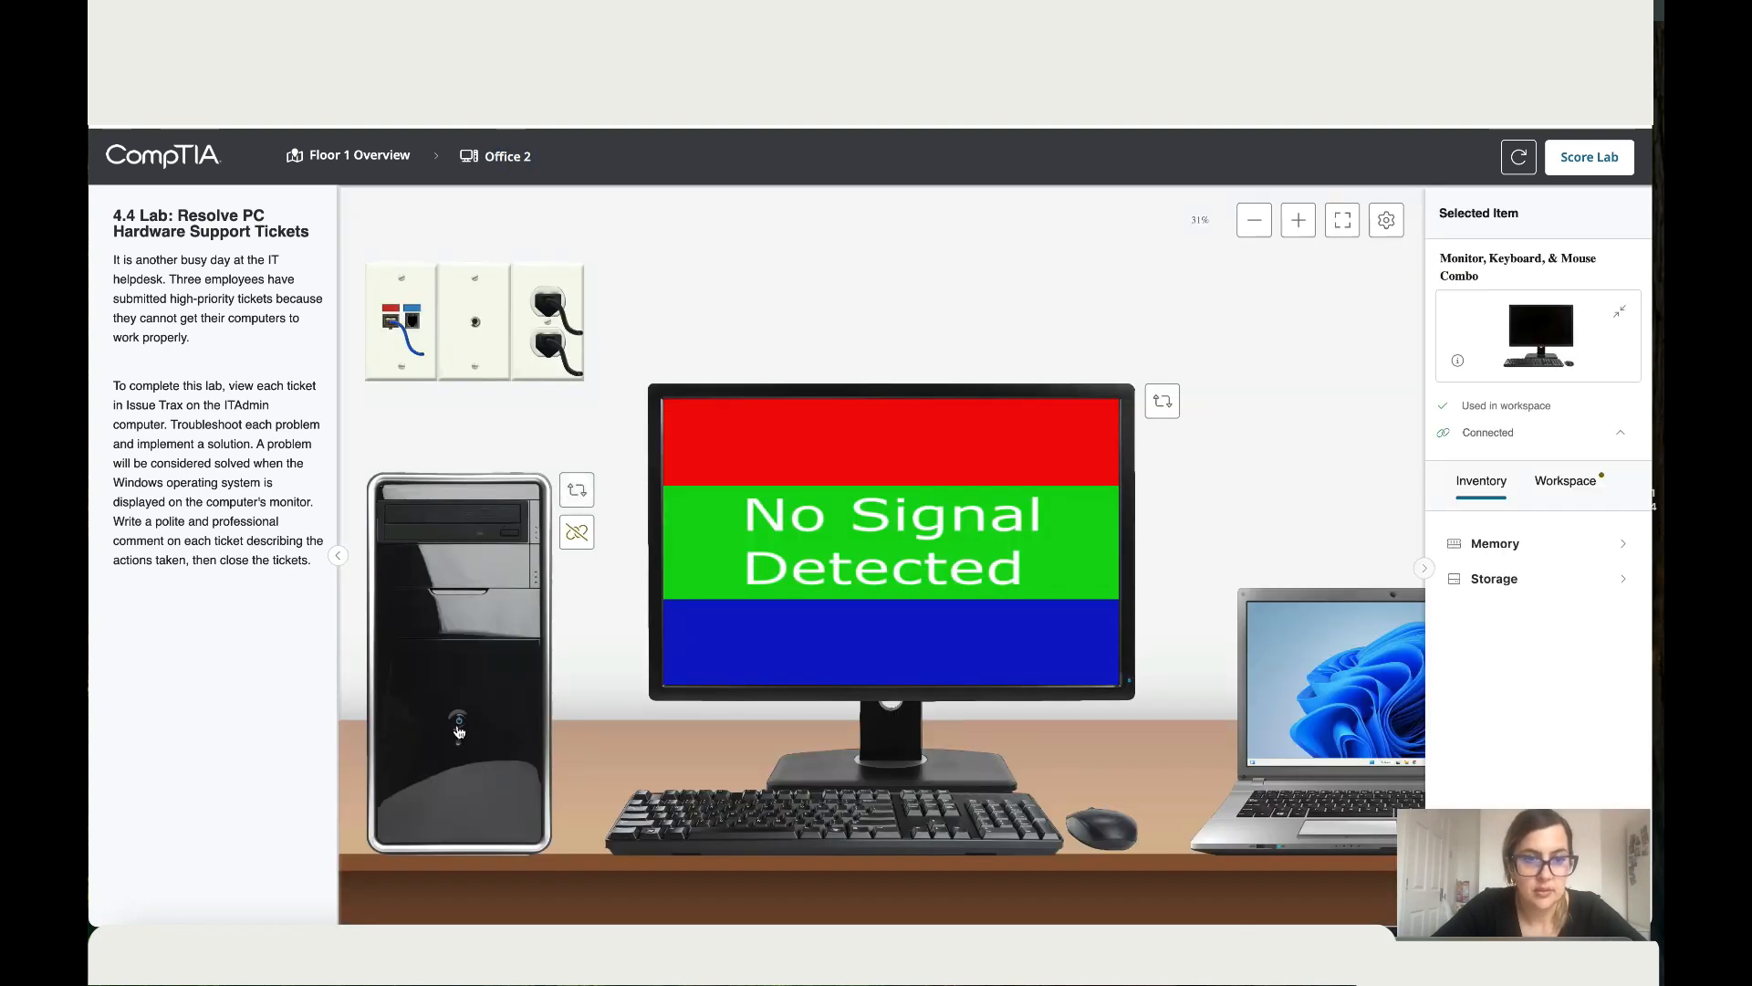
# Step: Switch the Office 2 case to the Motherboard view and zoom in on it
pyautogui.click(577, 489)
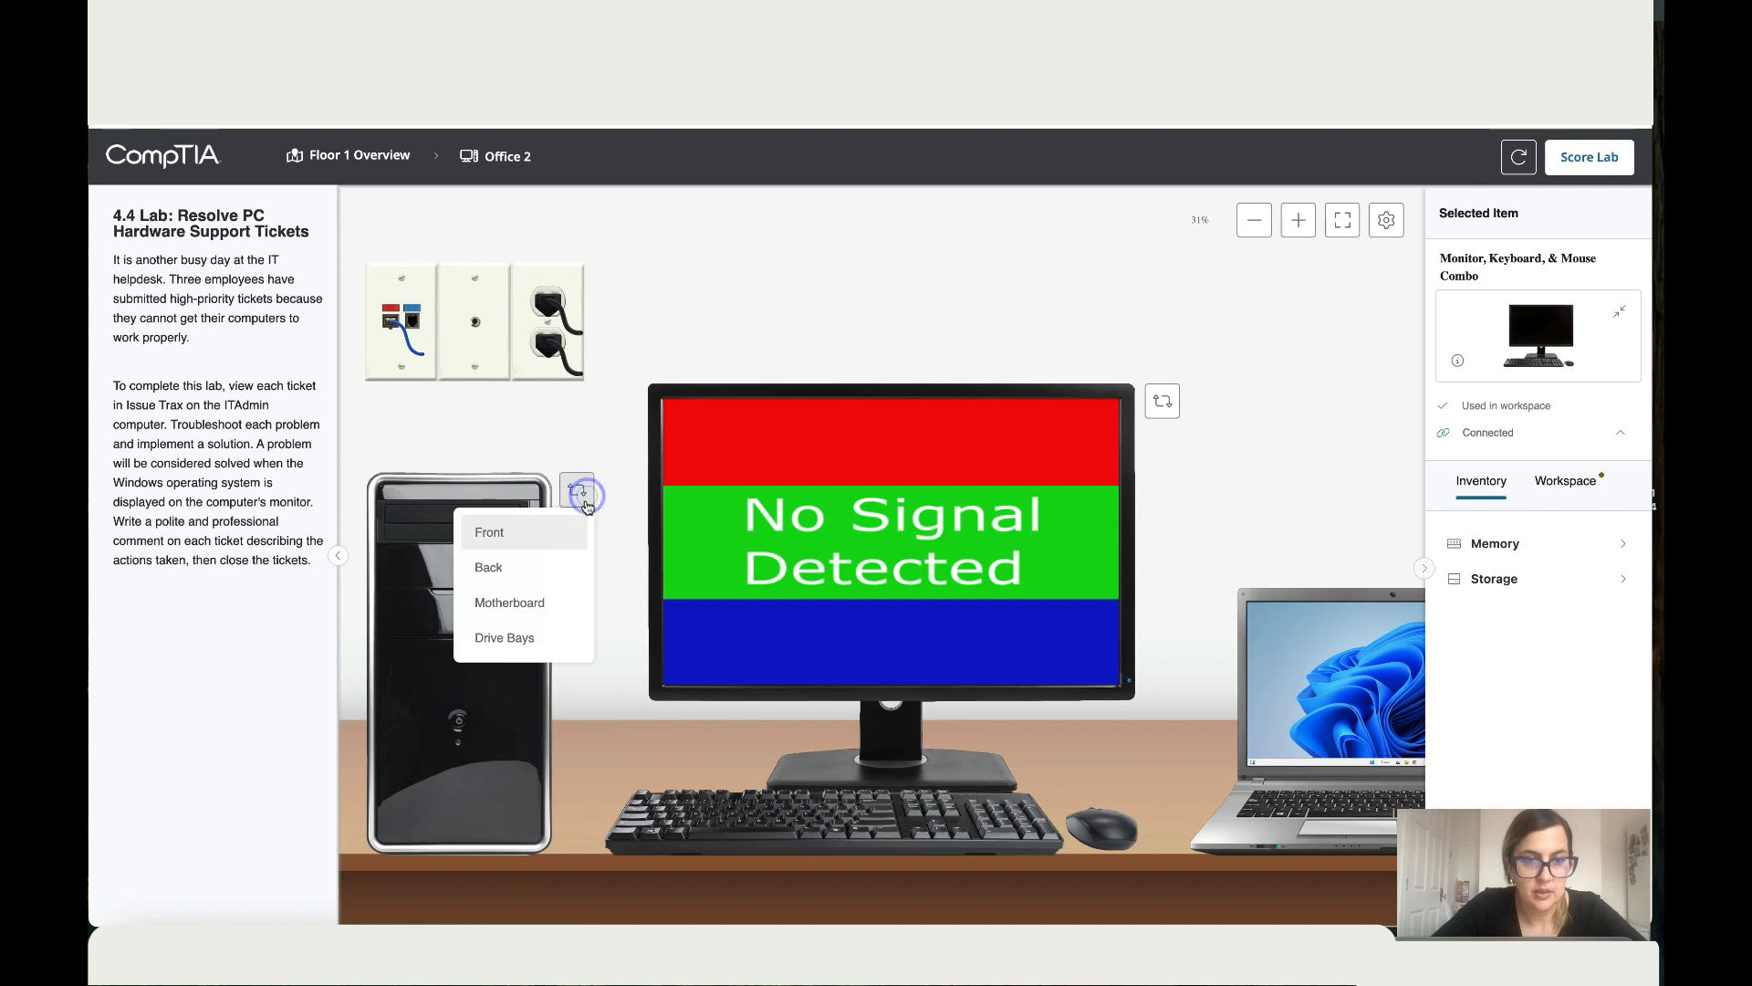
pyautogui.moveTo(533, 573)
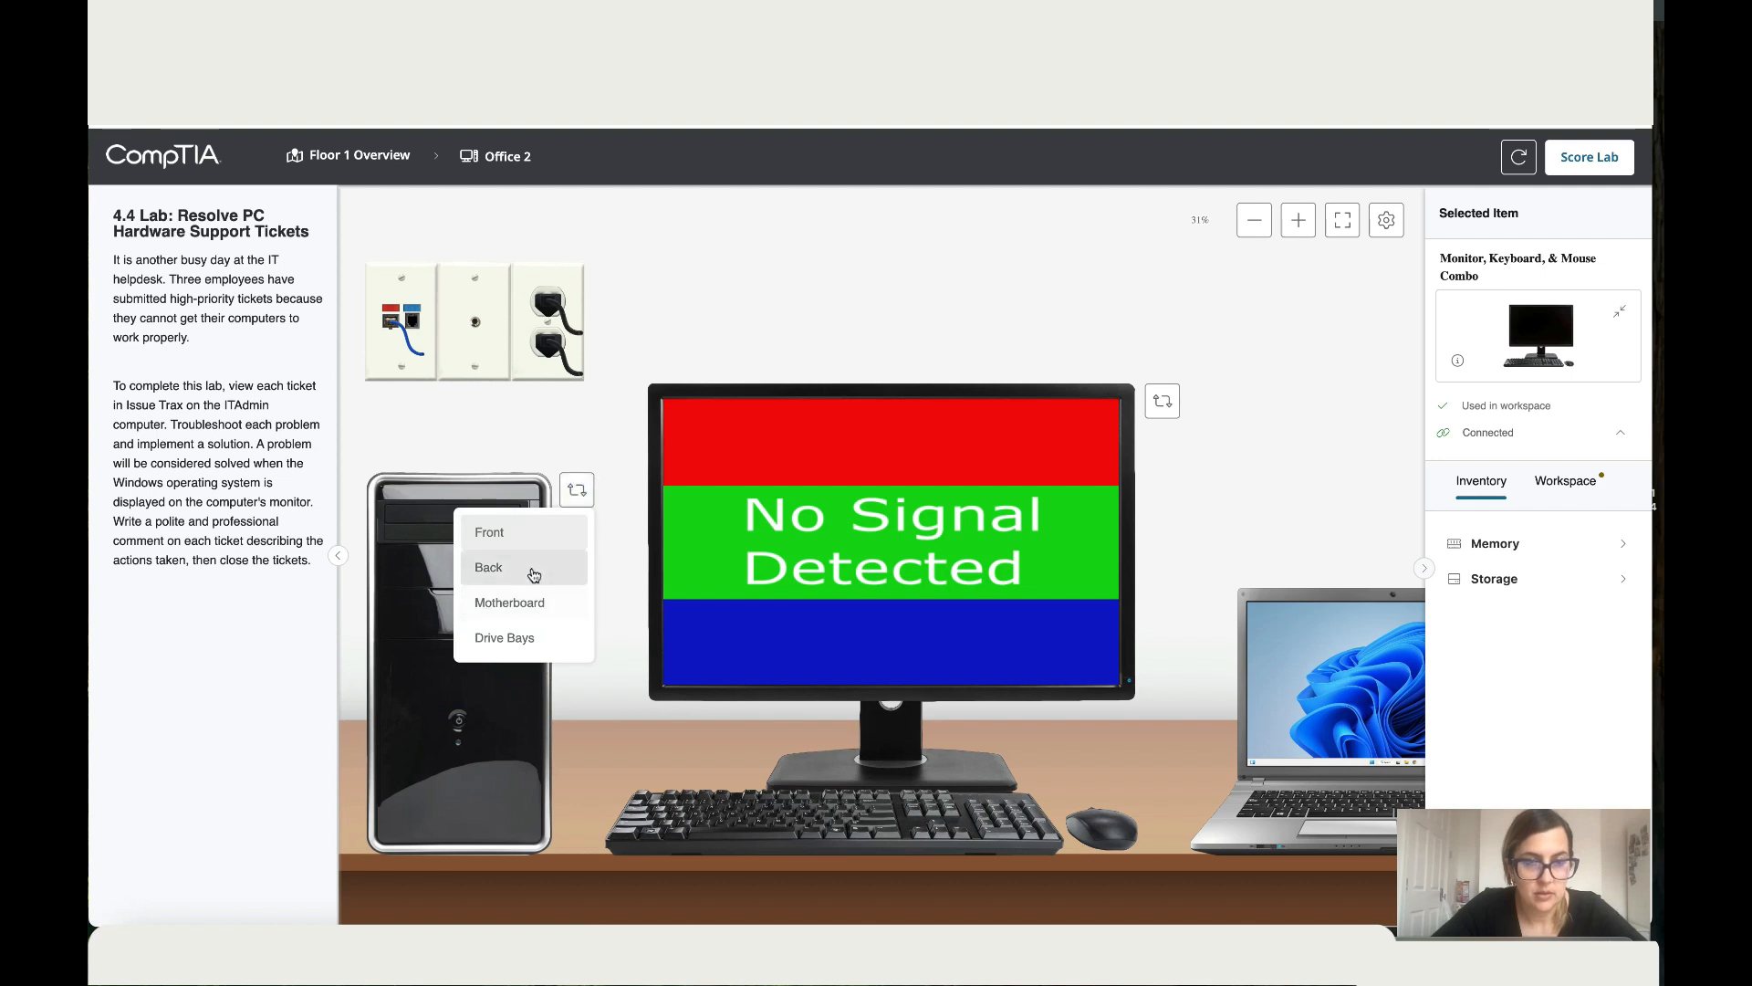
pyautogui.click(489, 568)
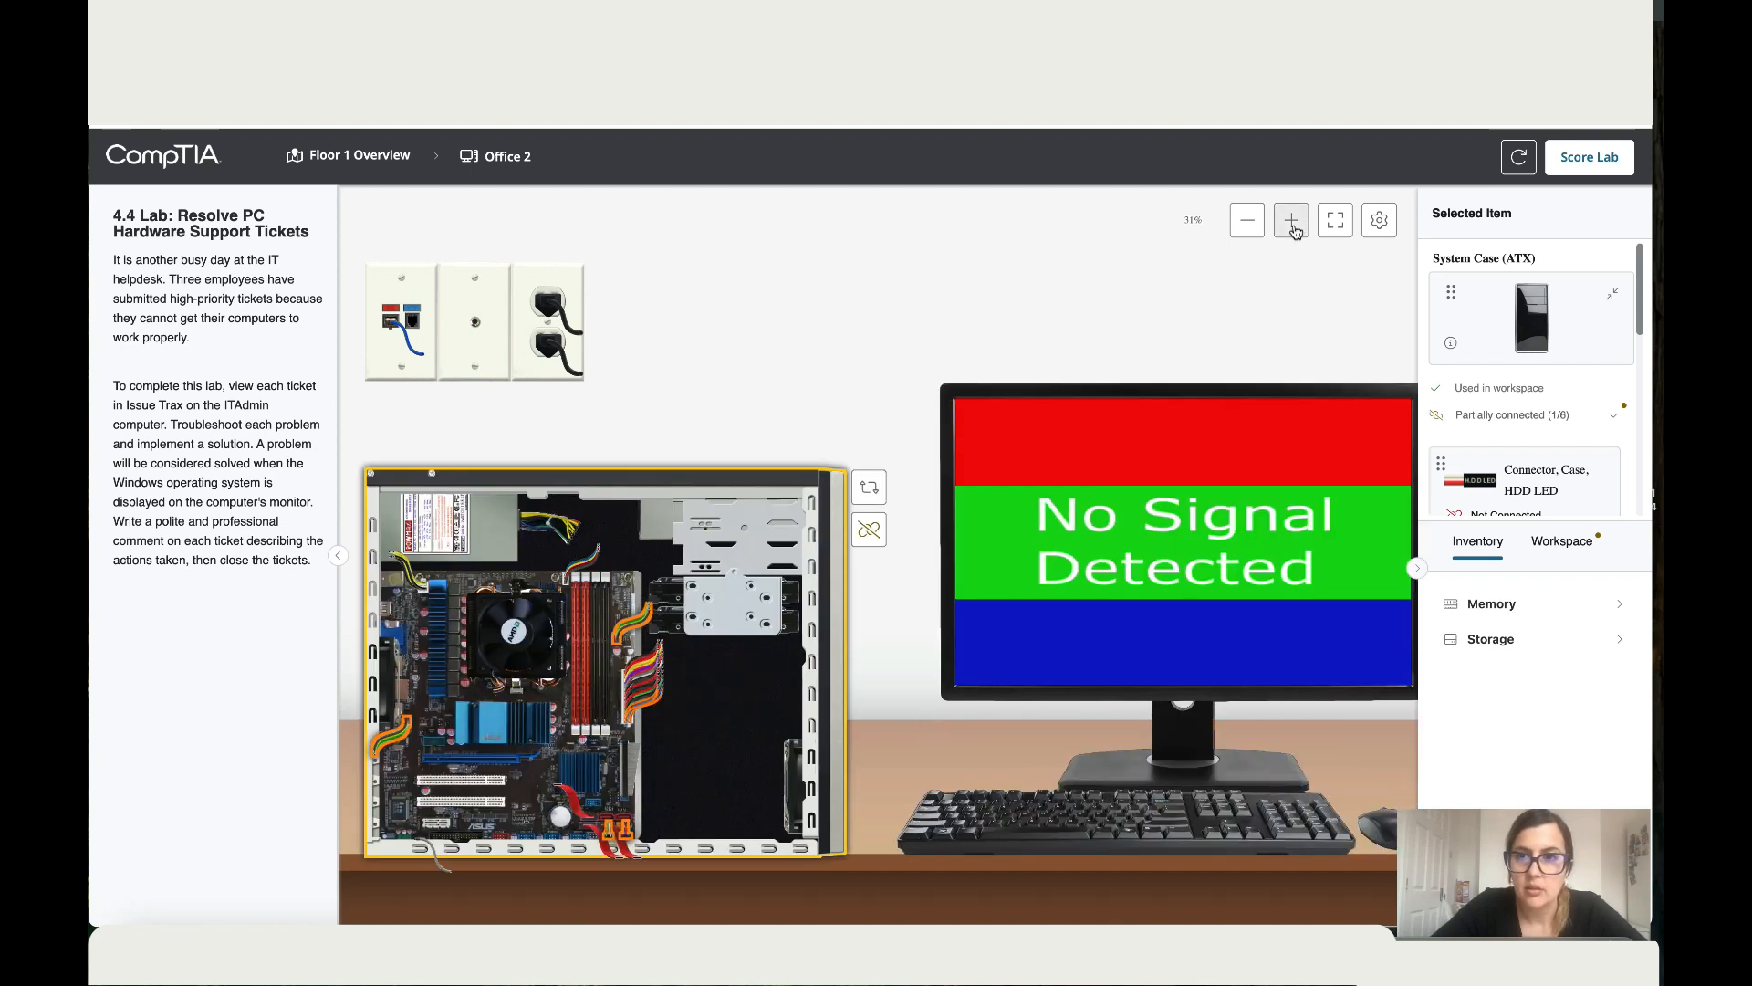
pyautogui.click(1292, 219)
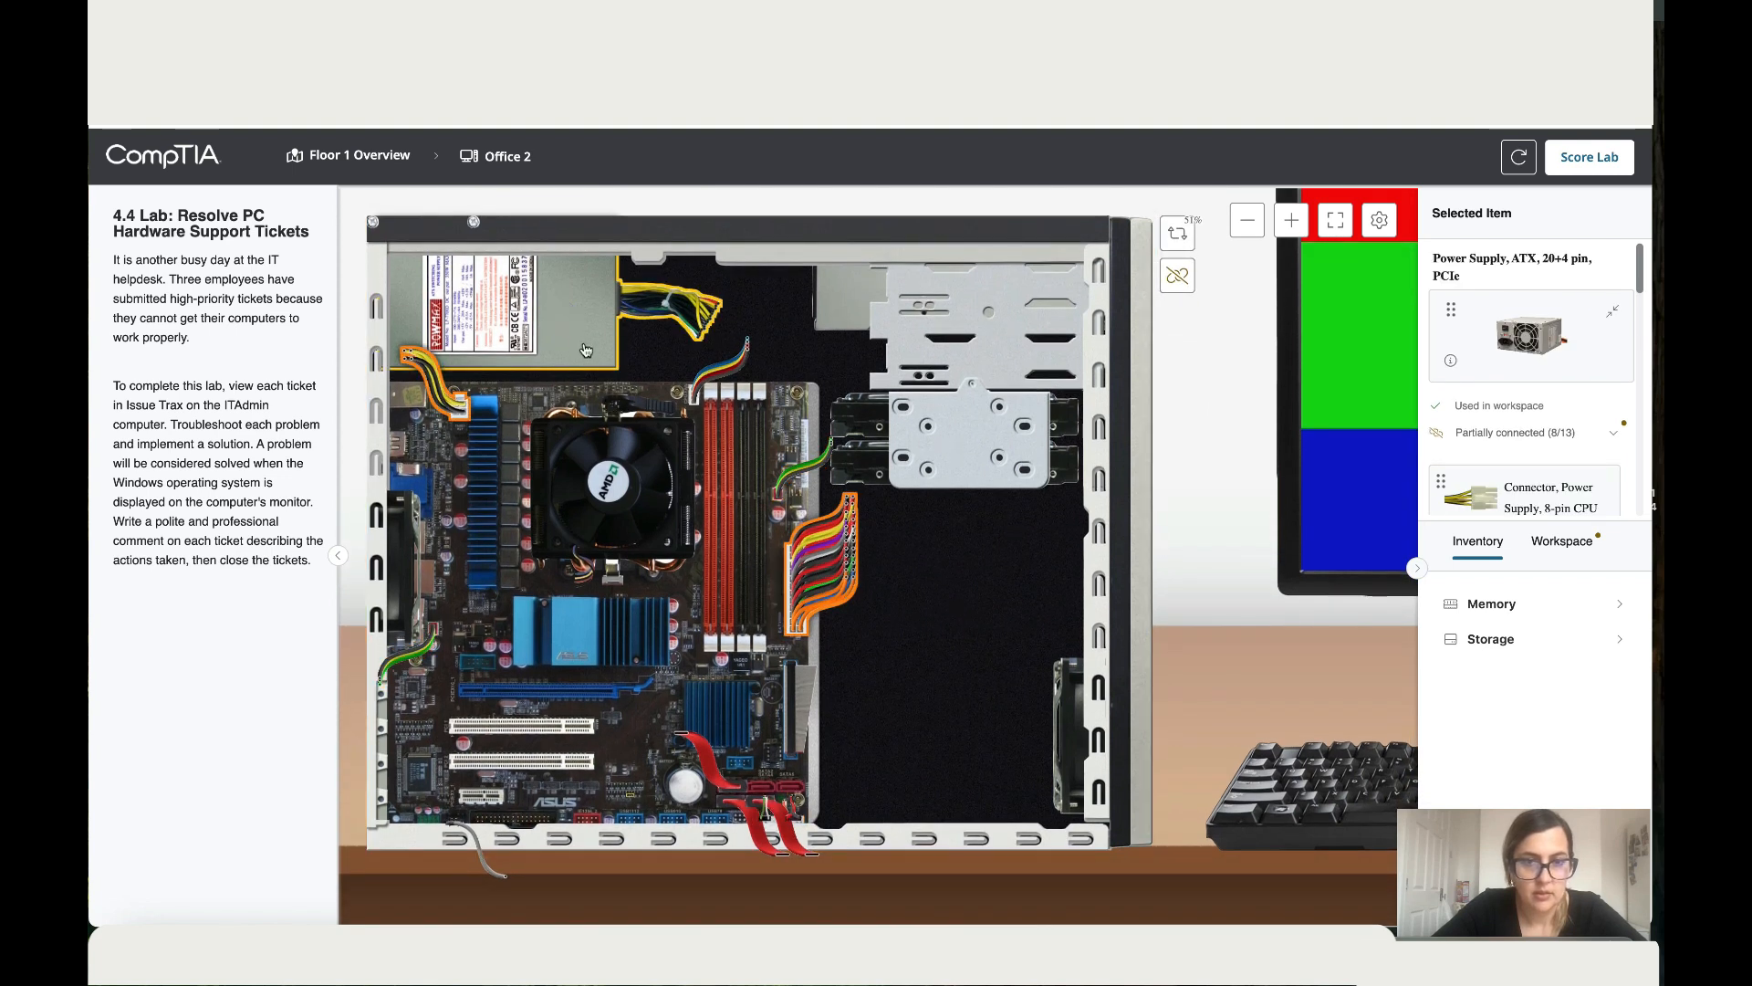
pyautogui.moveTo(703, 456)
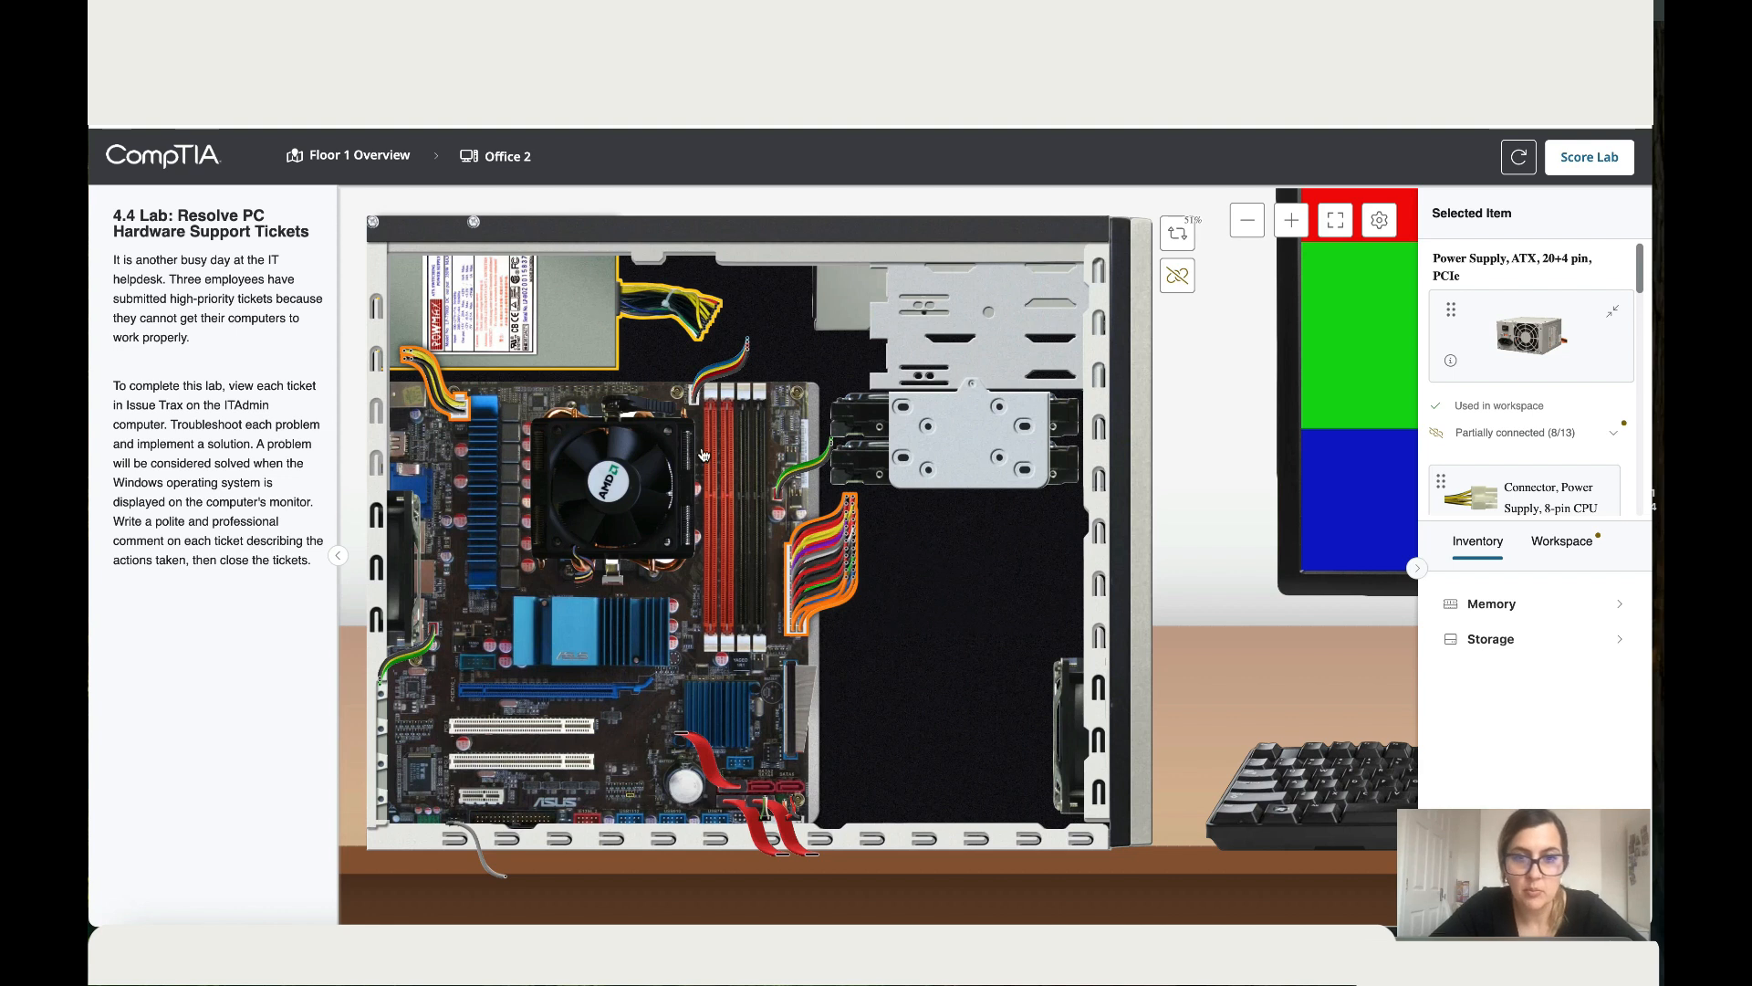
pyautogui.moveTo(756, 513)
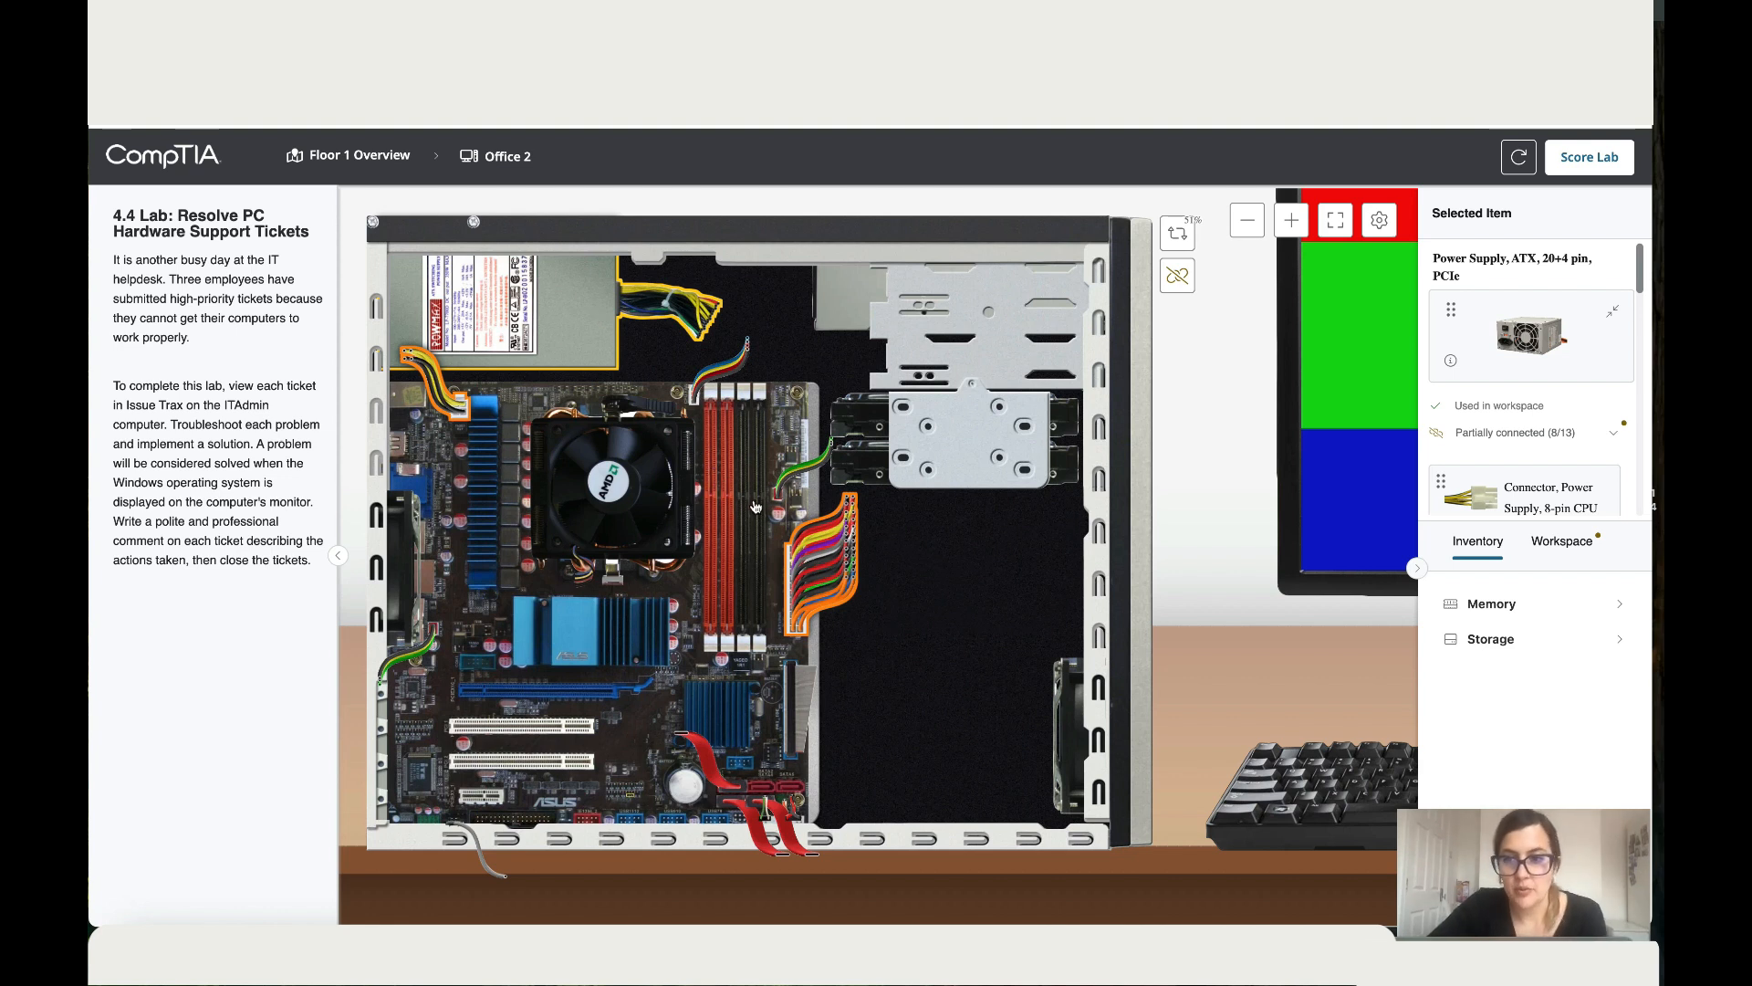
pyautogui.moveTo(1053, 528)
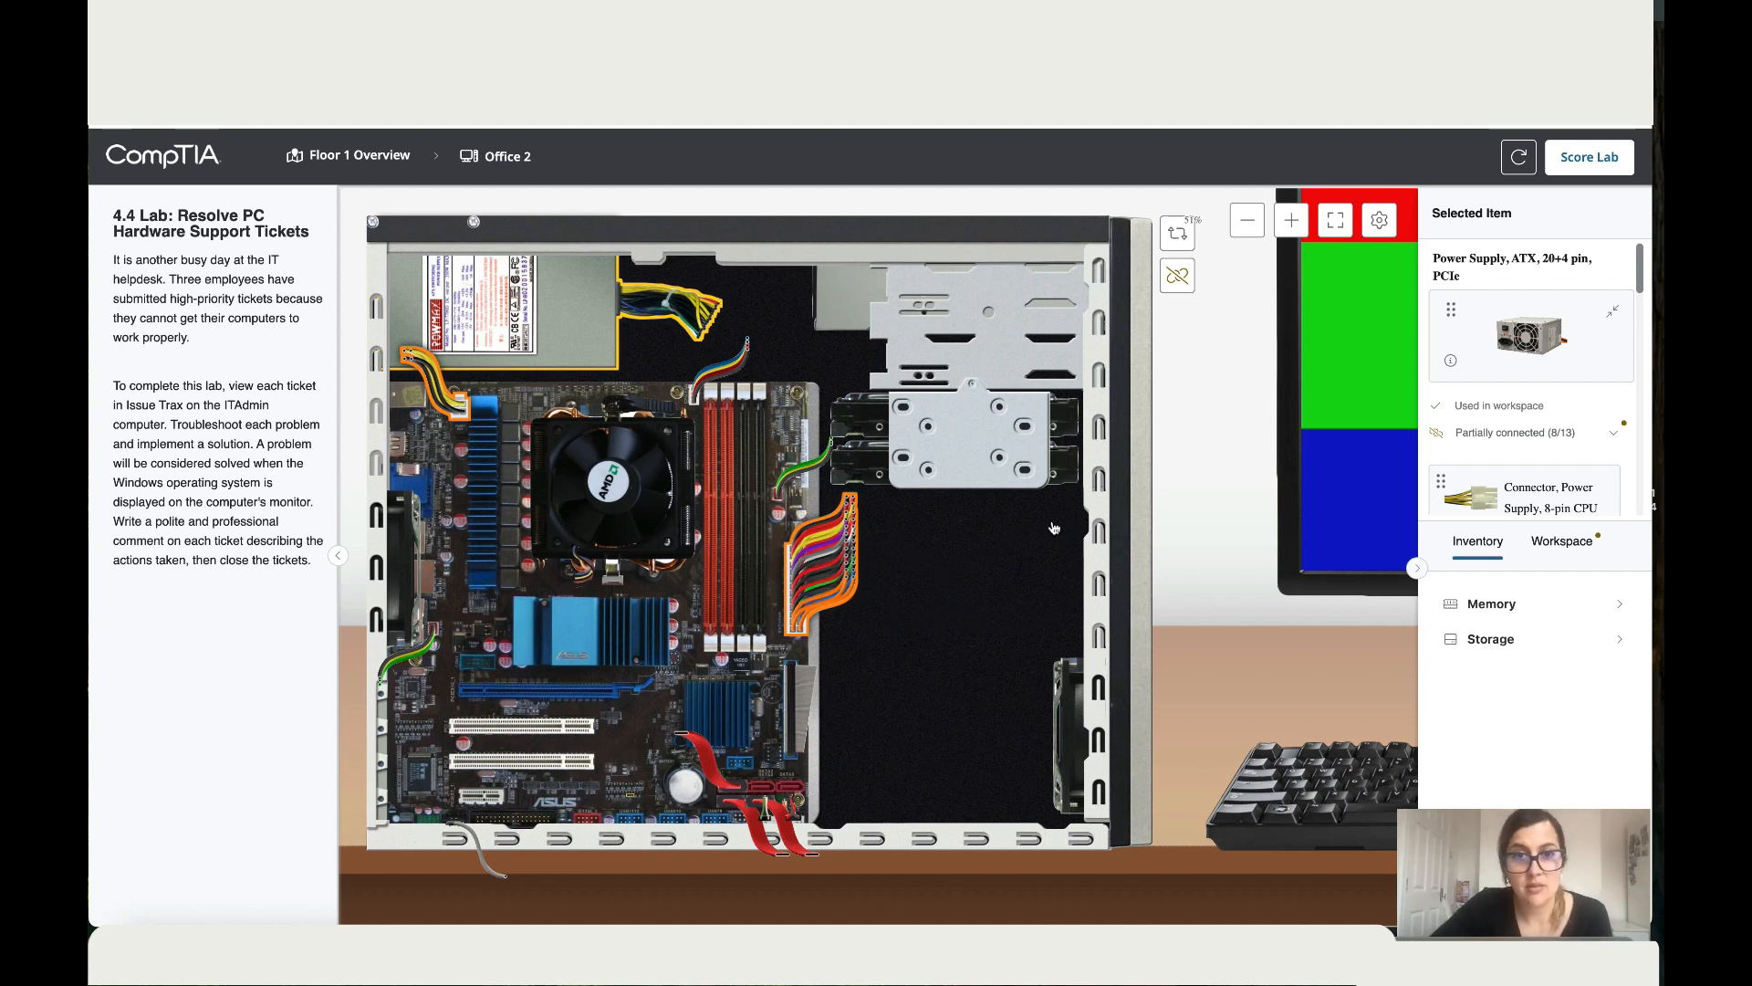
pyautogui.moveTo(1267, 515)
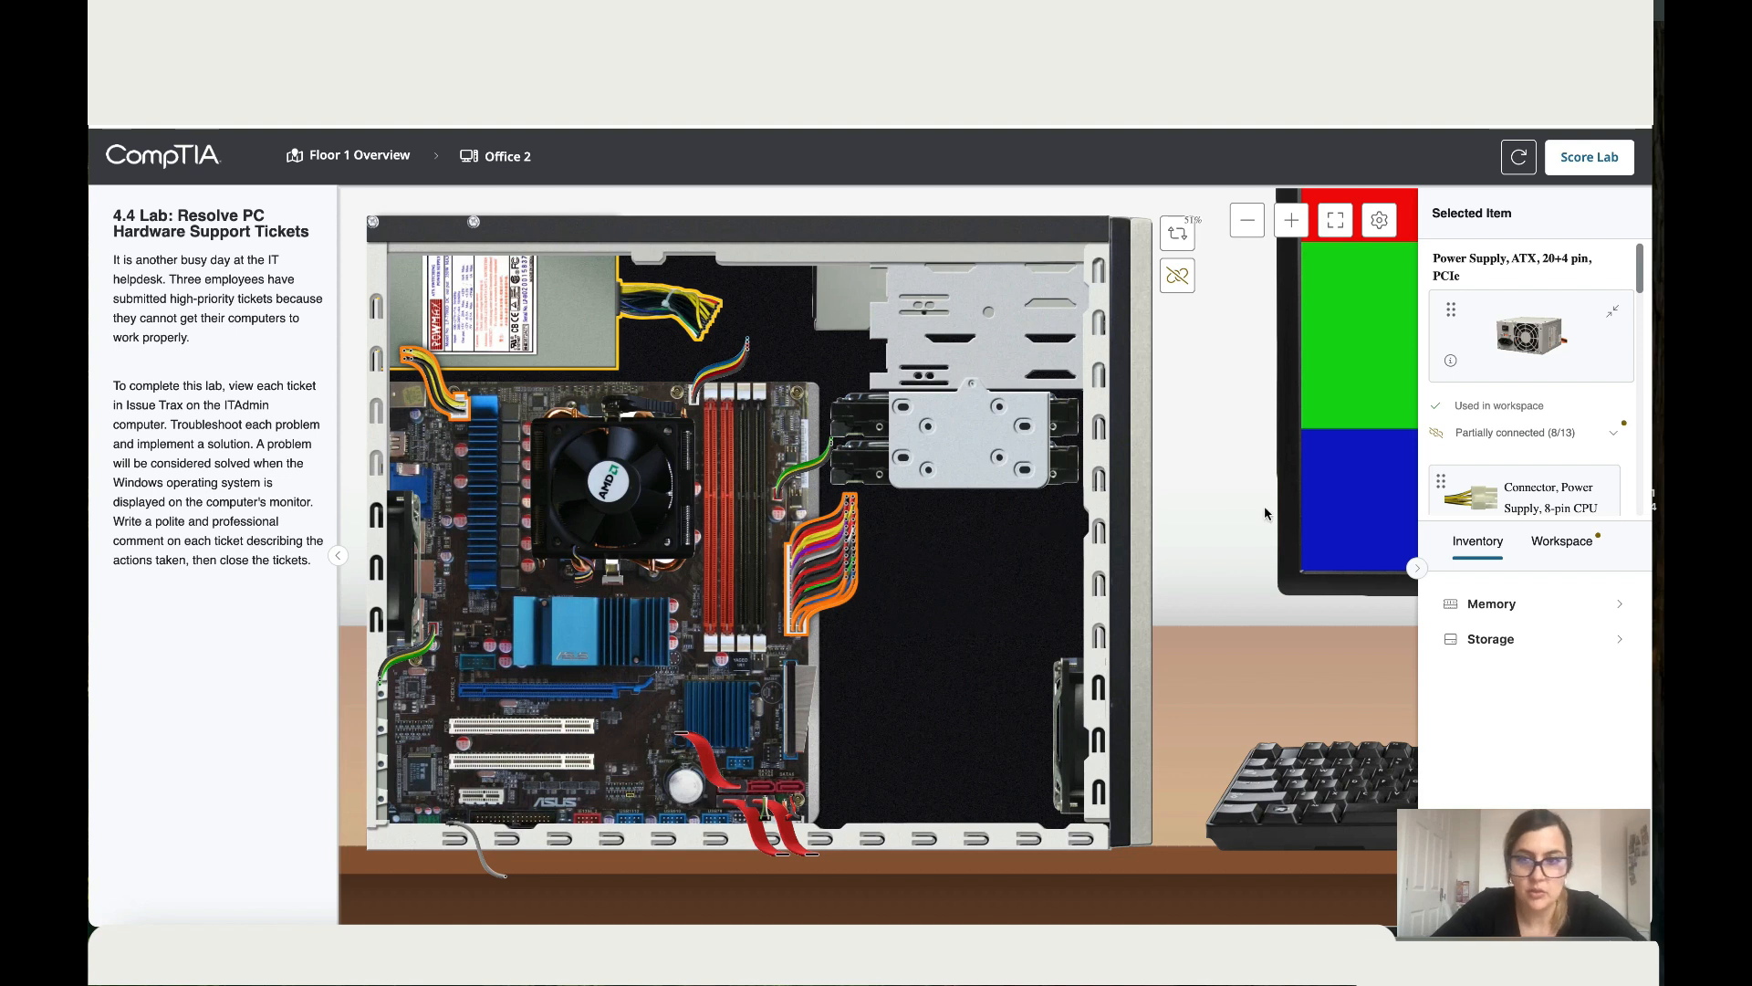
# Step: Install the missing memory modules and power on the repaired Office 2 computer
pyautogui.click(1491, 603)
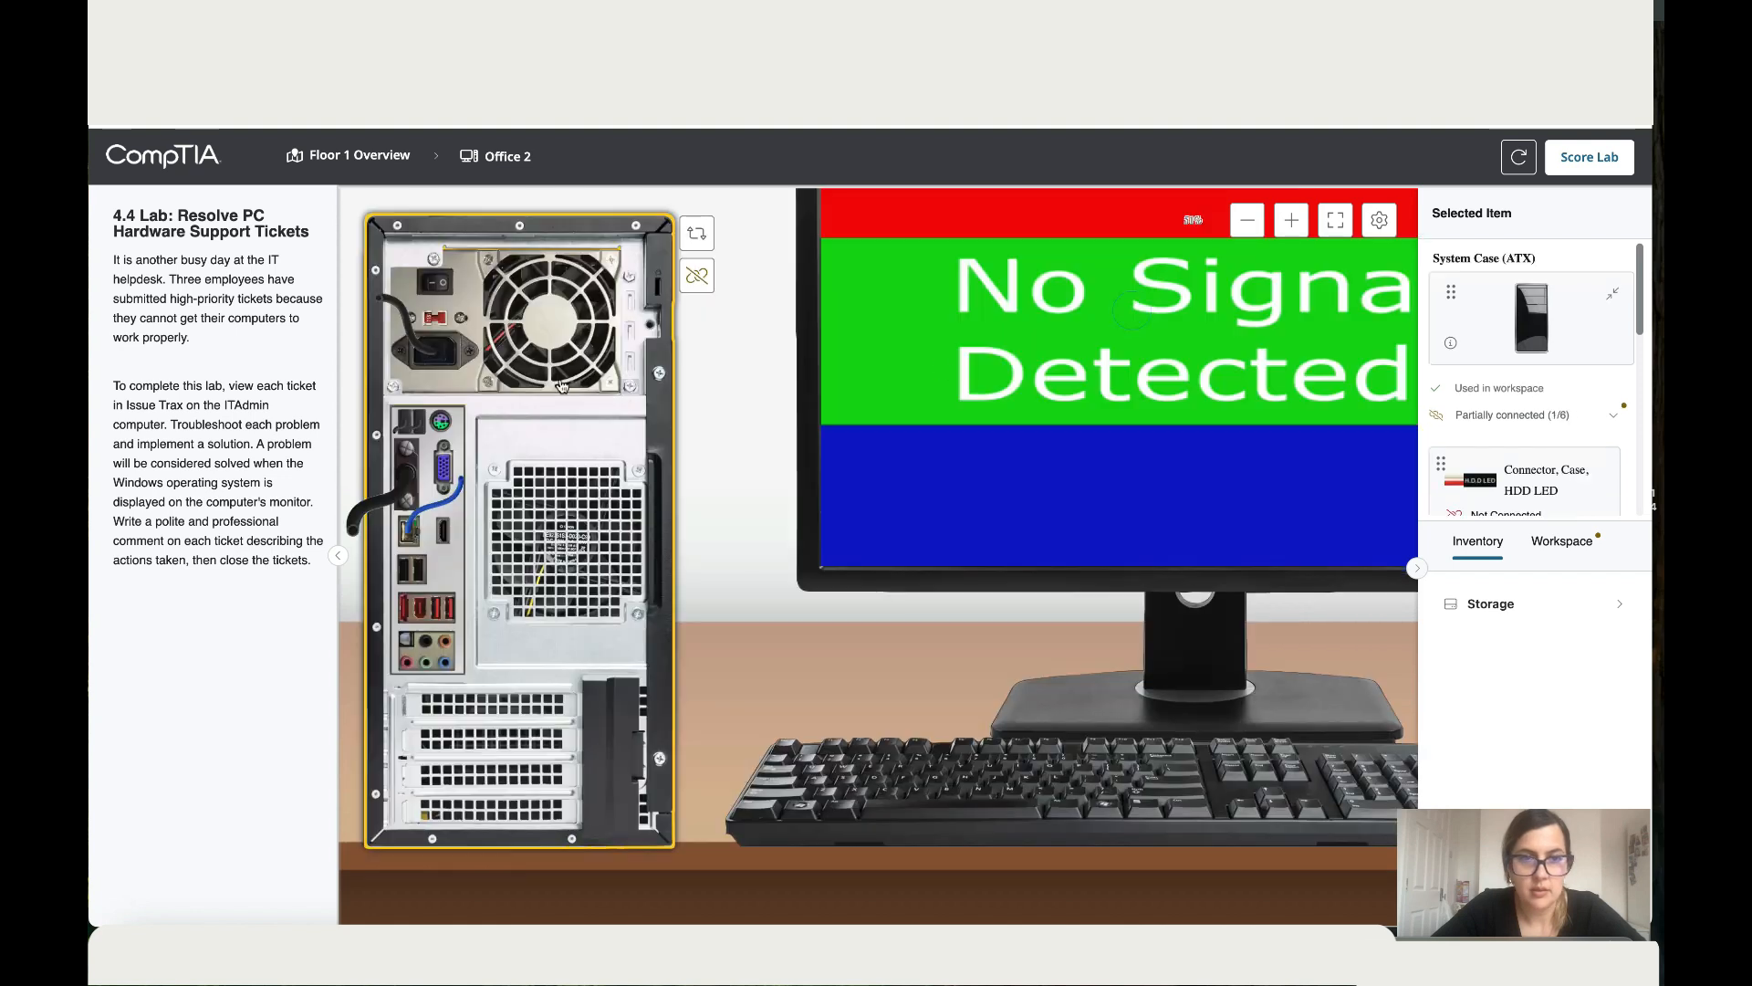
pyautogui.moveTo(697, 245)
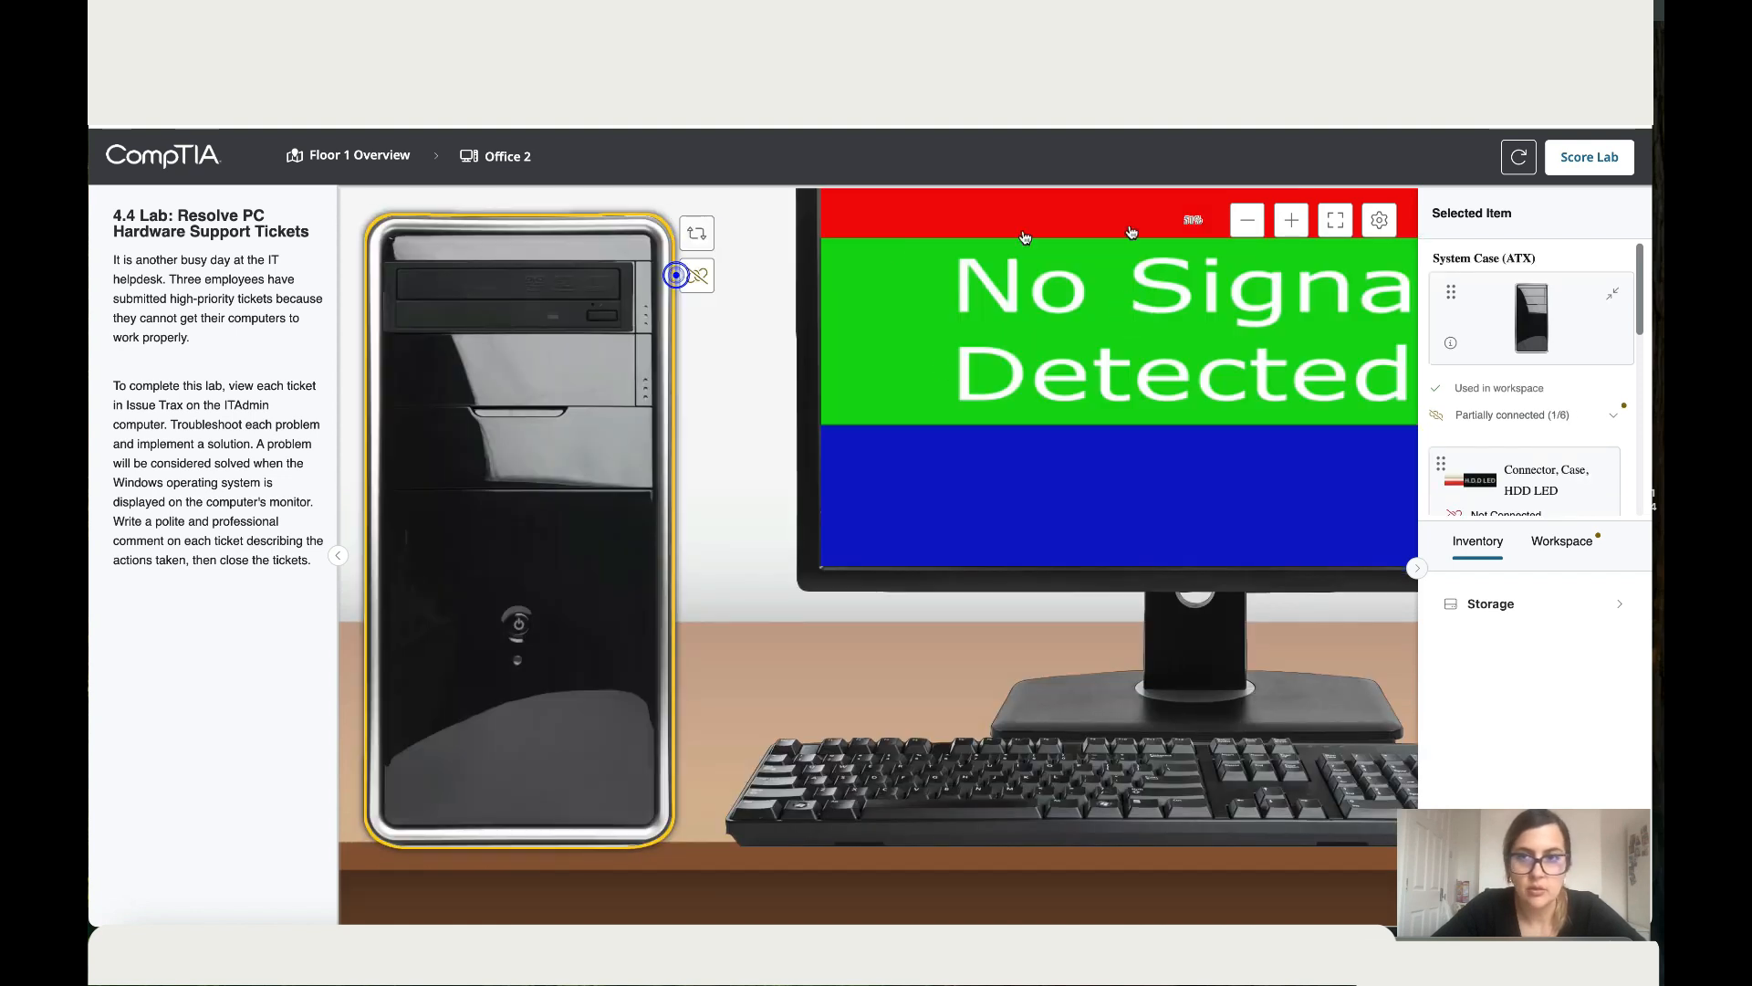
pyautogui.click(1245, 219)
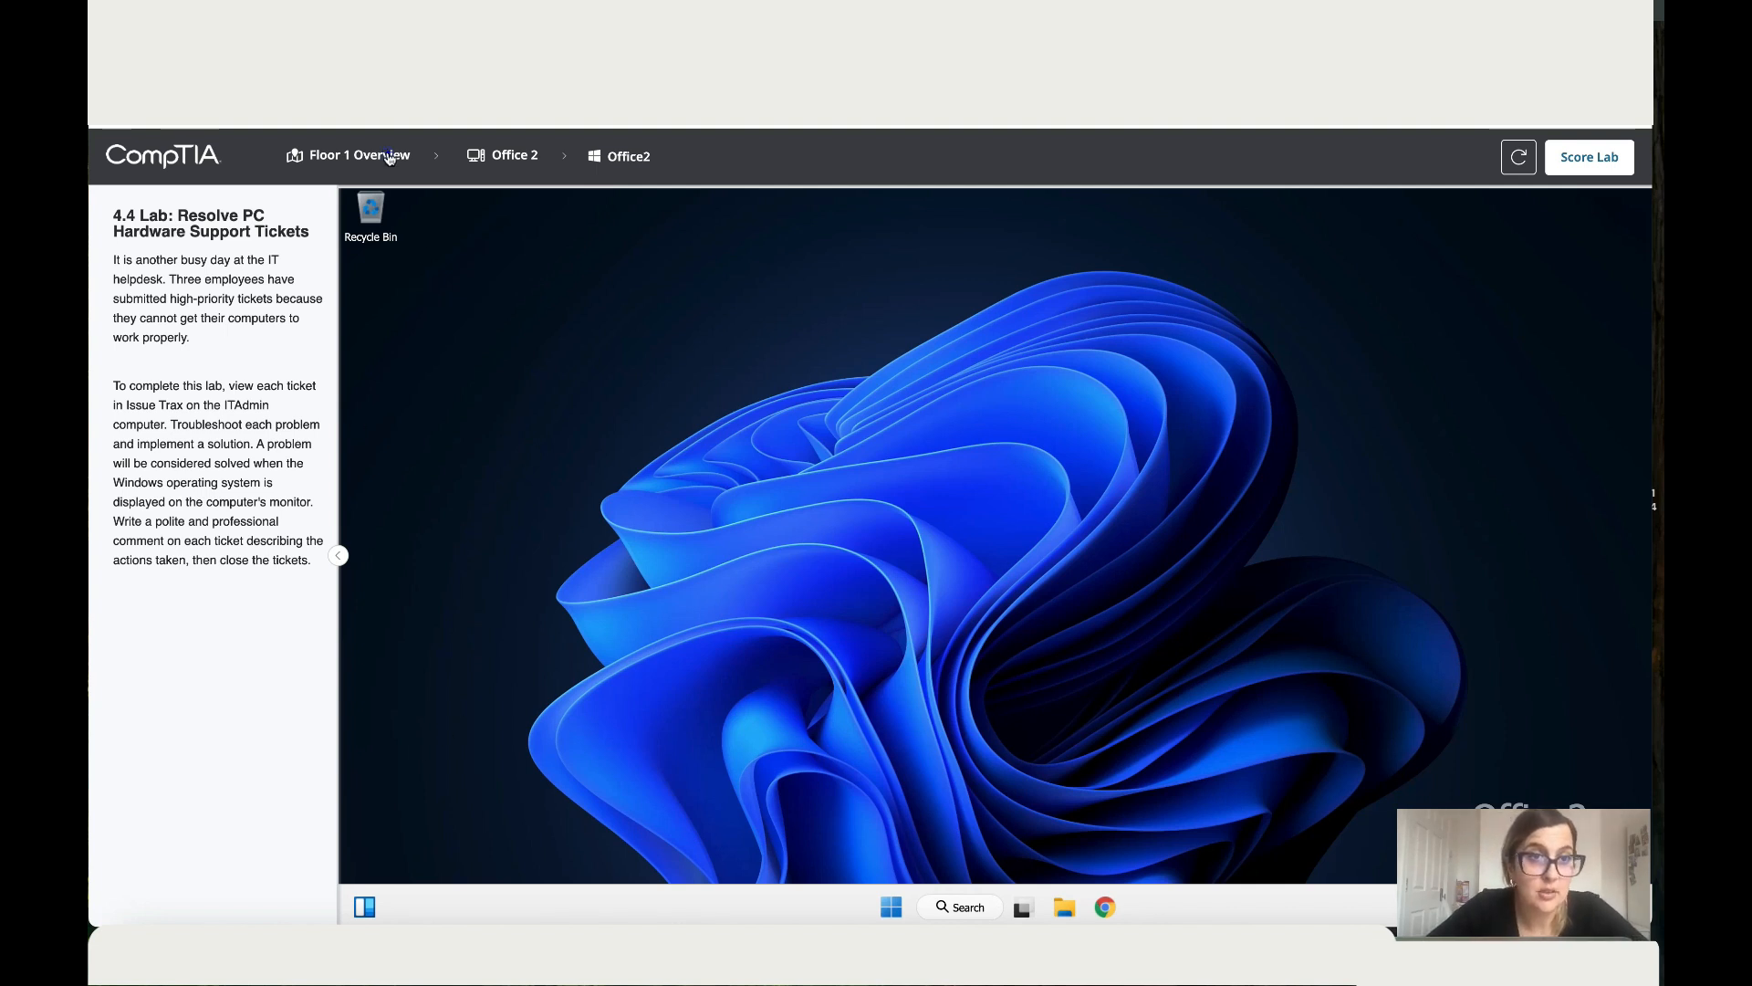
# Step: Post a resolution comment that the PC had two missing RAM modules, now replaced and working
pyautogui.click(358, 155)
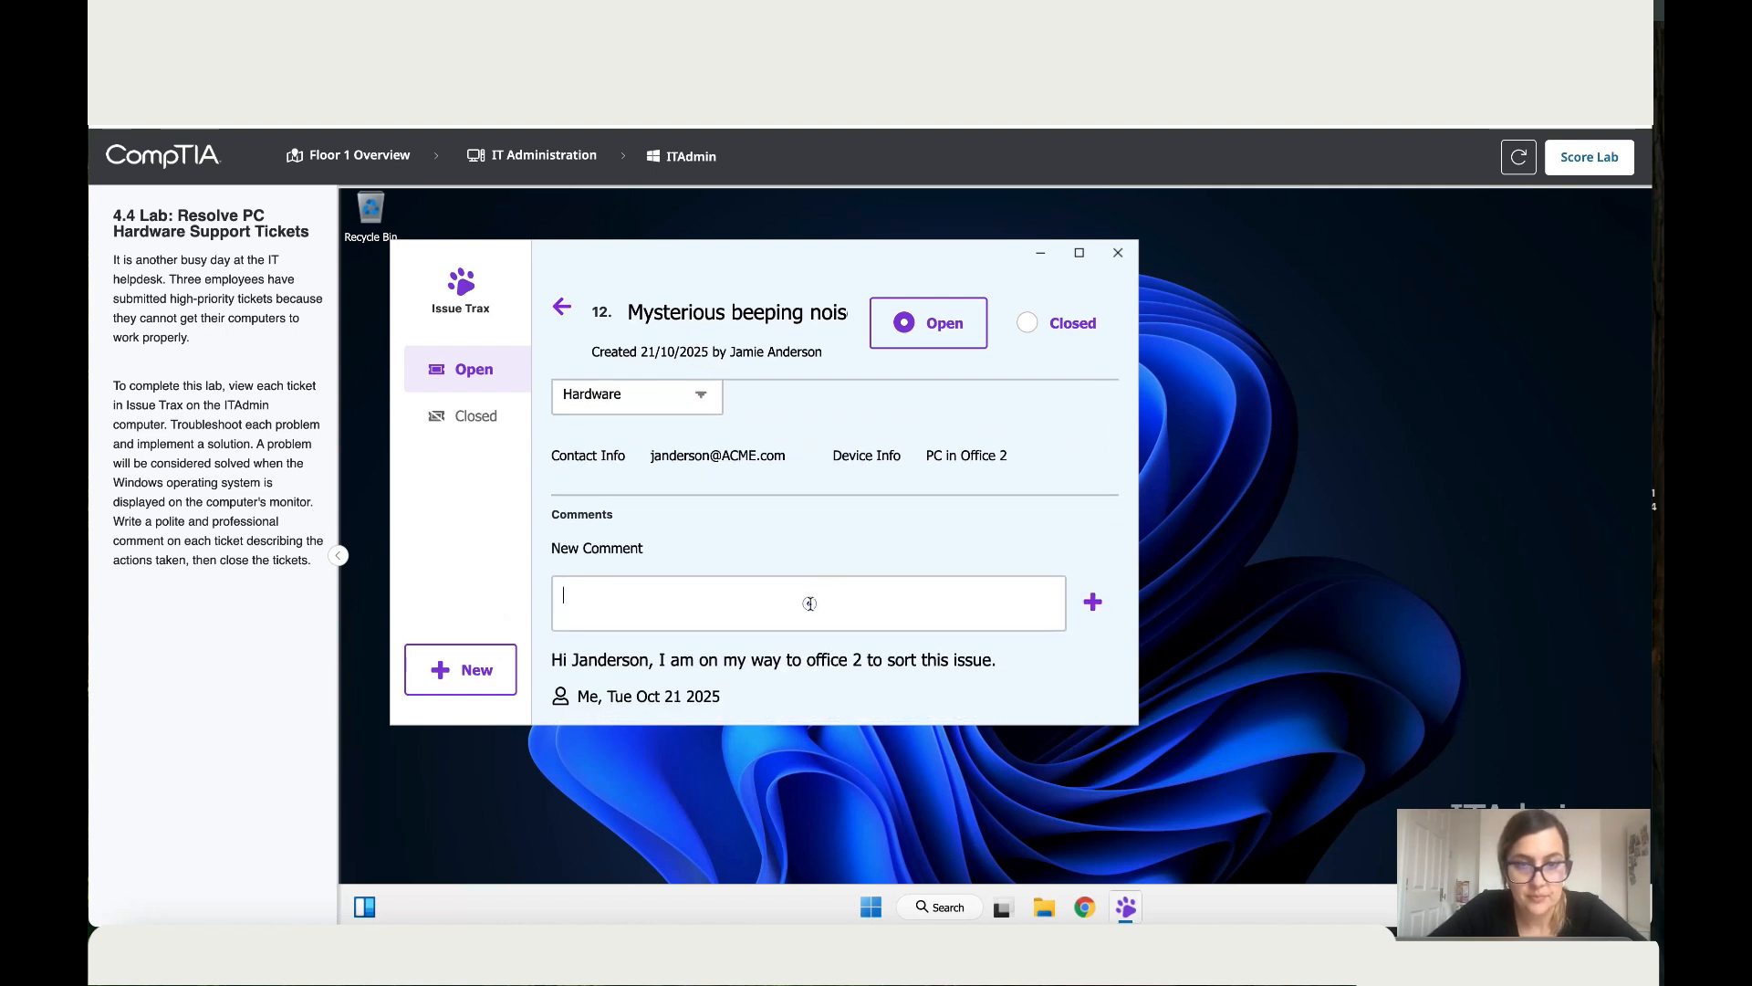
pyautogui.write('Hi Janderson, the')
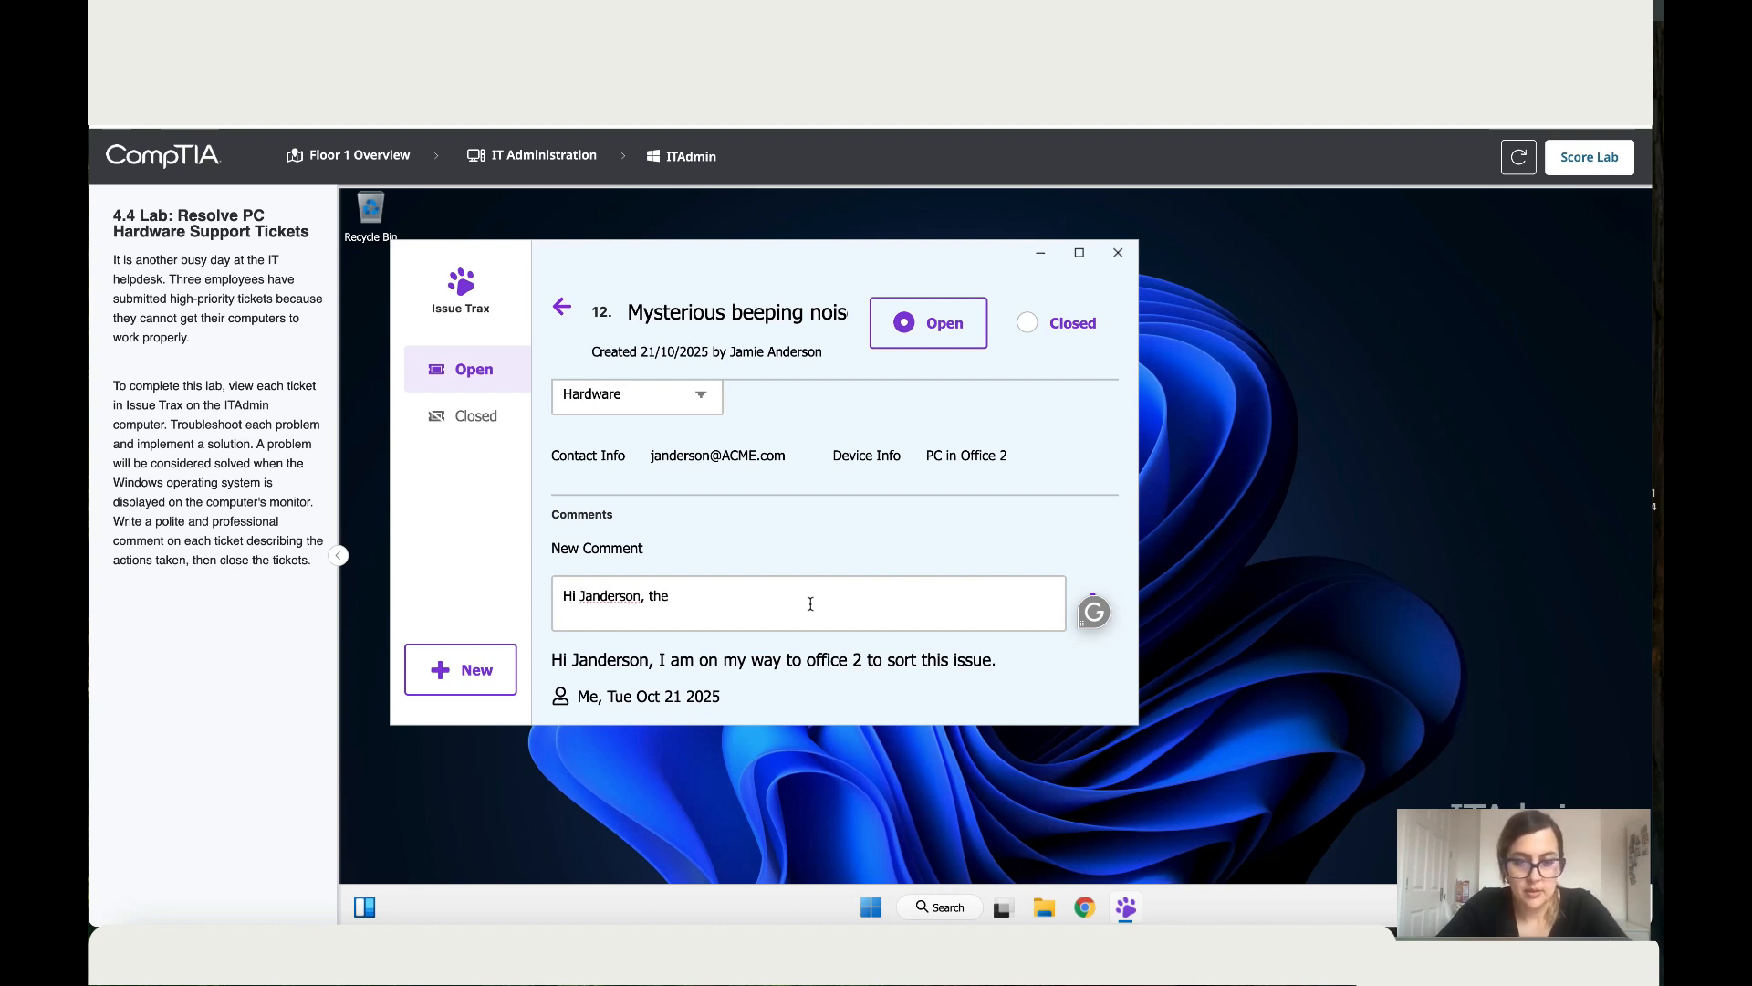
pyautogui.write('PC had t')
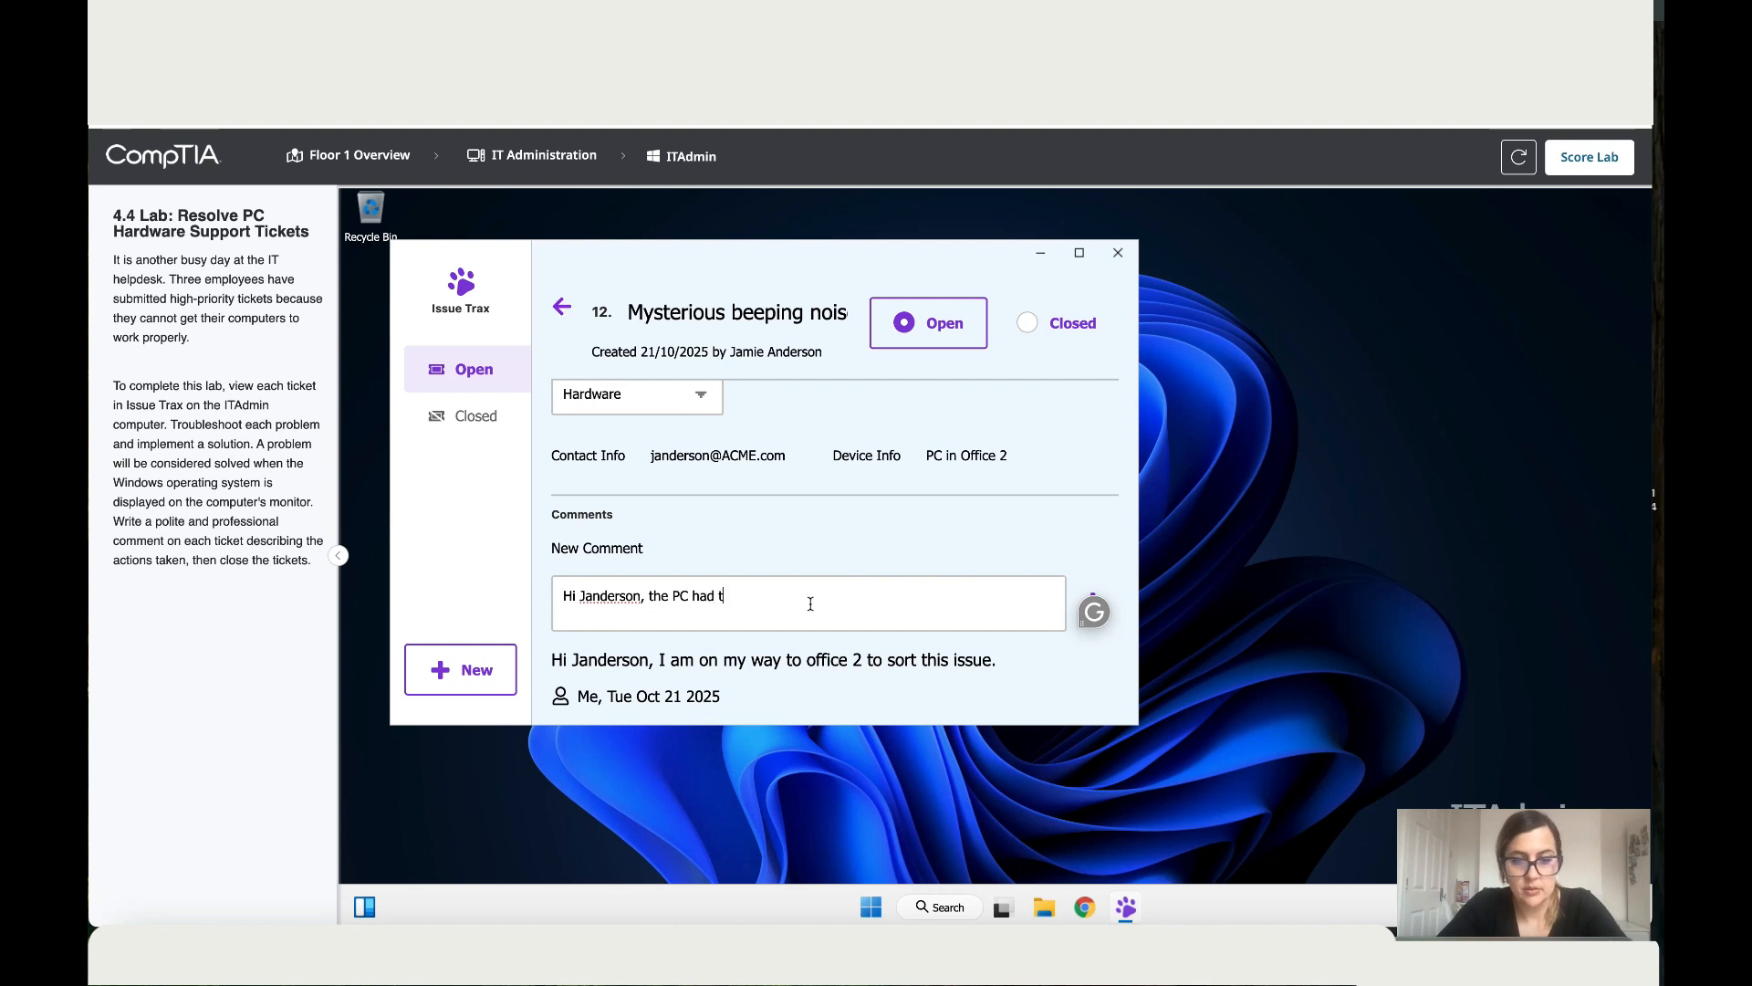
pyautogui.write('wo. missing RAMs')
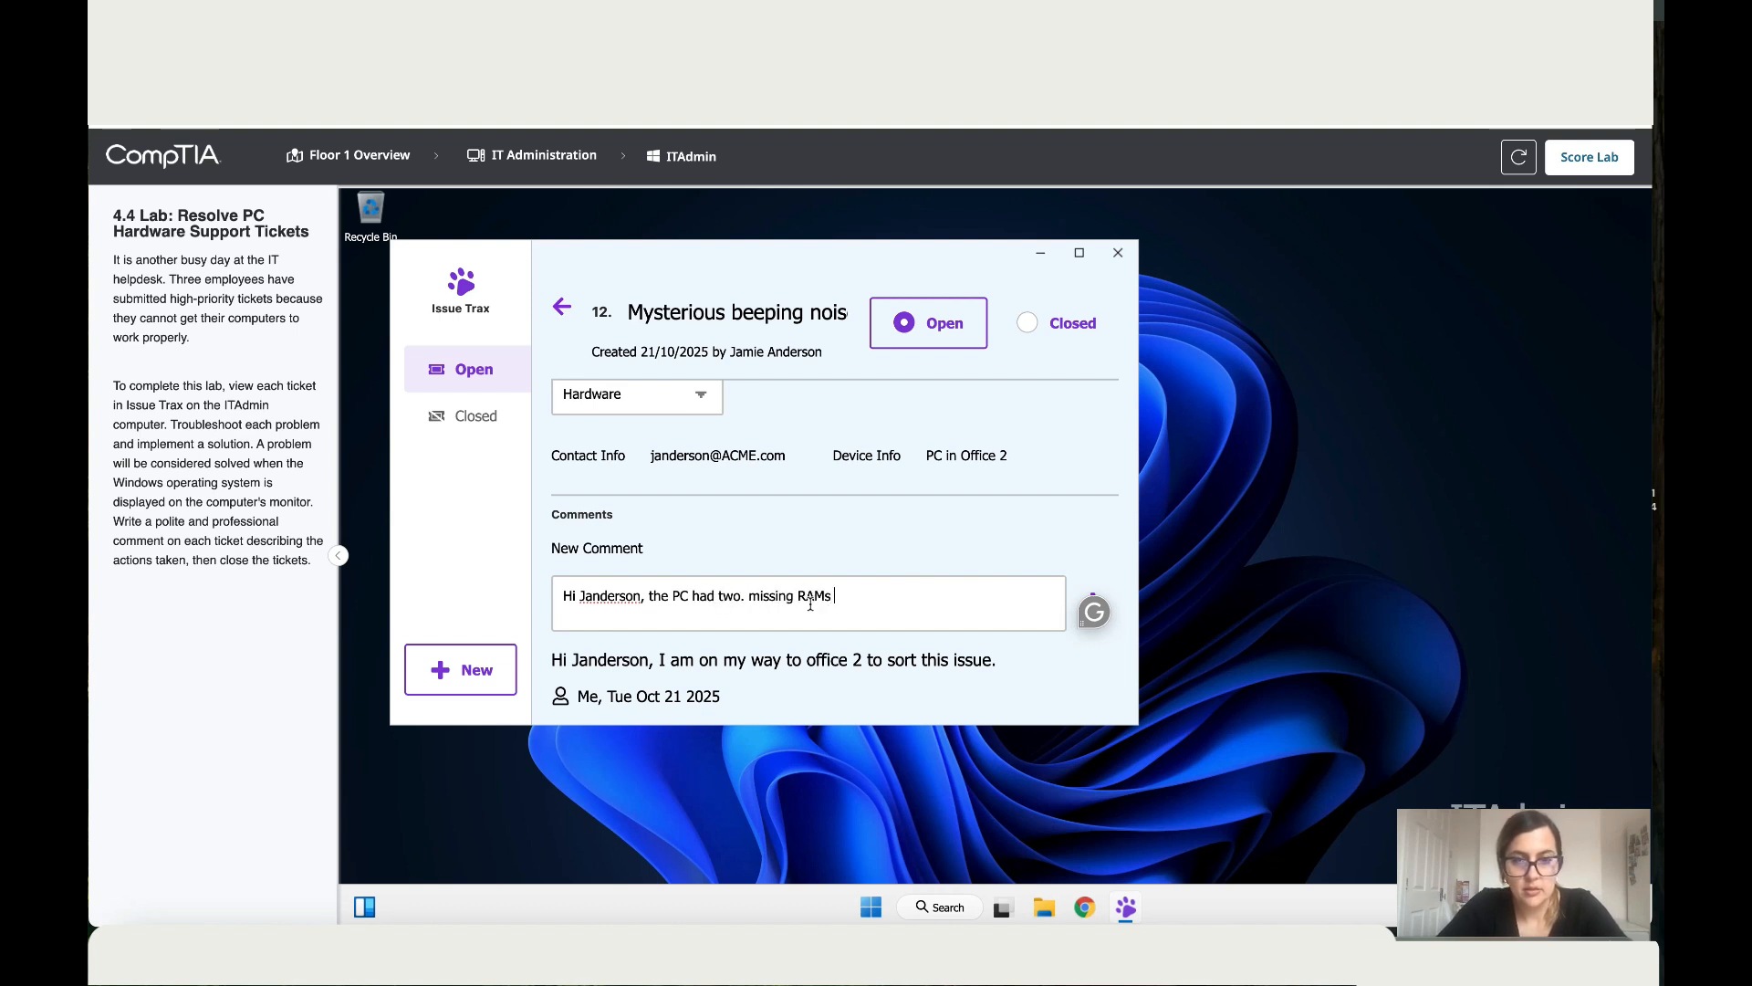
pyautogui.write('which allready p')
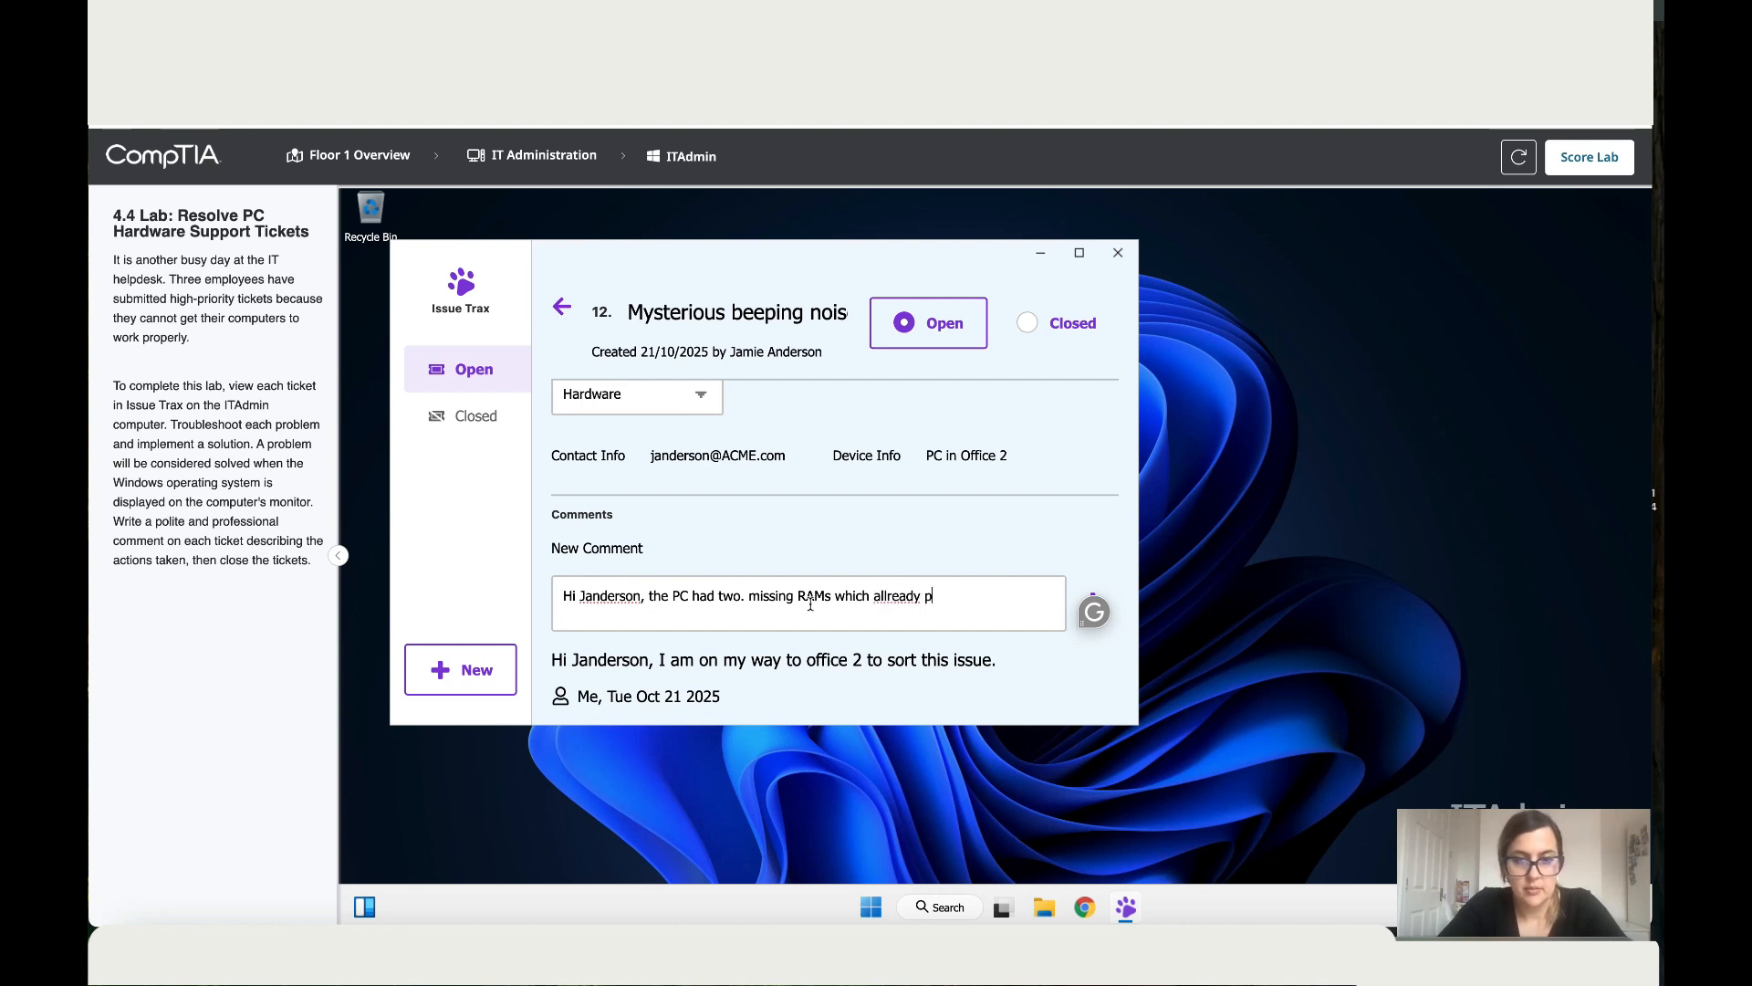
pyautogui.write('eplaced for')
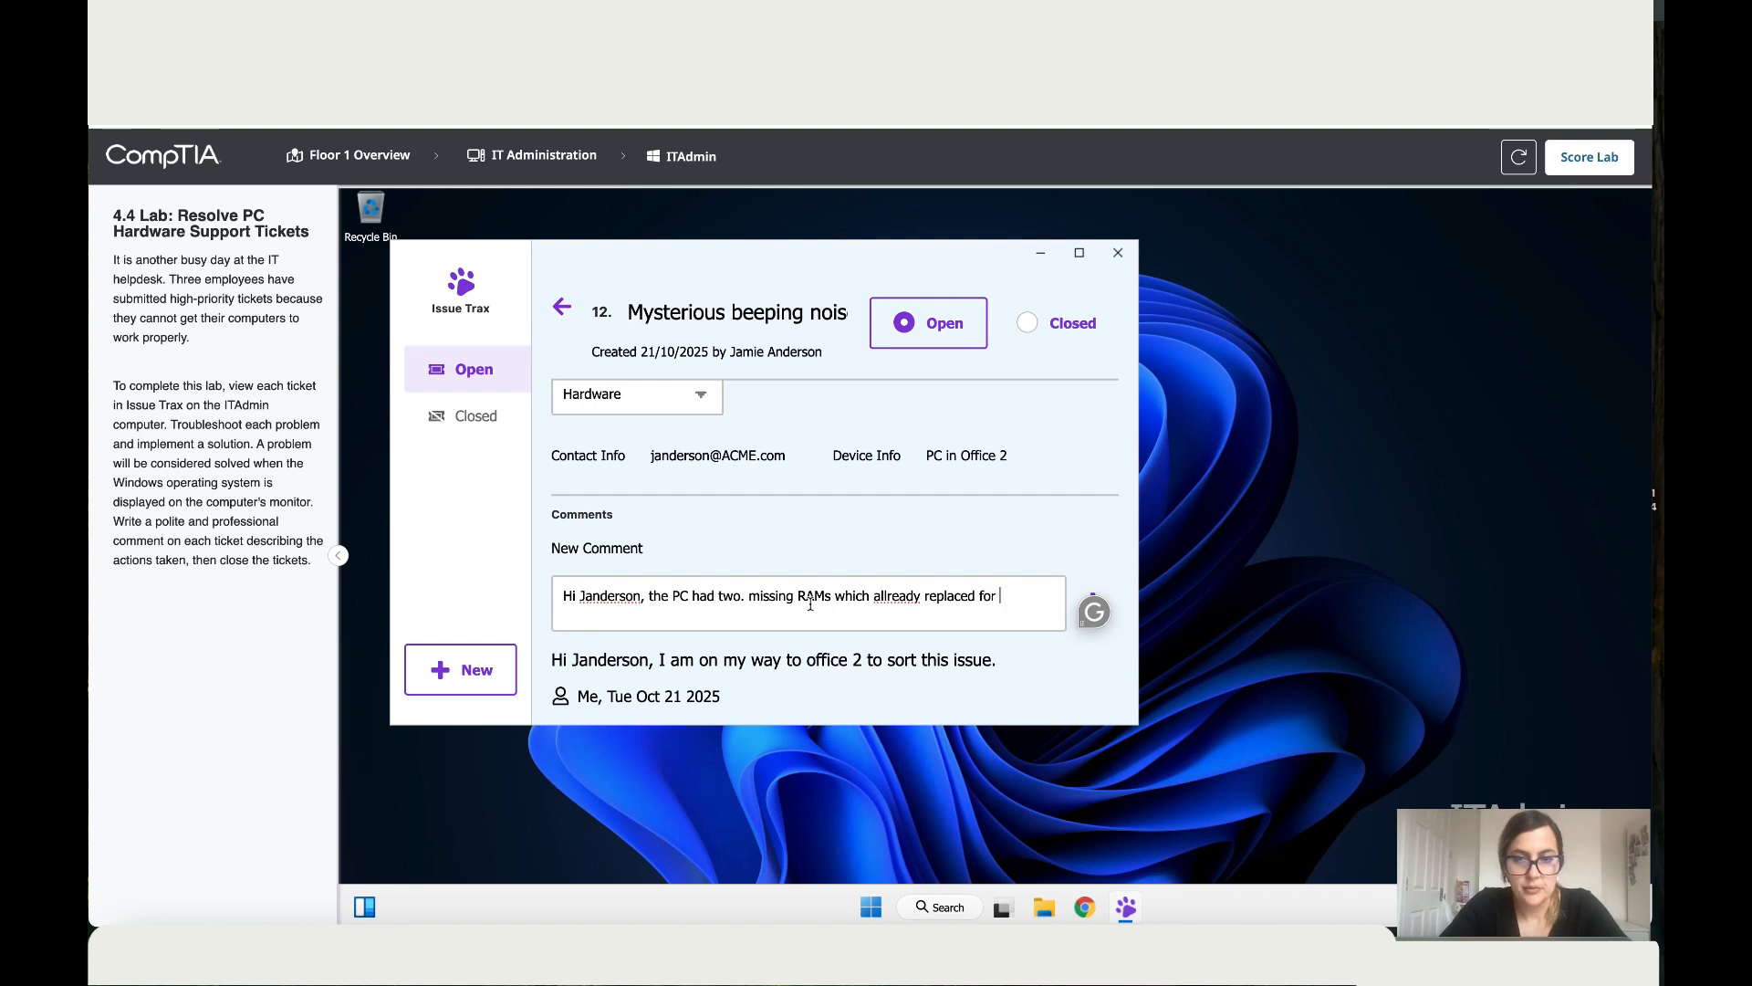
pyautogui.write('you and')
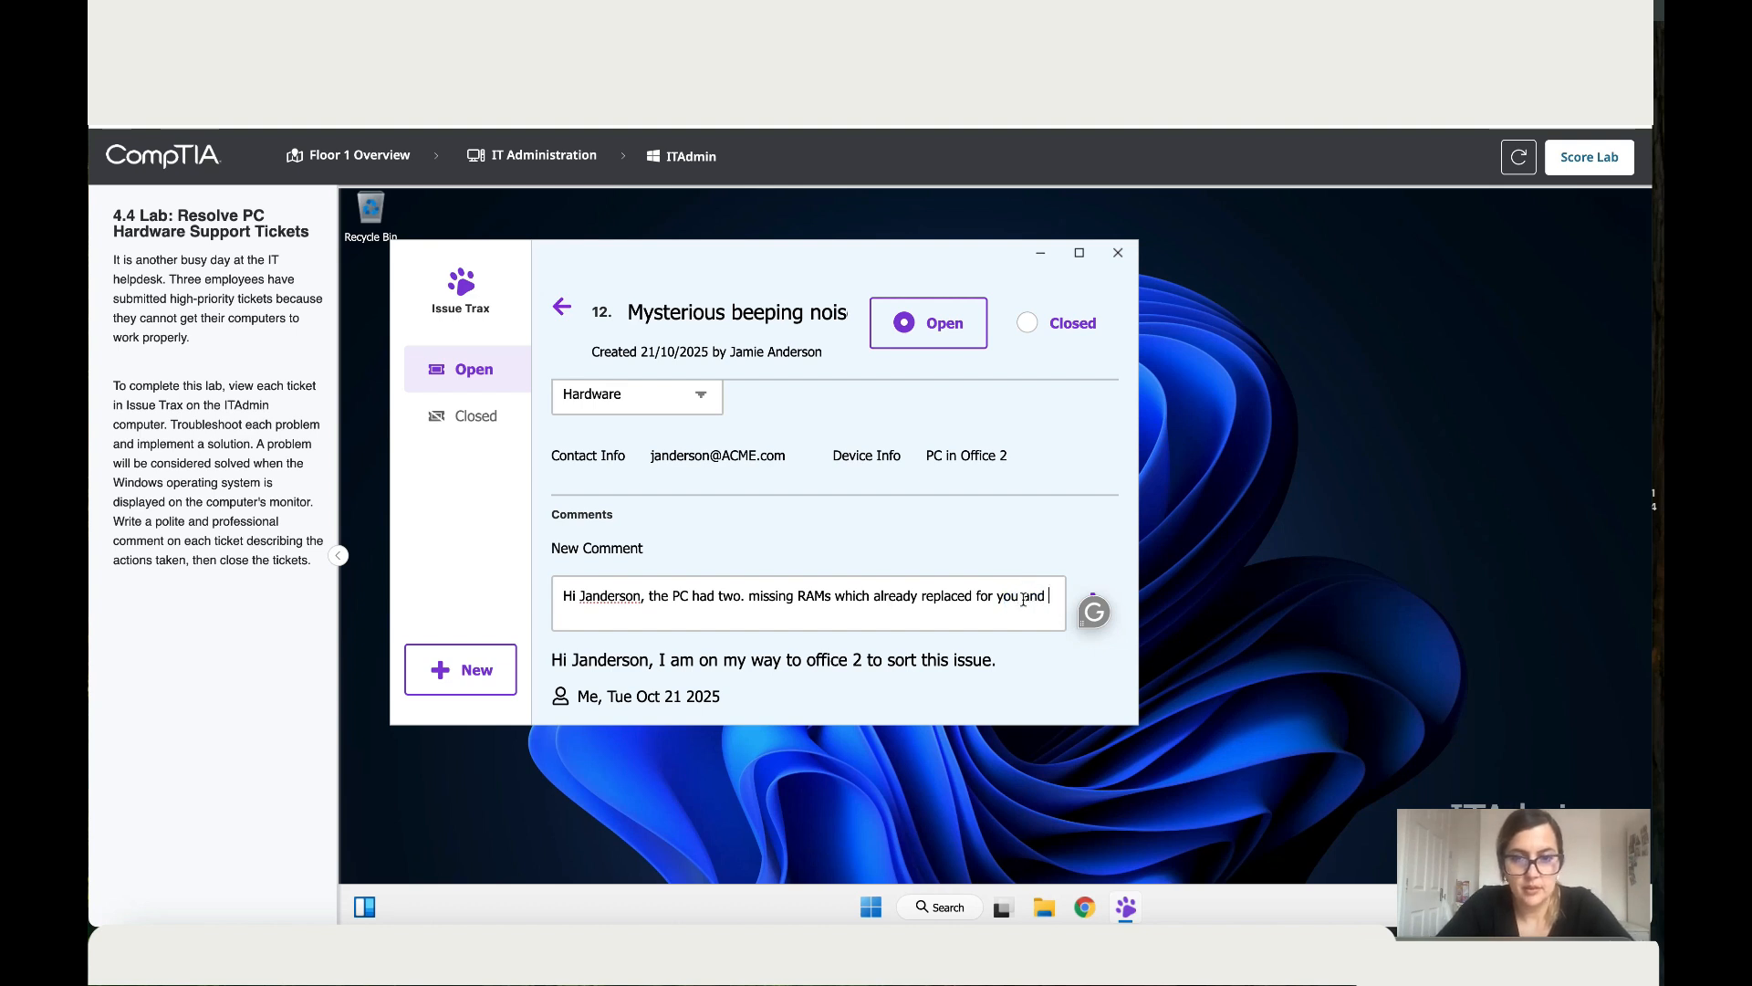
pyautogui.write('now it works')
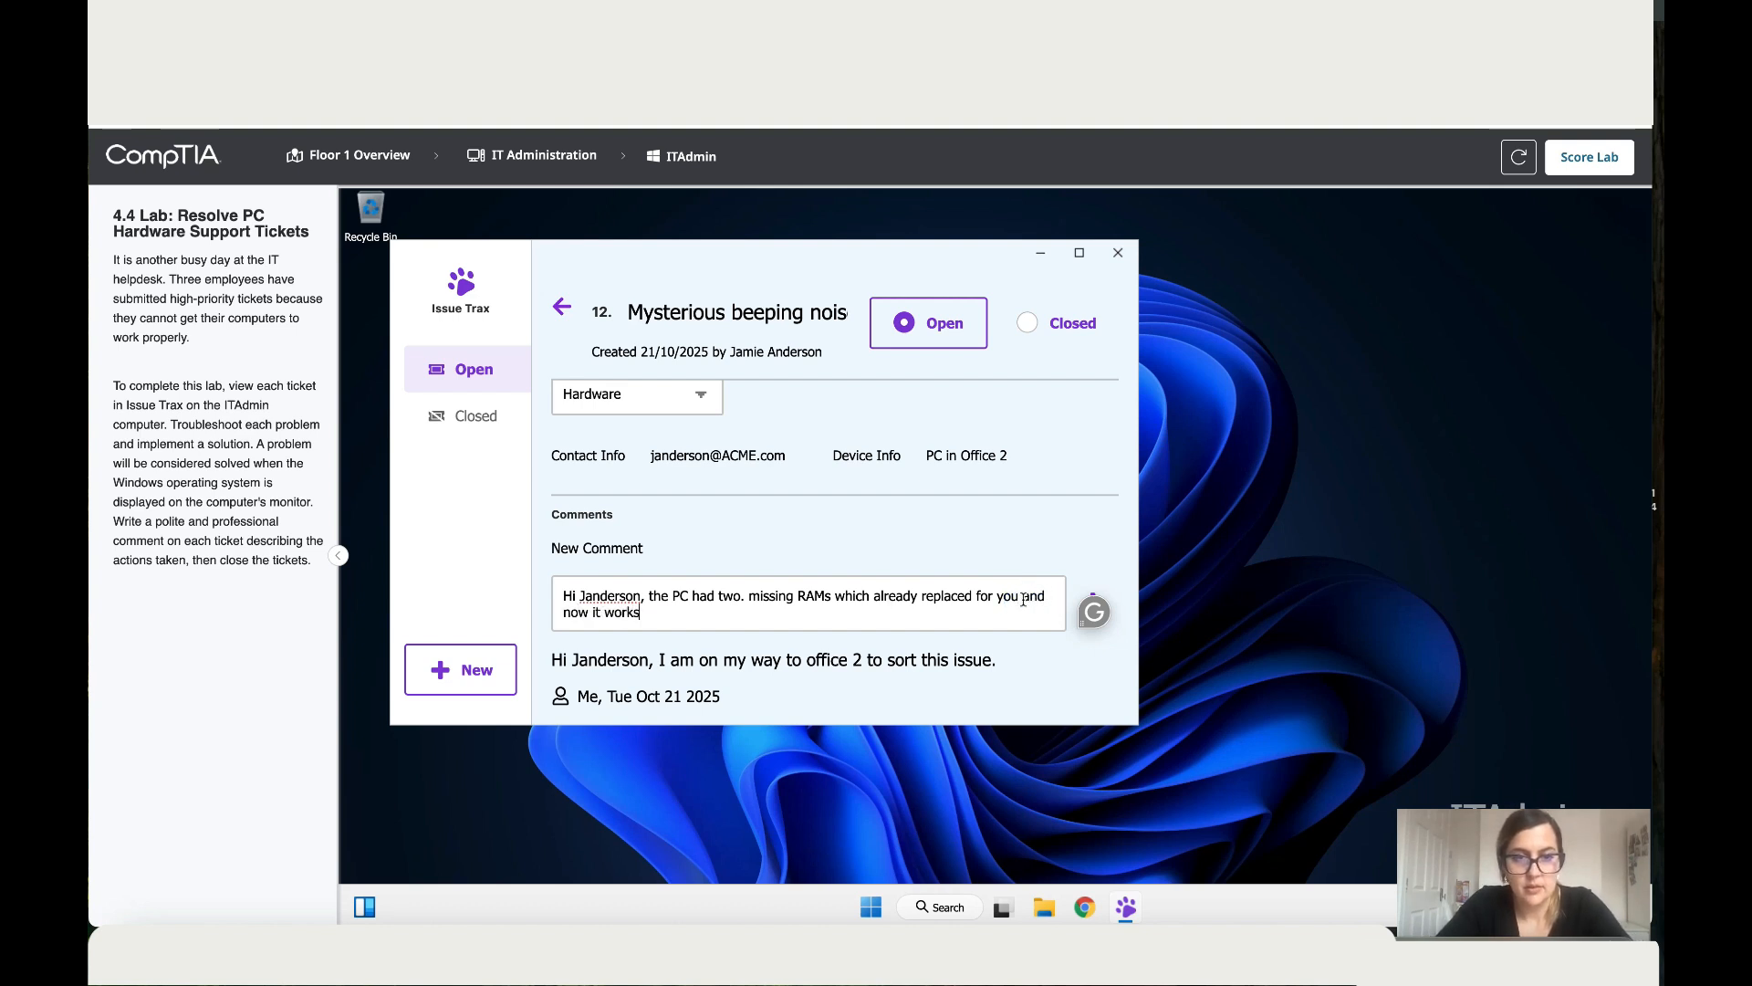
pyautogui.write(':).')
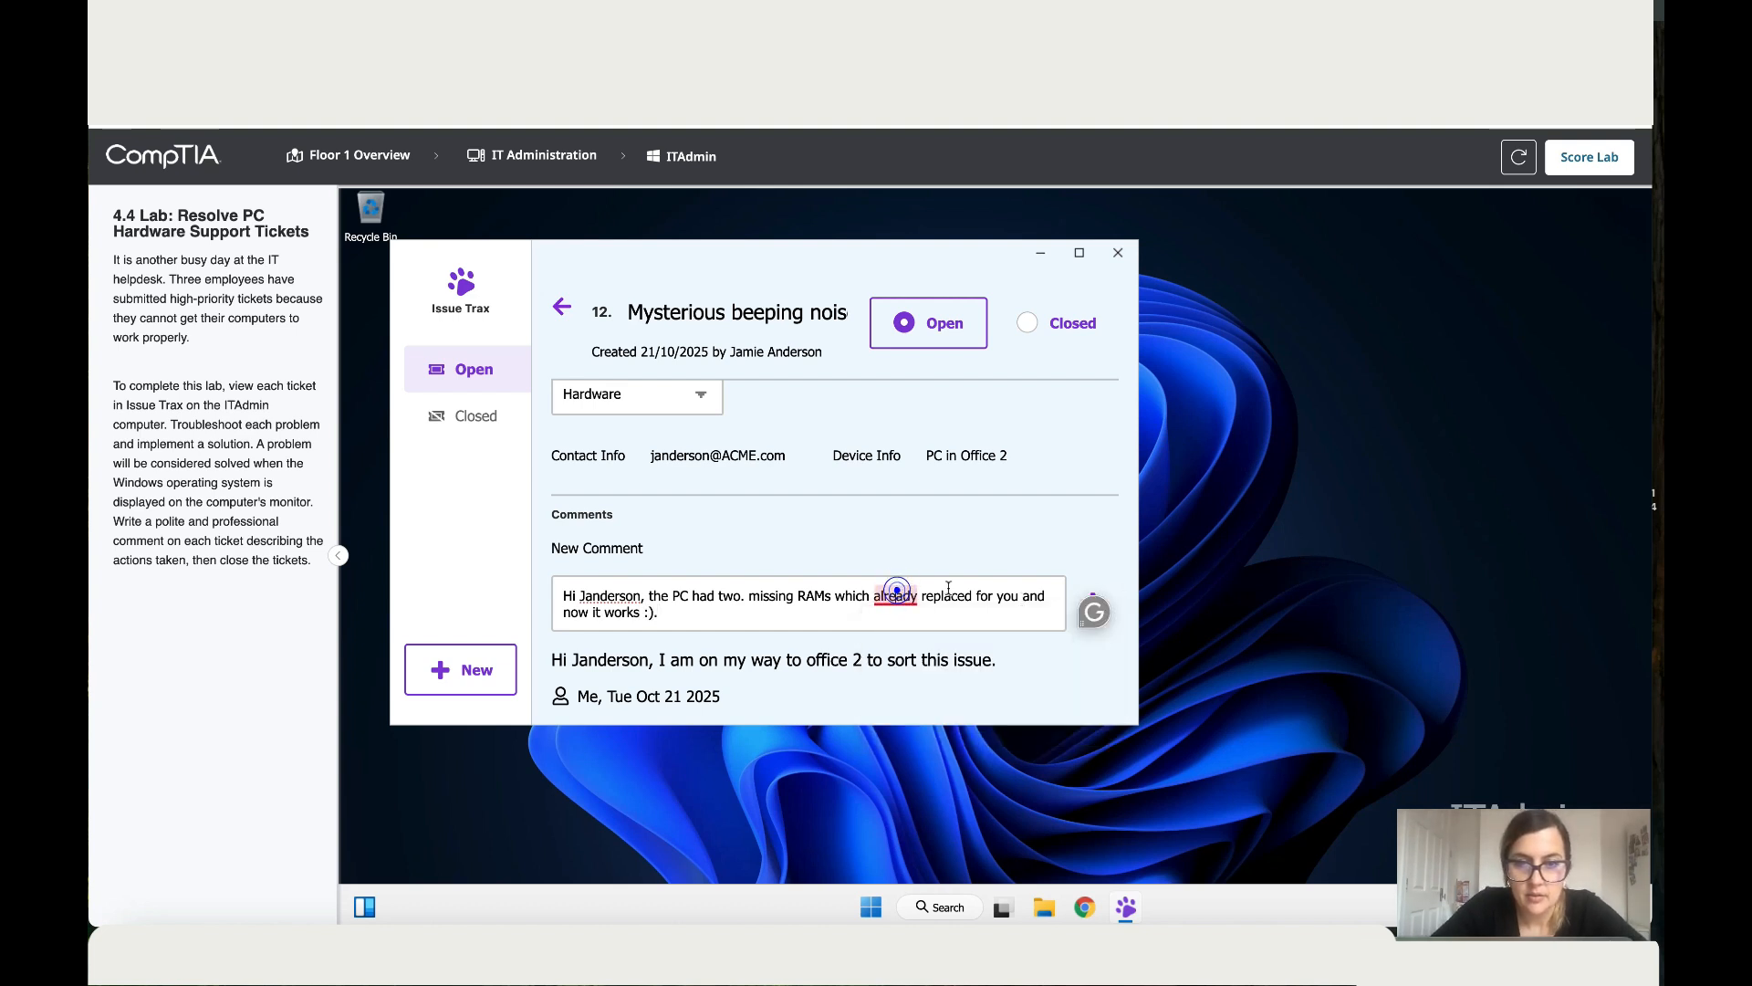
pyautogui.click(1092, 602)
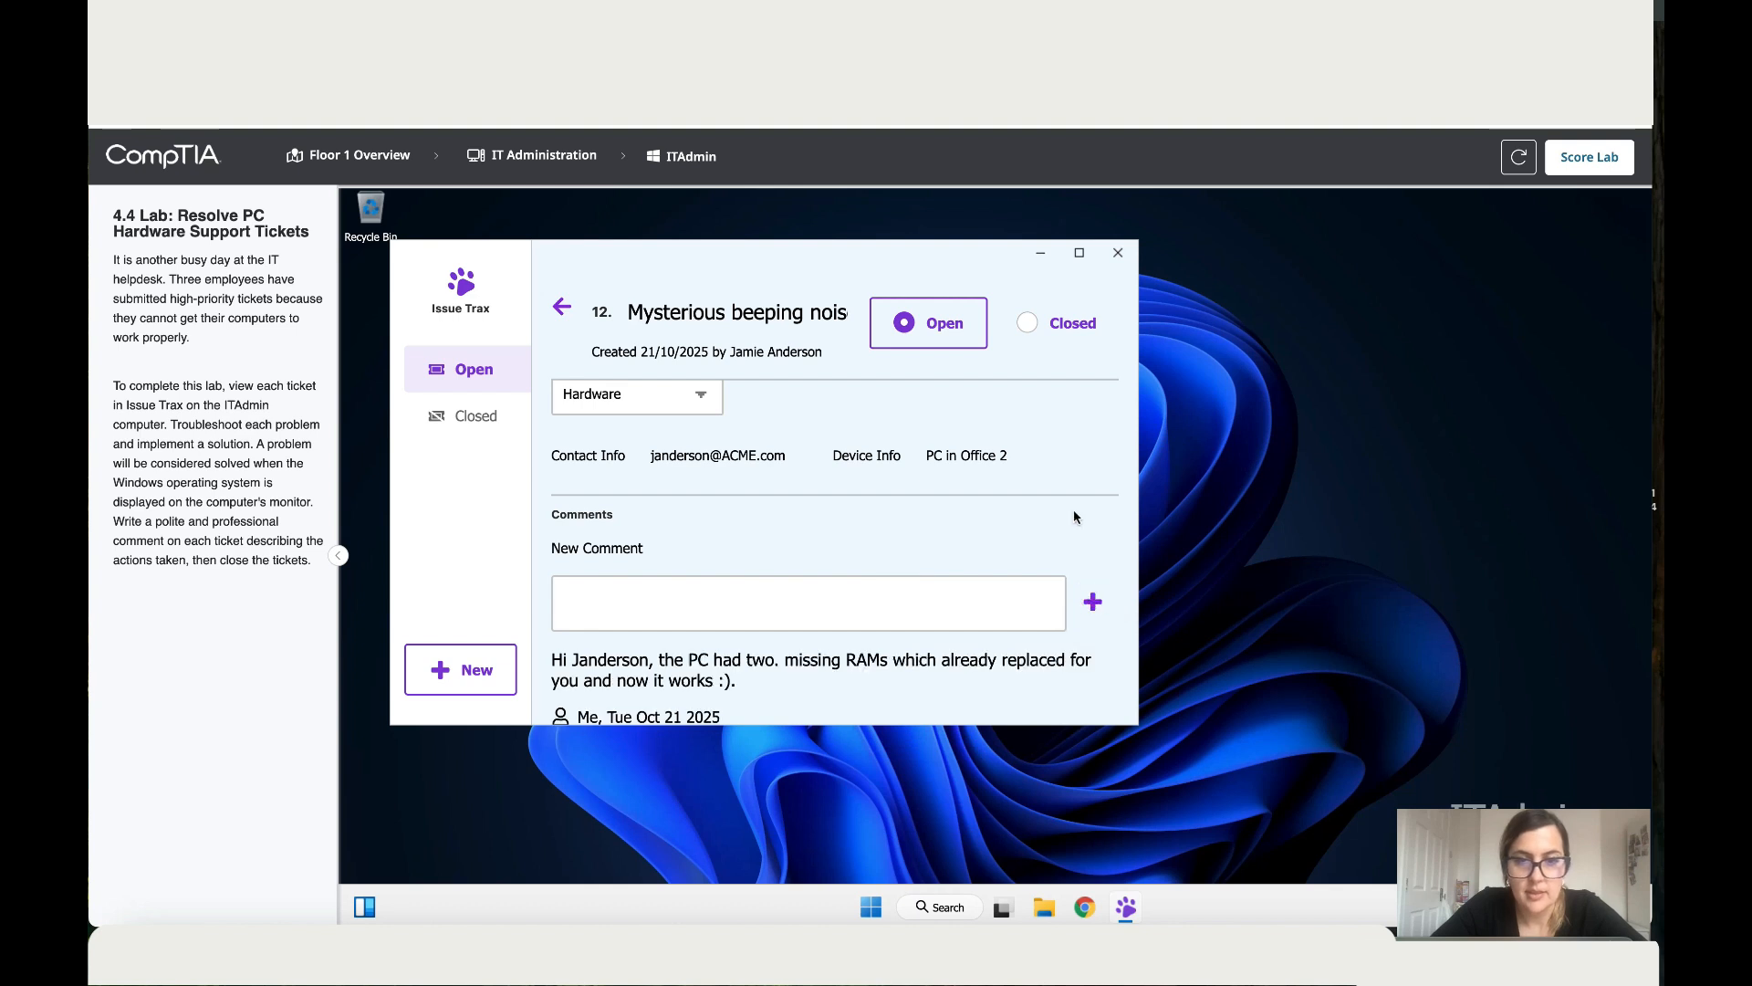
# Step: Mark ticket 12 as Closed and return to the open tickets list
pyautogui.click(1026, 321)
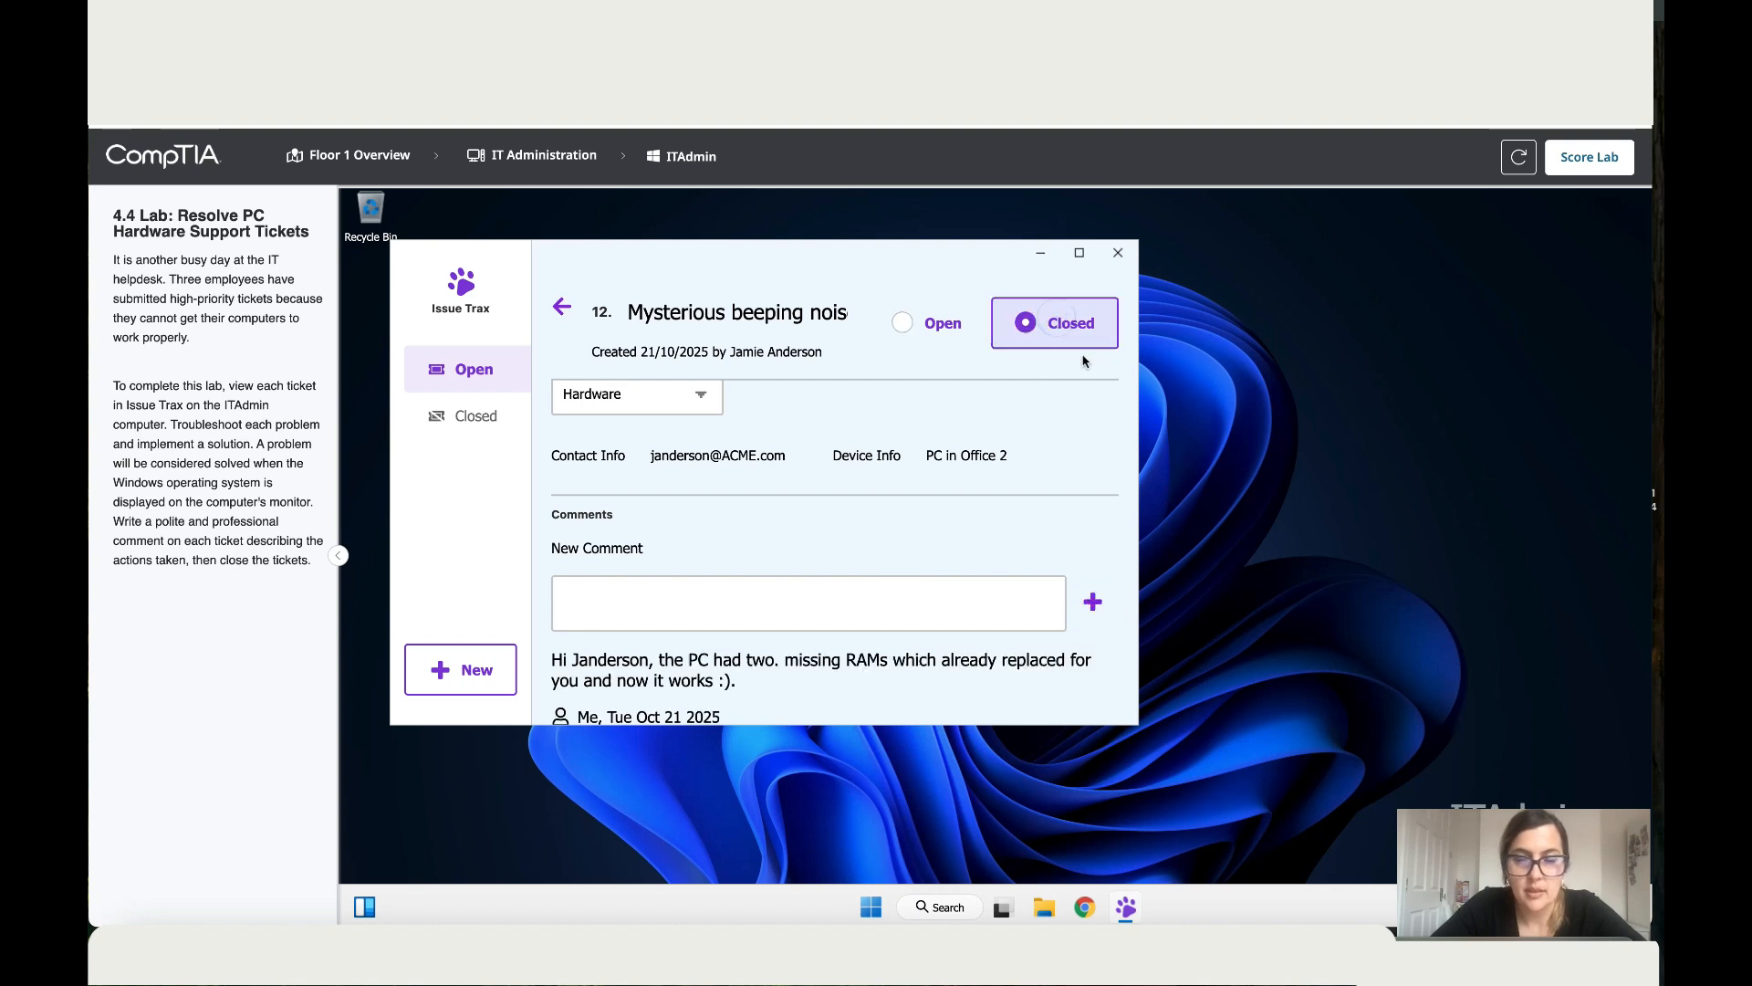
pyautogui.click(562, 307)
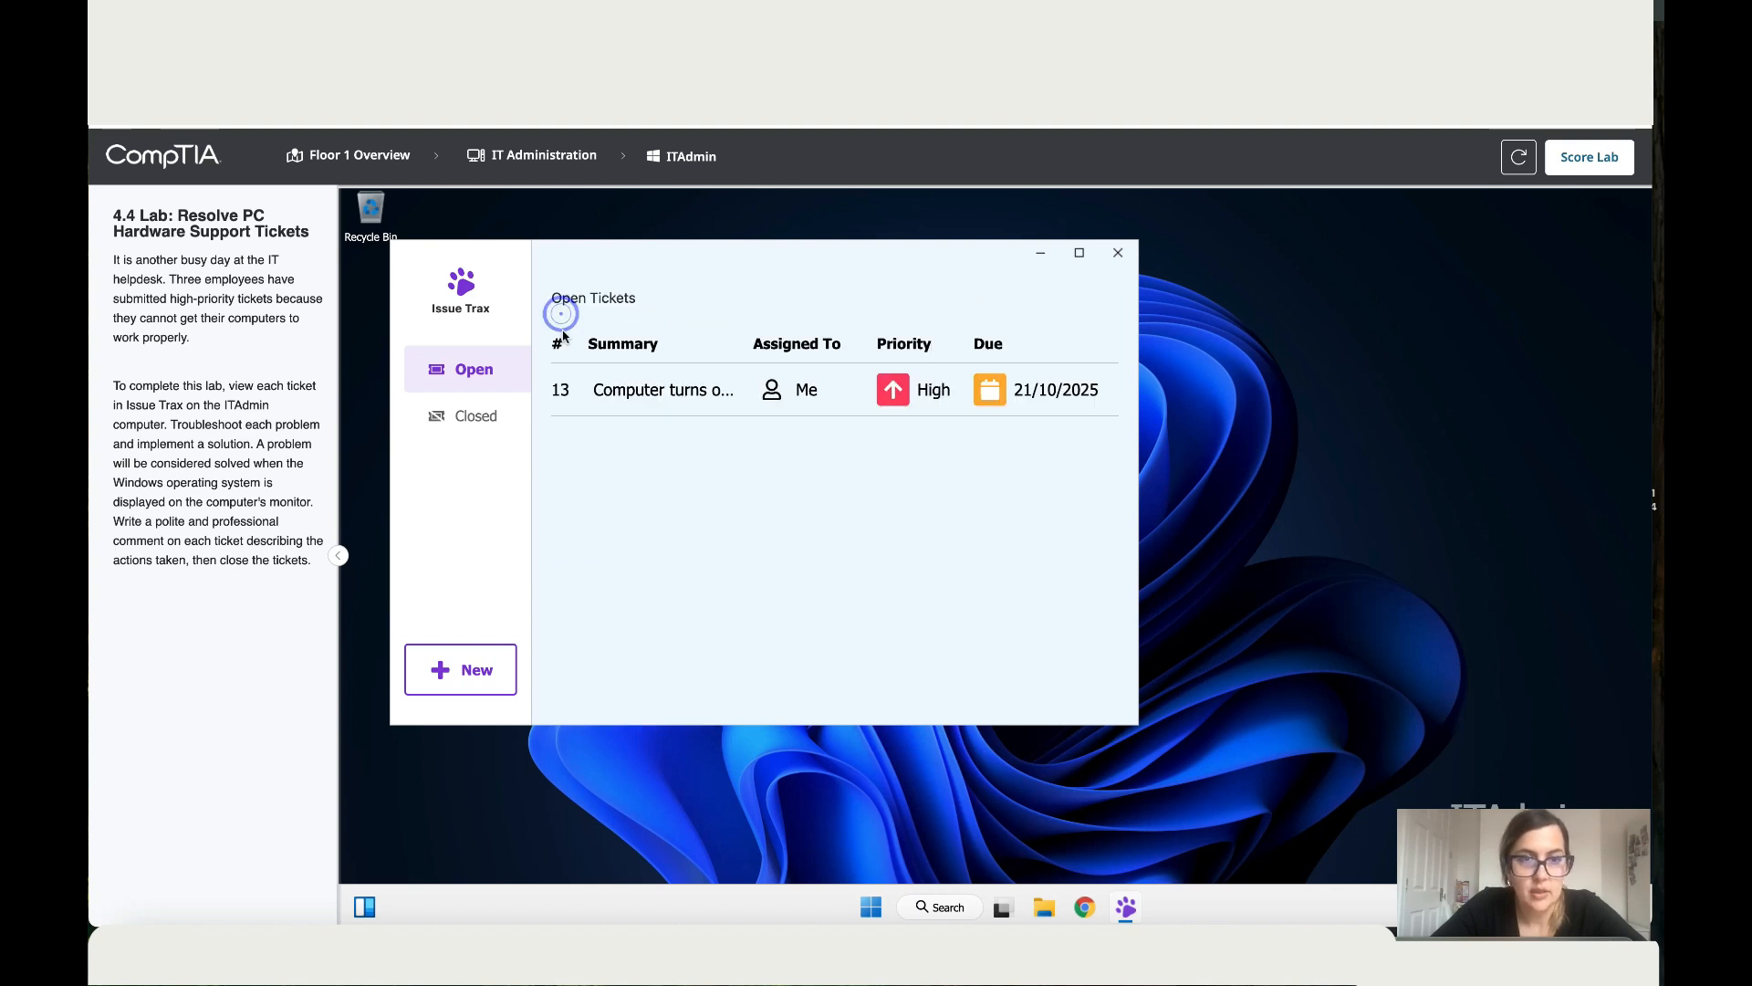
# Step: Open ticket 13 and post the comment 'I am on my way'
pyautogui.click(665, 389)
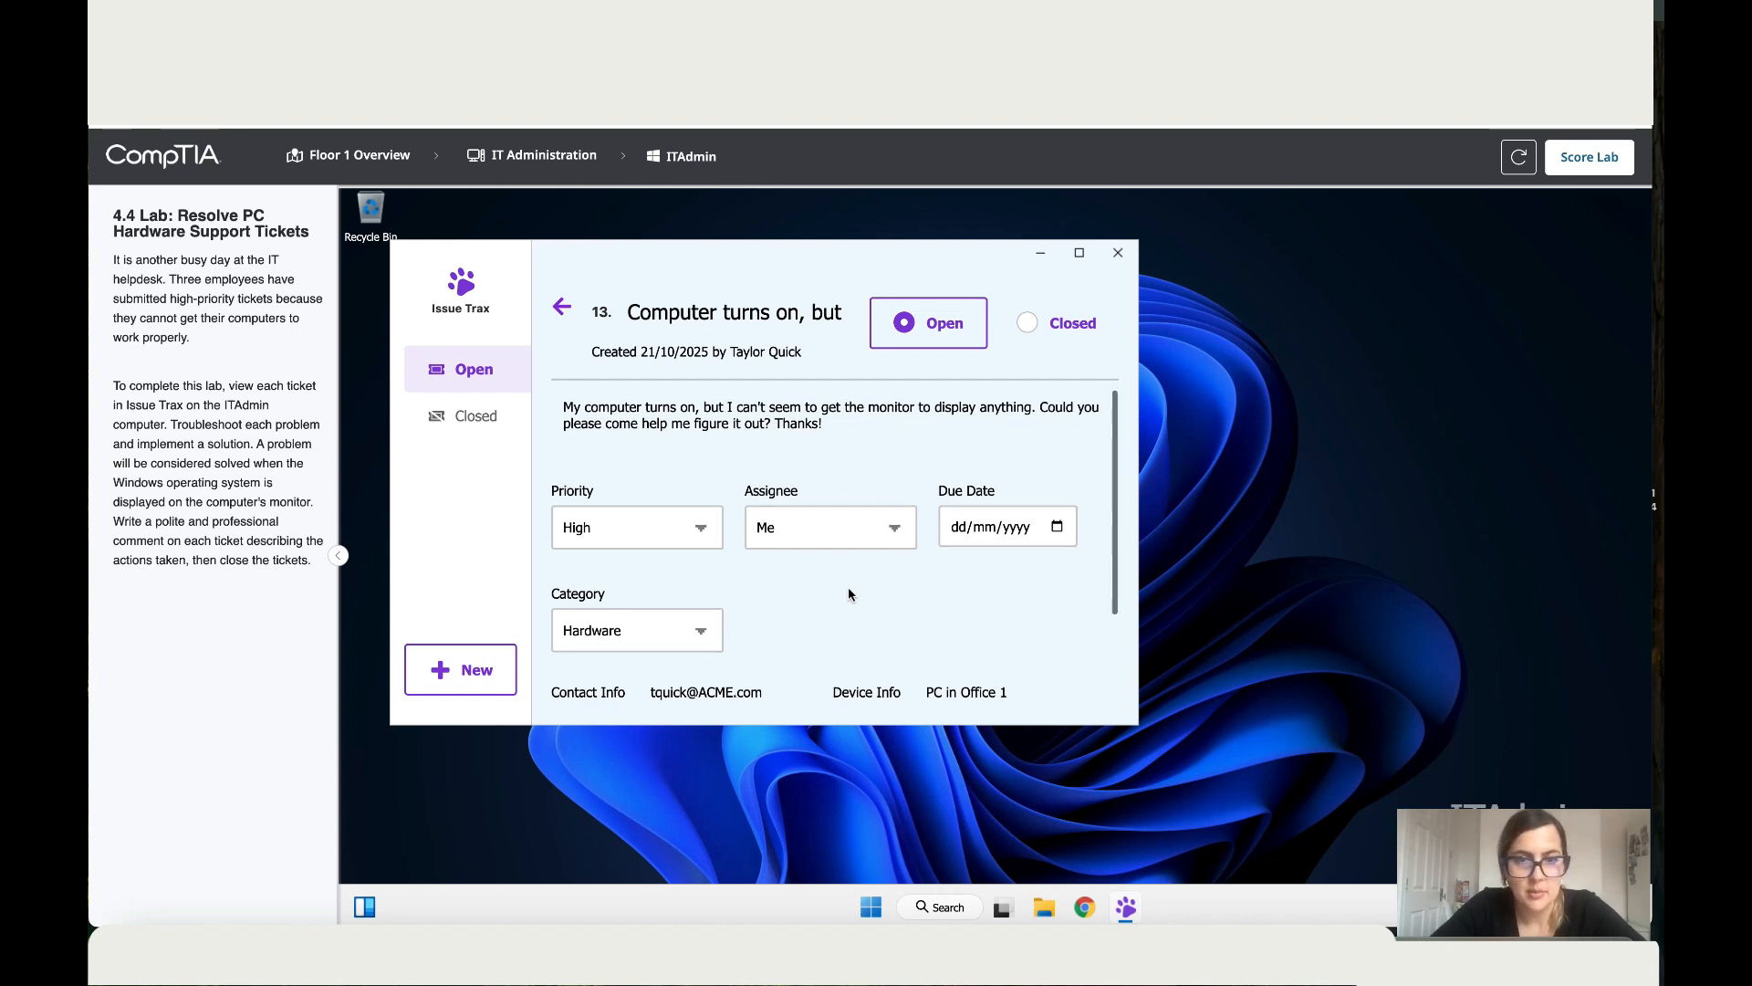
pyautogui.scroll(-3)
pyautogui.write('Hi Taylor,')
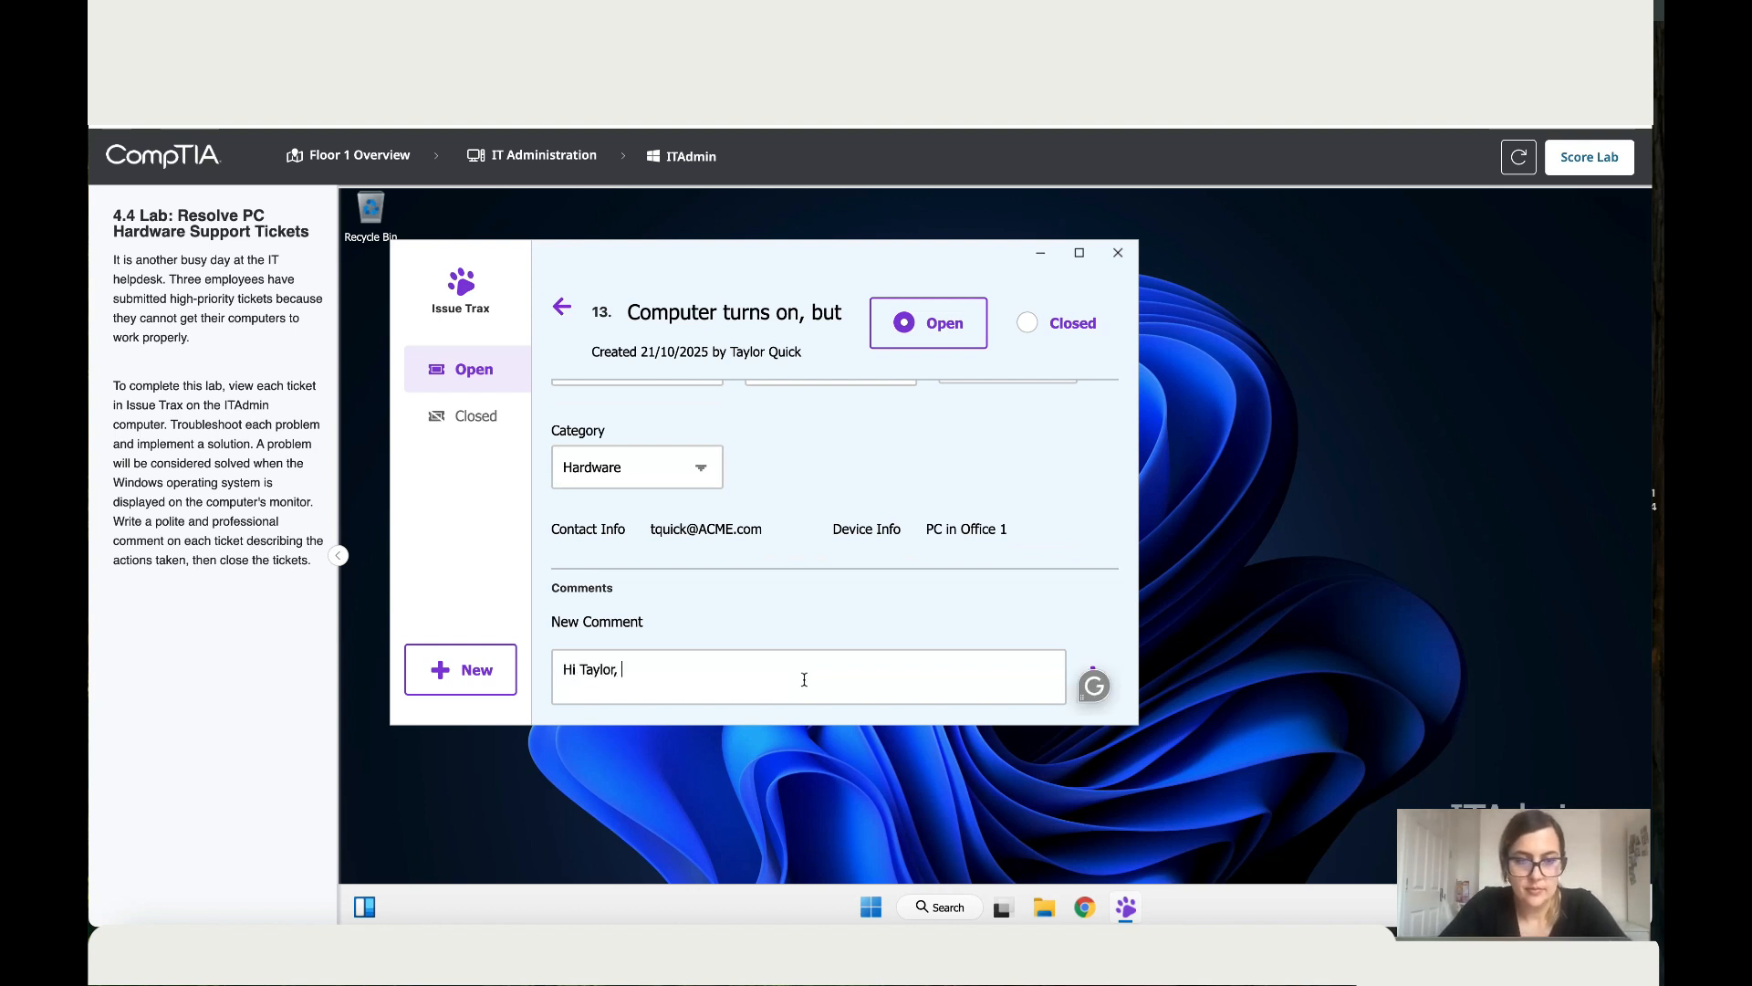
pyautogui.write('I am')
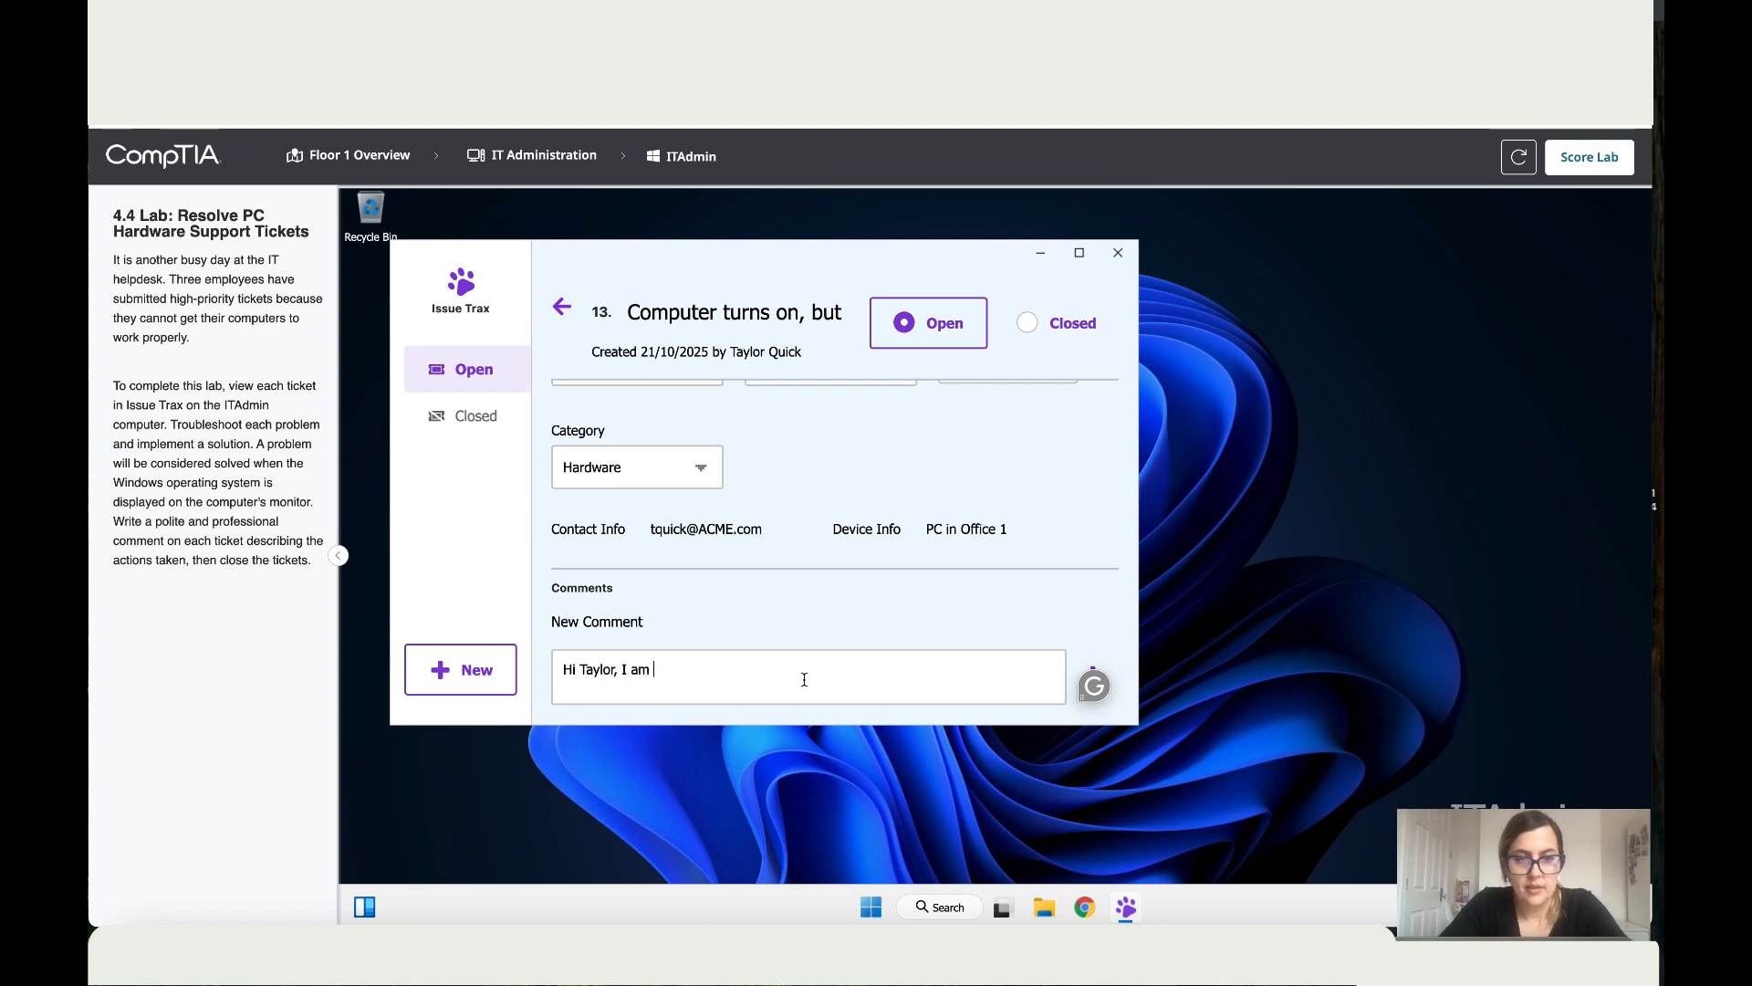
pyautogui.write('on my way')
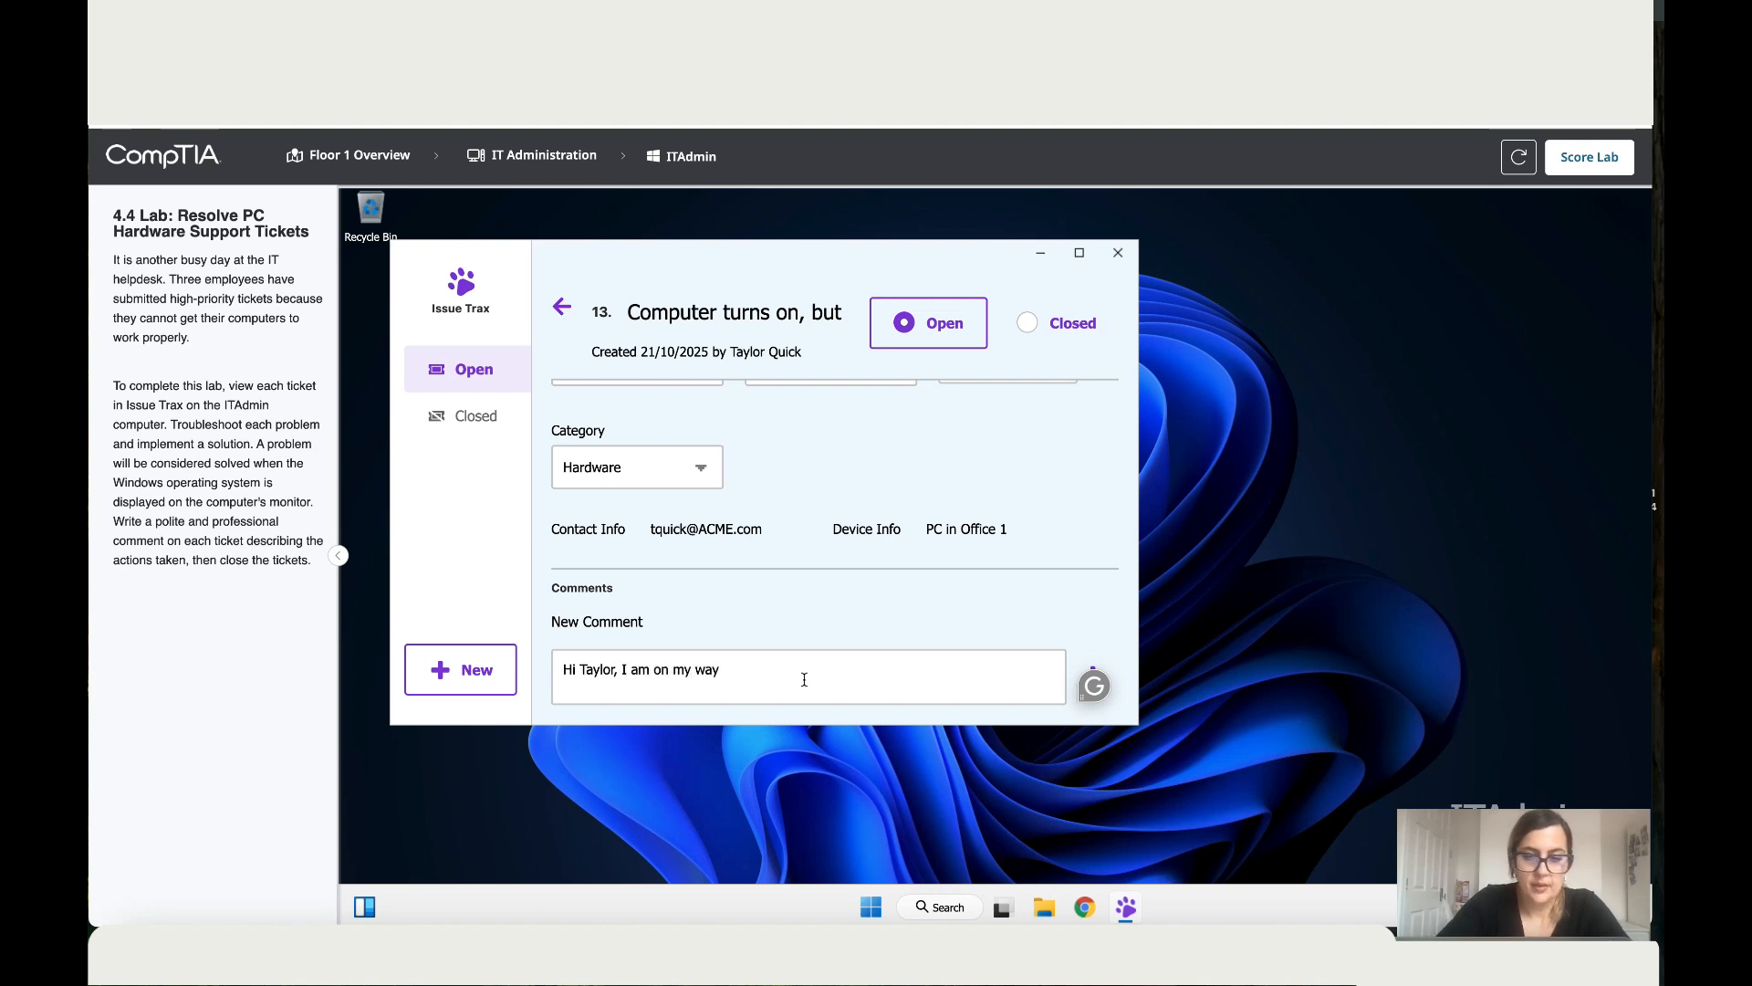
pyautogui.click(1091, 672)
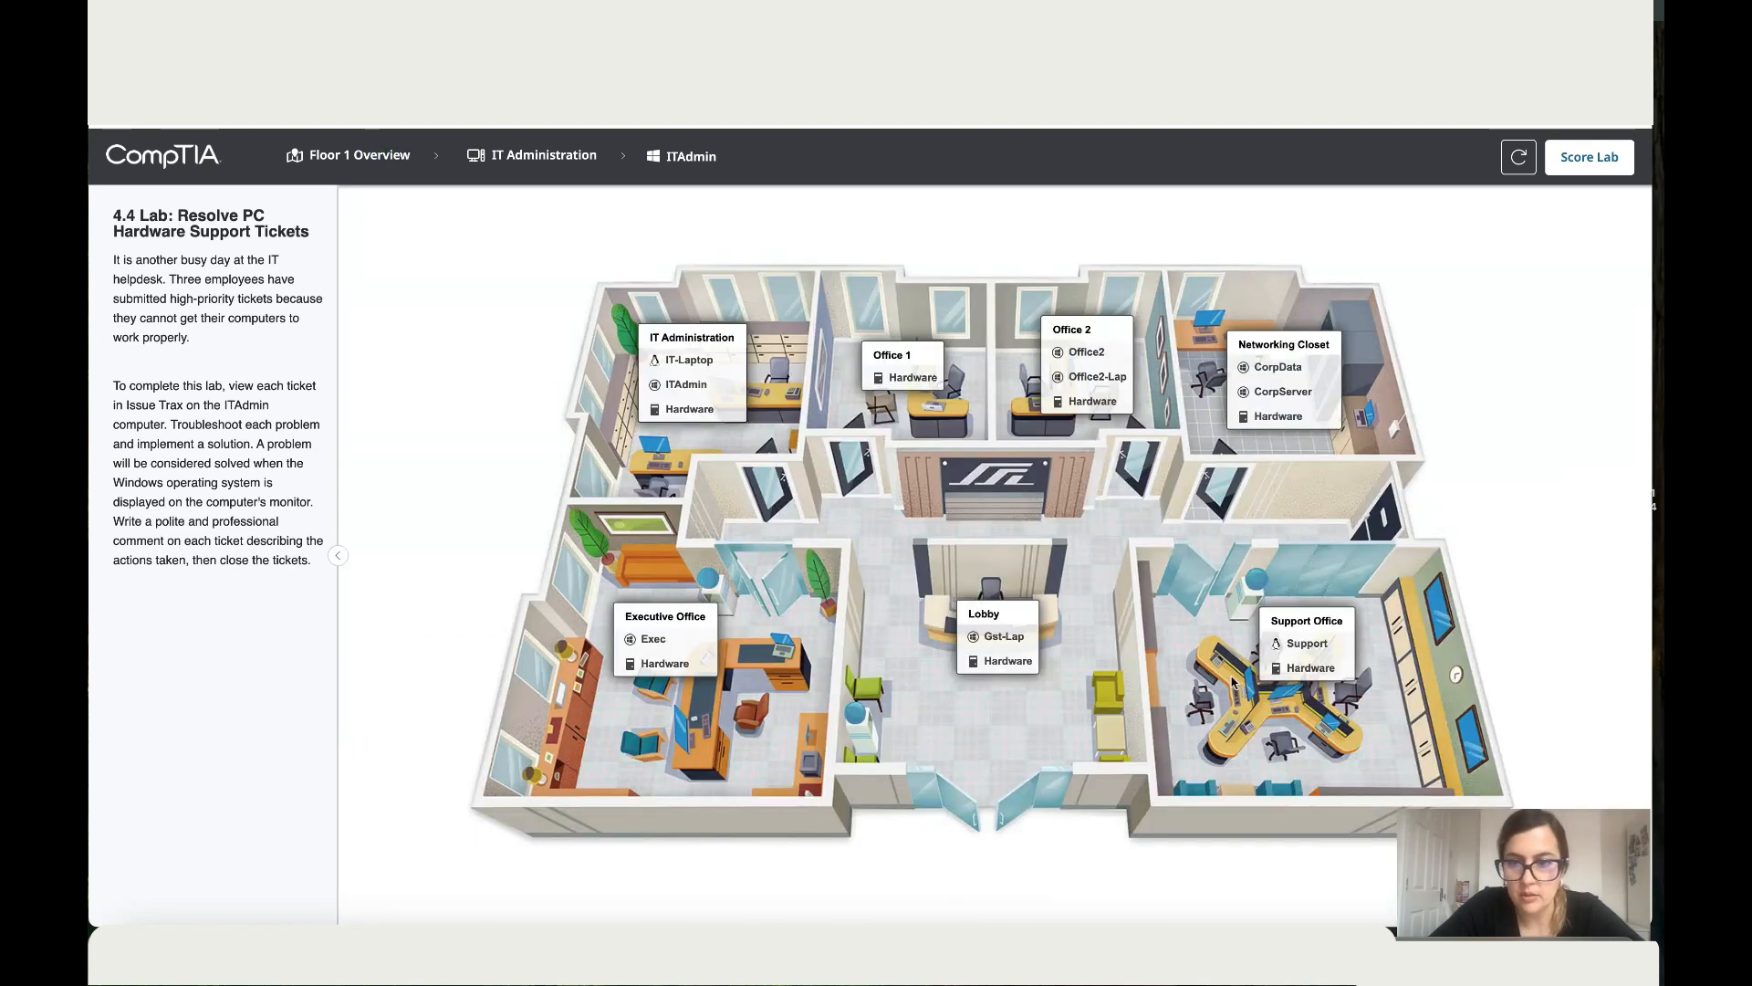
# Step: Bring up Office 1's hardware and switch the computer case to its Back view
pyautogui.click(912, 376)
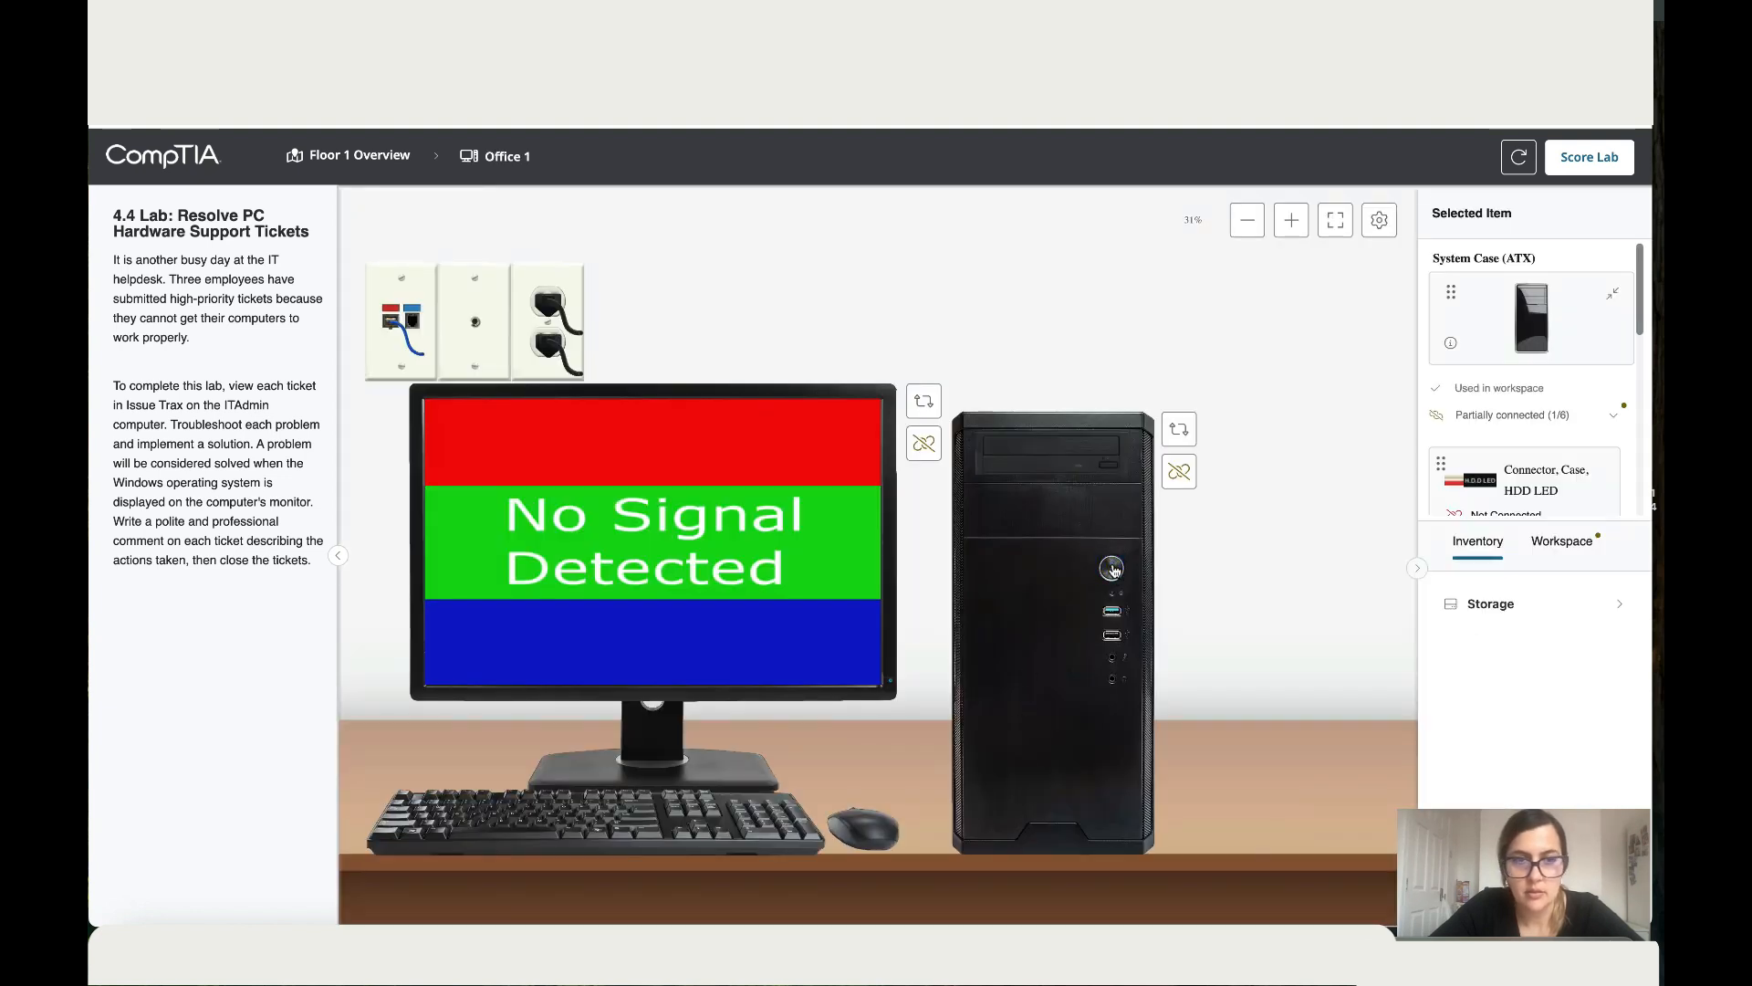
pyautogui.moveTo(945, 403)
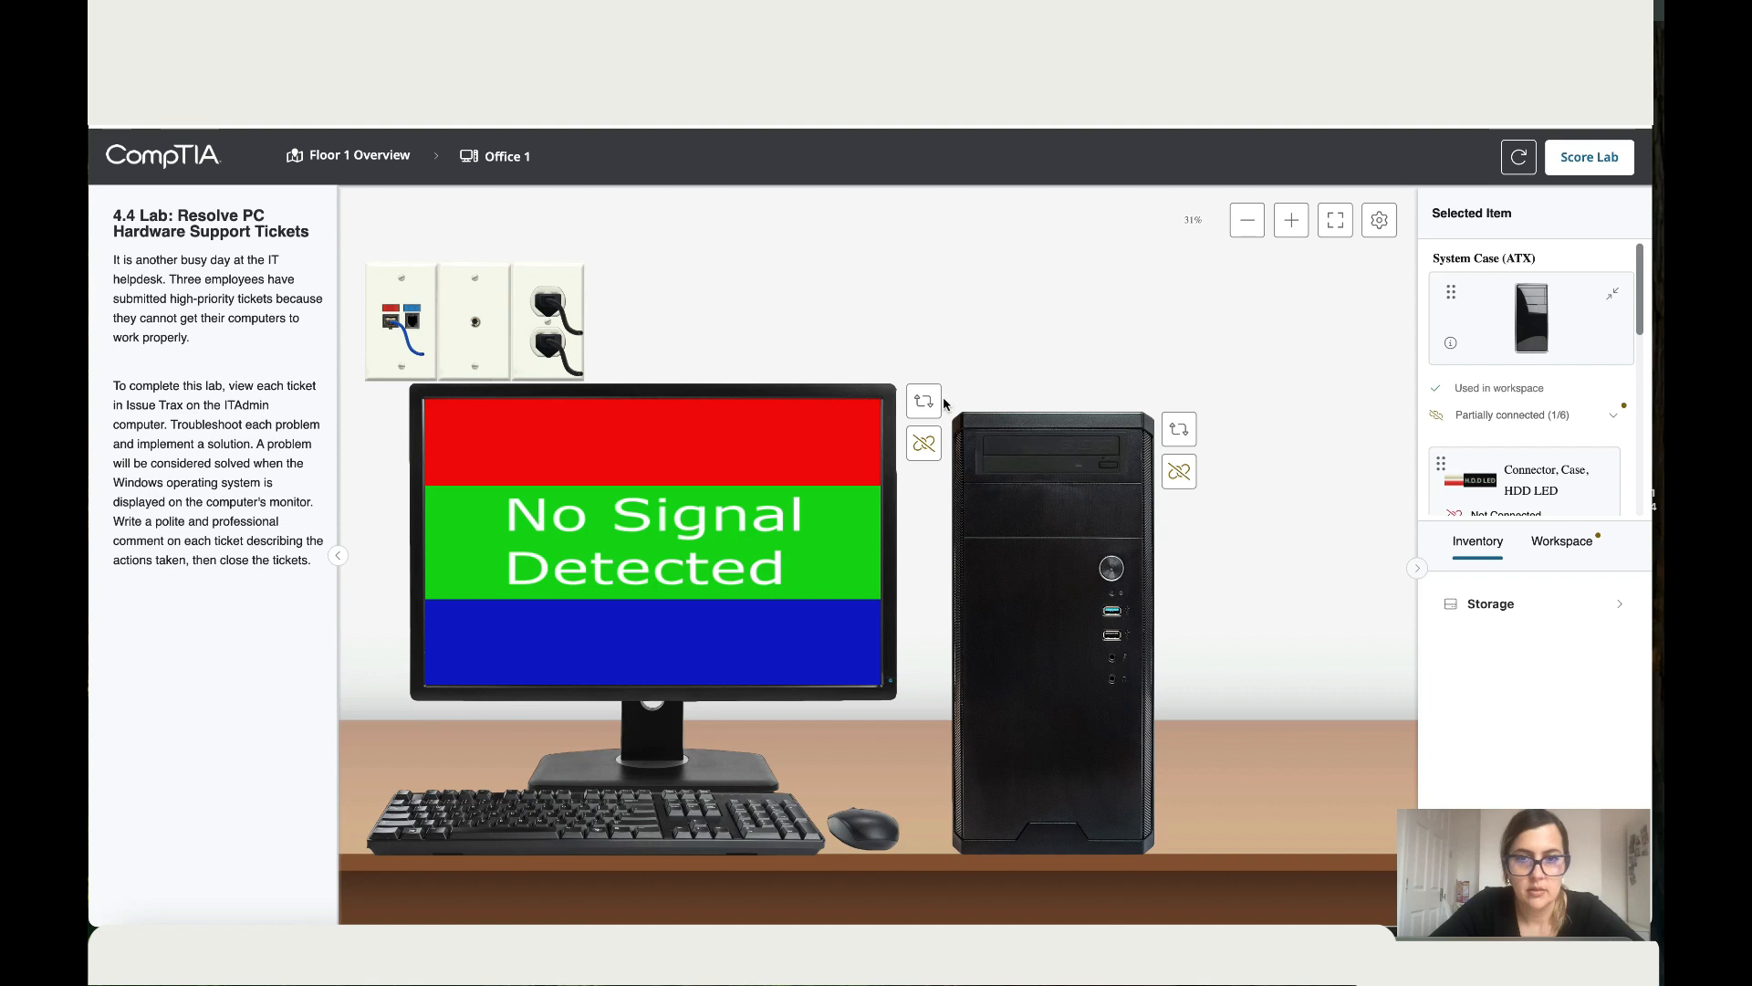
pyautogui.click(1179, 427)
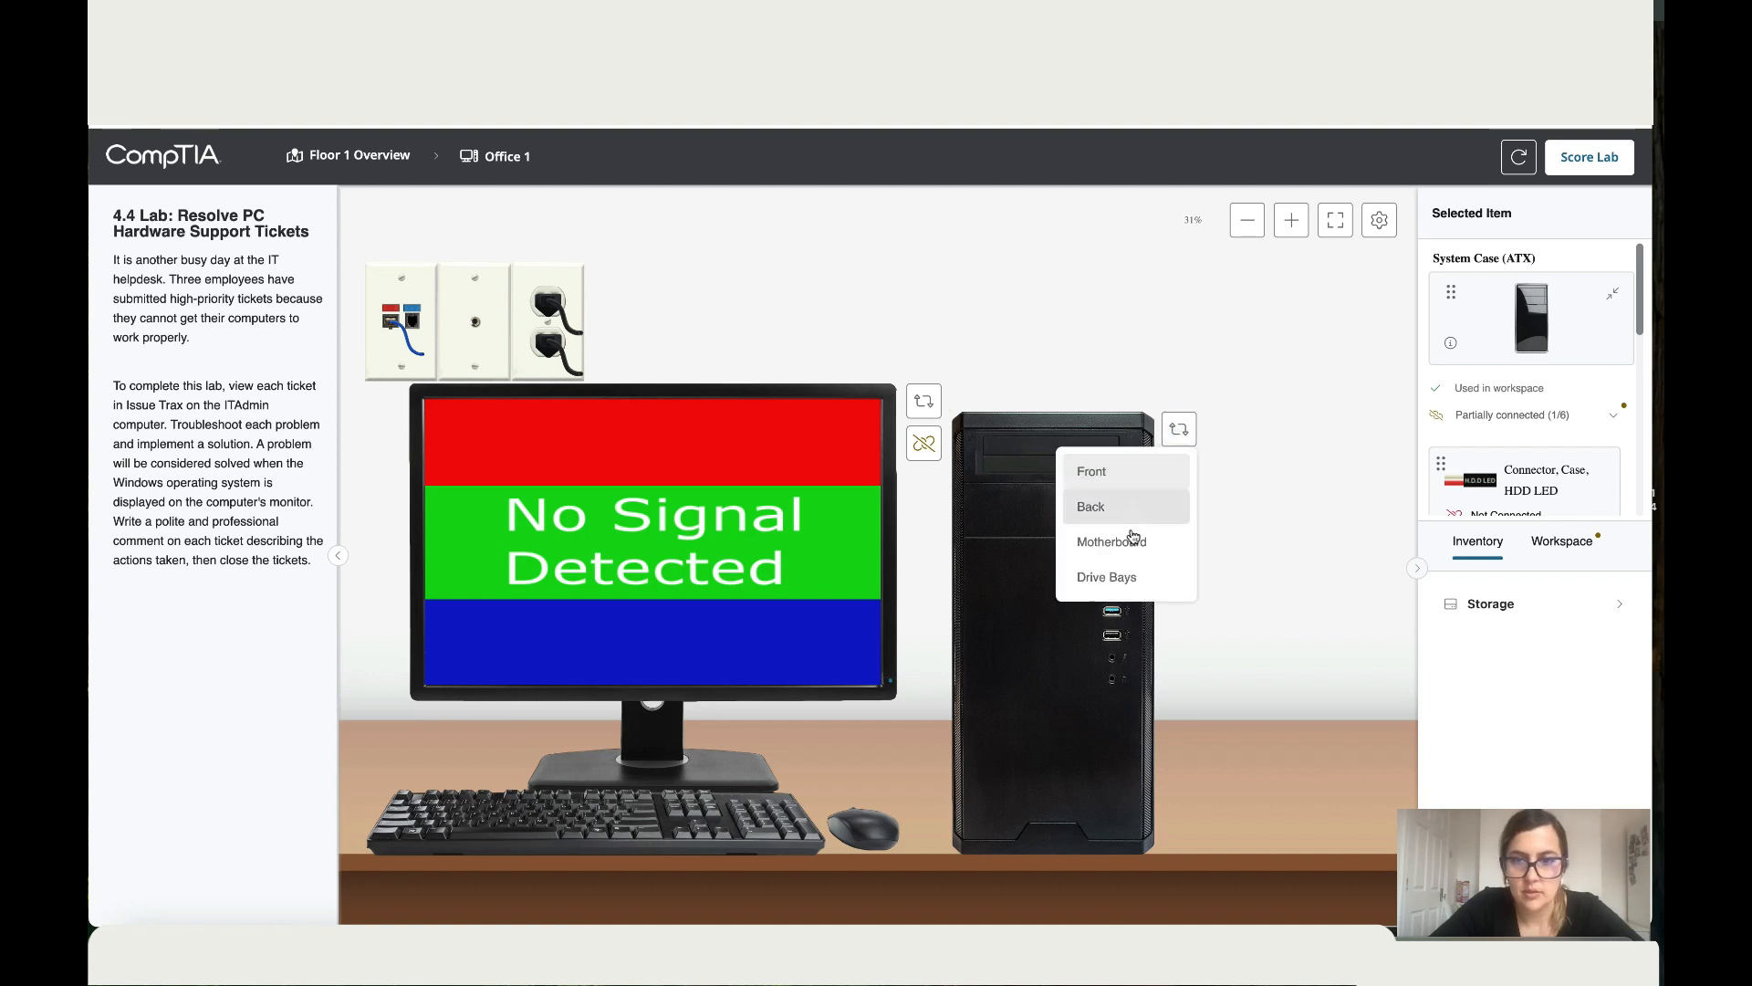
pyautogui.click(1089, 506)
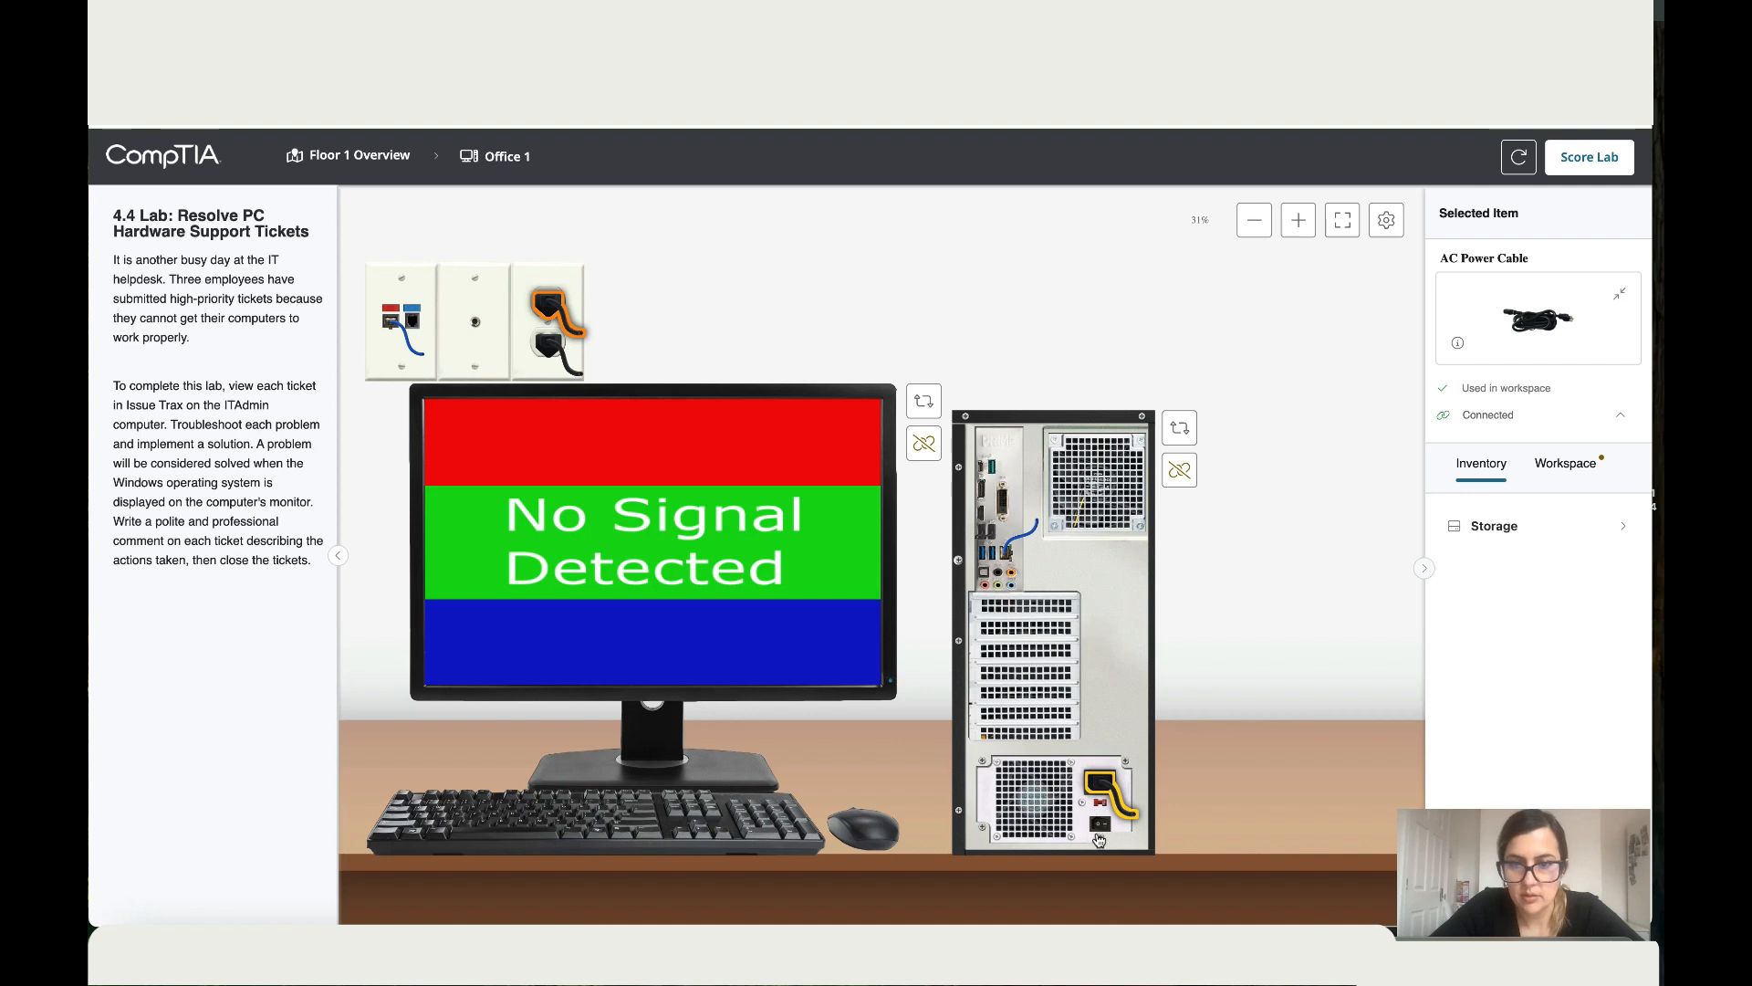
pyautogui.moveTo(854, 504)
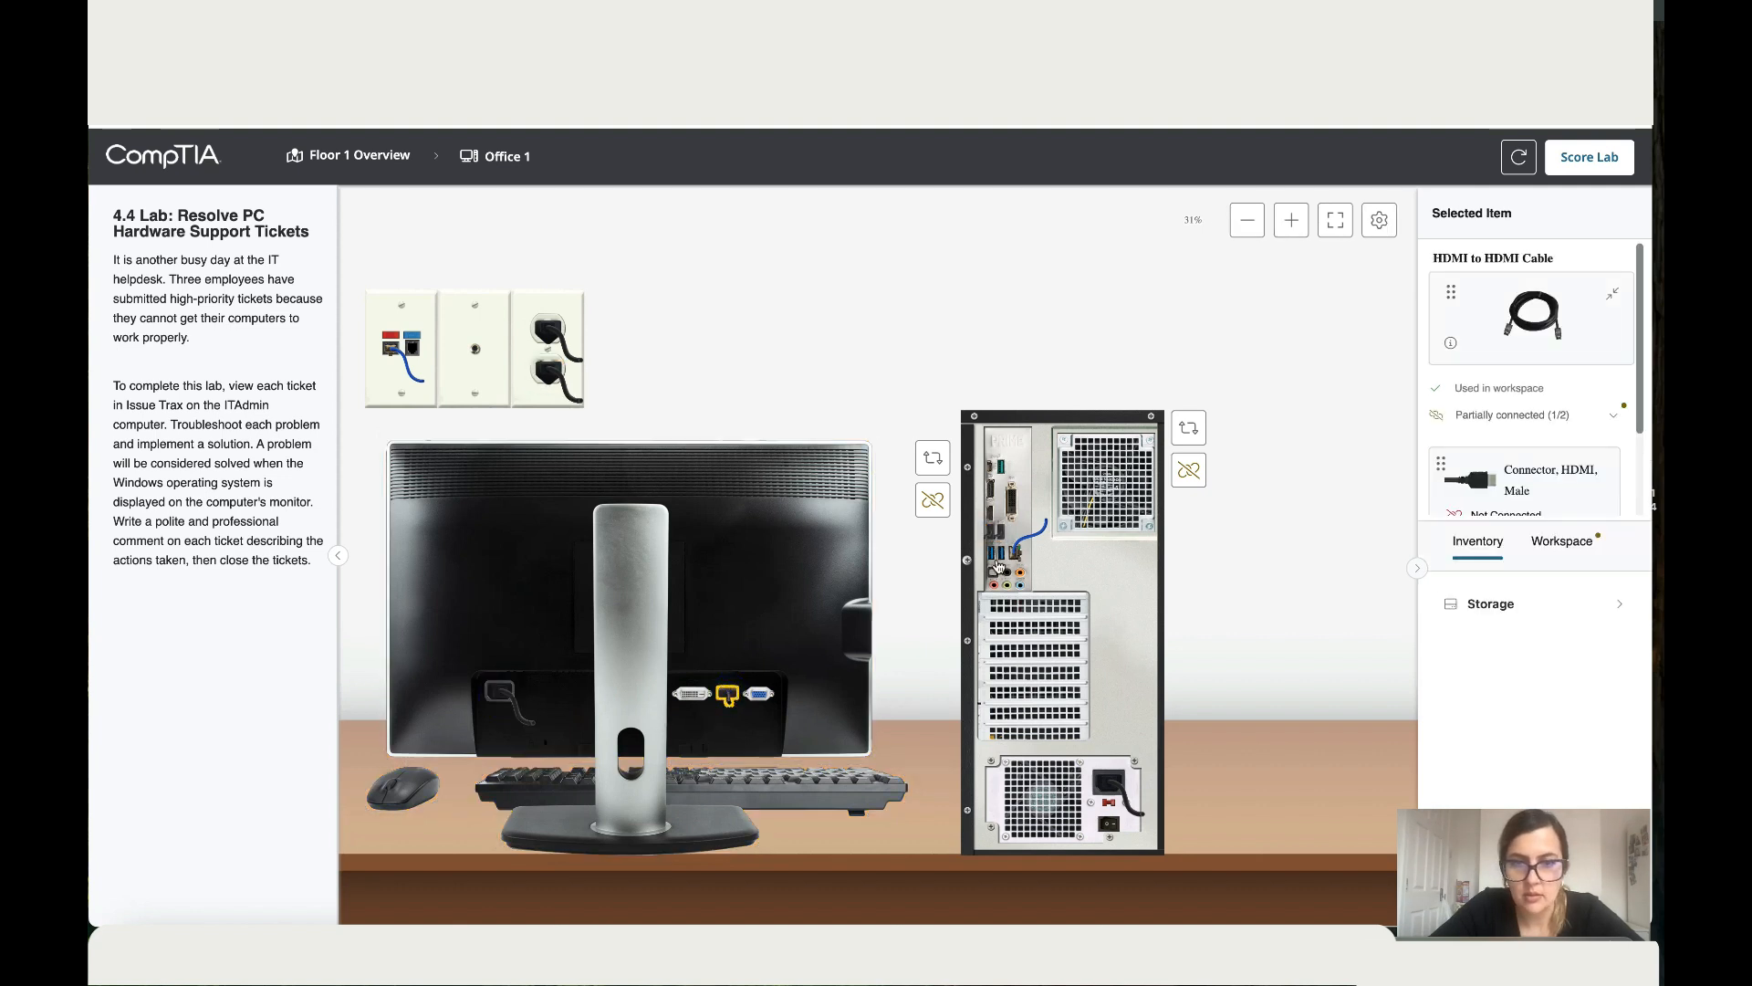
# Step: Plug the monitor's HDMI connector into the PC's HDMI port and view the Office 1 screen
pyautogui.scroll(-3)
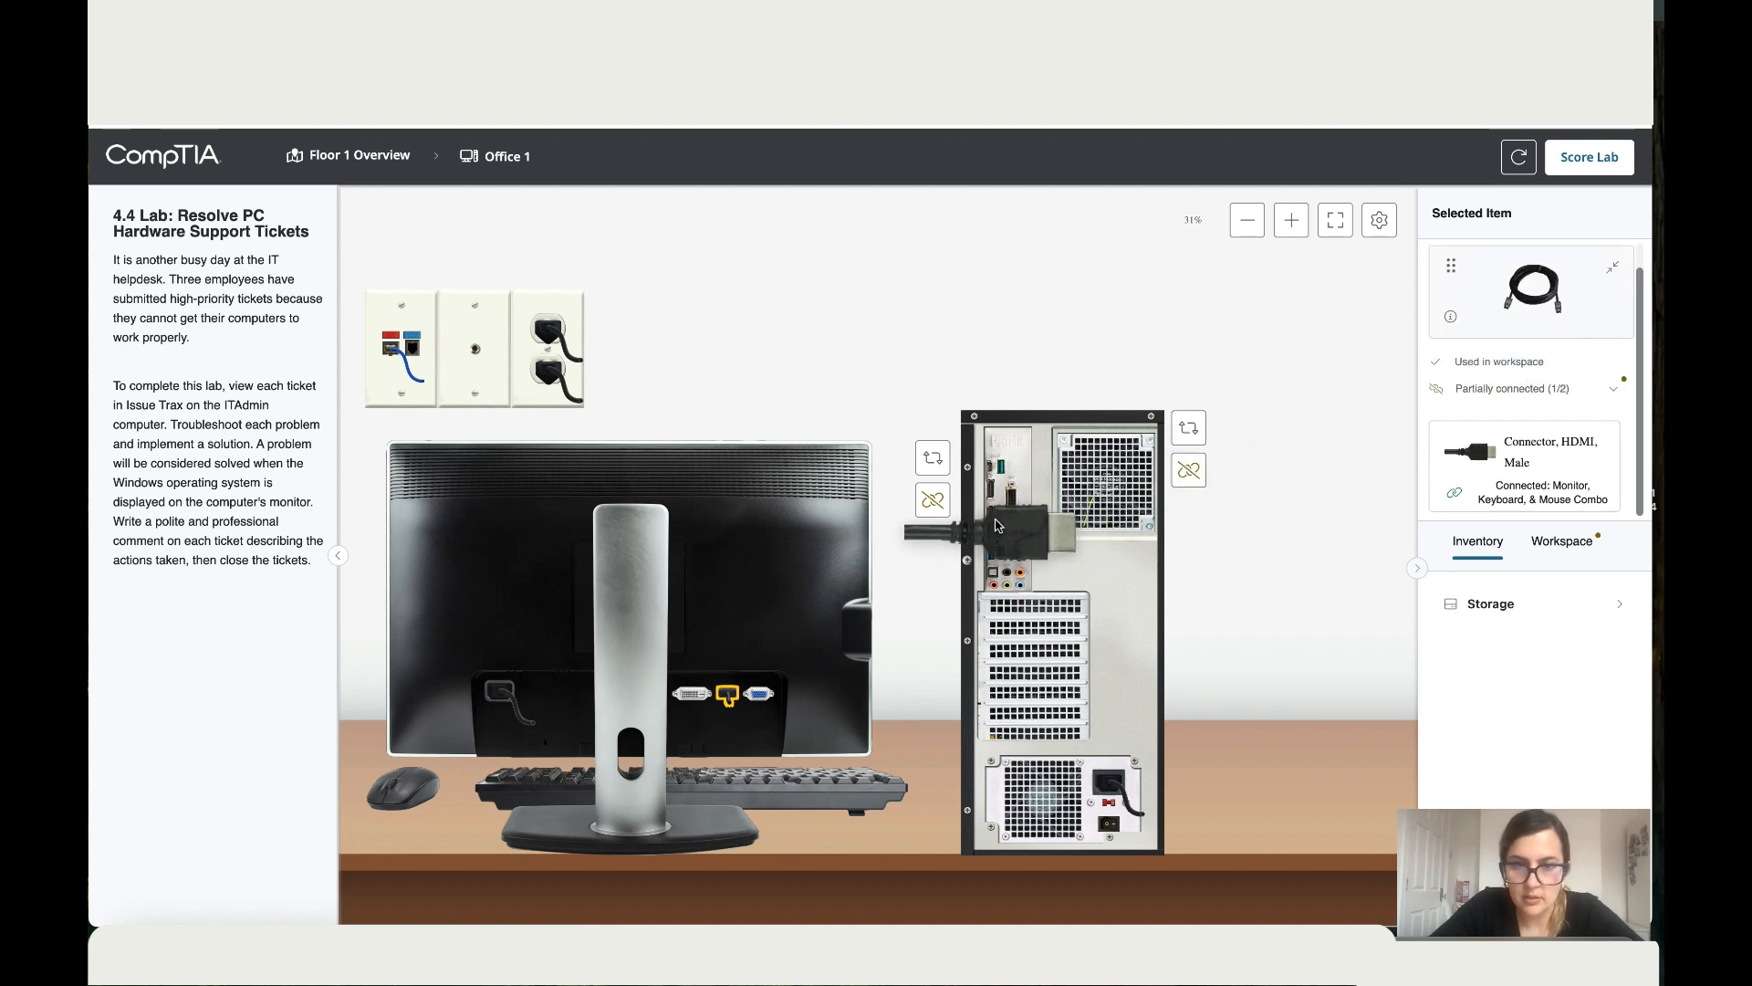
pyautogui.click(933, 500)
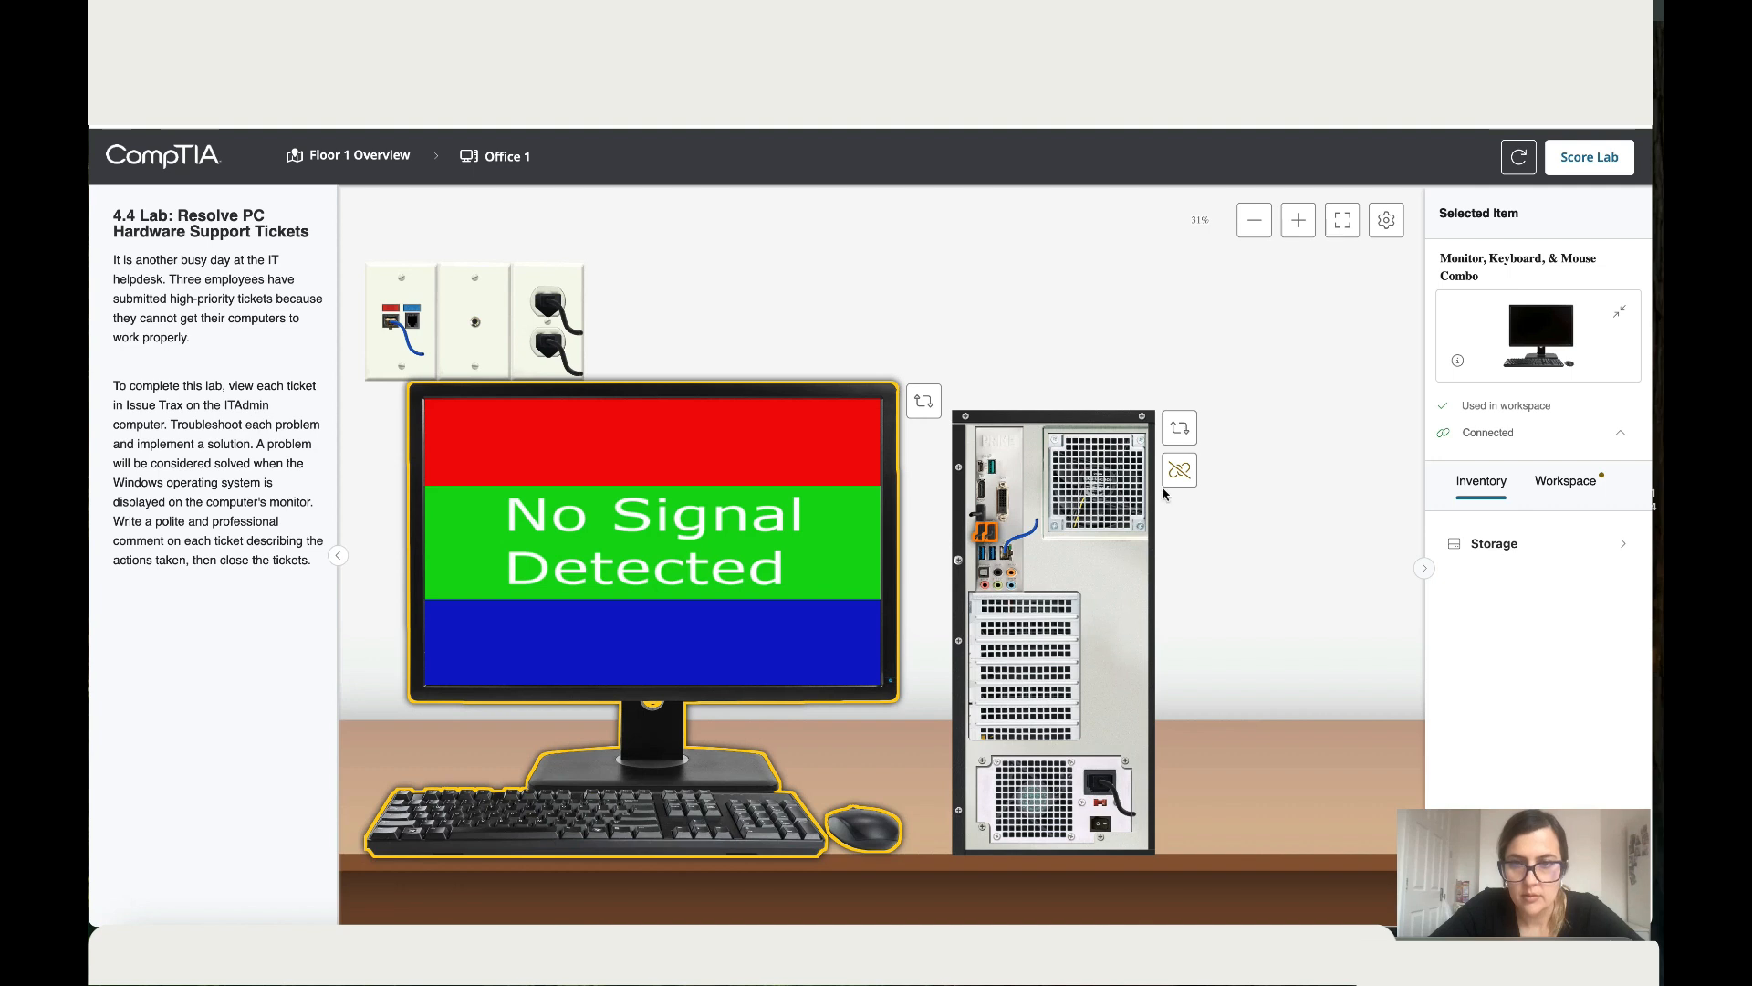
pyautogui.click(1180, 428)
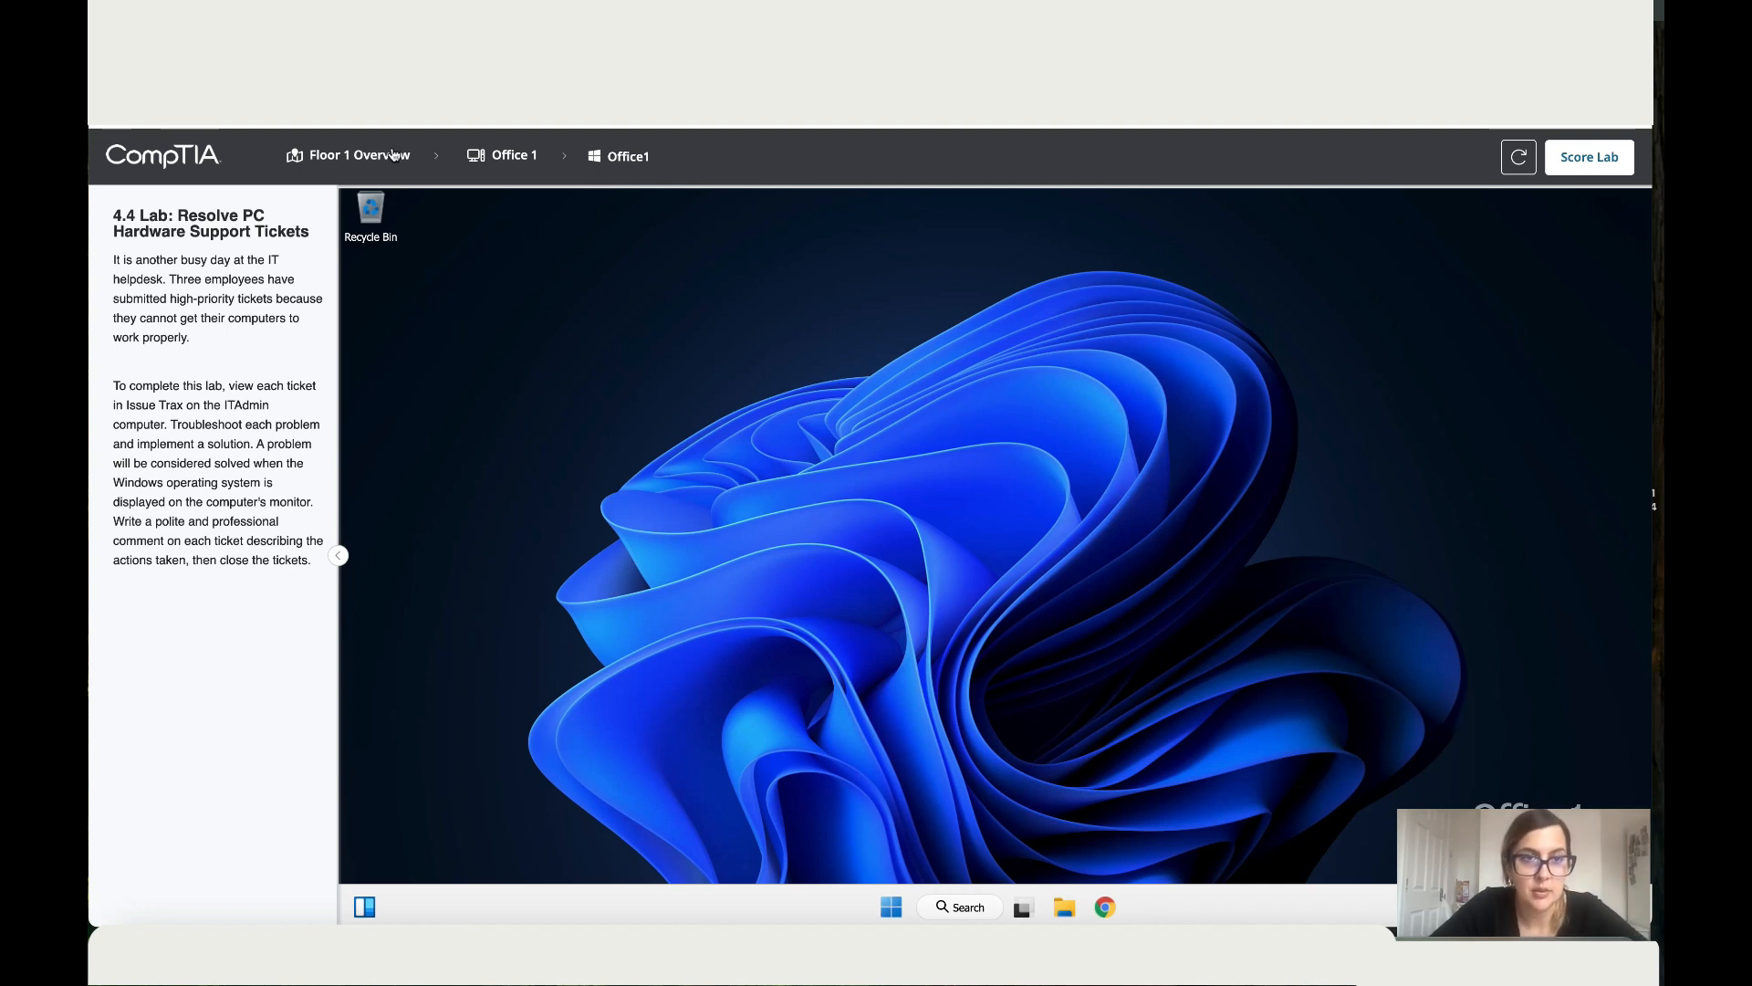
# Step: Return to the Floor 1 overview and bring up ITAdmin's Issue Trax tickets
pyautogui.click(358, 153)
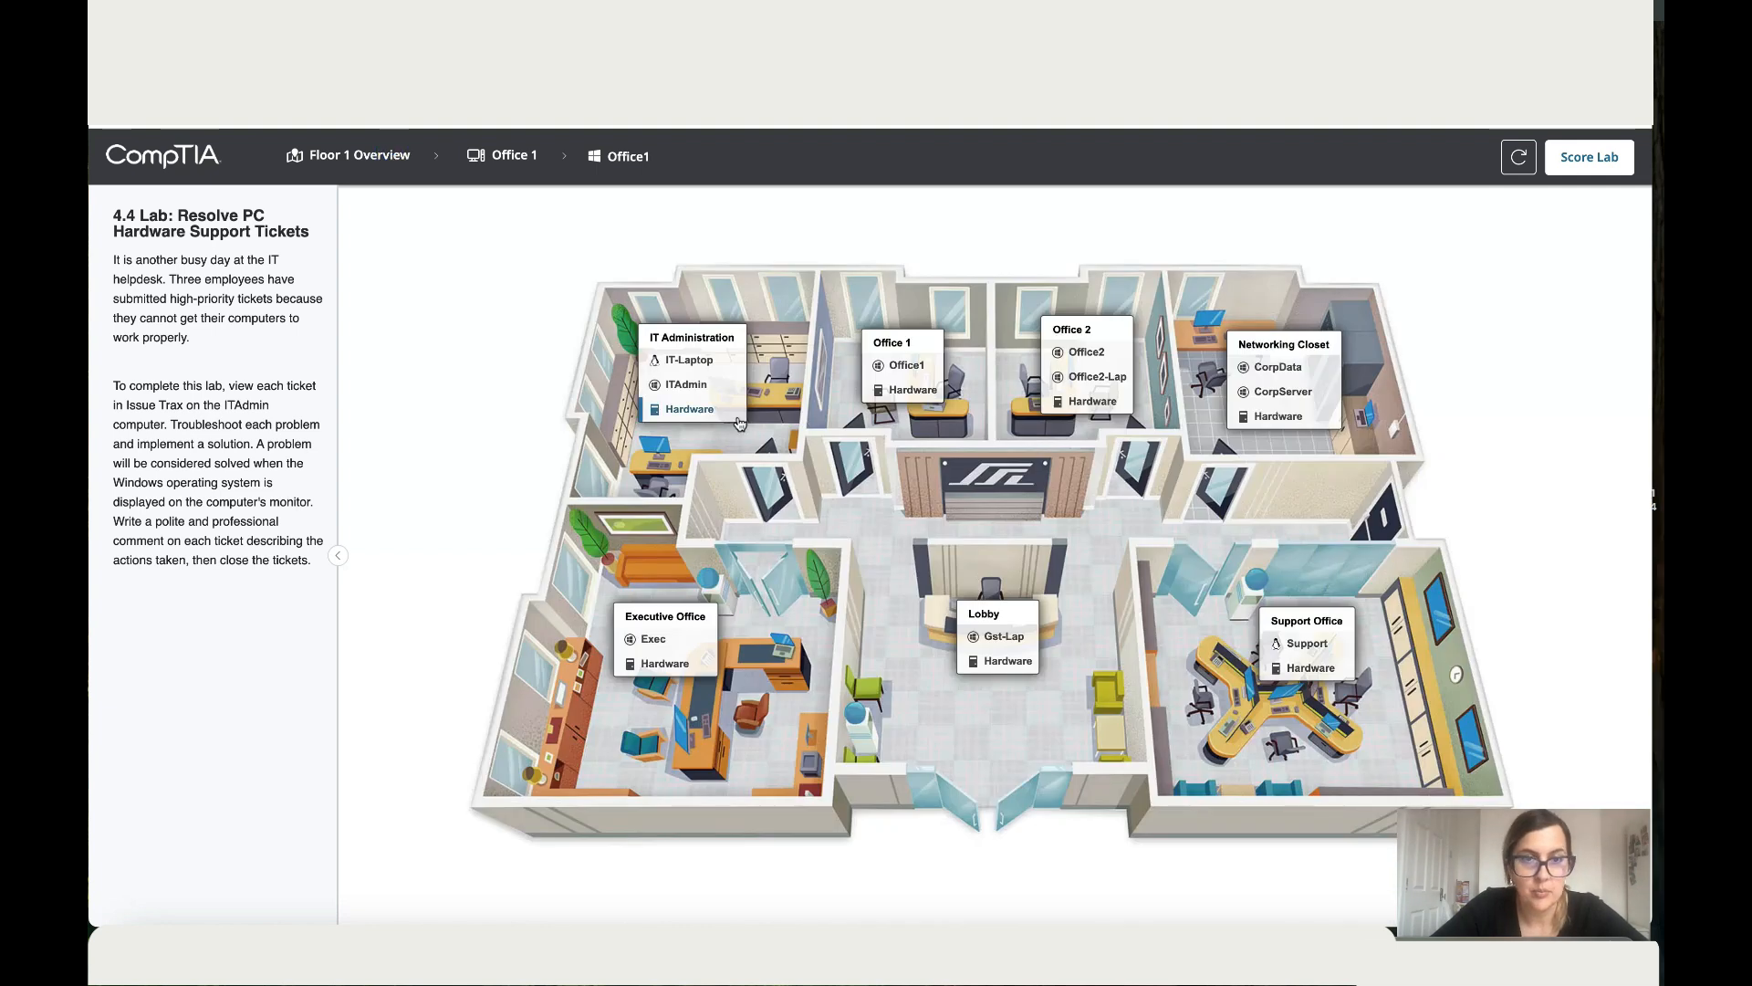
pyautogui.click(690, 409)
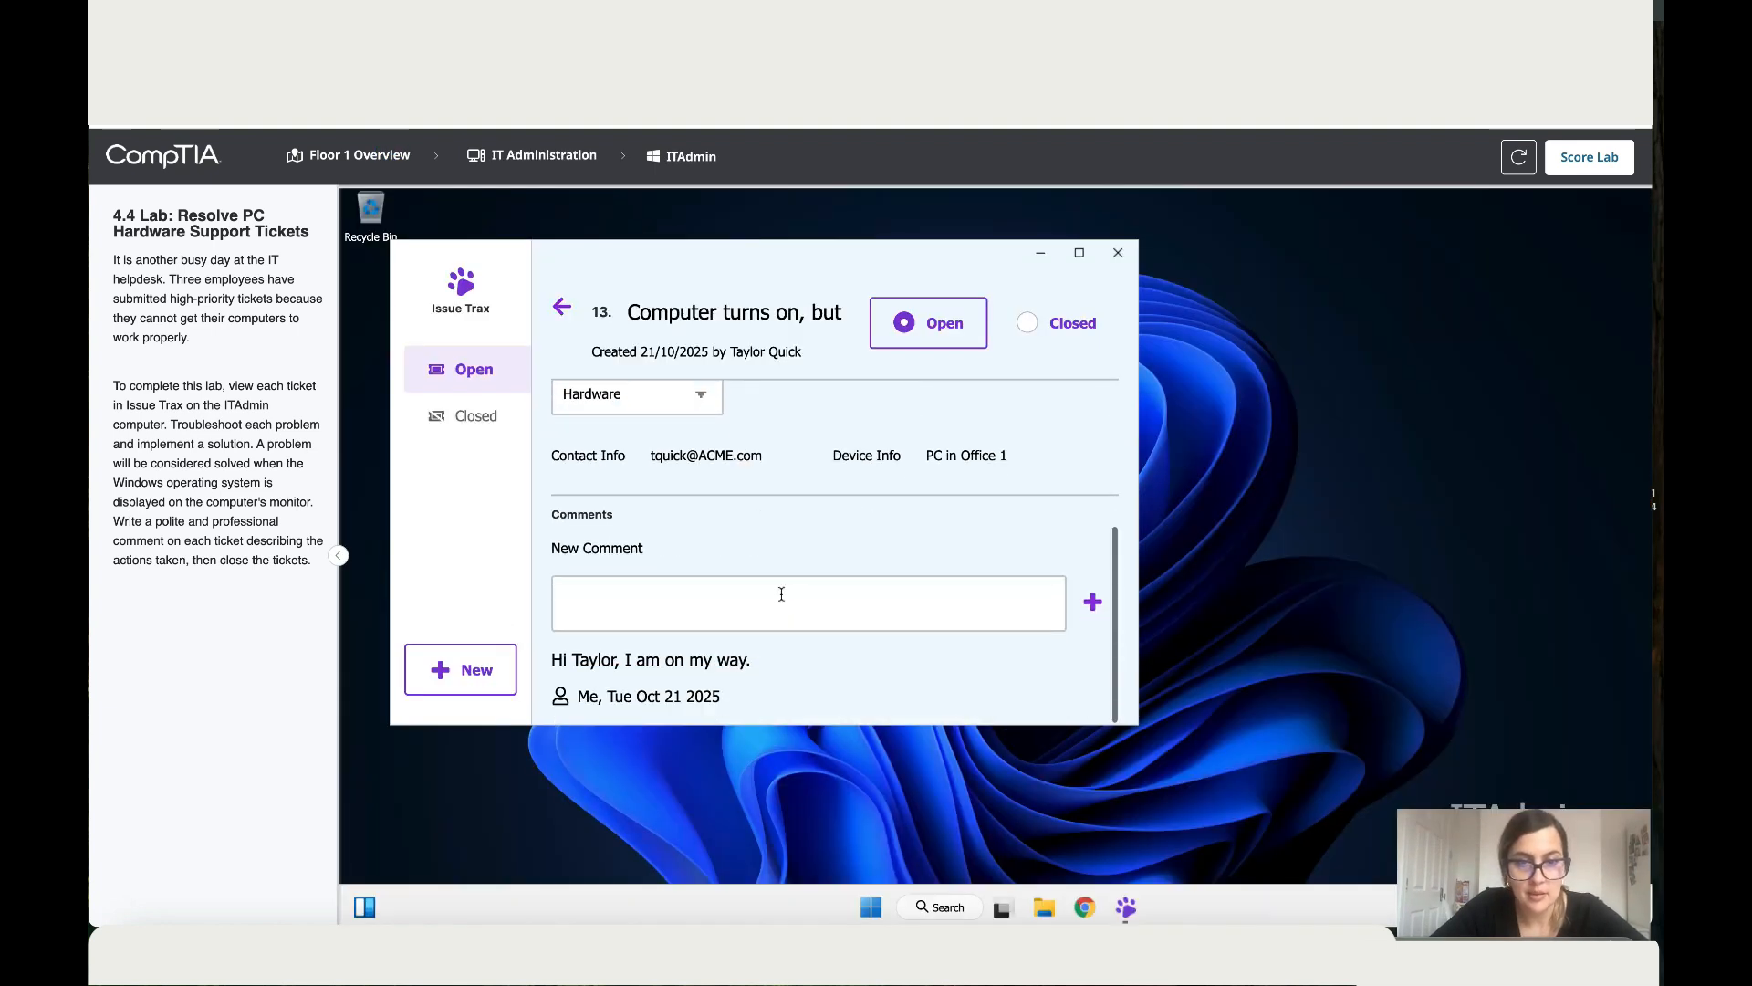
# Step: Comment on ticket 13: 'Hi Taylor, the HDMI cable was disconnected from the PC.'
pyautogui.write('Hi')
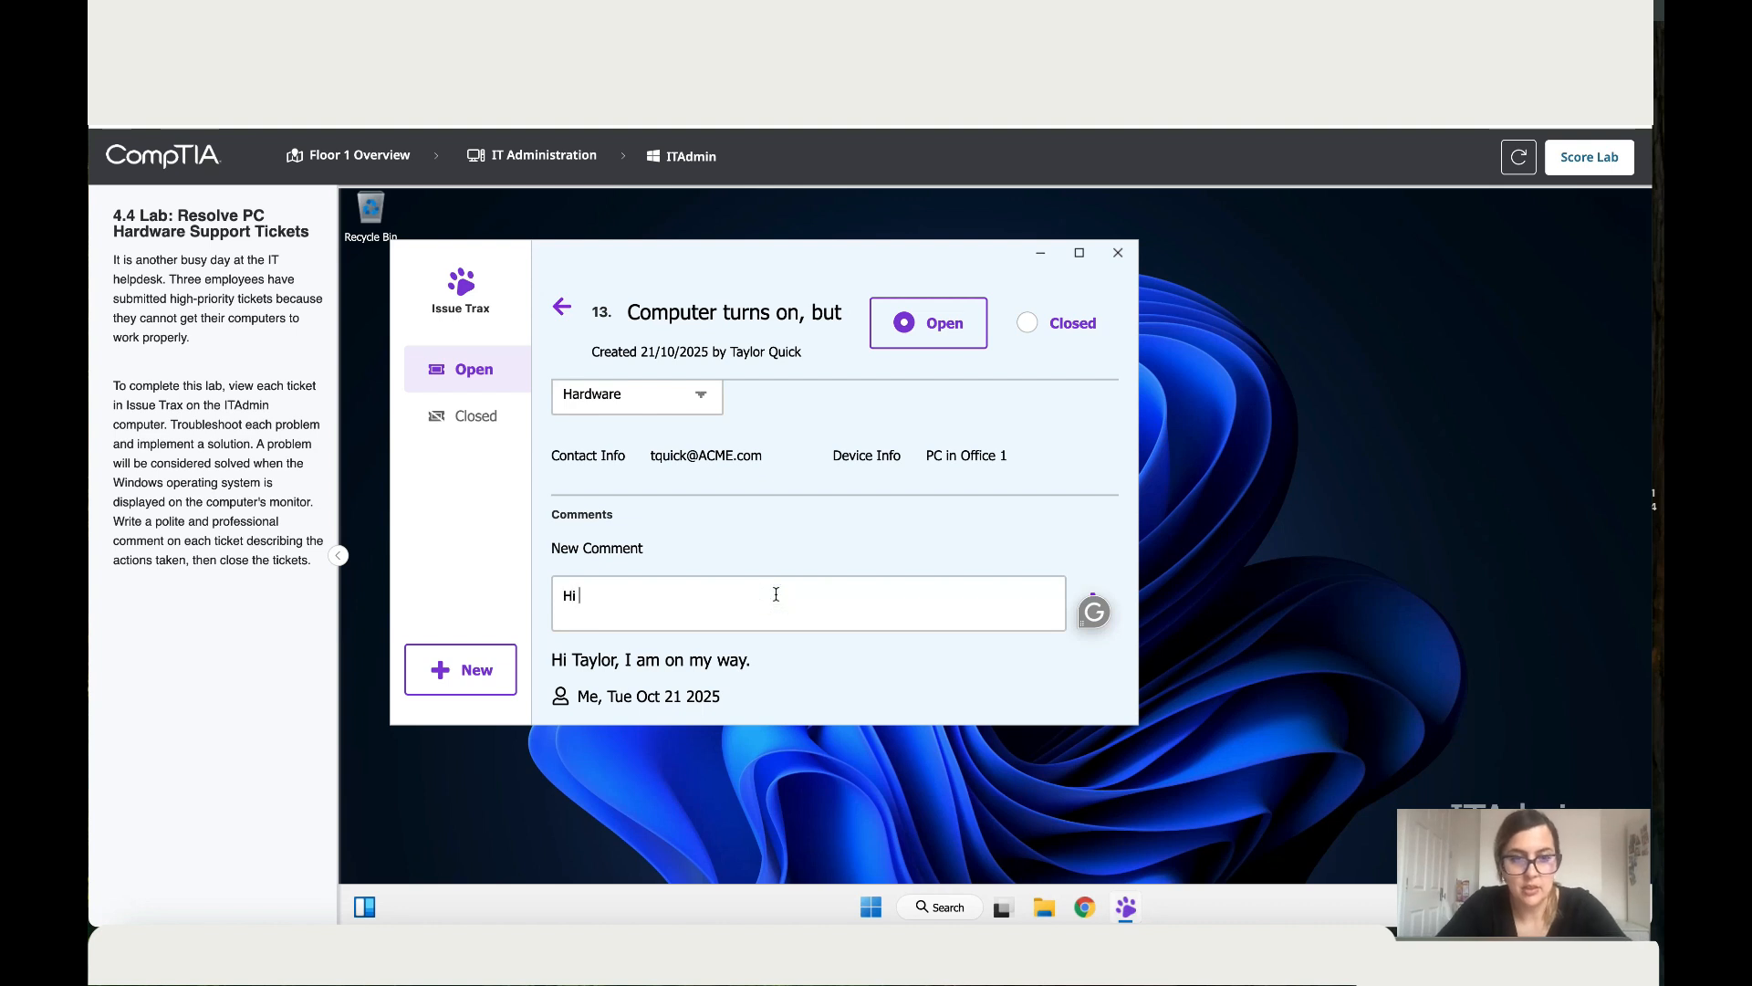
pyautogui.write('Ta')
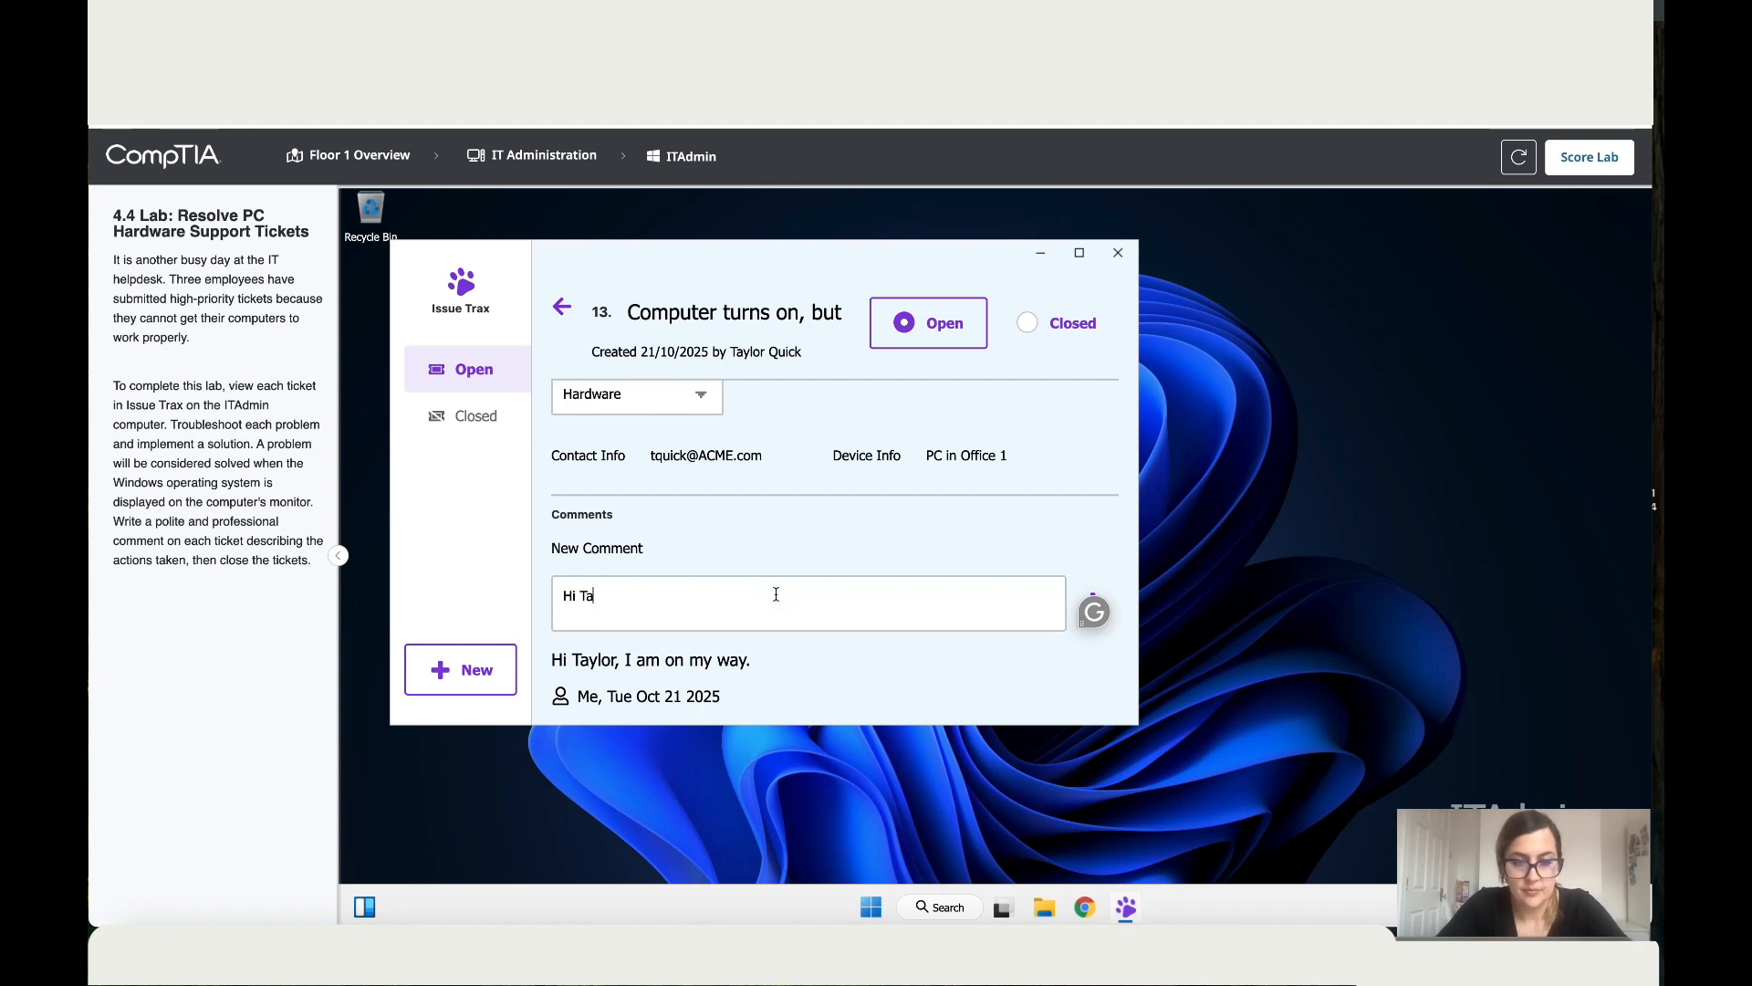
pyautogui.write('yk')
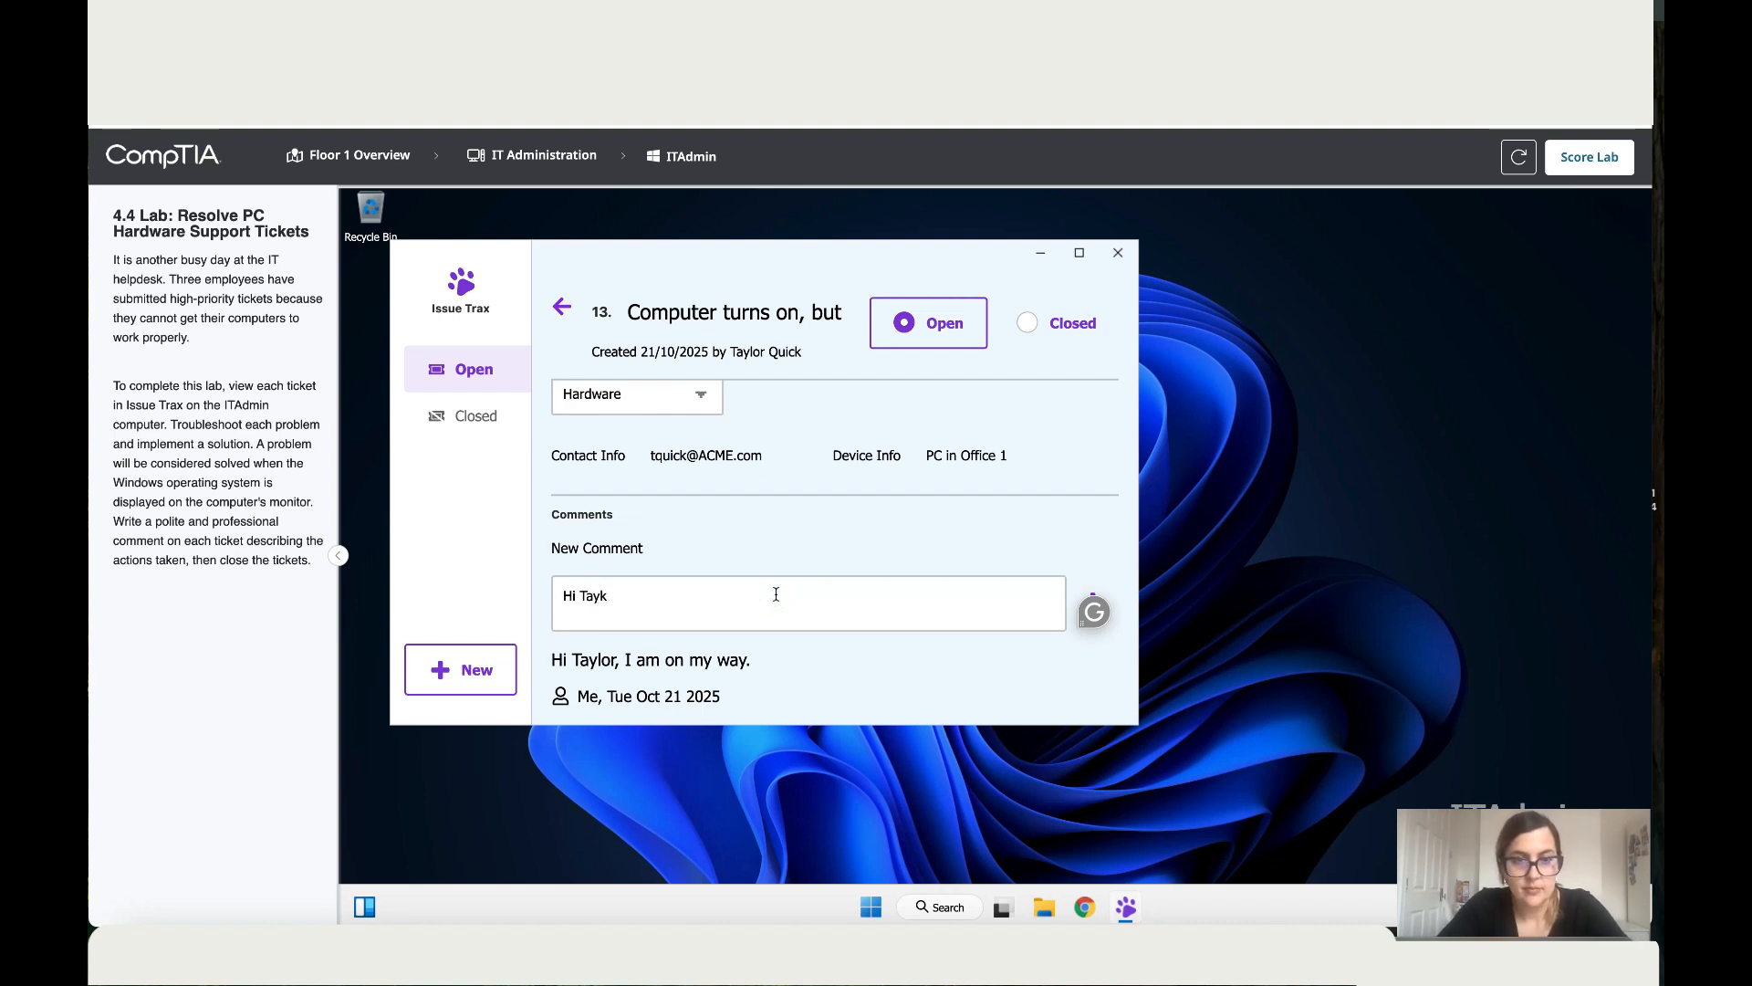
pyautogui.write('Taylor the HD')
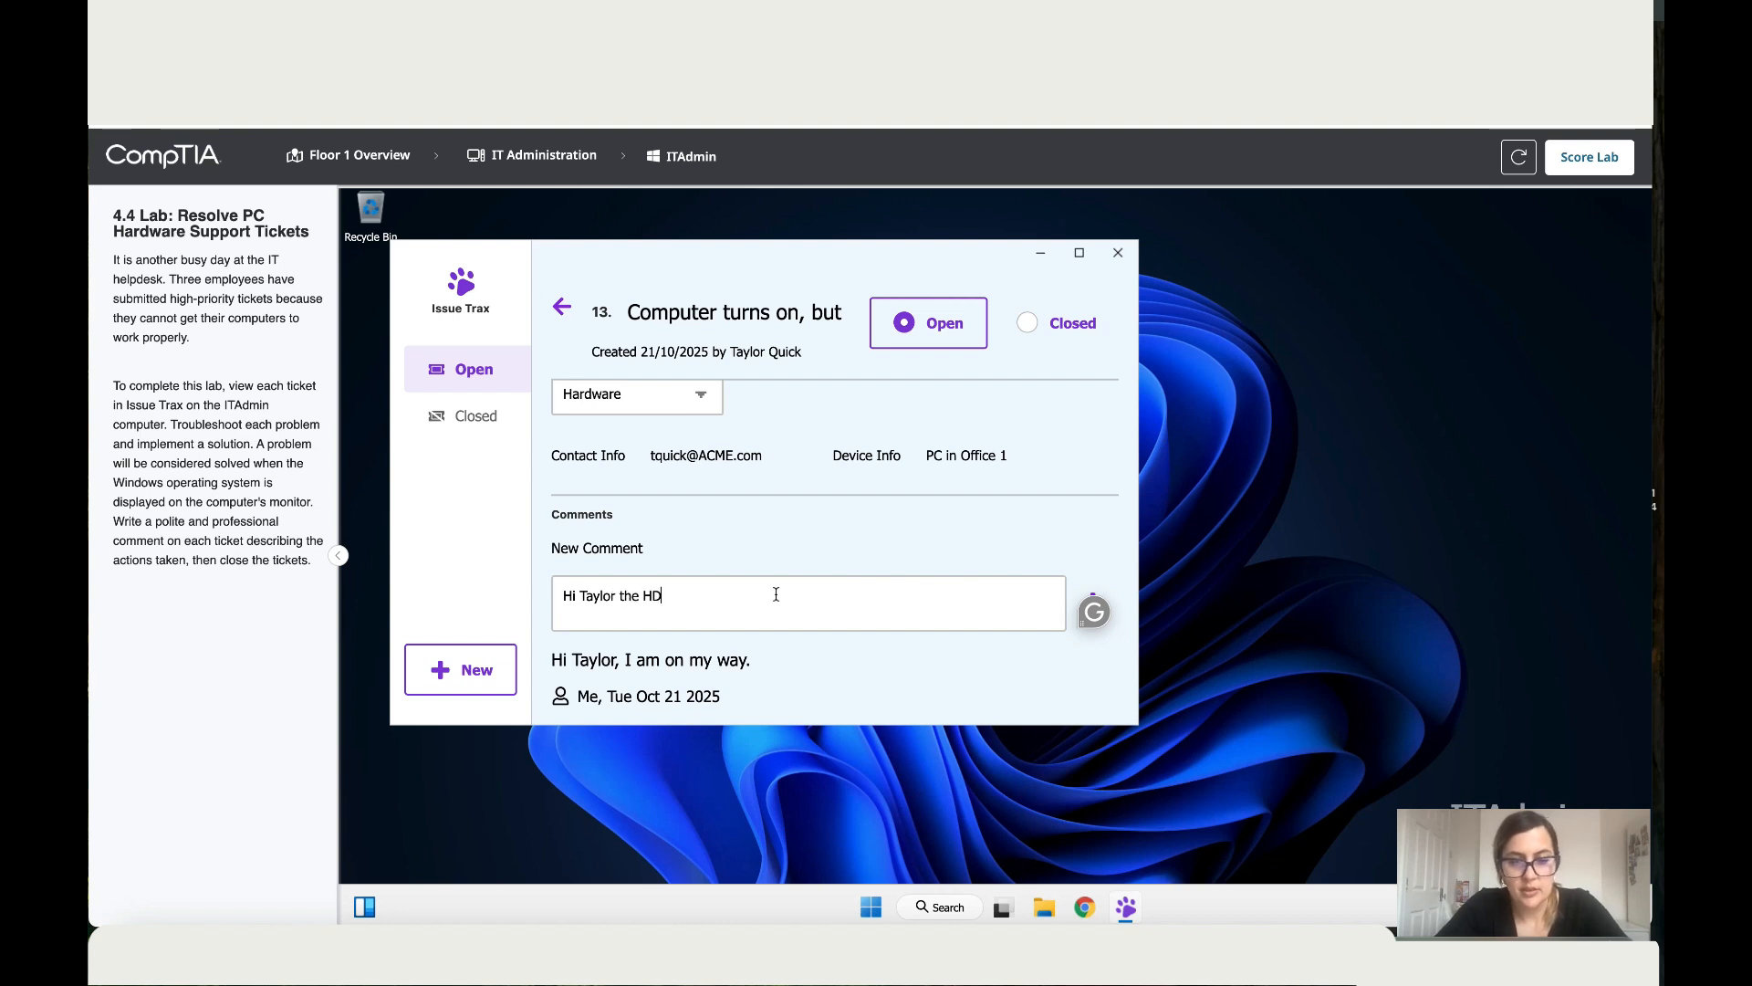
pyautogui.write('MI cable')
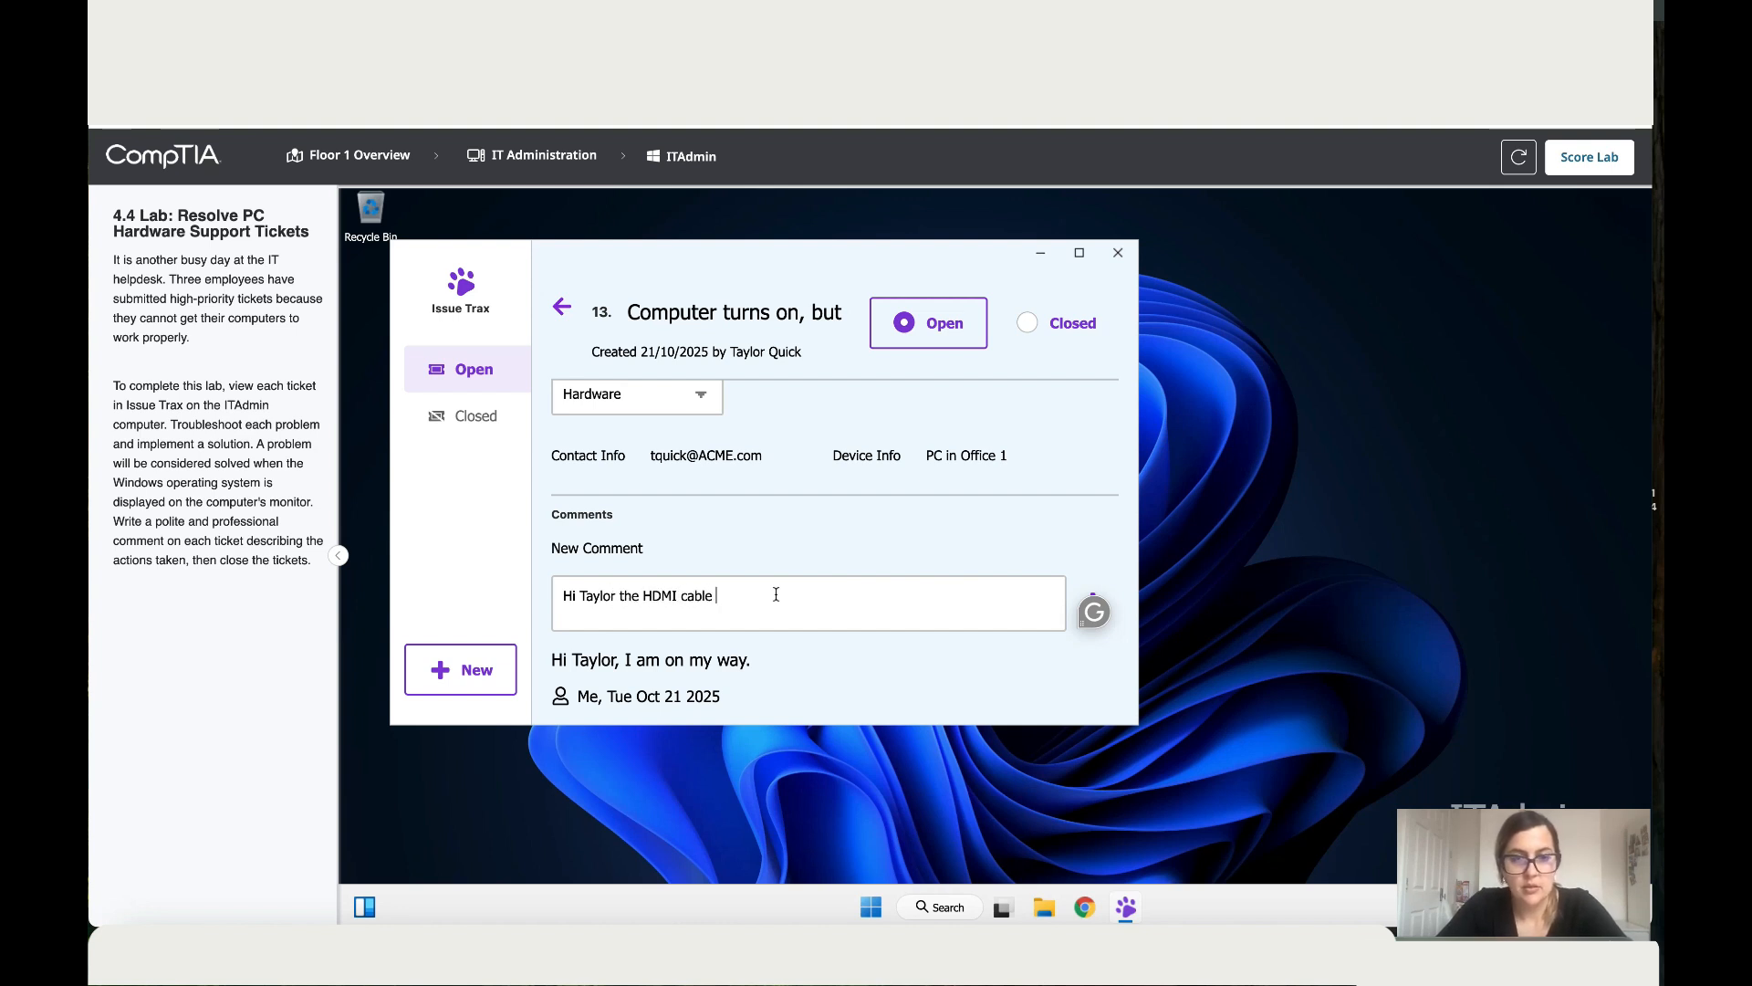
pyautogui.write('was discon')
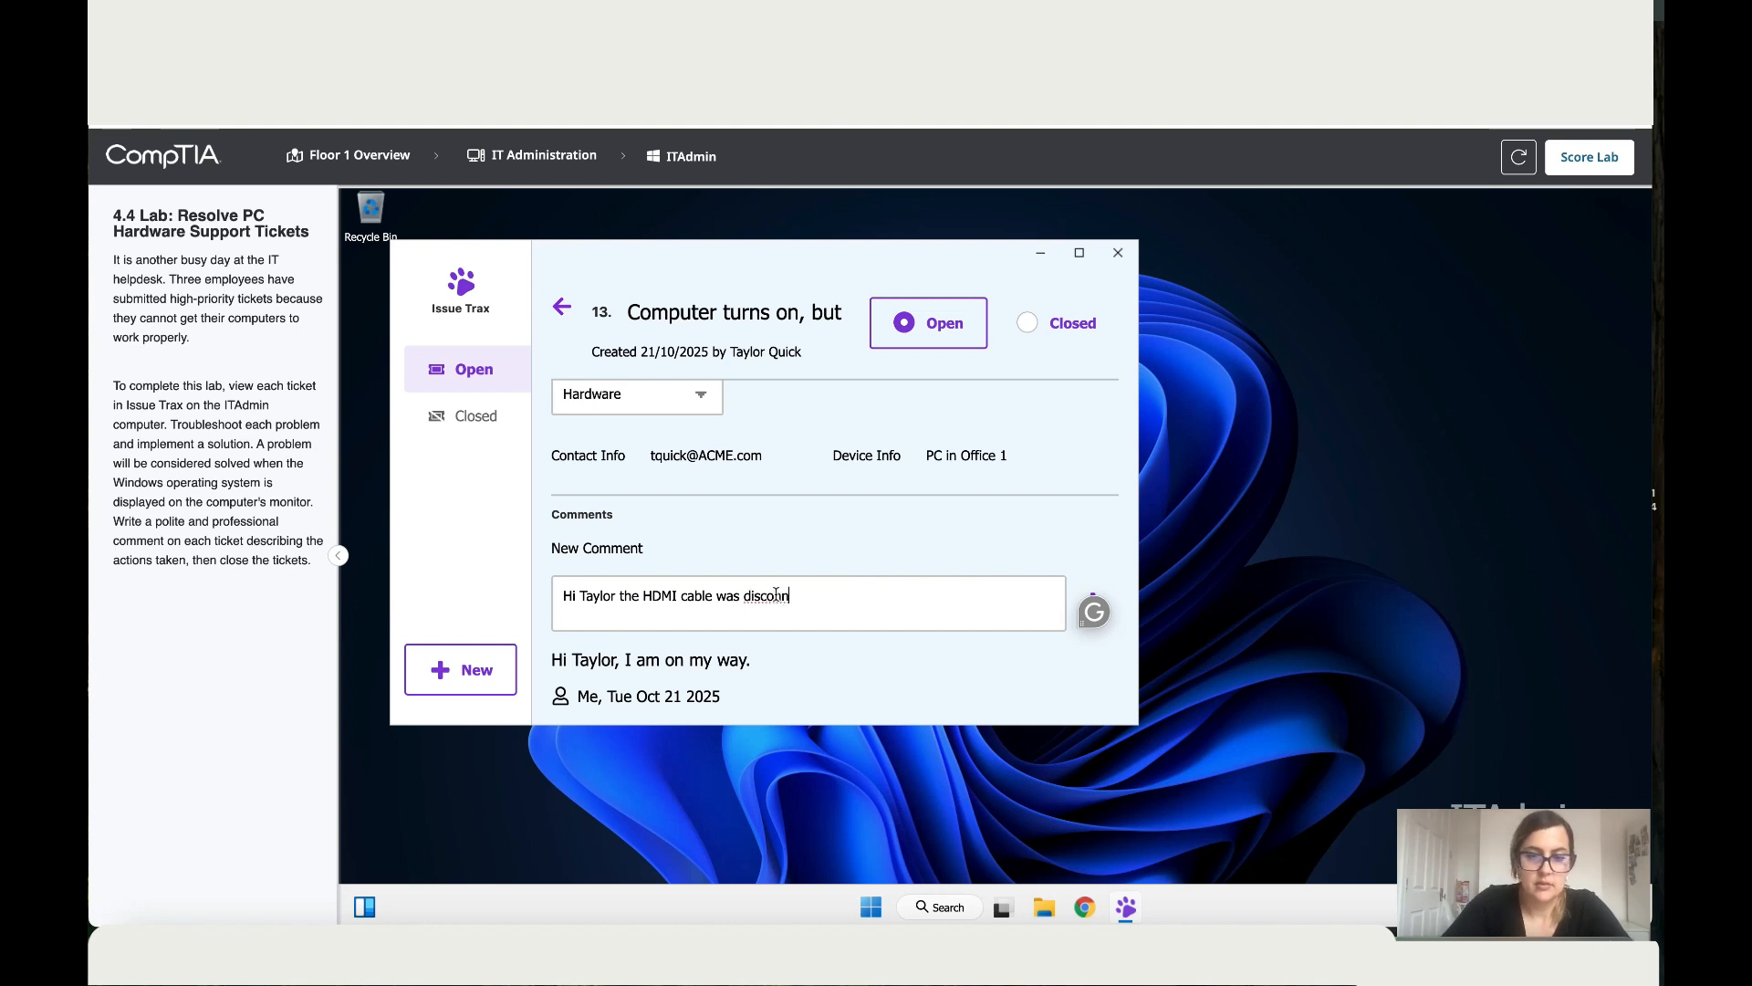
pyautogui.write('nected')
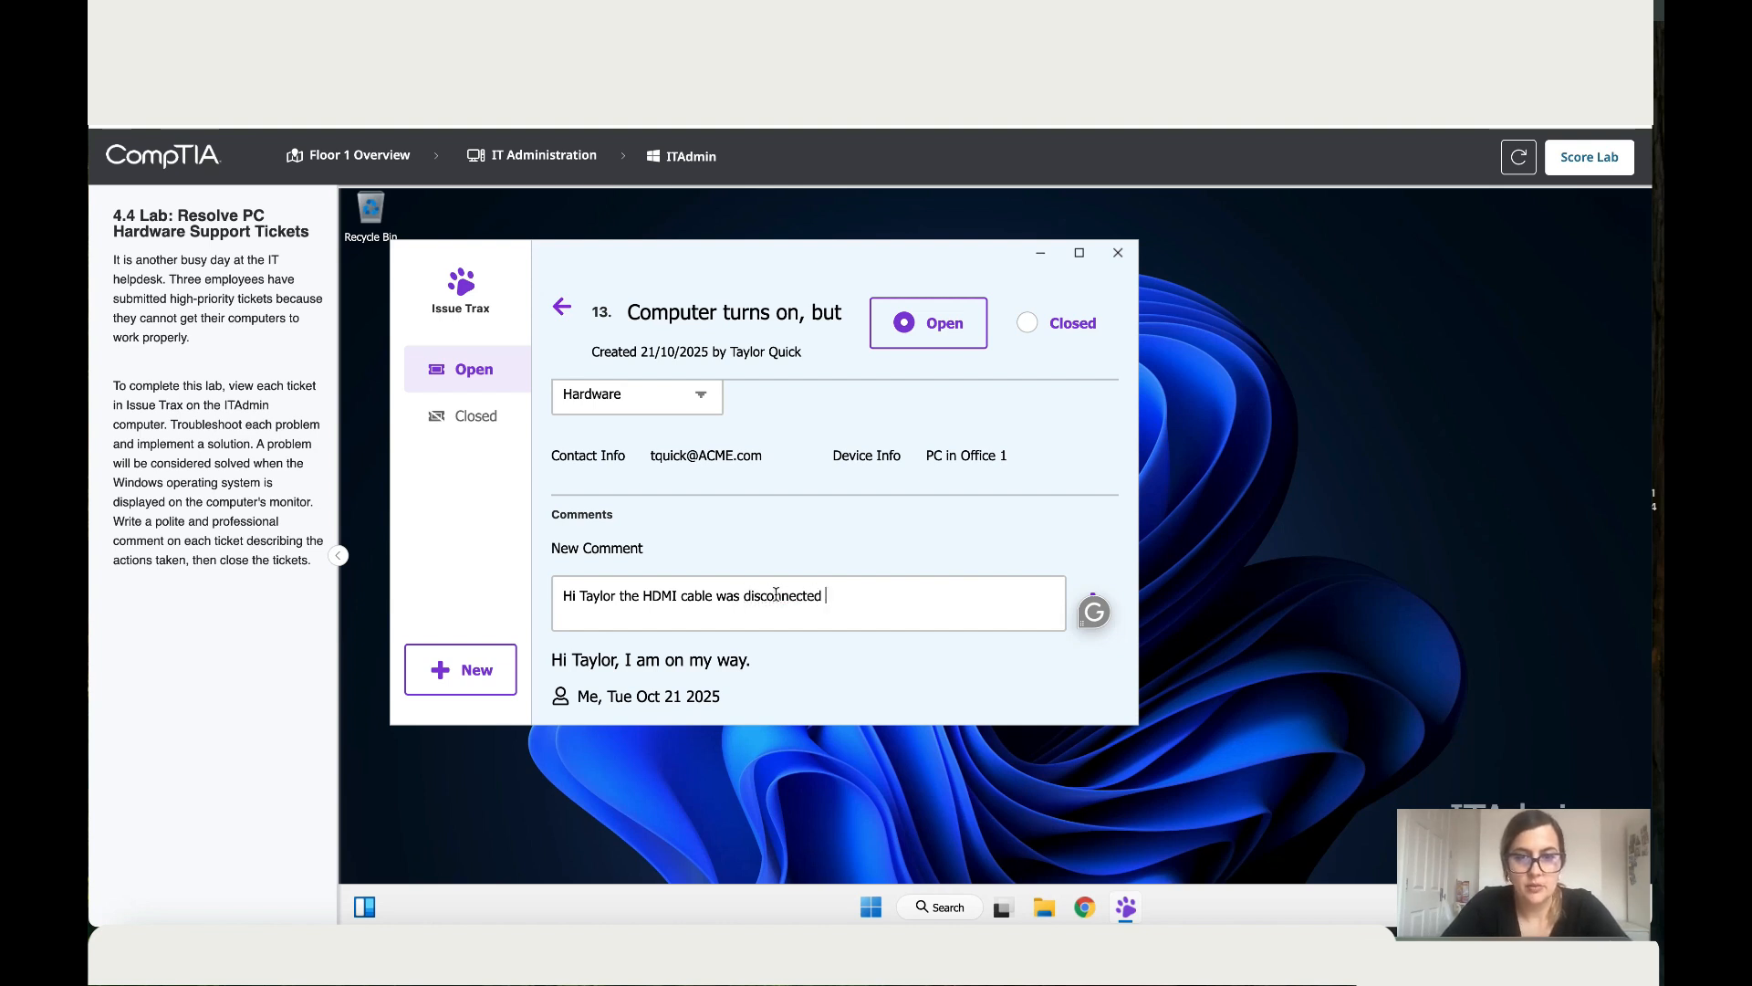
pyautogui.write('from the')
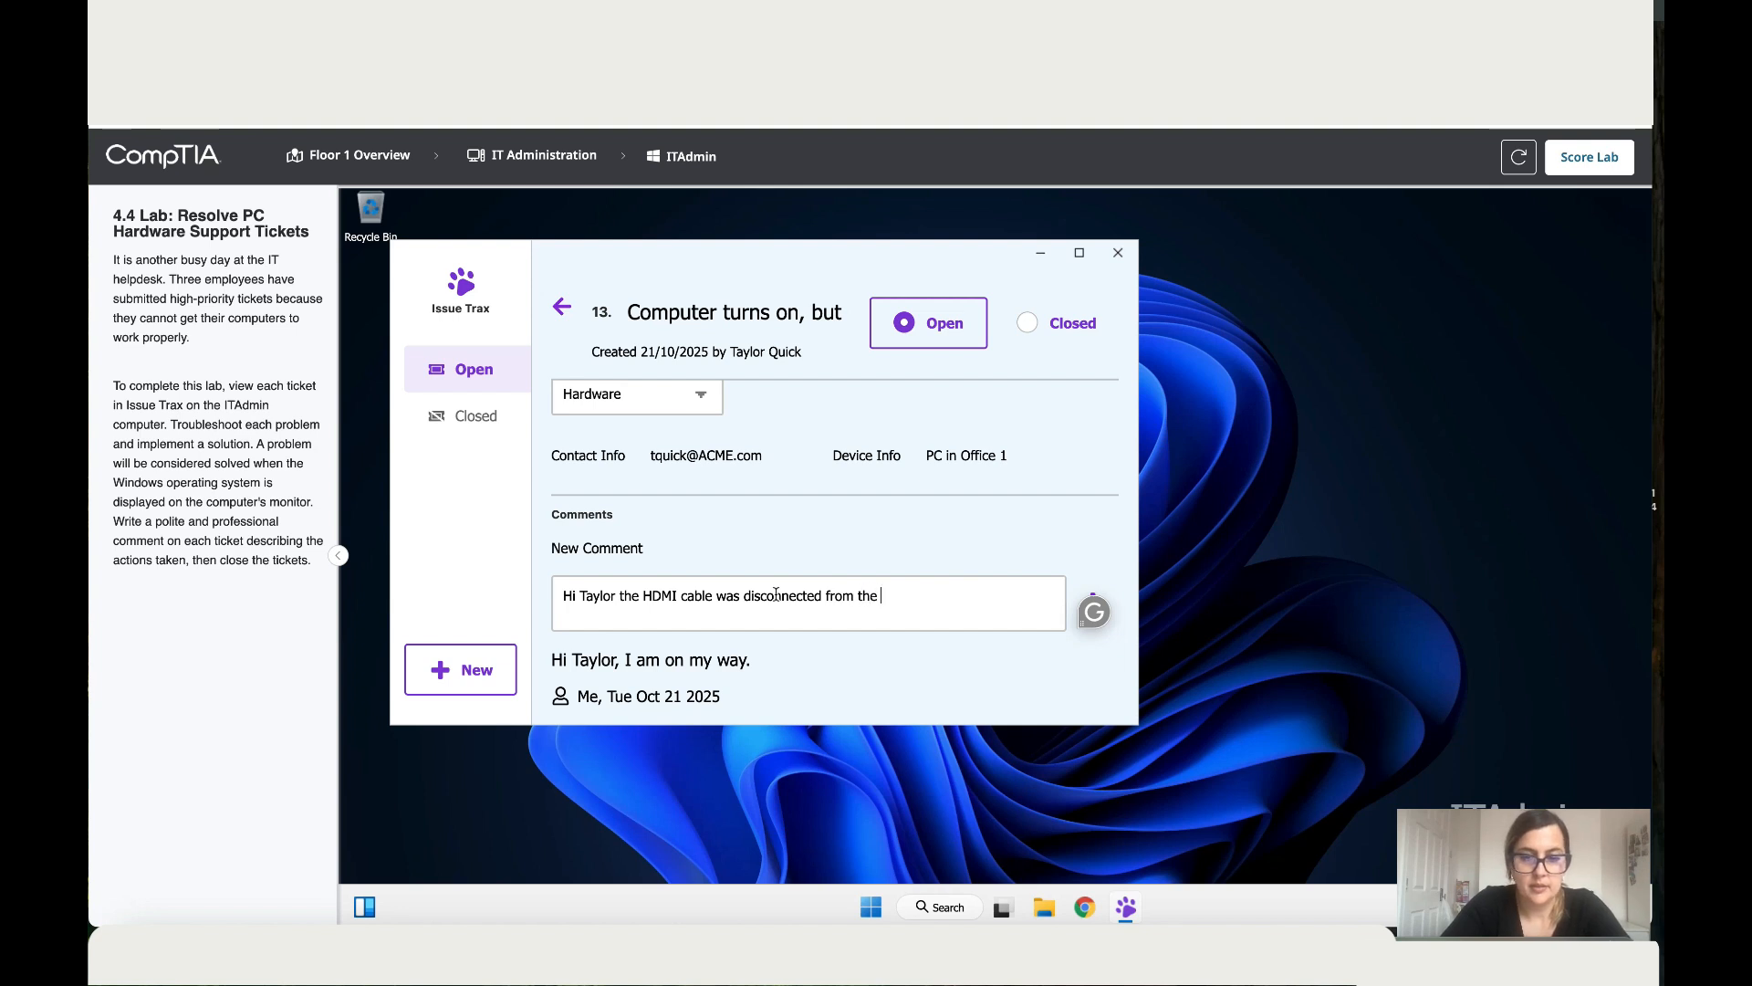
pyautogui.write('PC.')
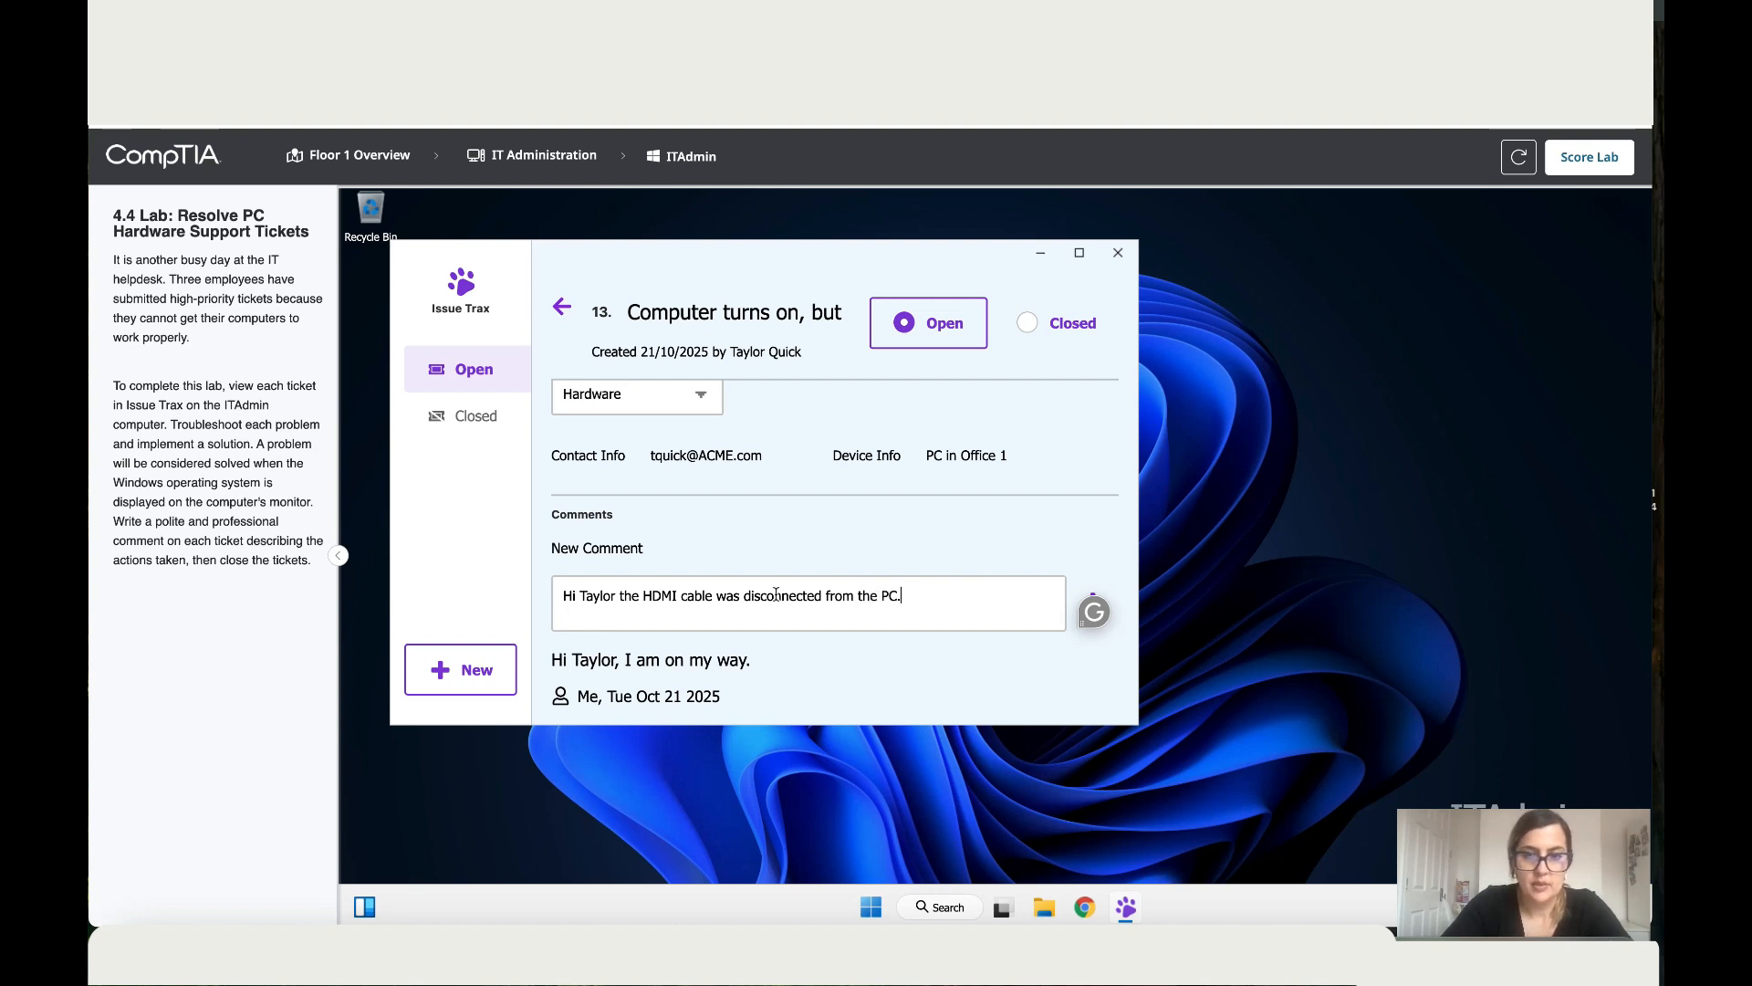
pyautogui.click(1092, 593)
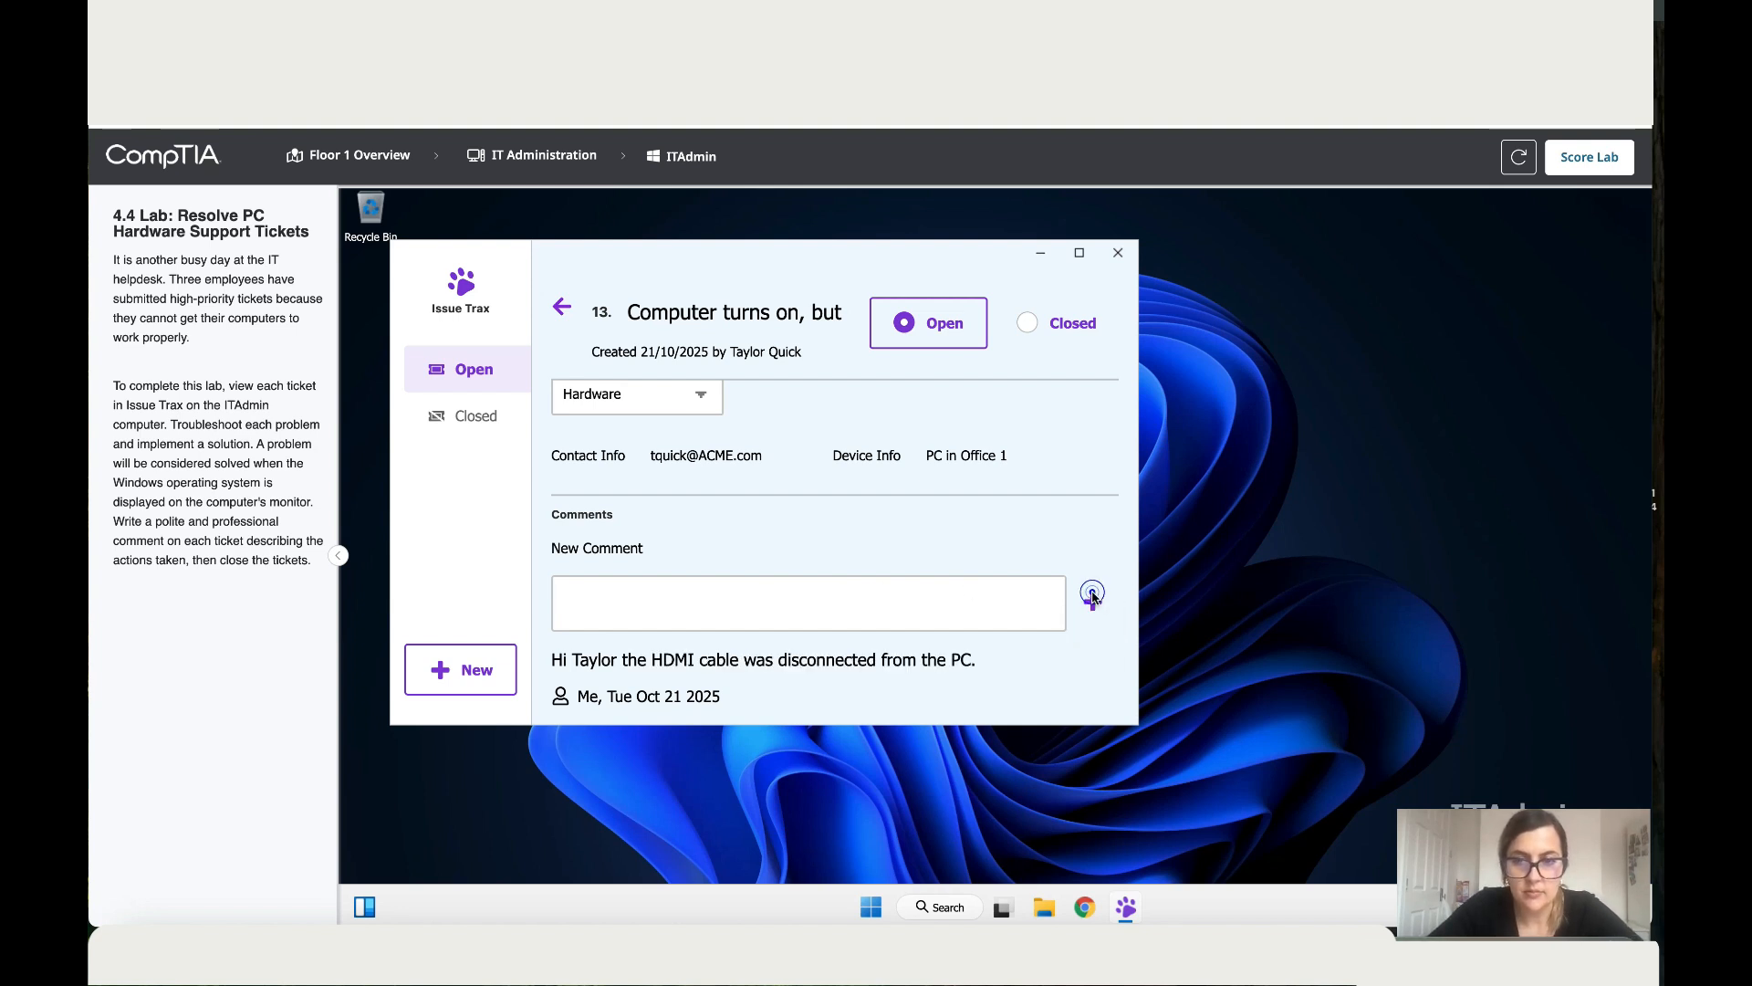
# Step: Mark ticket 13 as Closed and return to the now-empty open-ticket list
pyautogui.click(1026, 321)
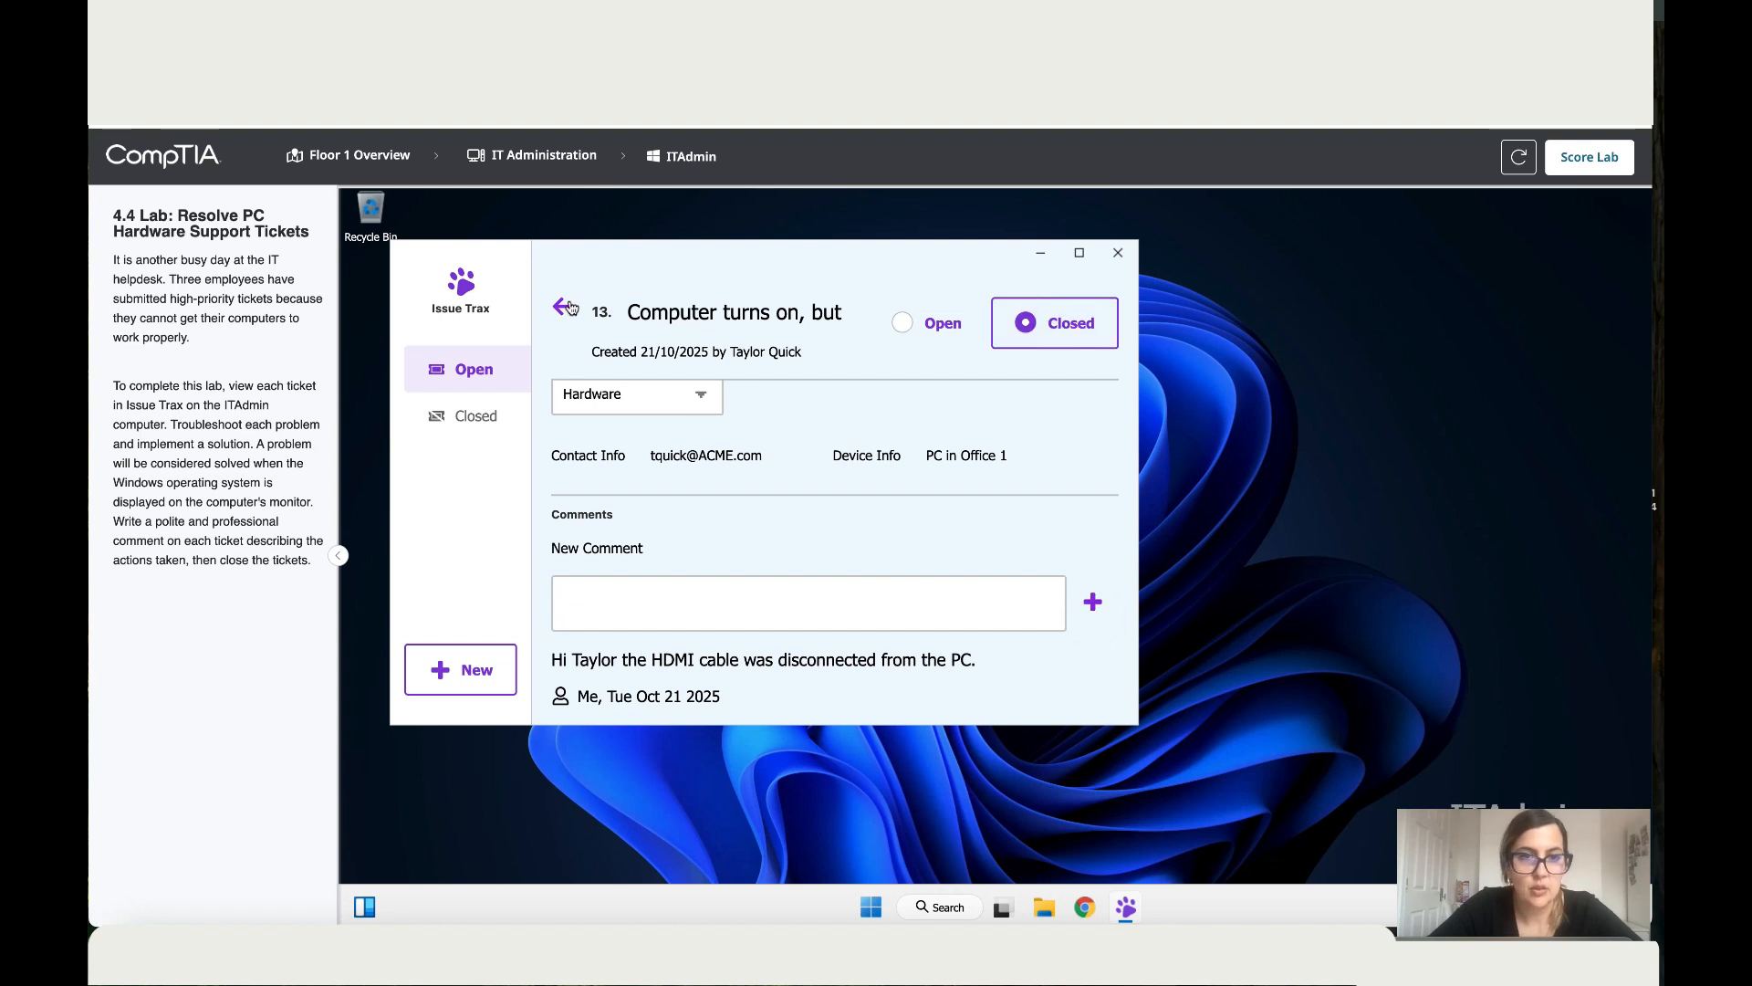
pyautogui.click(563, 309)
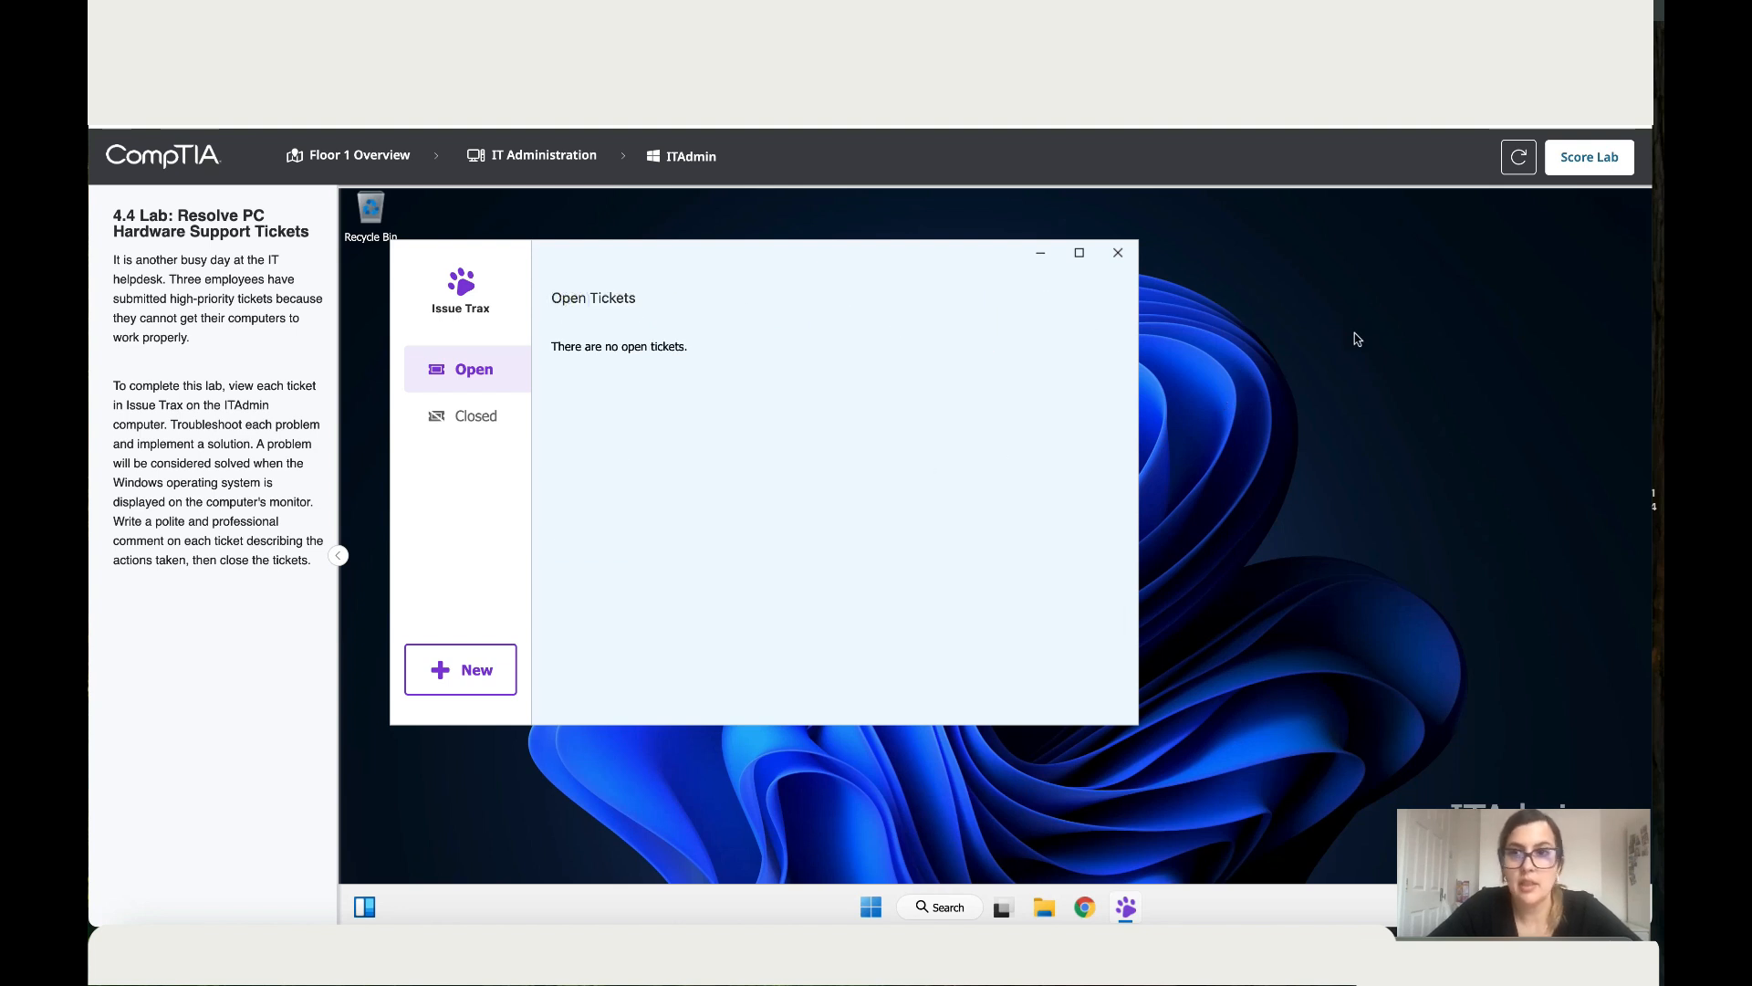
# Step: Submit the lab via Score Lab and confirm, producing the 100% score report
pyautogui.click(1588, 157)
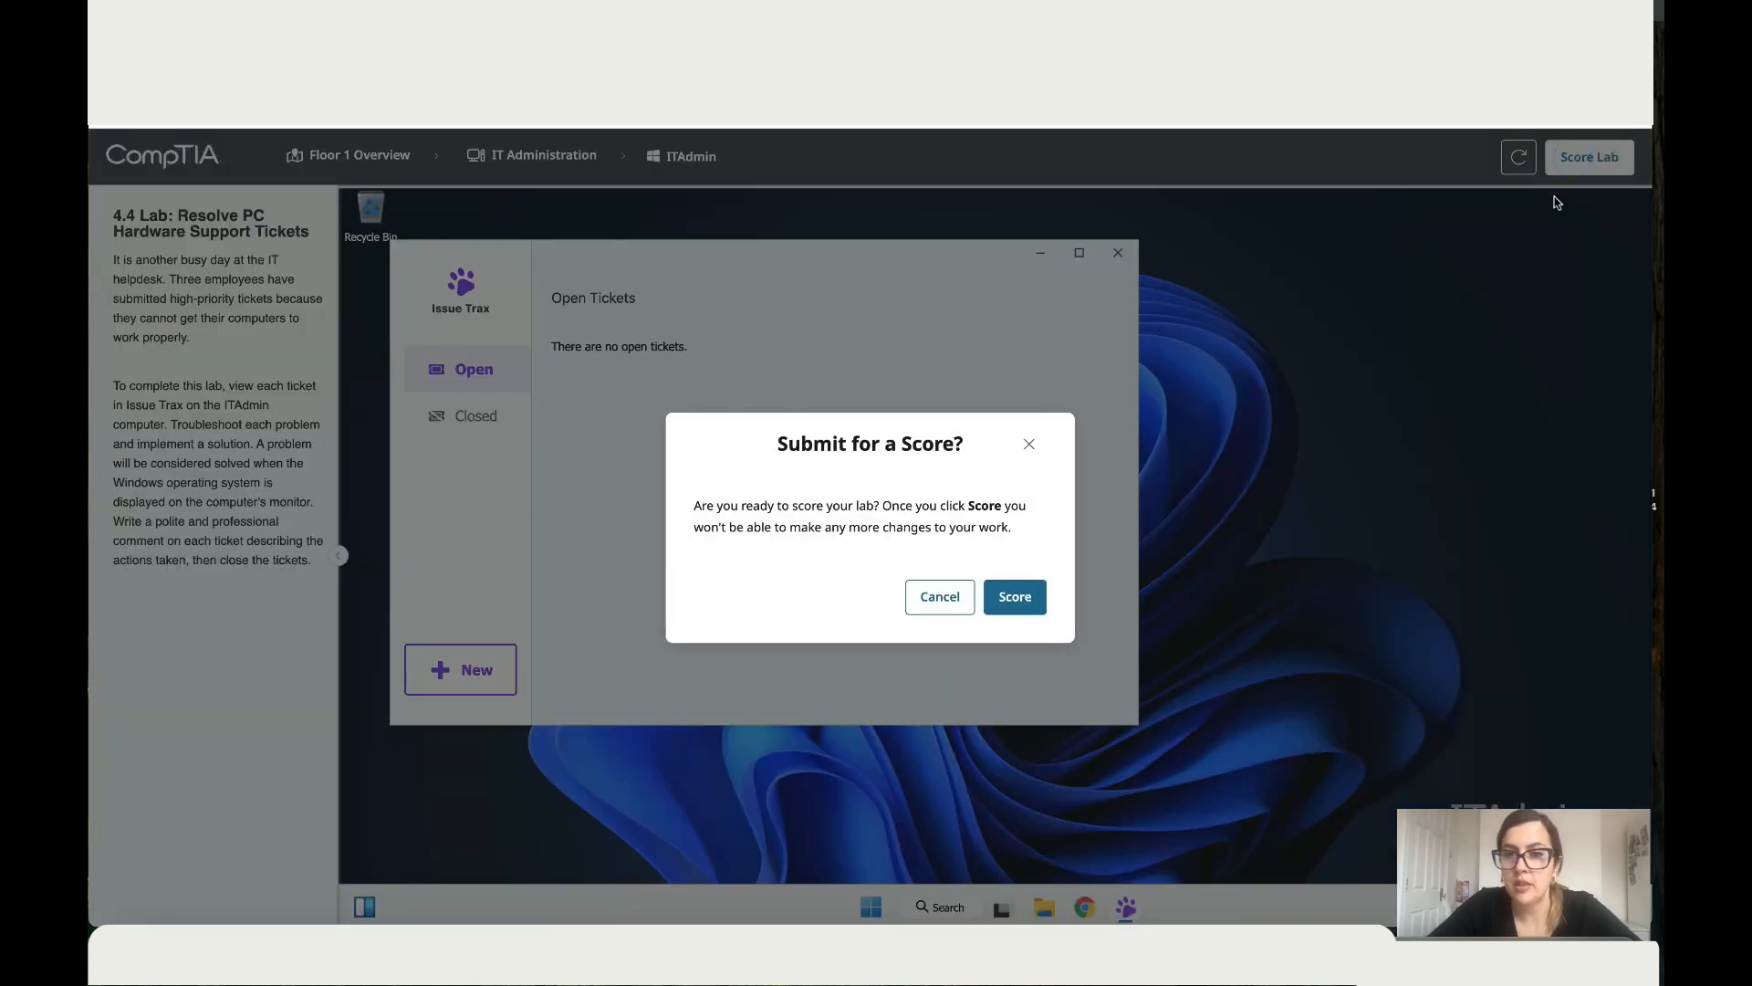
pyautogui.click(1015, 595)
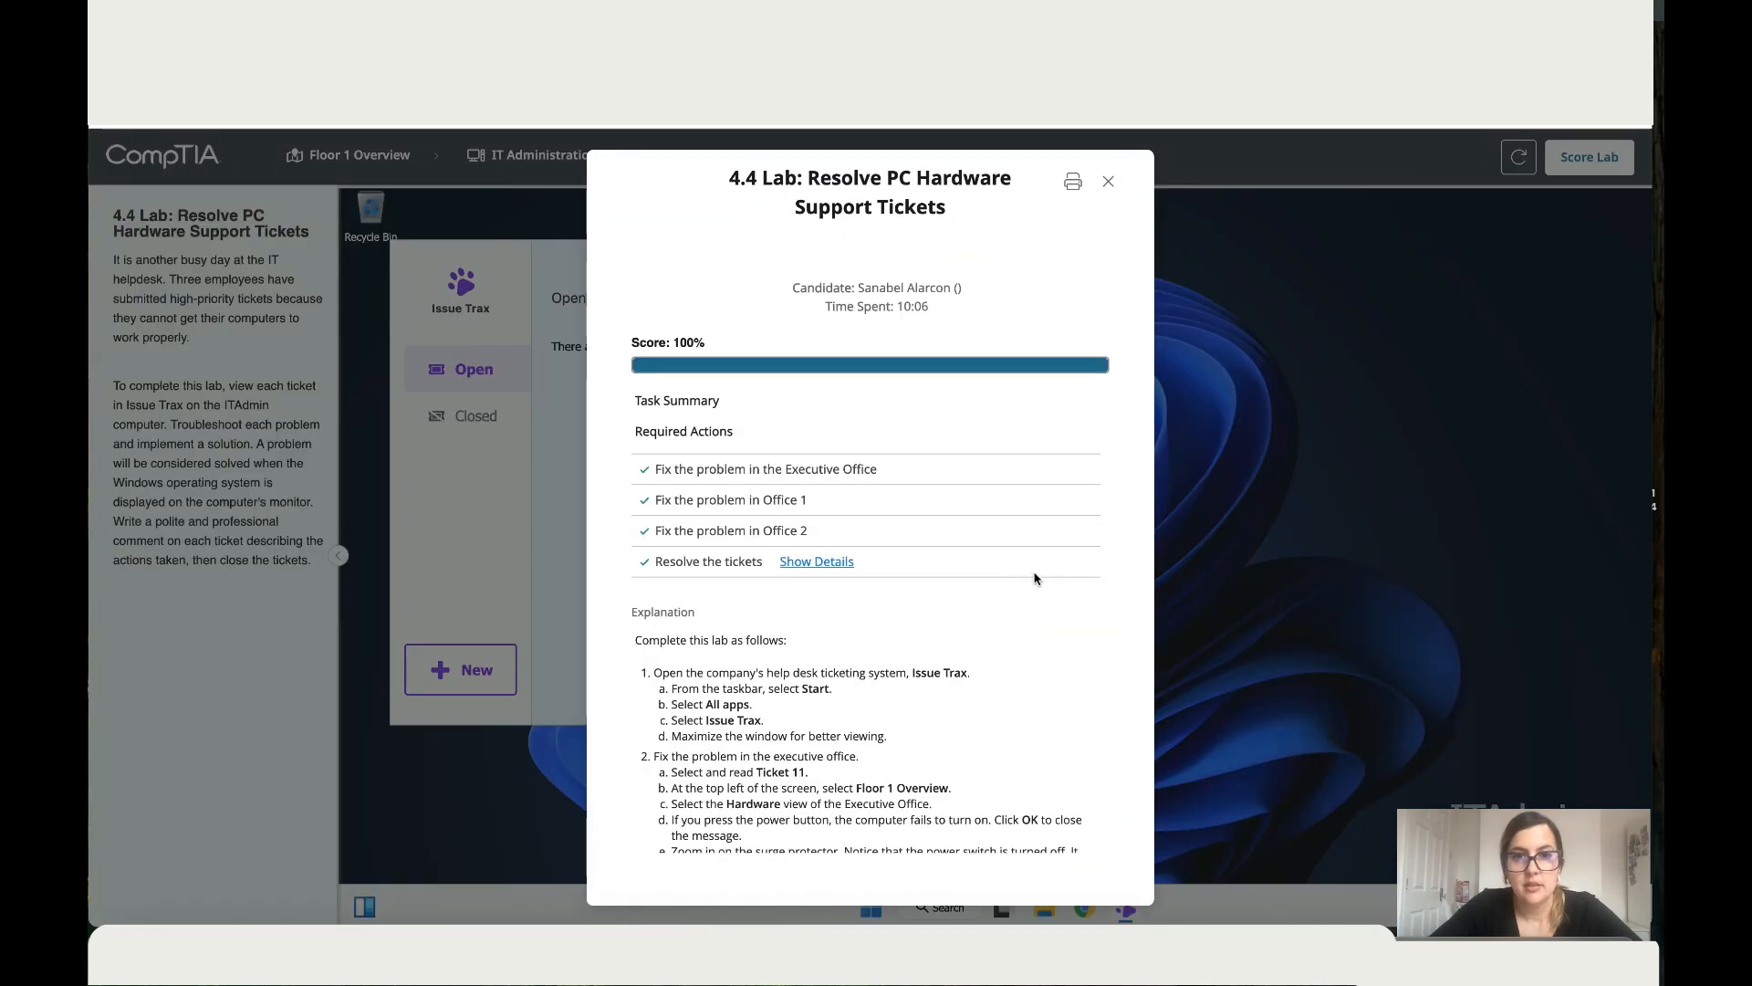